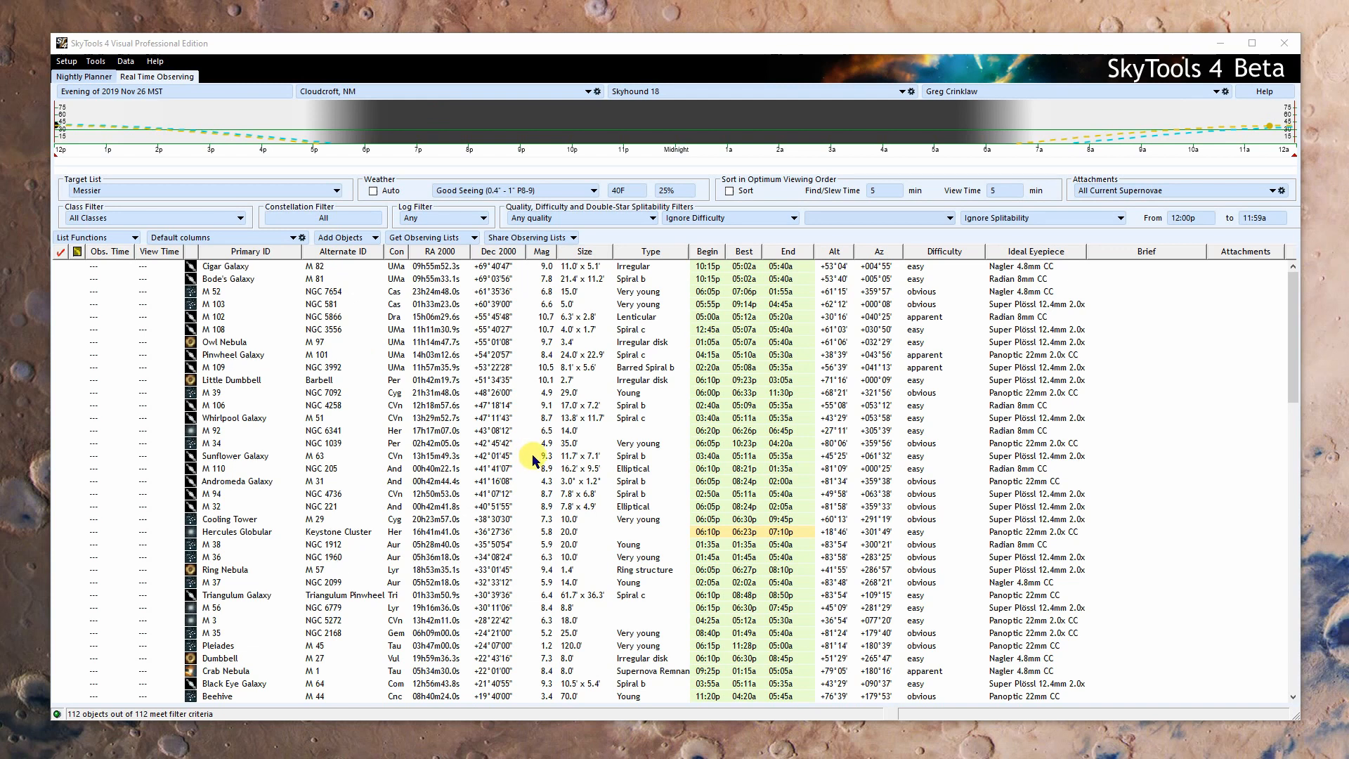
{"action": "mouse_move", "coordinate": [222, 80]}
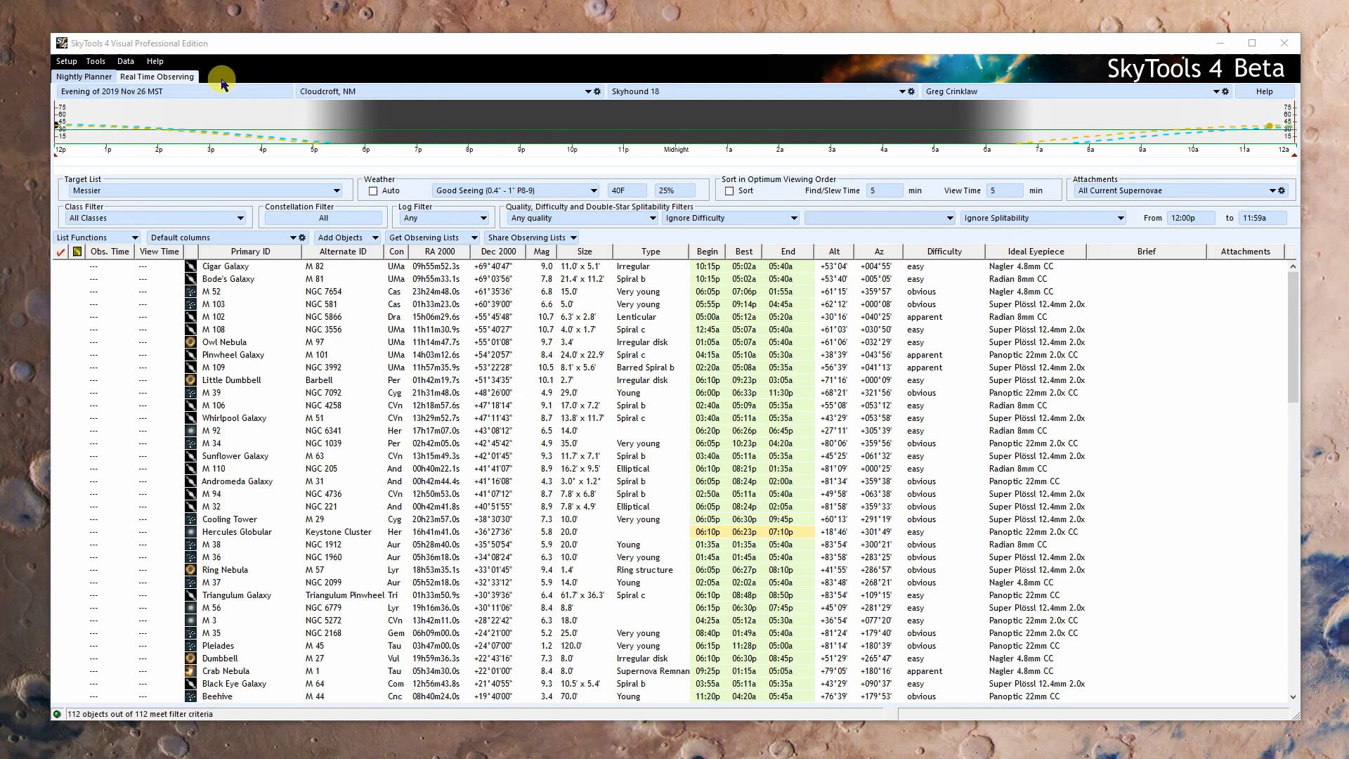
{"action": "mouse_move", "coordinate": [345, 80]}
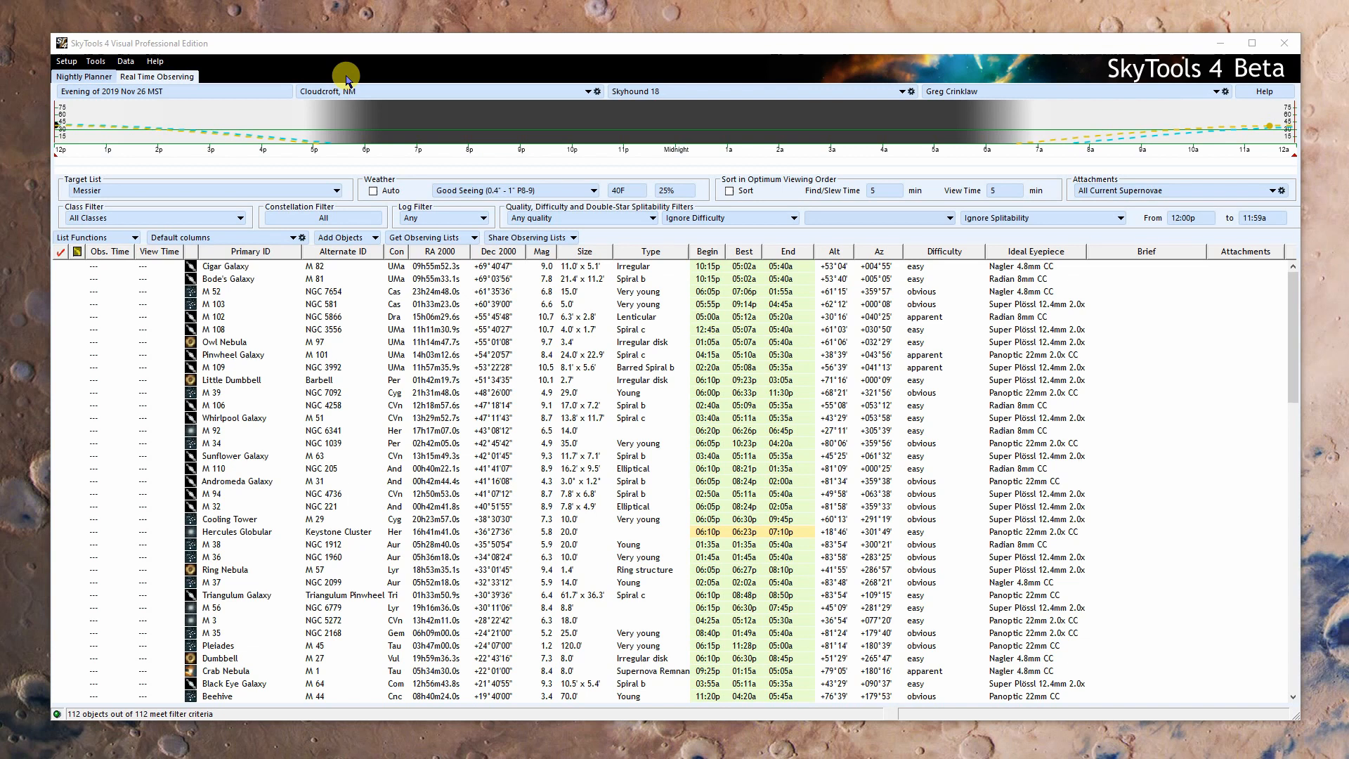
{"action": "mouse_move", "coordinate": [286, 167]}
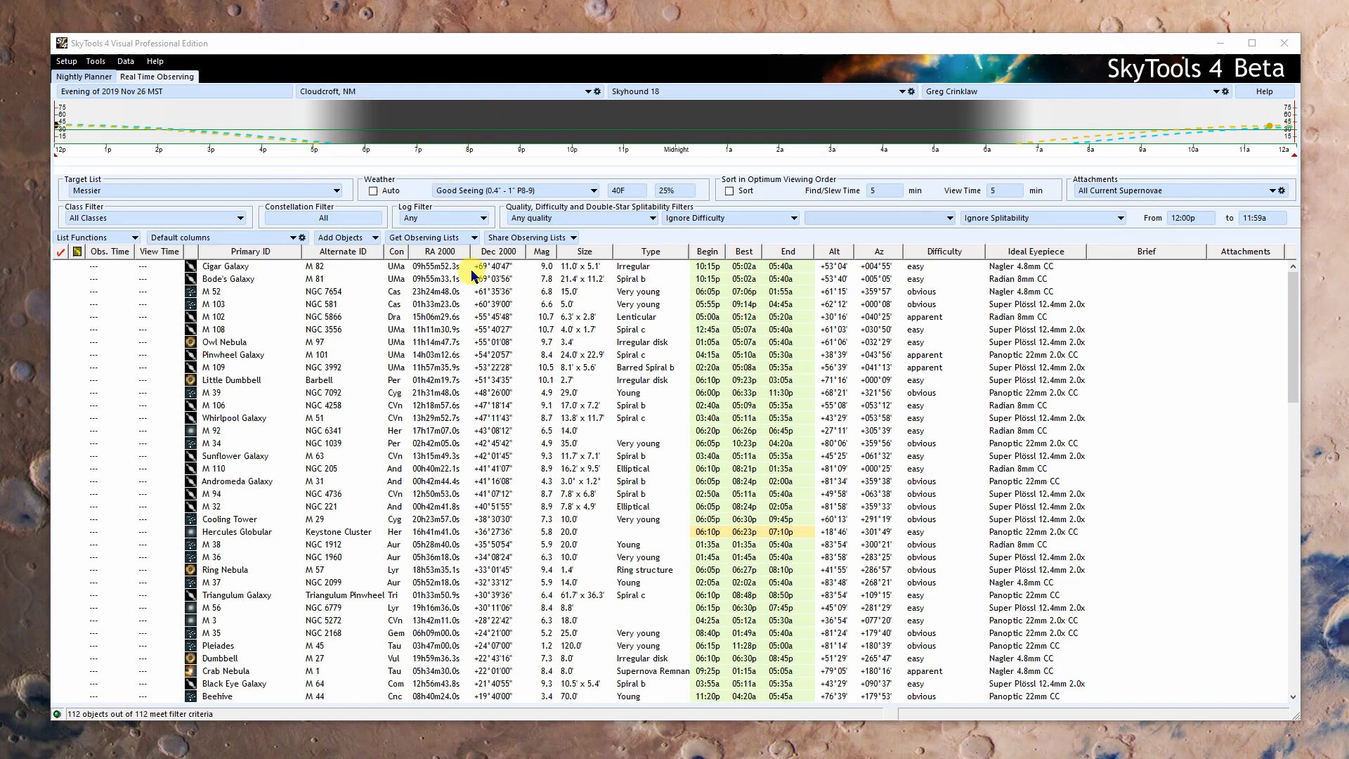
{"action": "mouse_move", "coordinate": [474, 284]}
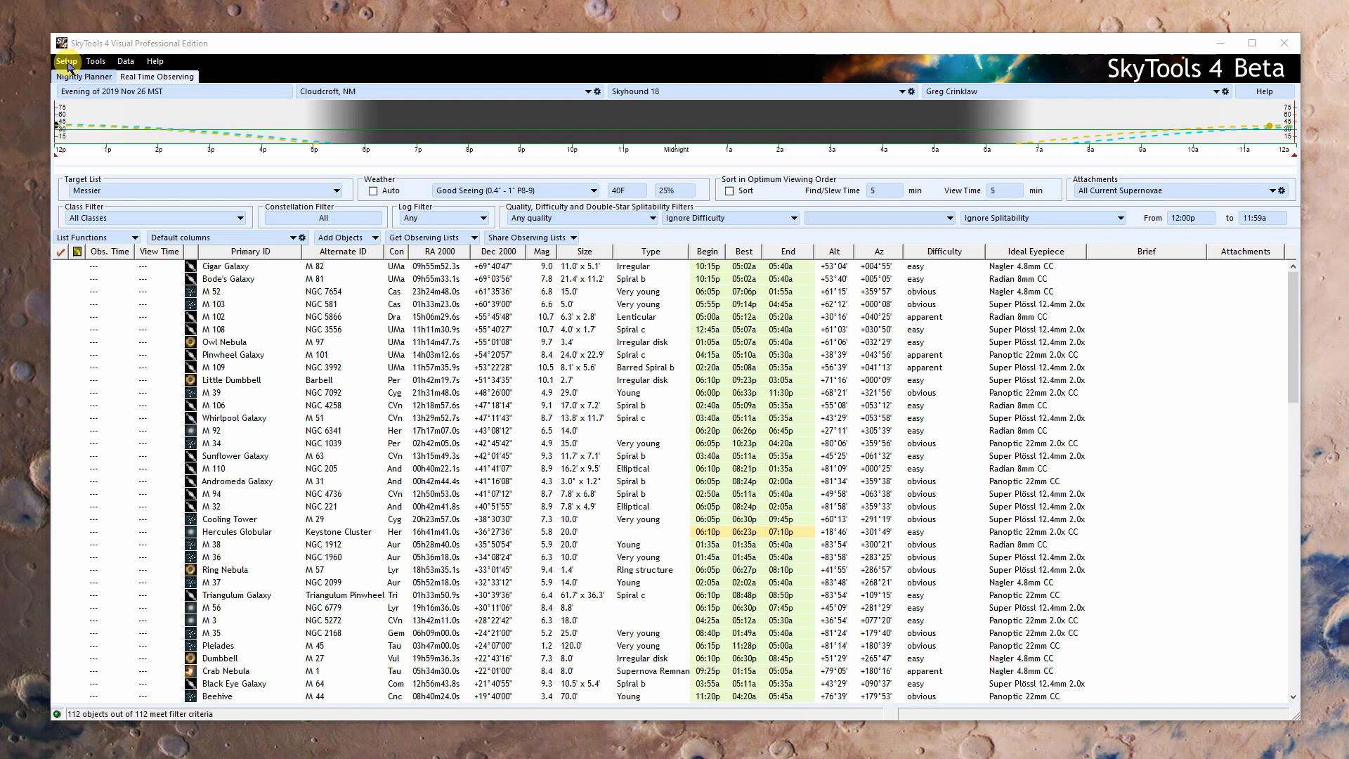
Step: Open Setup > Locations for Cloudcroft, NM, cancelling a started new location
{"action": "left_click", "coordinate": [66, 62]}
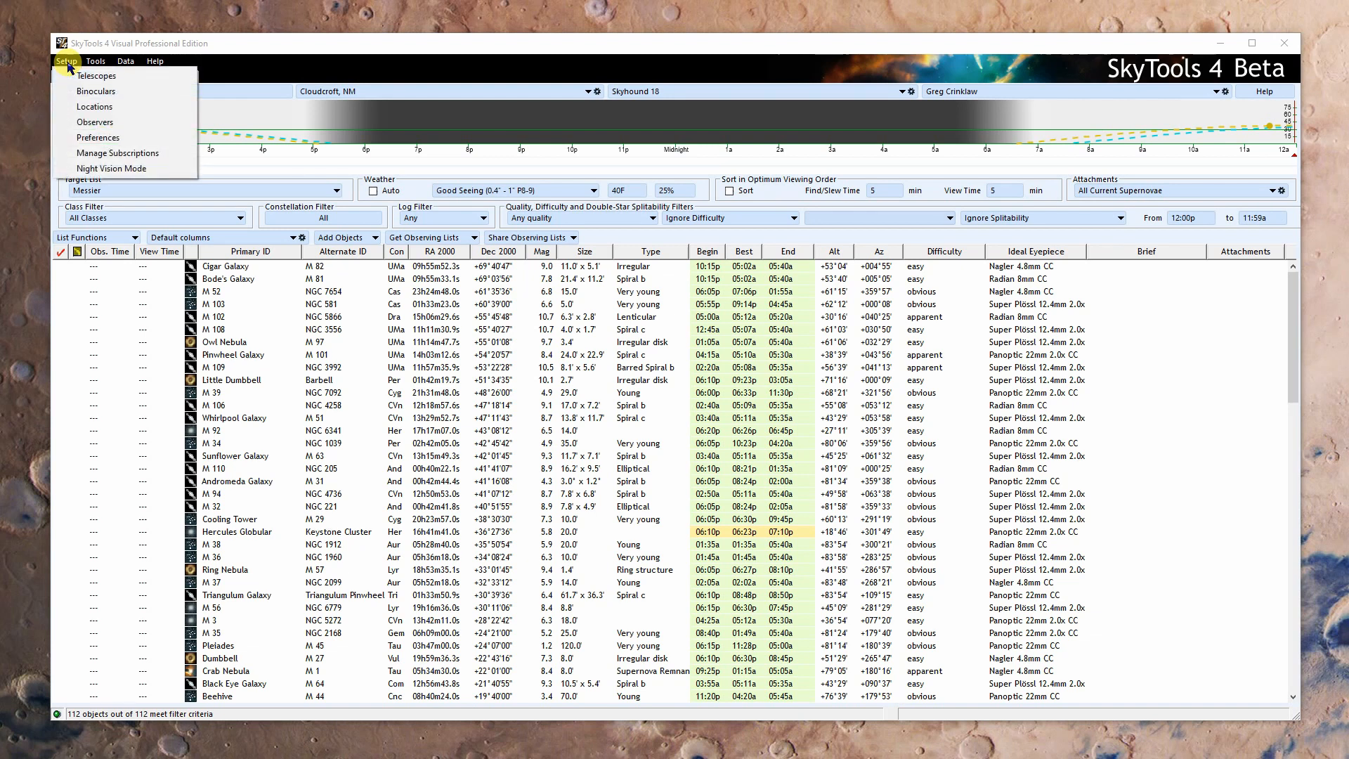
{"action": "mouse_move", "coordinate": [96, 92]}
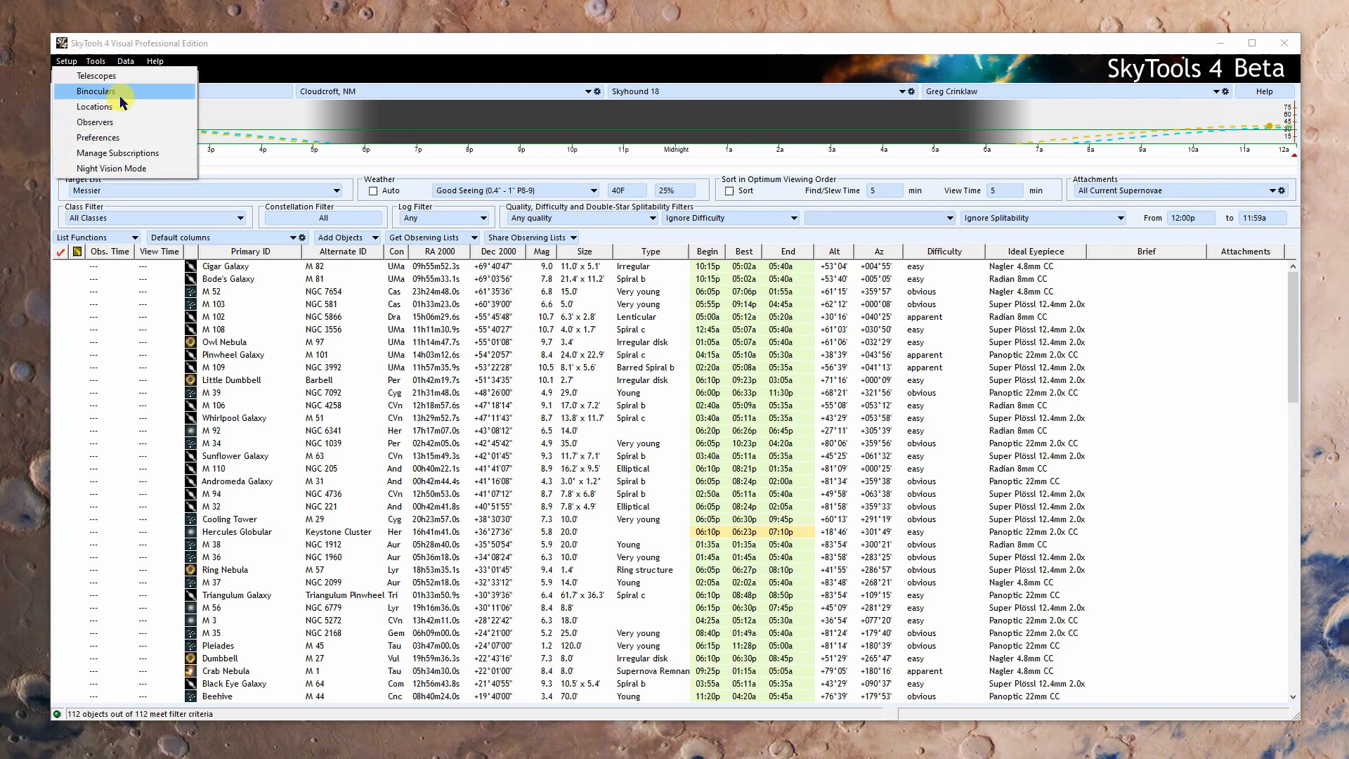
{"action": "mouse_move", "coordinate": [94, 106]}
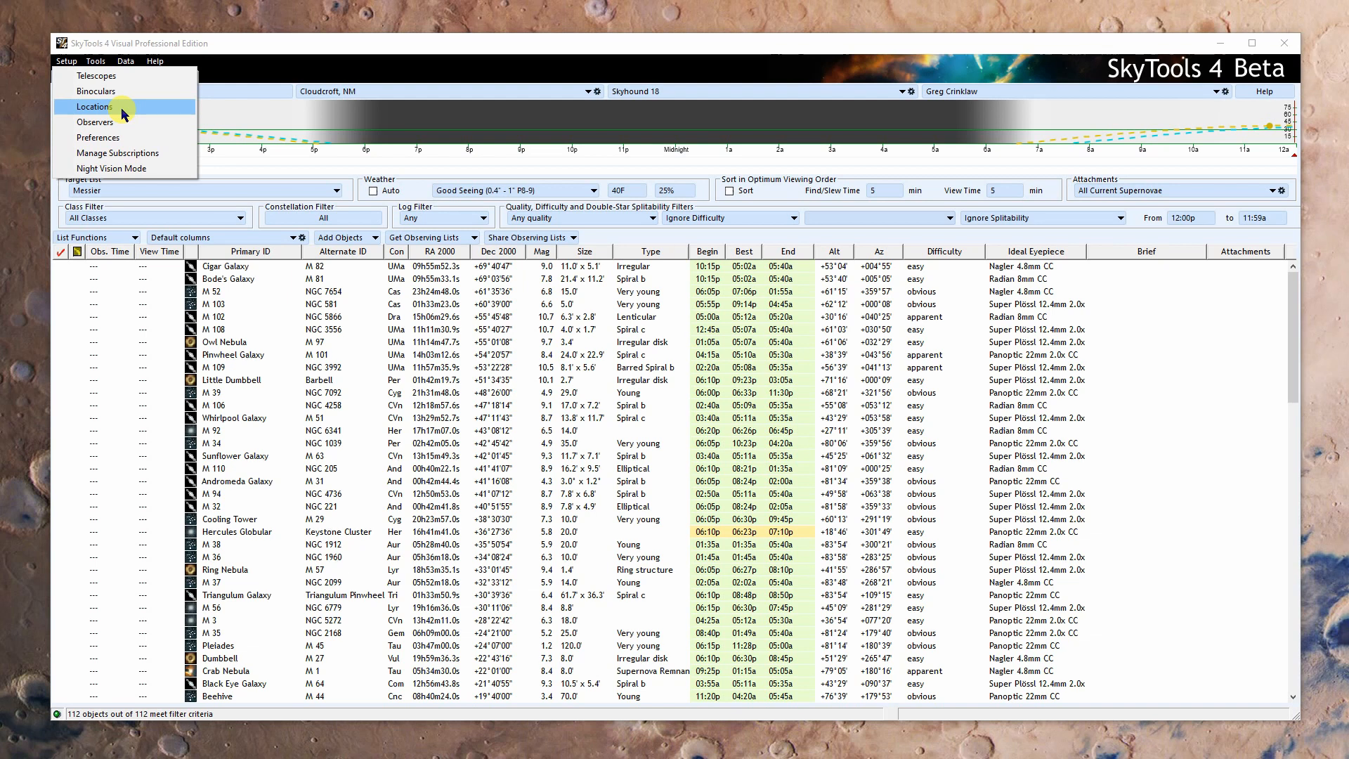
{"action": "left_click", "coordinate": [95, 106]}
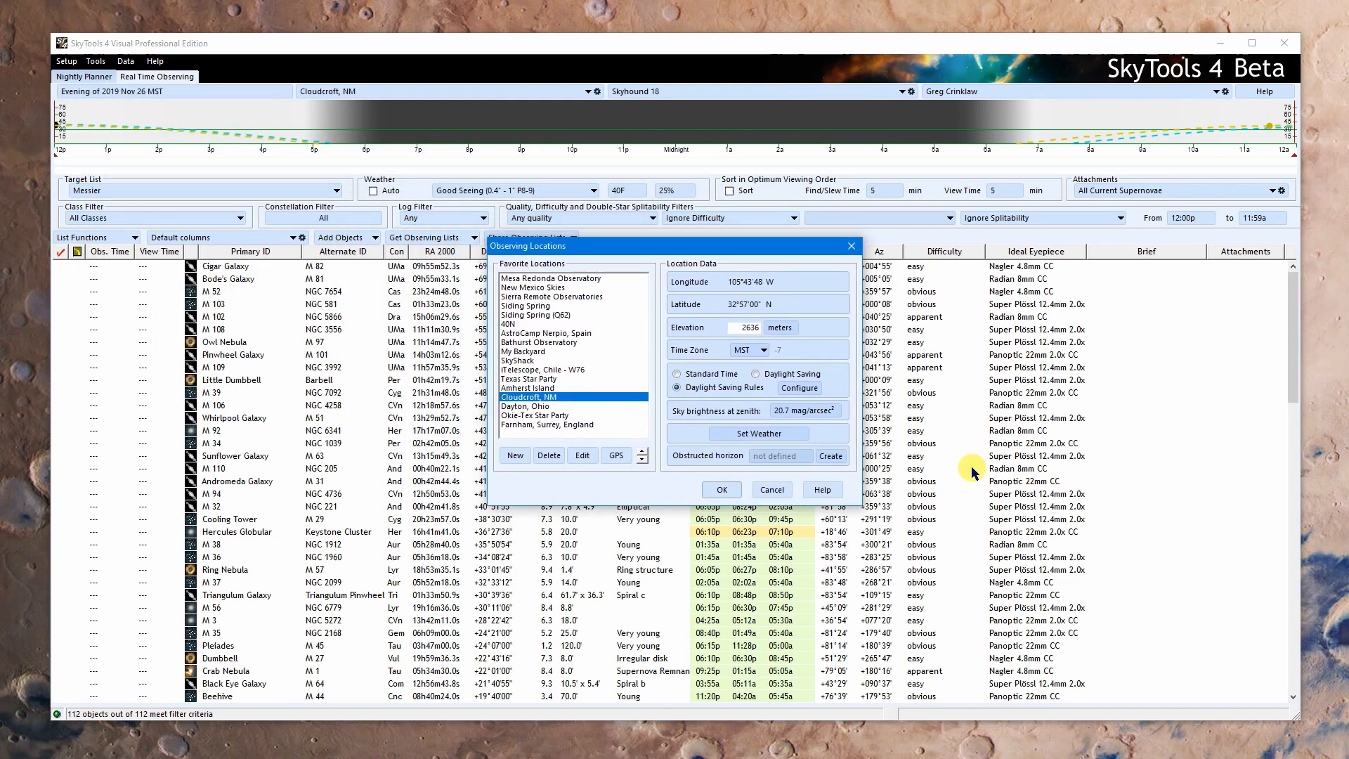
{"action": "mouse_move", "coordinate": [735, 606]}
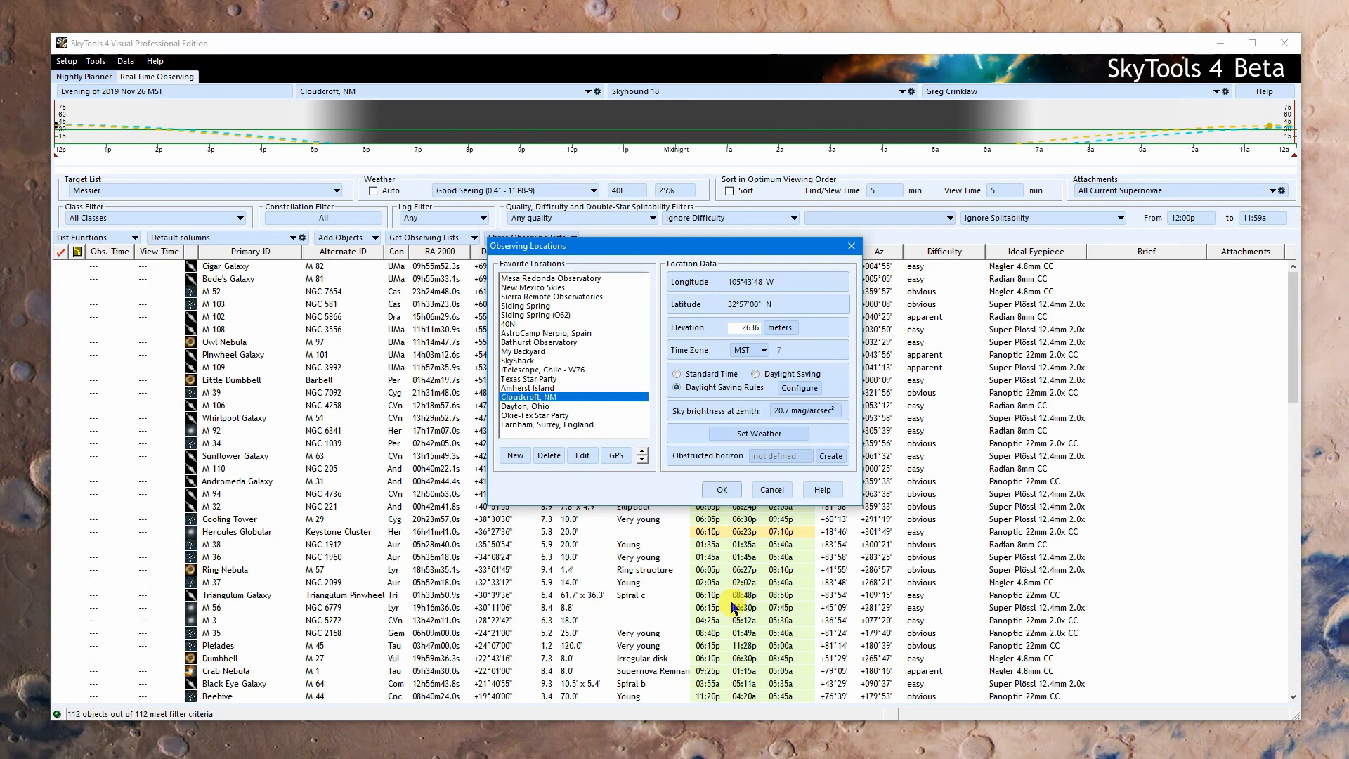
{"action": "mouse_move", "coordinate": [638, 491]}
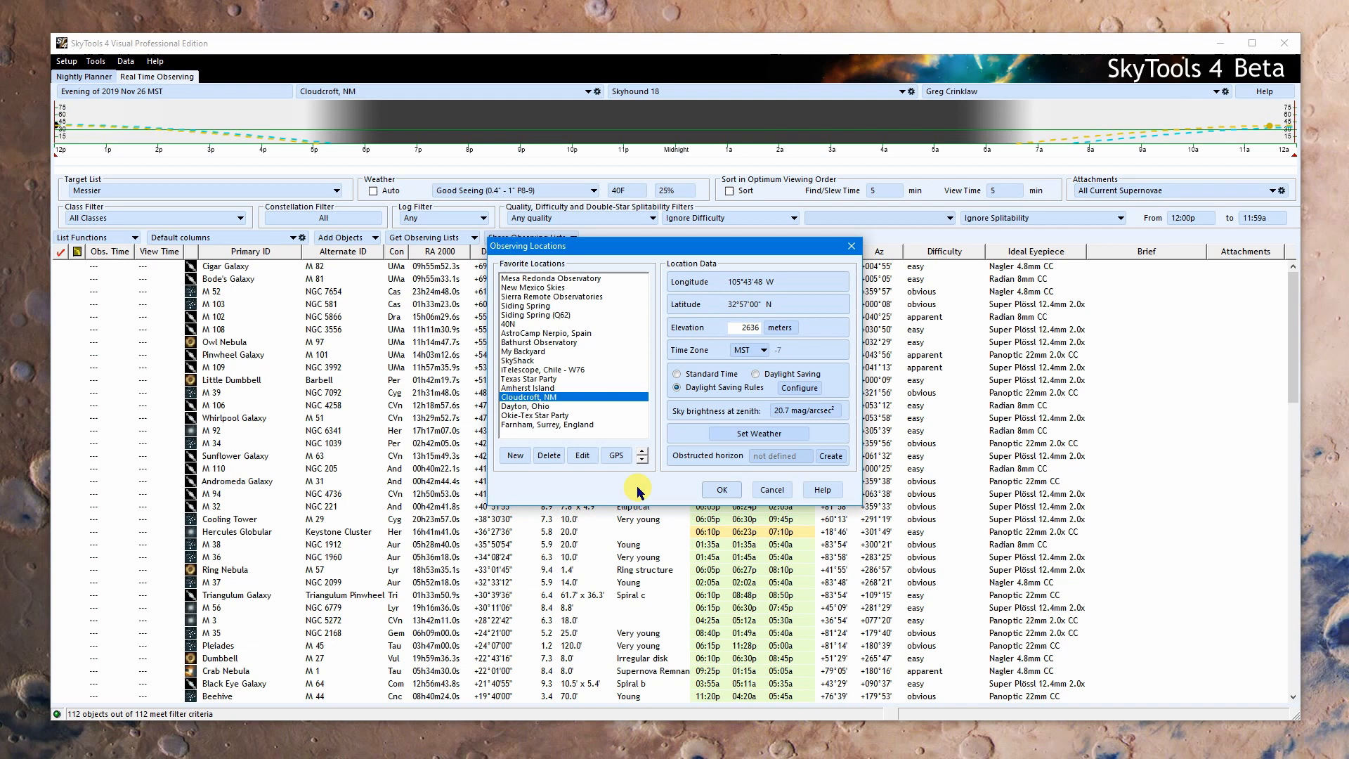
{"action": "mouse_move", "coordinate": [517, 459]}
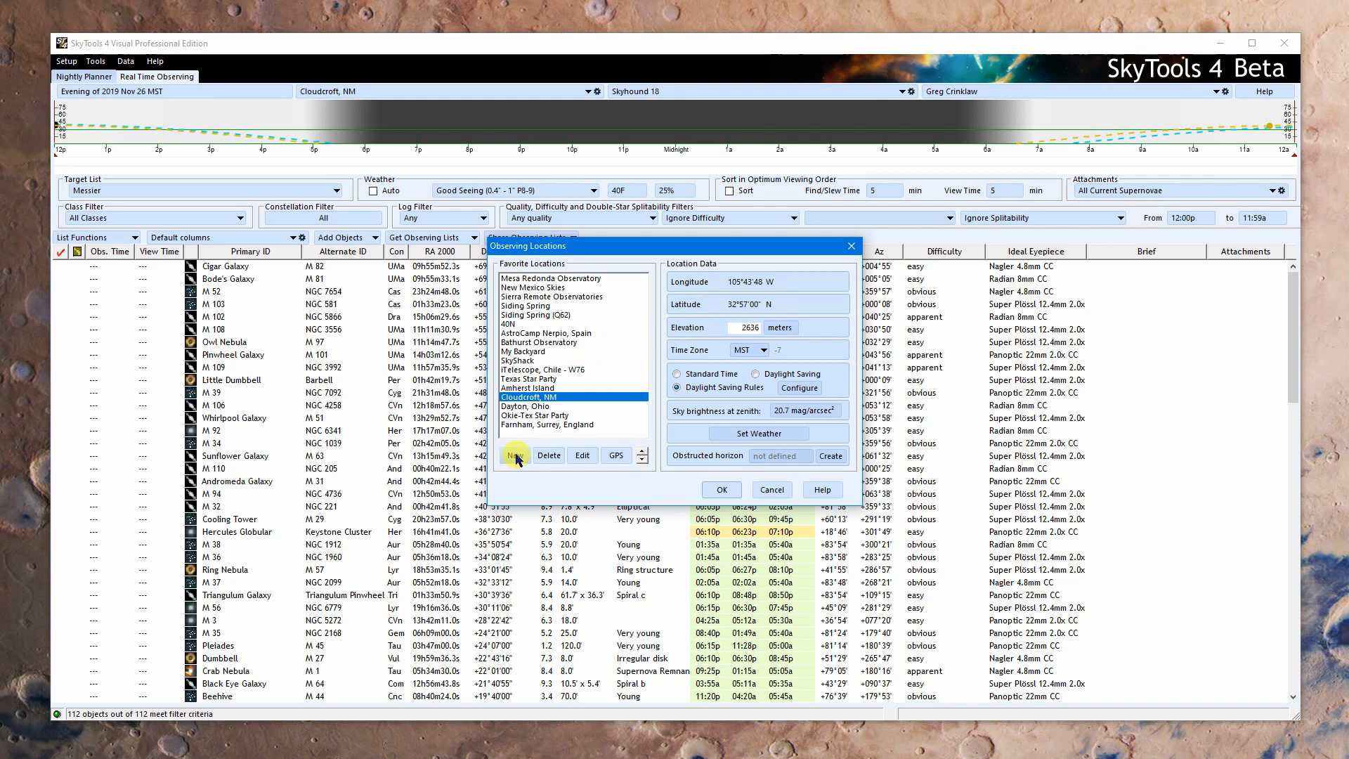
{"action": "left_click", "coordinate": [517, 455]}
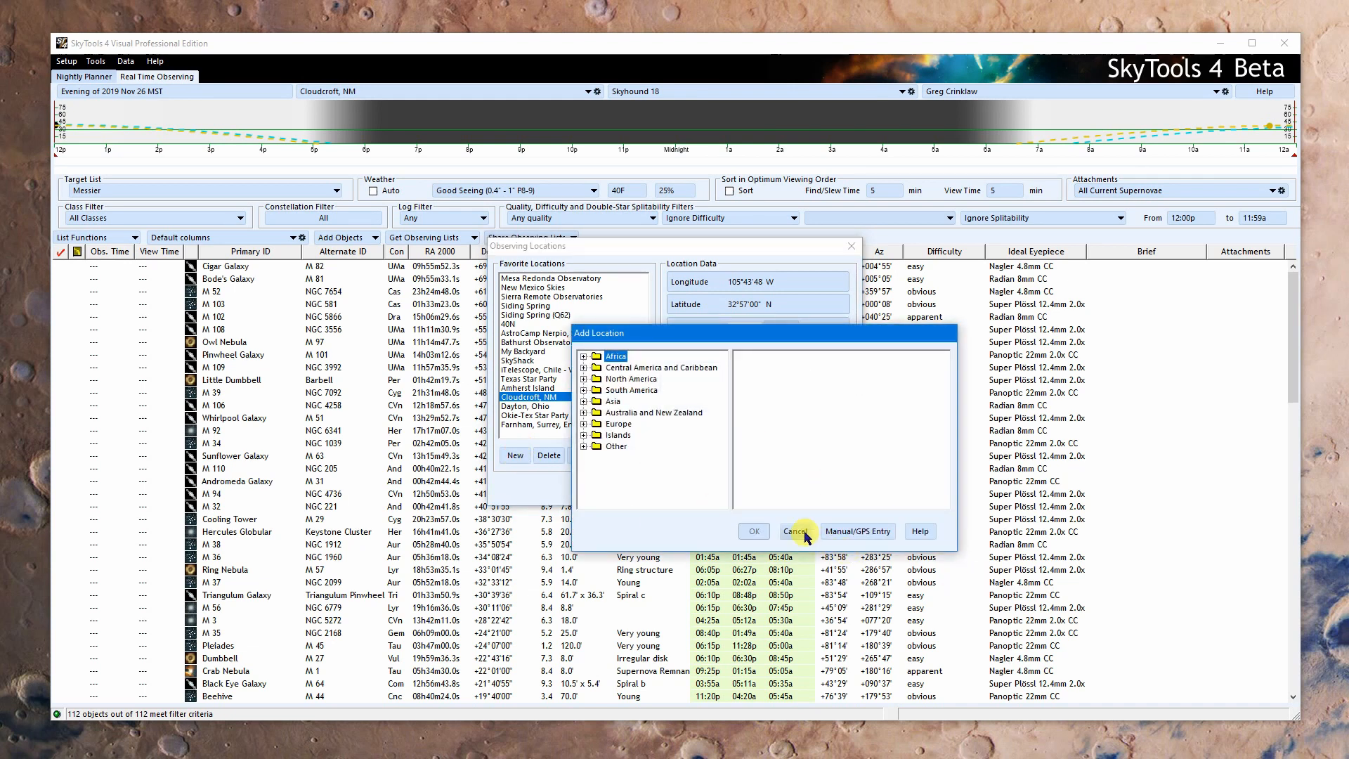
{"action": "left_click", "coordinate": [792, 531]}
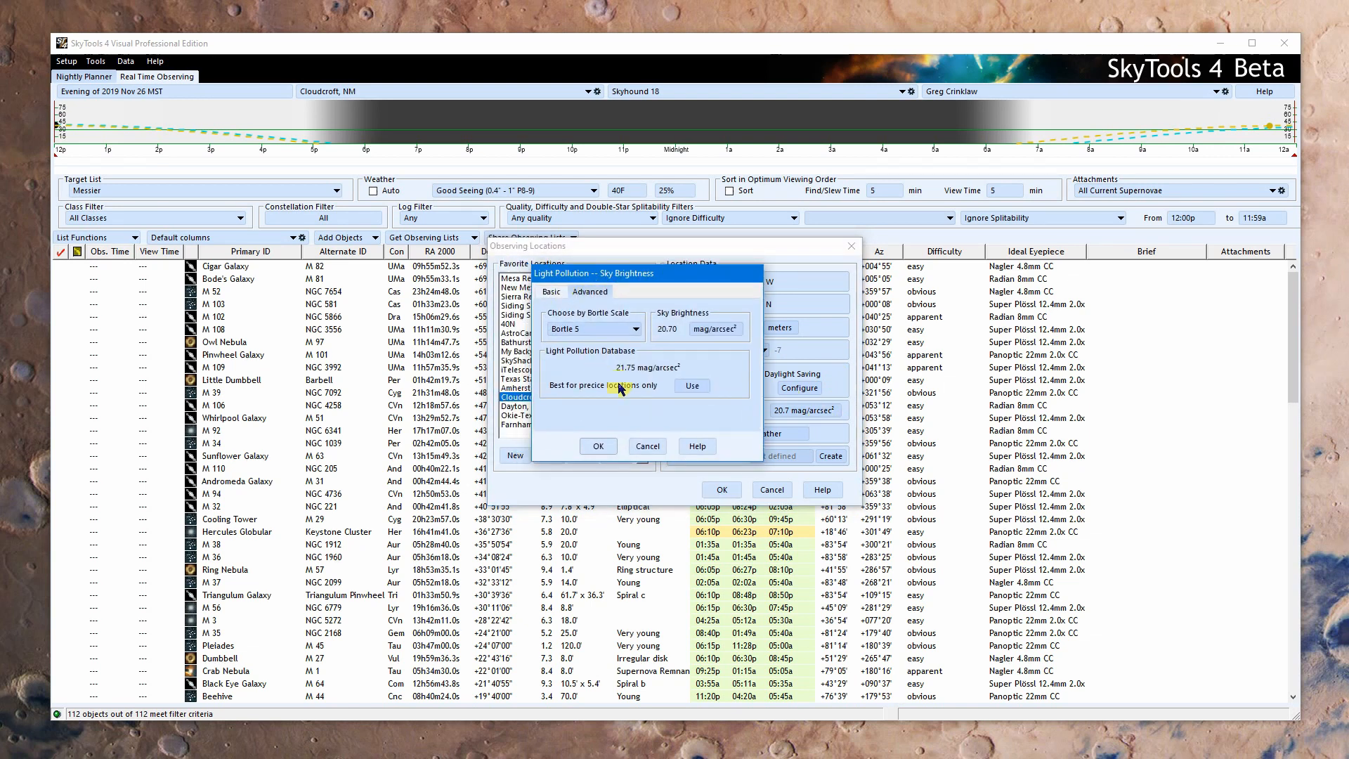
{"action": "mouse_move", "coordinate": [602, 396]}
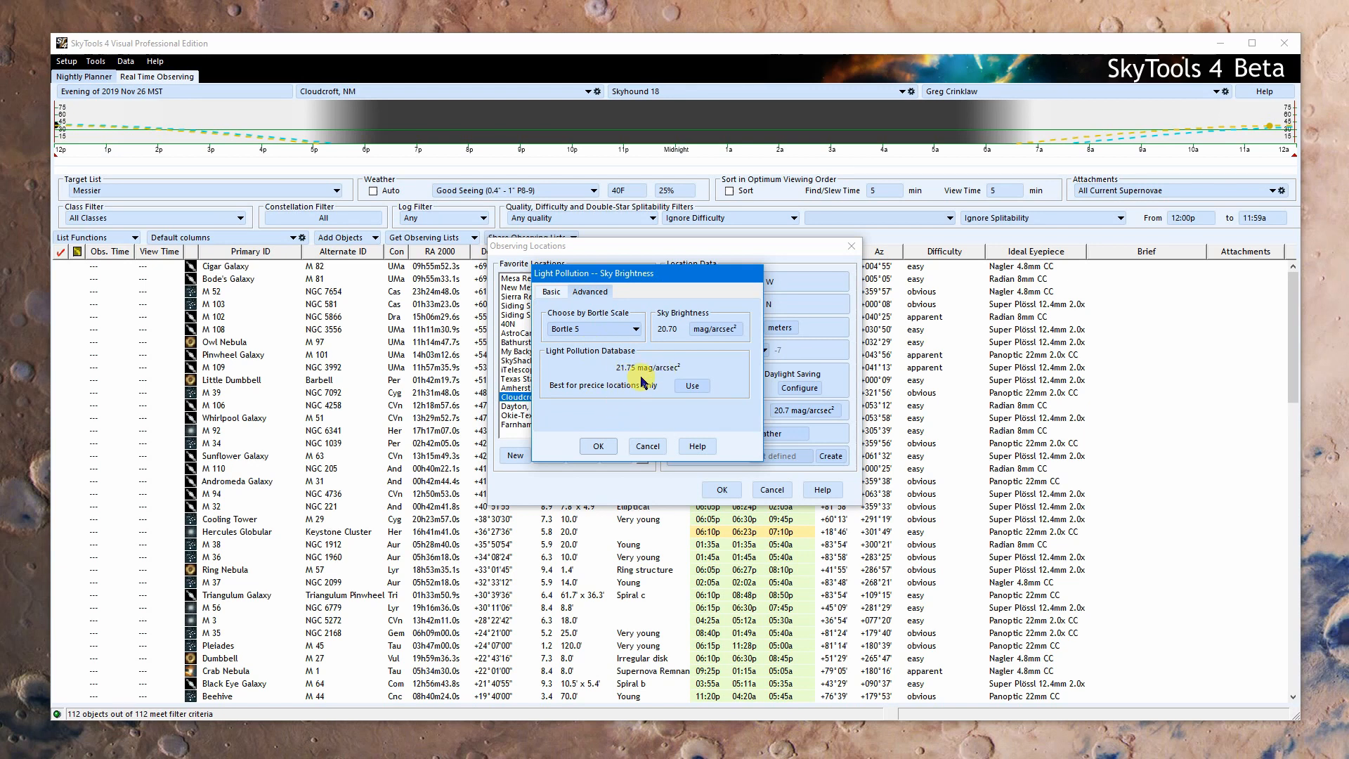
{"action": "mouse_move", "coordinate": [670, 275]}
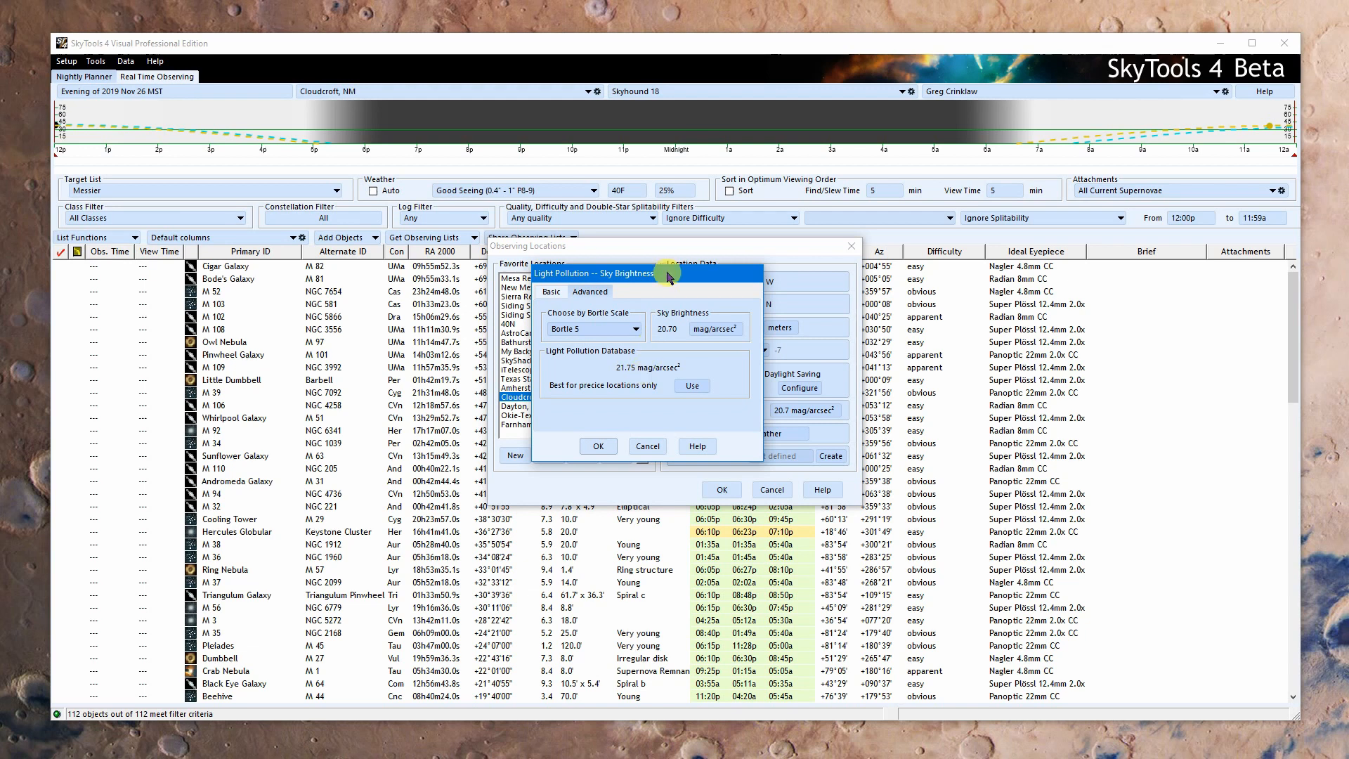
{"action": "mouse_move", "coordinate": [654, 405]}
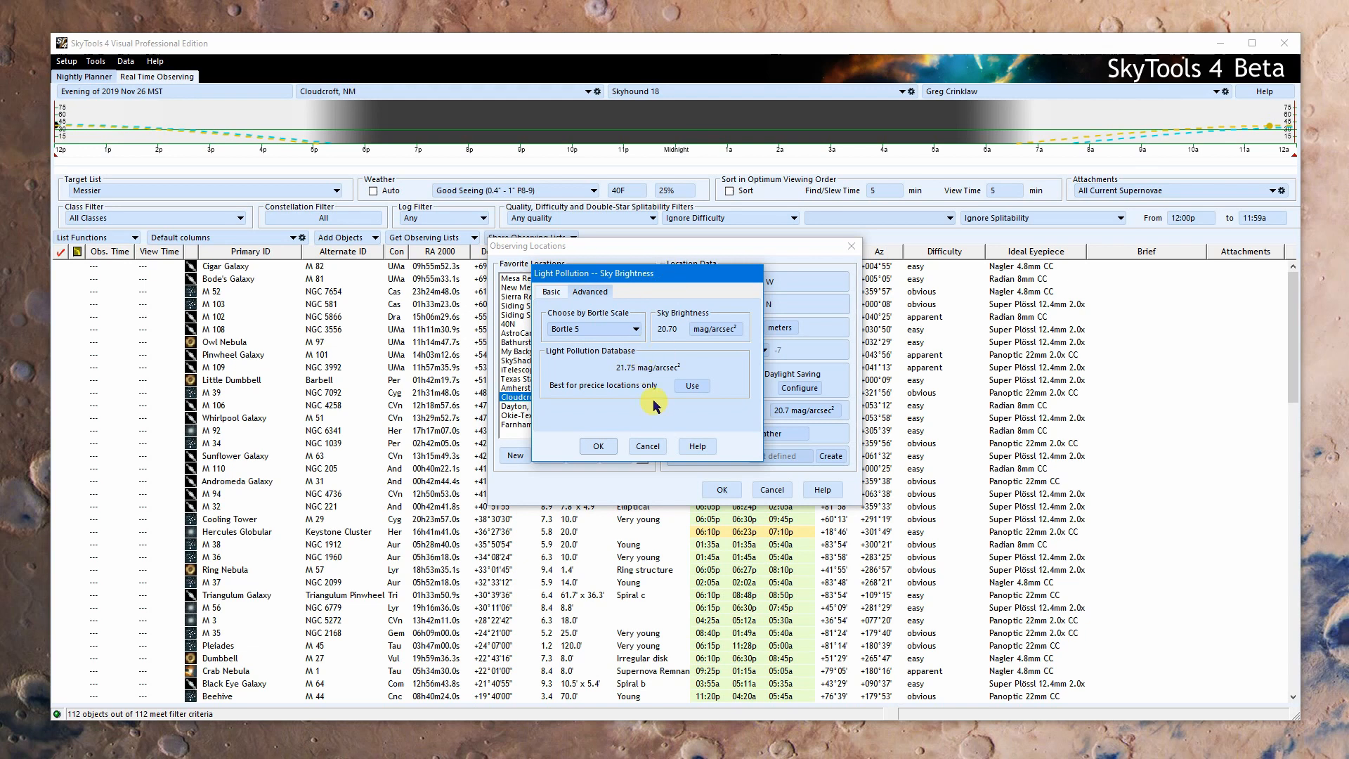
Step: Adopt the database zenith brightness 21.75 (Bortle 2) for Cloudcroft, NM and confirm
{"action": "left_click", "coordinate": [592, 329]}
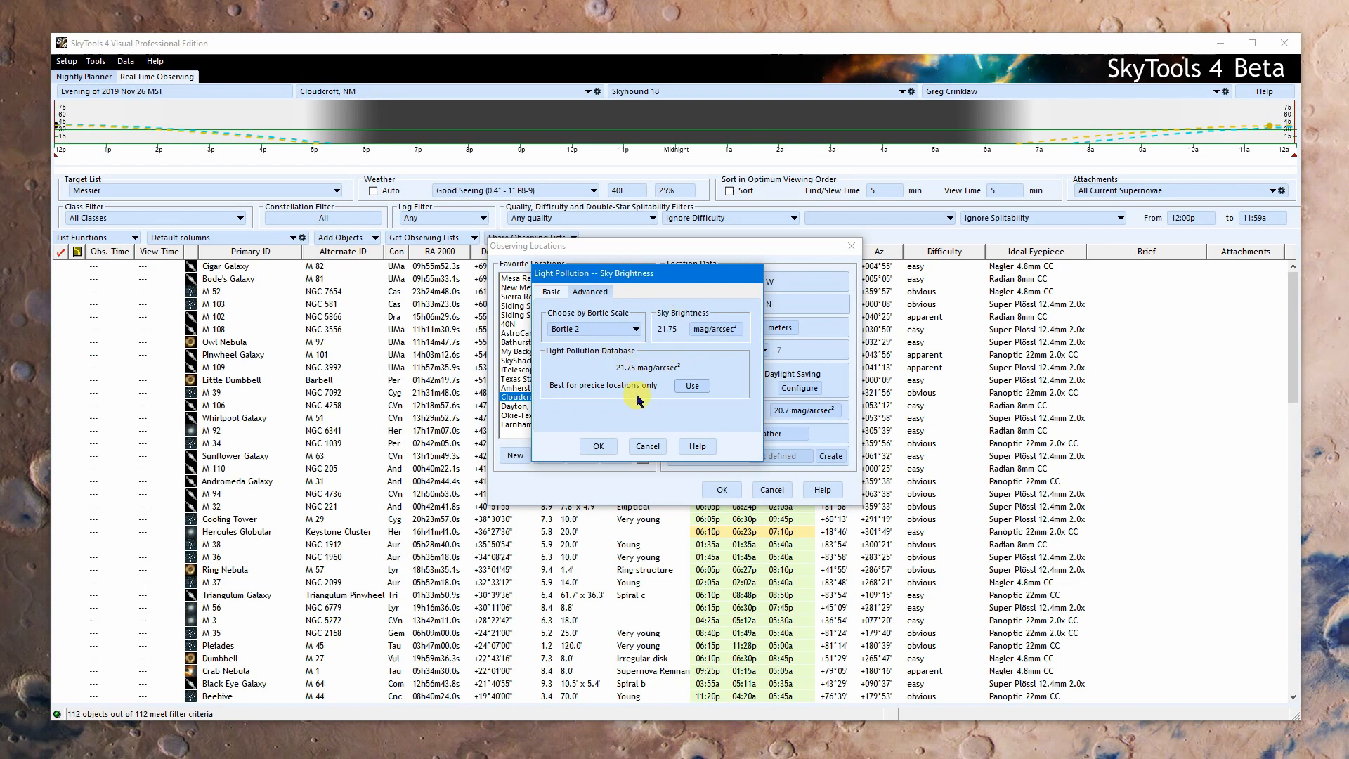
{"action": "mouse_move", "coordinate": [602, 398]}
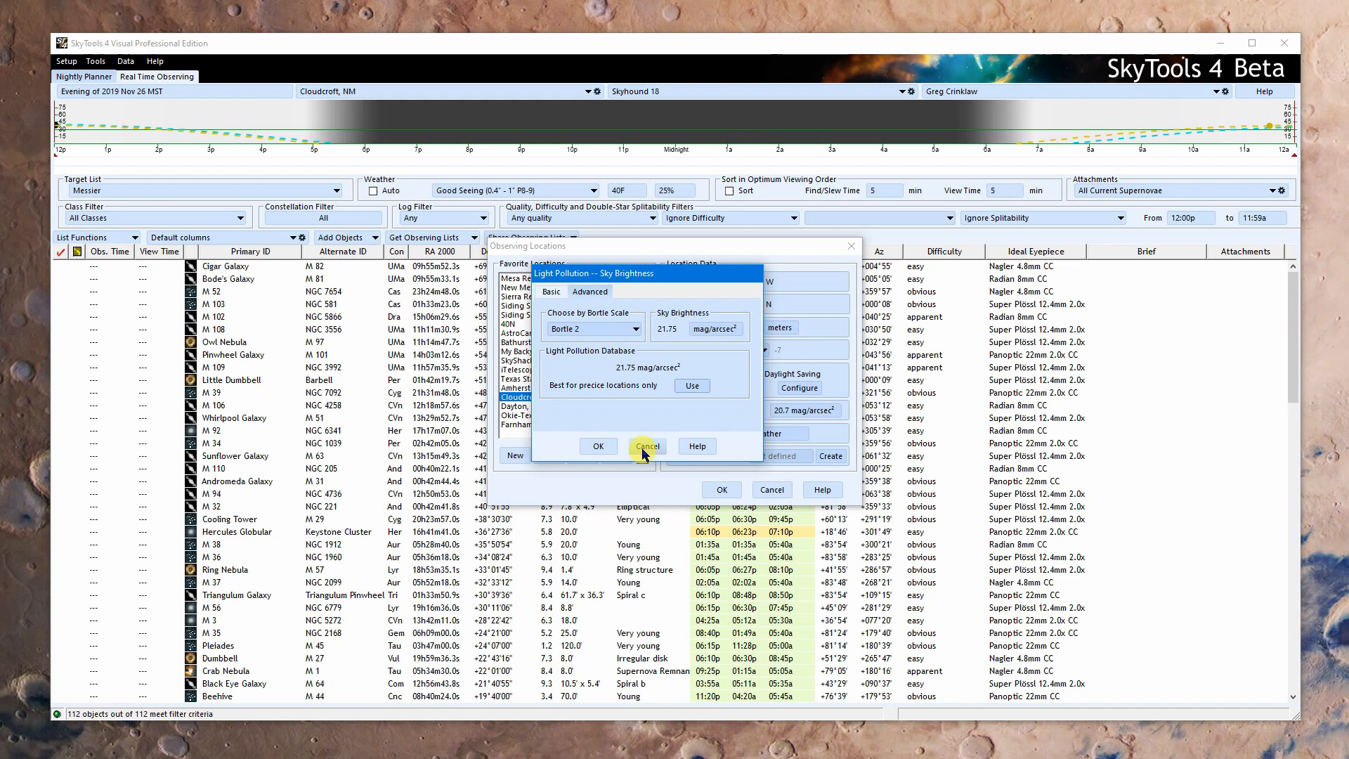
{"action": "mouse_move", "coordinate": [647, 432]}
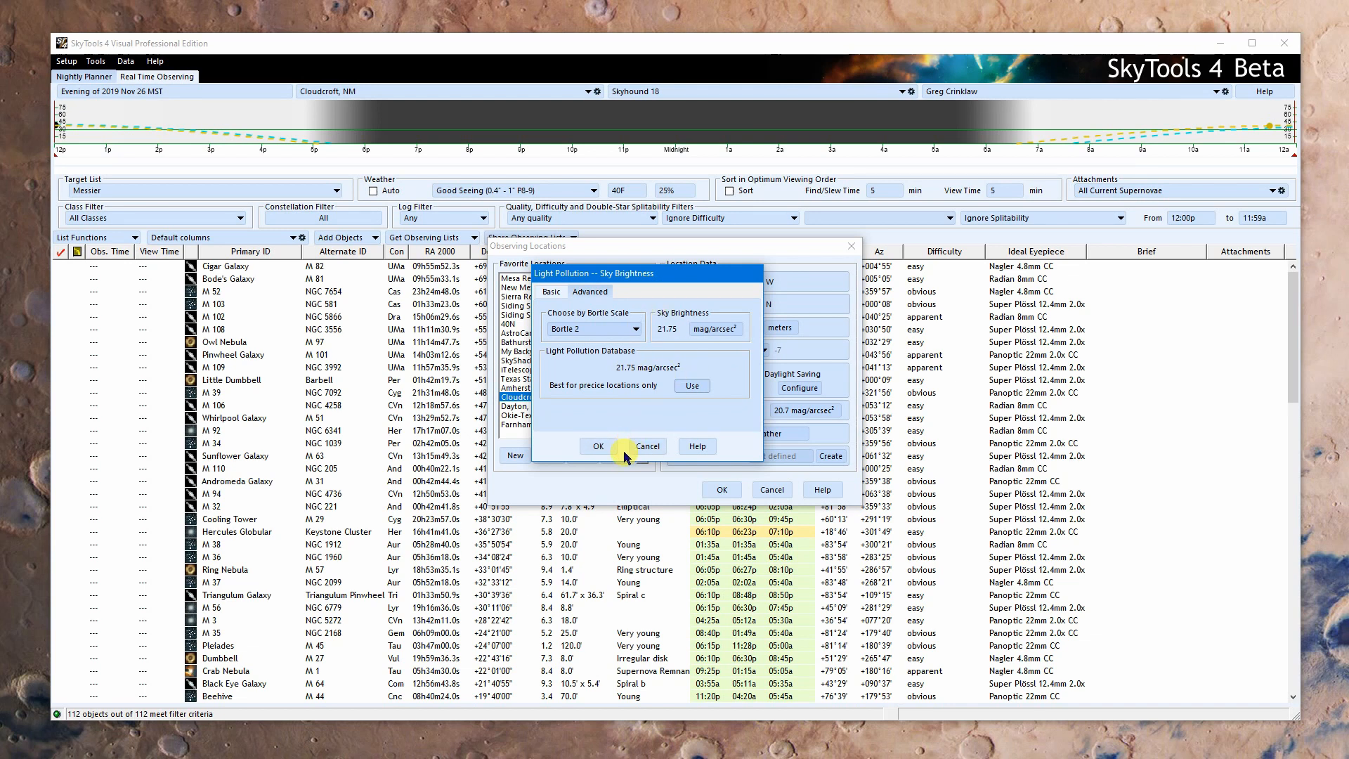
{"action": "left_click", "coordinate": [597, 445]}
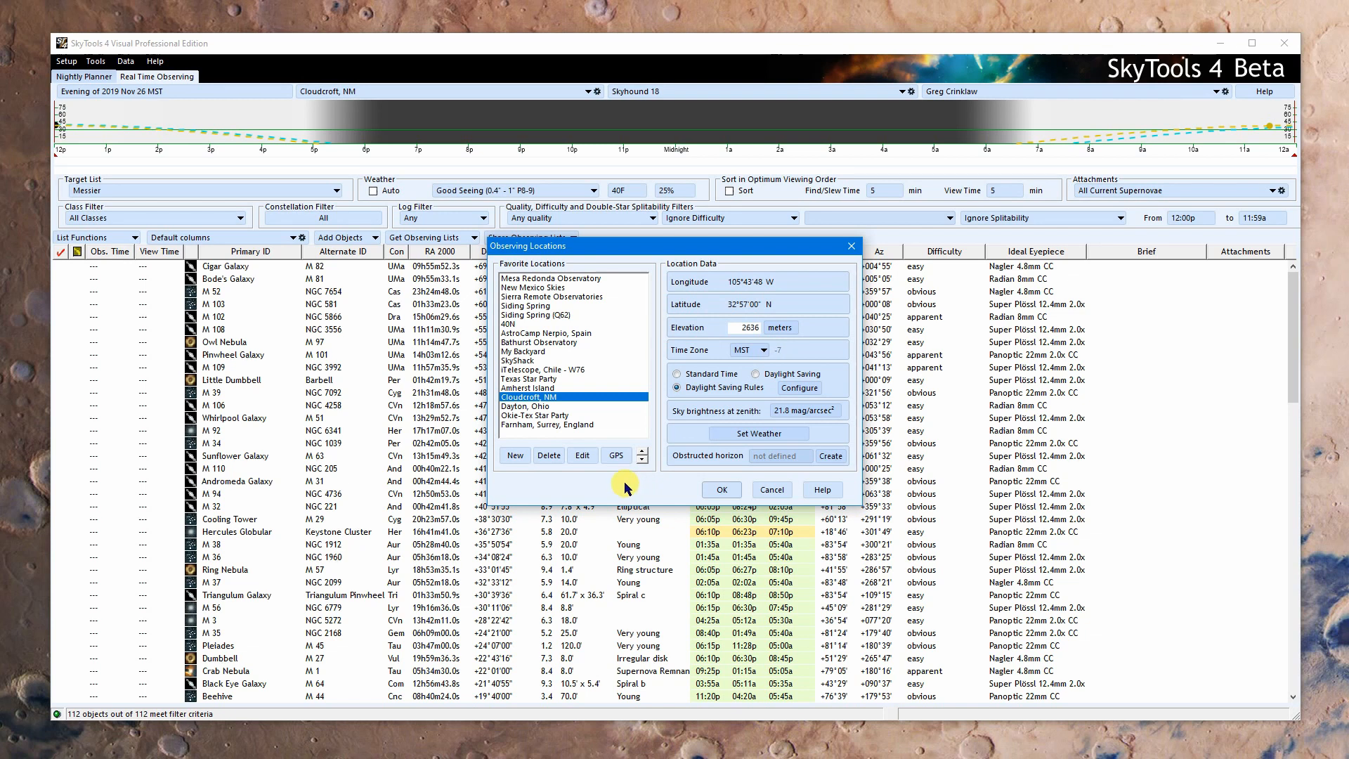
{"action": "mouse_move", "coordinate": [778, 417]}
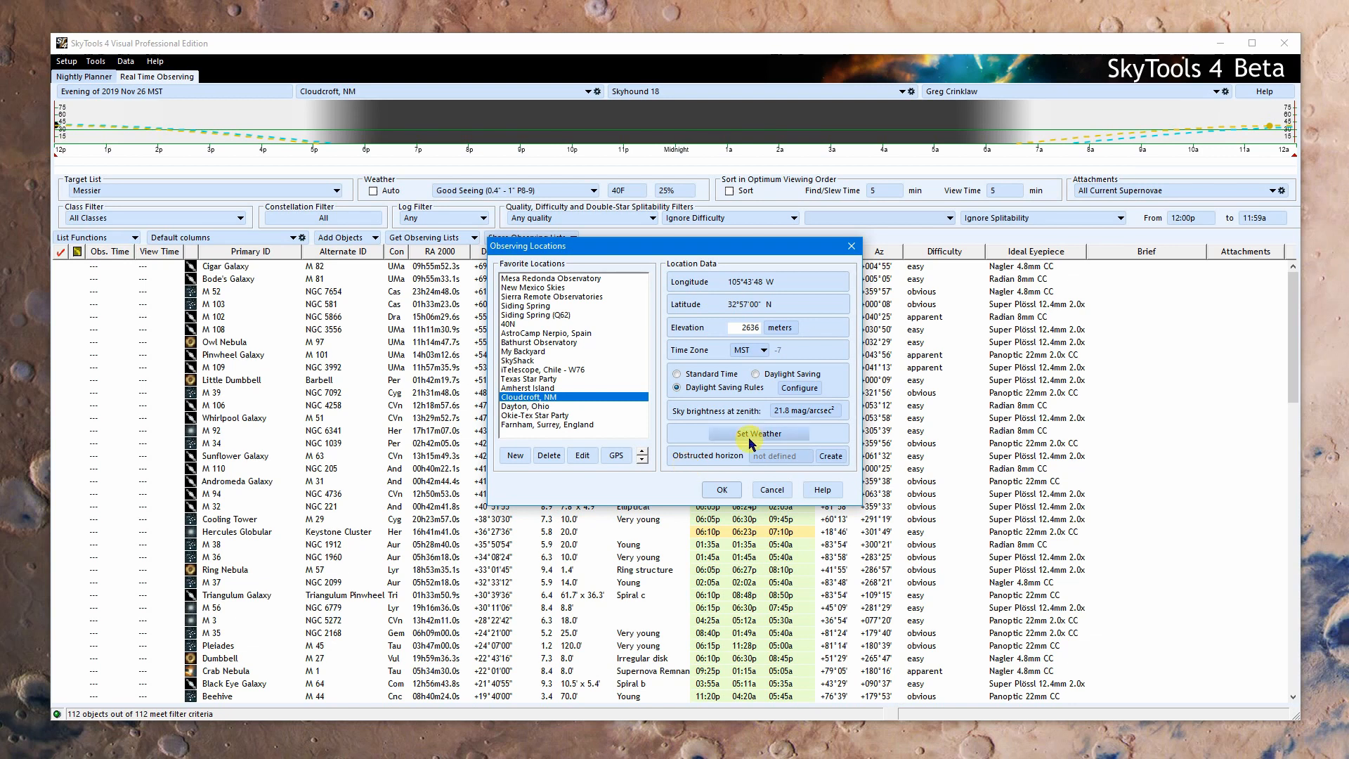
Step: Open Cloudcroft, NM's weather settings showing 40°F, 25% humidity and average seeing
{"action": "left_click", "coordinate": [758, 433]}
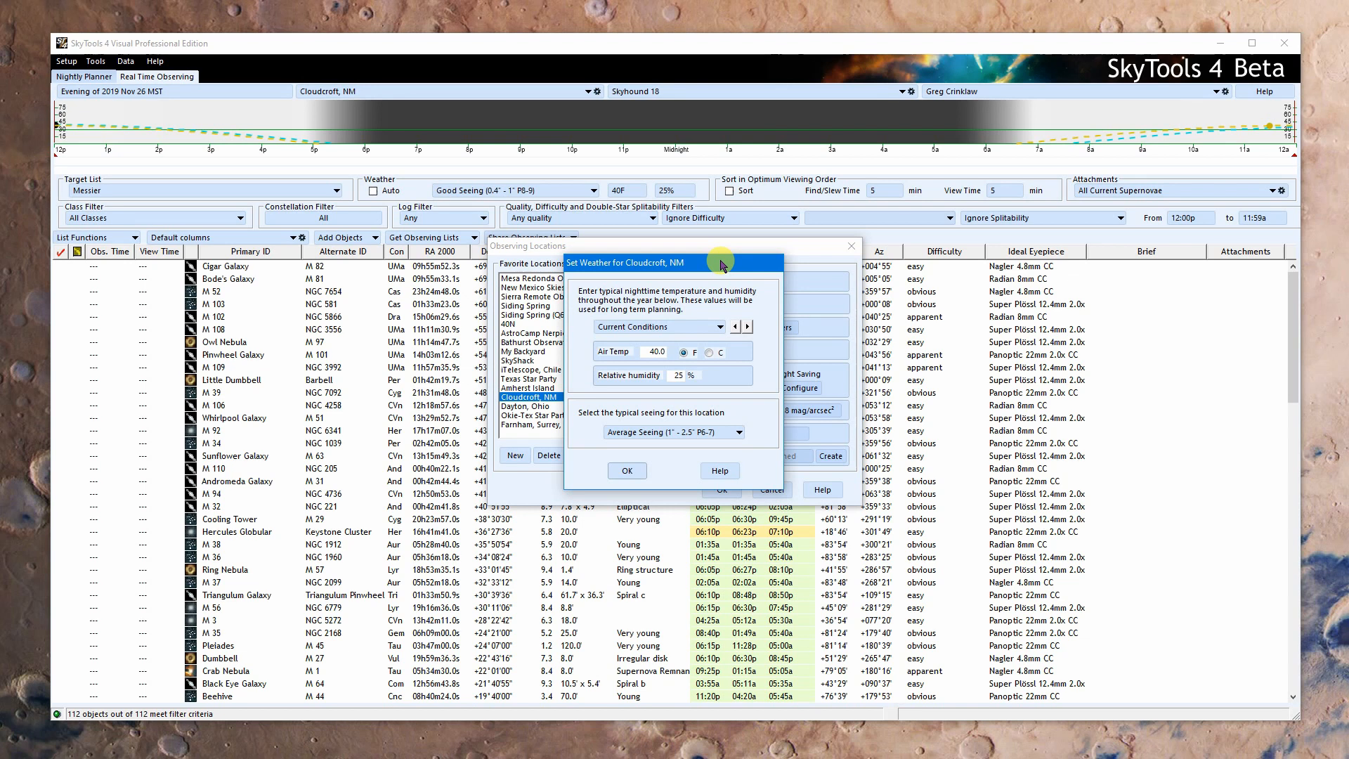
{"action": "mouse_move", "coordinate": [679, 311]}
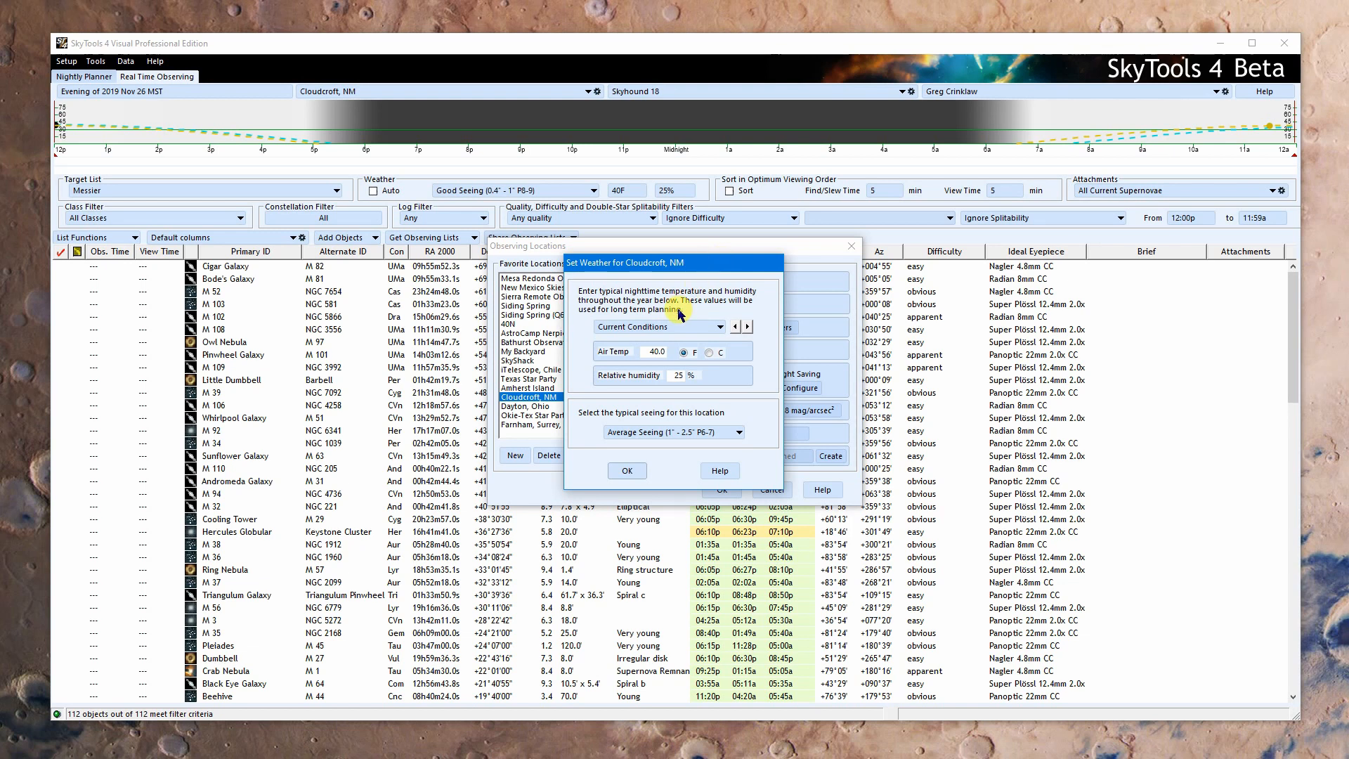
{"action": "left_click", "coordinate": [705, 326]}
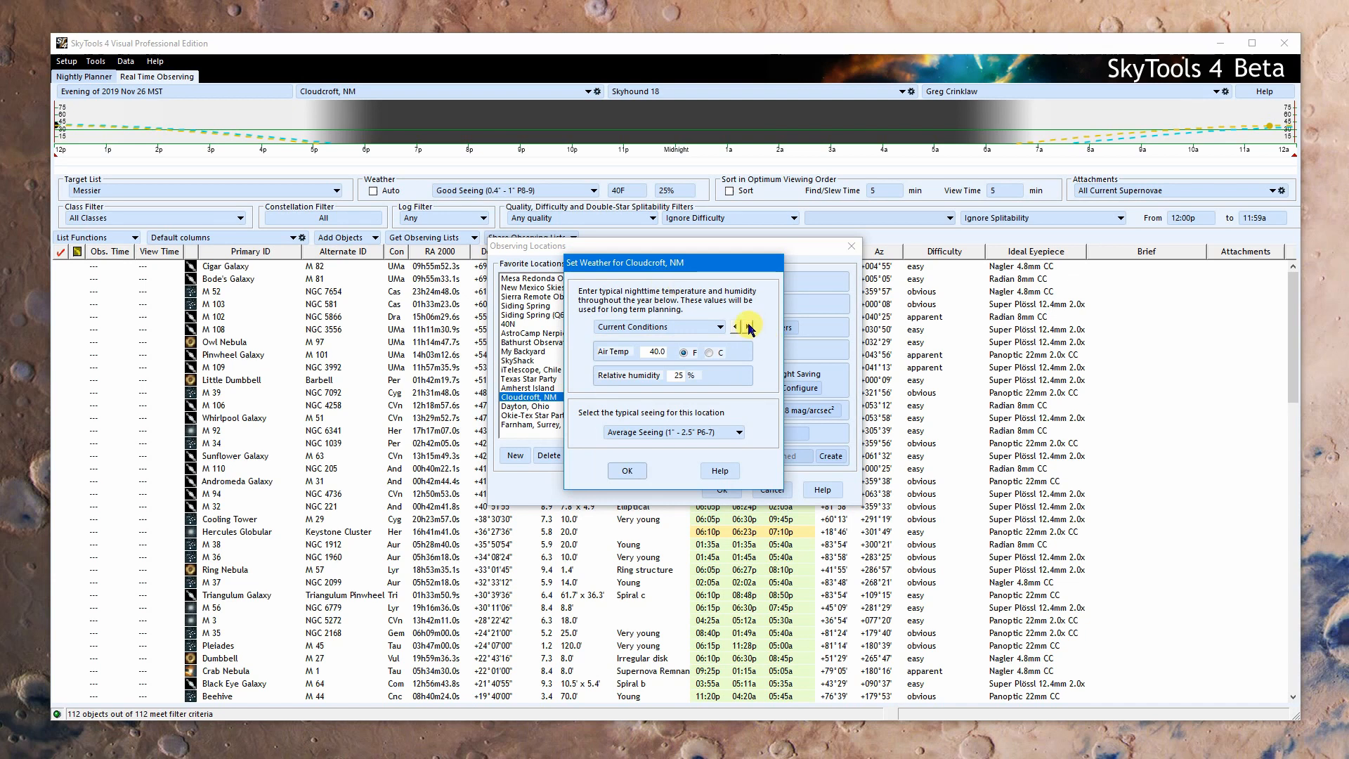
Step: Step the weather months from January to February (33°F, 40% humidity)
{"action": "left_click", "coordinate": [737, 326]}
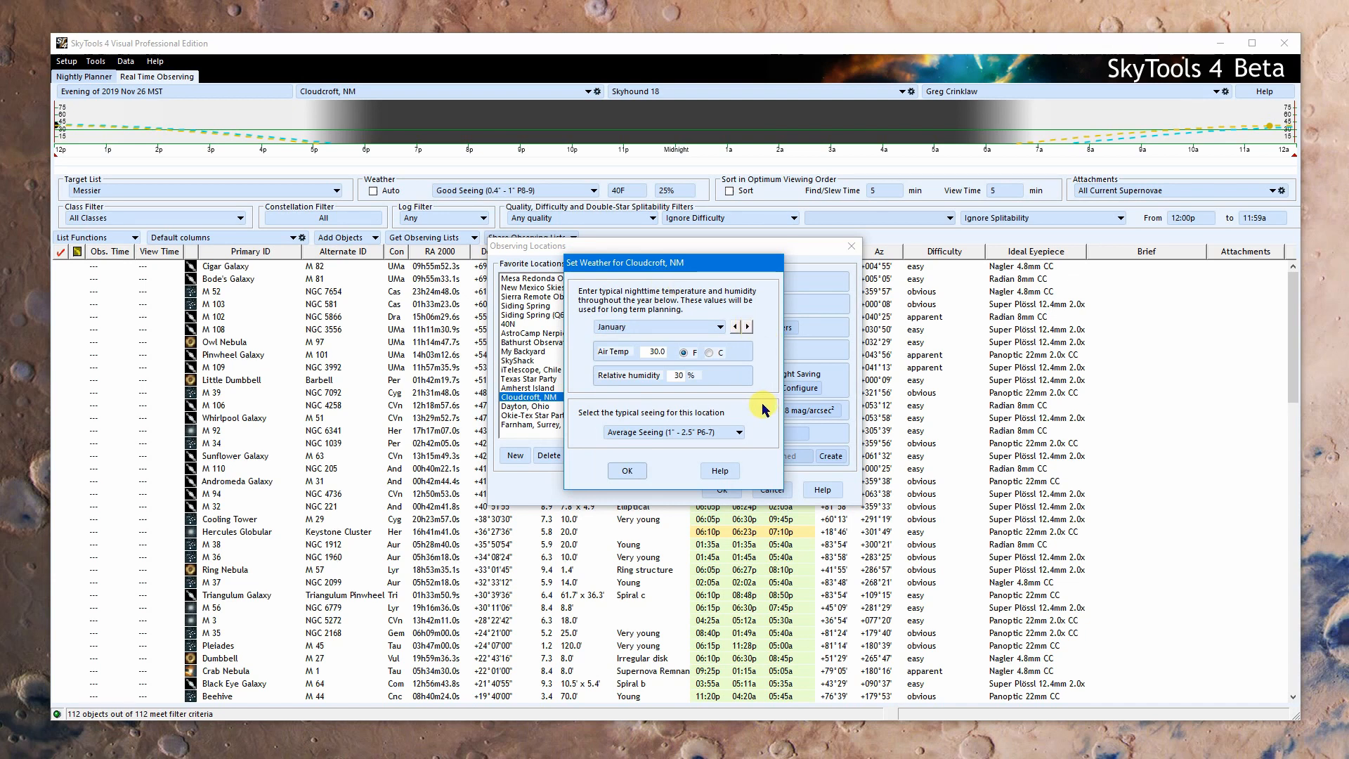
{"action": "mouse_move", "coordinate": [673, 402]}
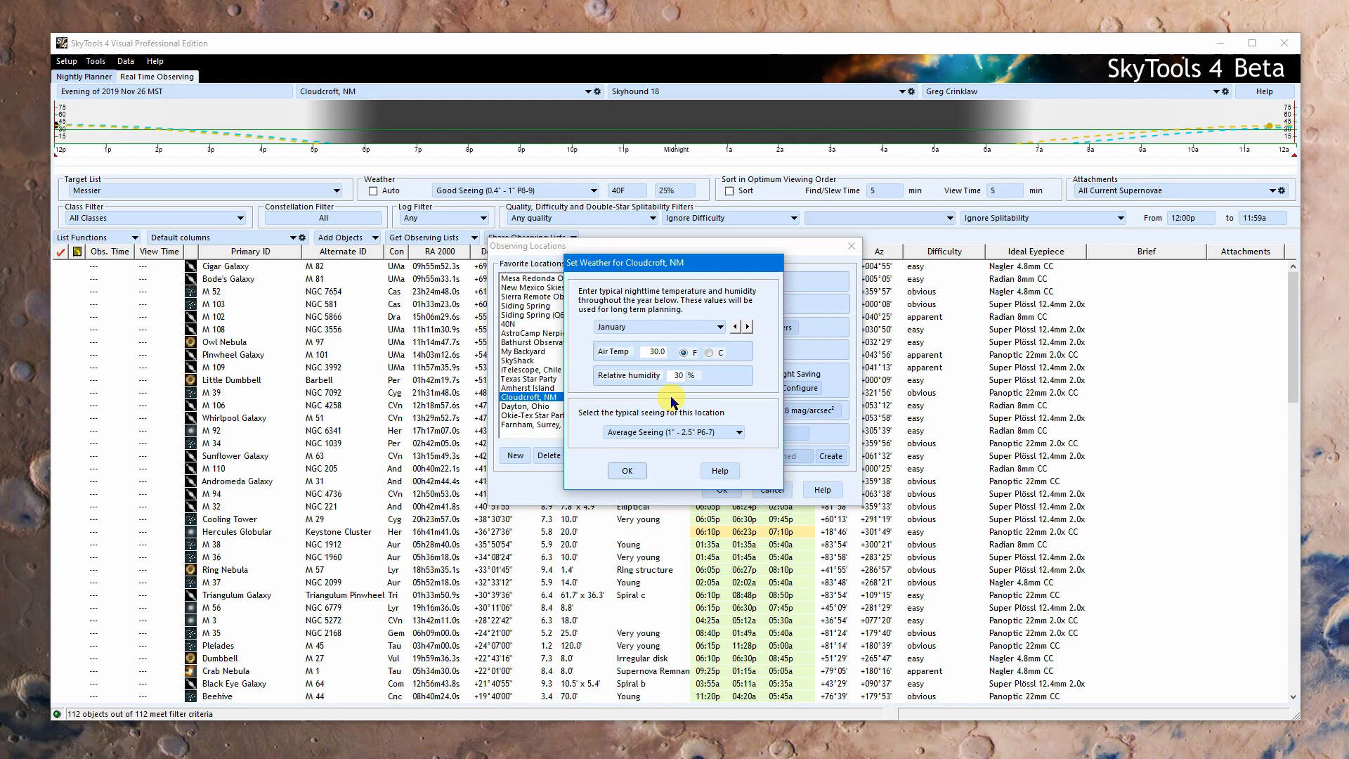
{"action": "mouse_move", "coordinate": [725, 398]}
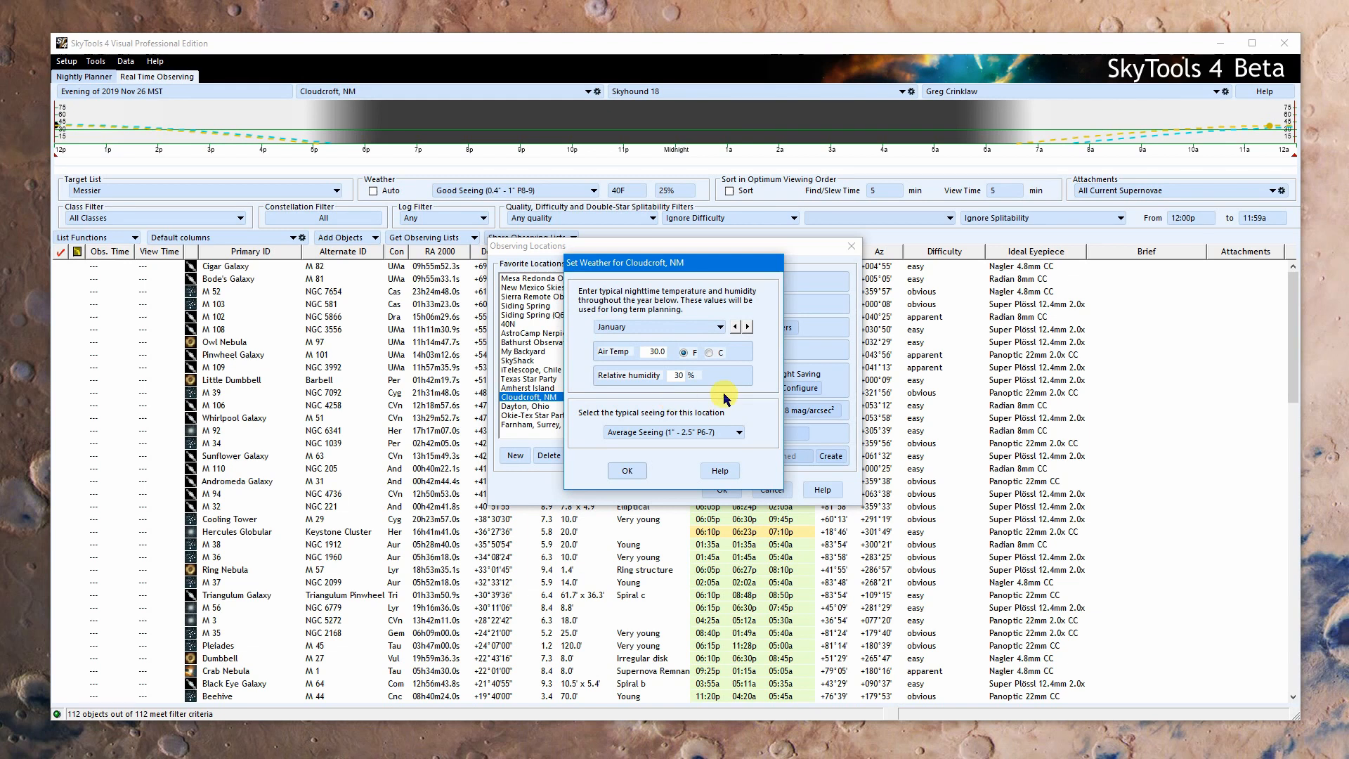
{"action": "mouse_move", "coordinate": [716, 392]}
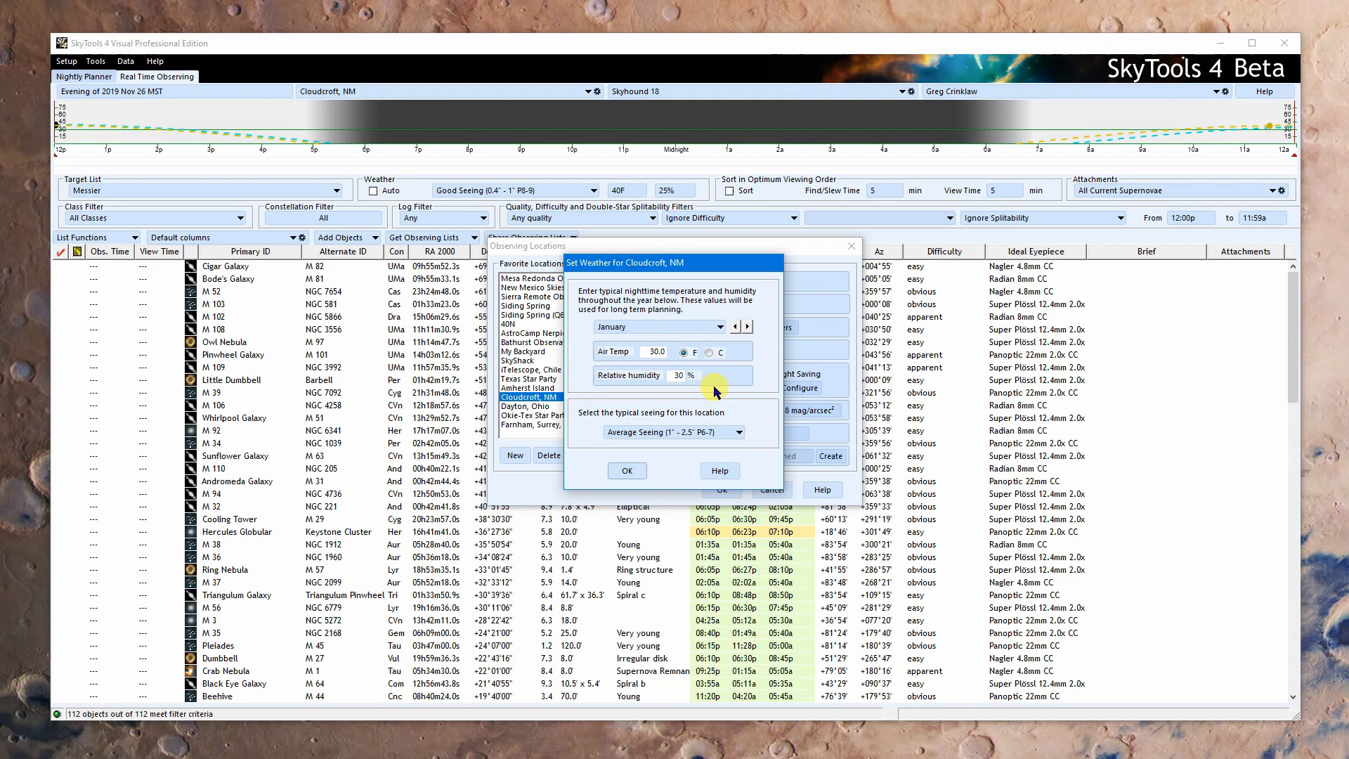
{"action": "mouse_move", "coordinate": [683, 398]}
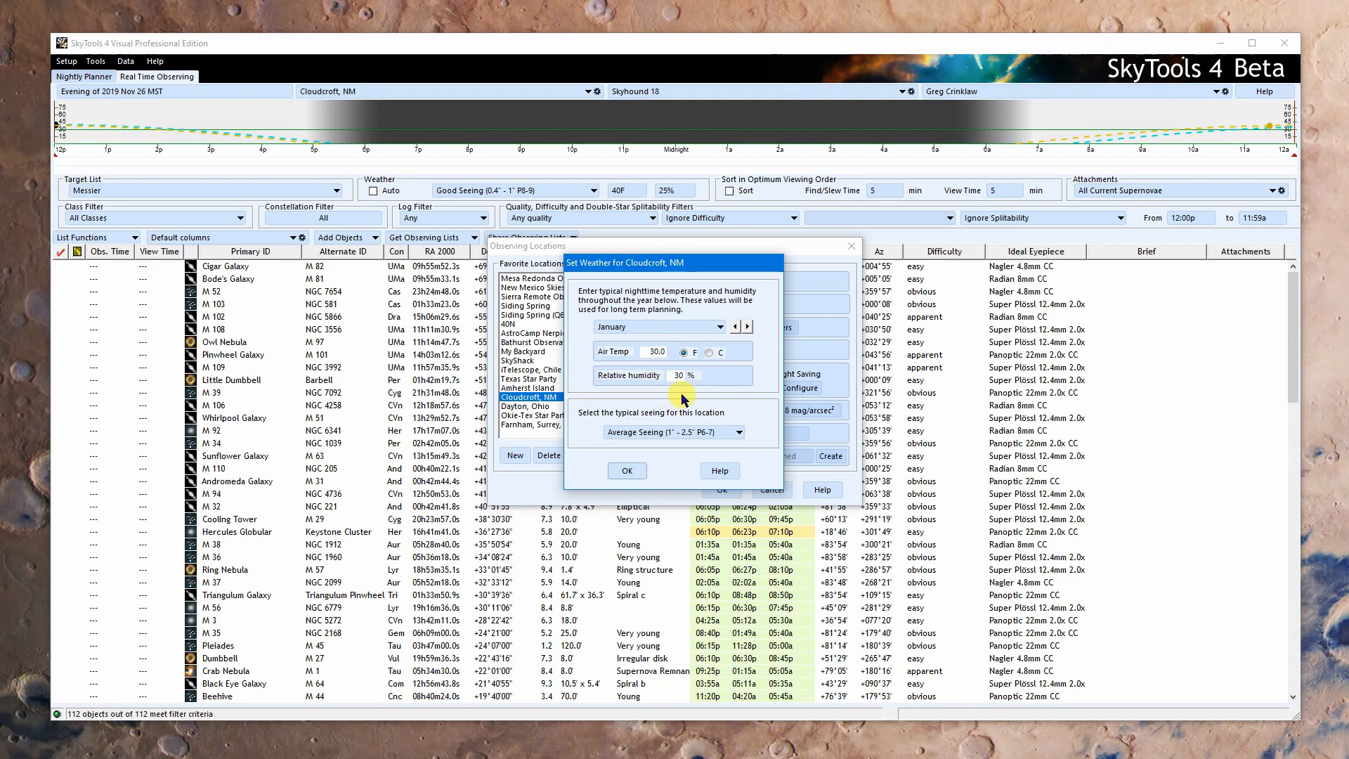
{"action": "mouse_move", "coordinate": [750, 406]}
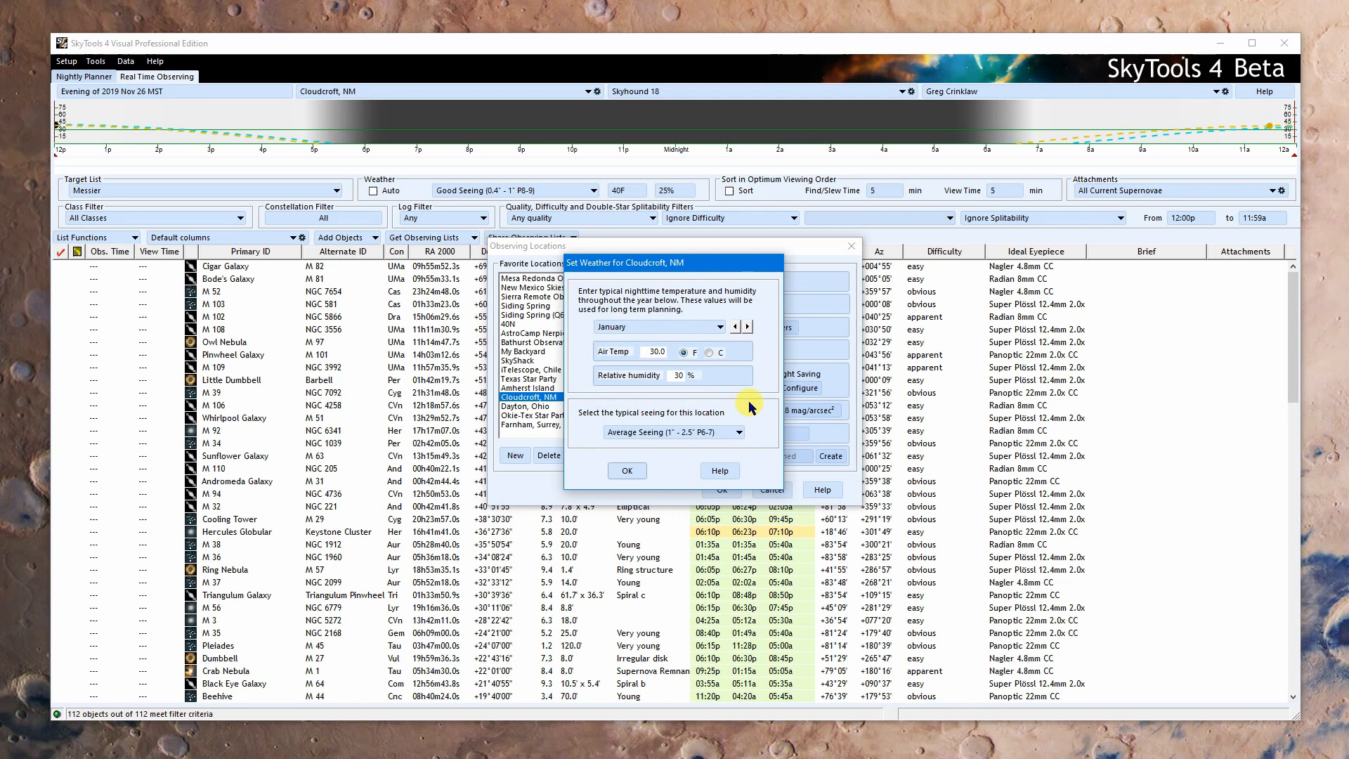
{"action": "left_click", "coordinate": [737, 326]}
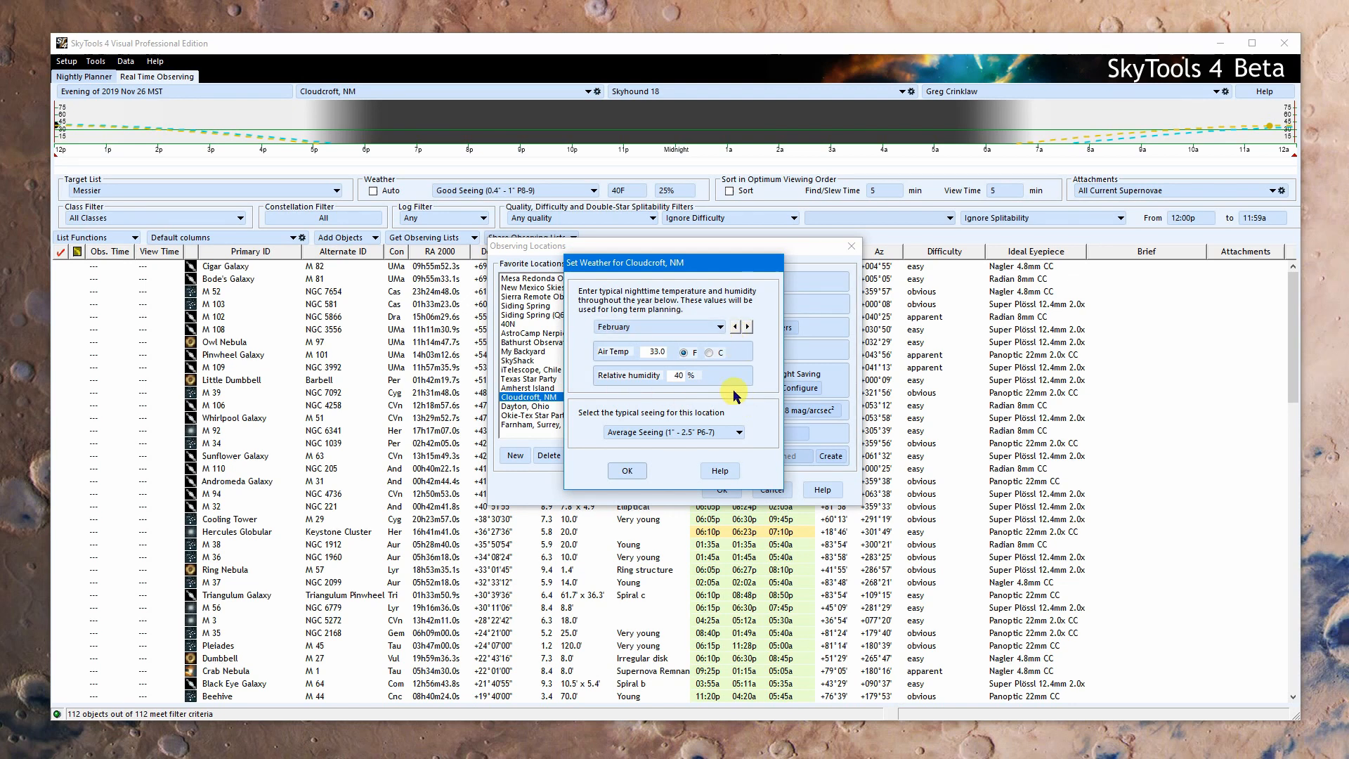
{"action": "mouse_move", "coordinate": [735, 398]}
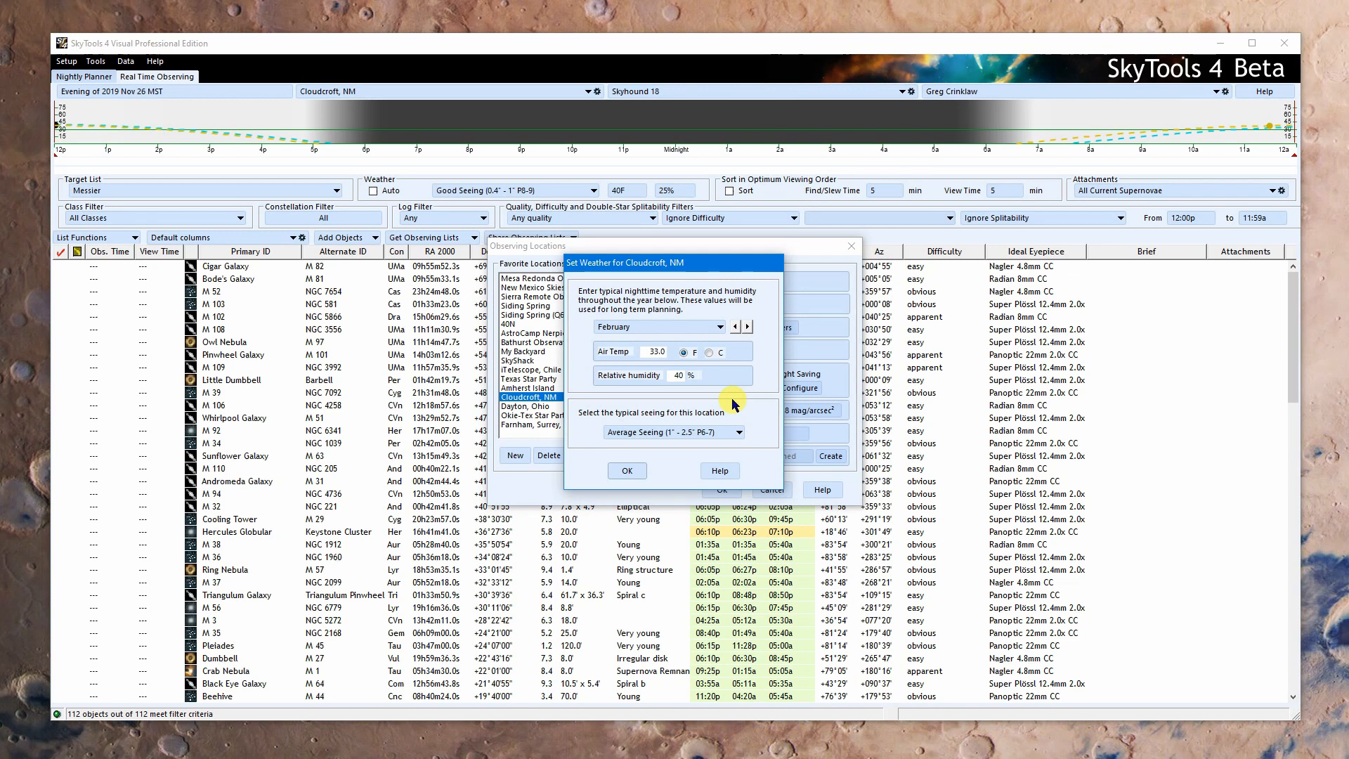
{"action": "mouse_move", "coordinate": [511, 183]}
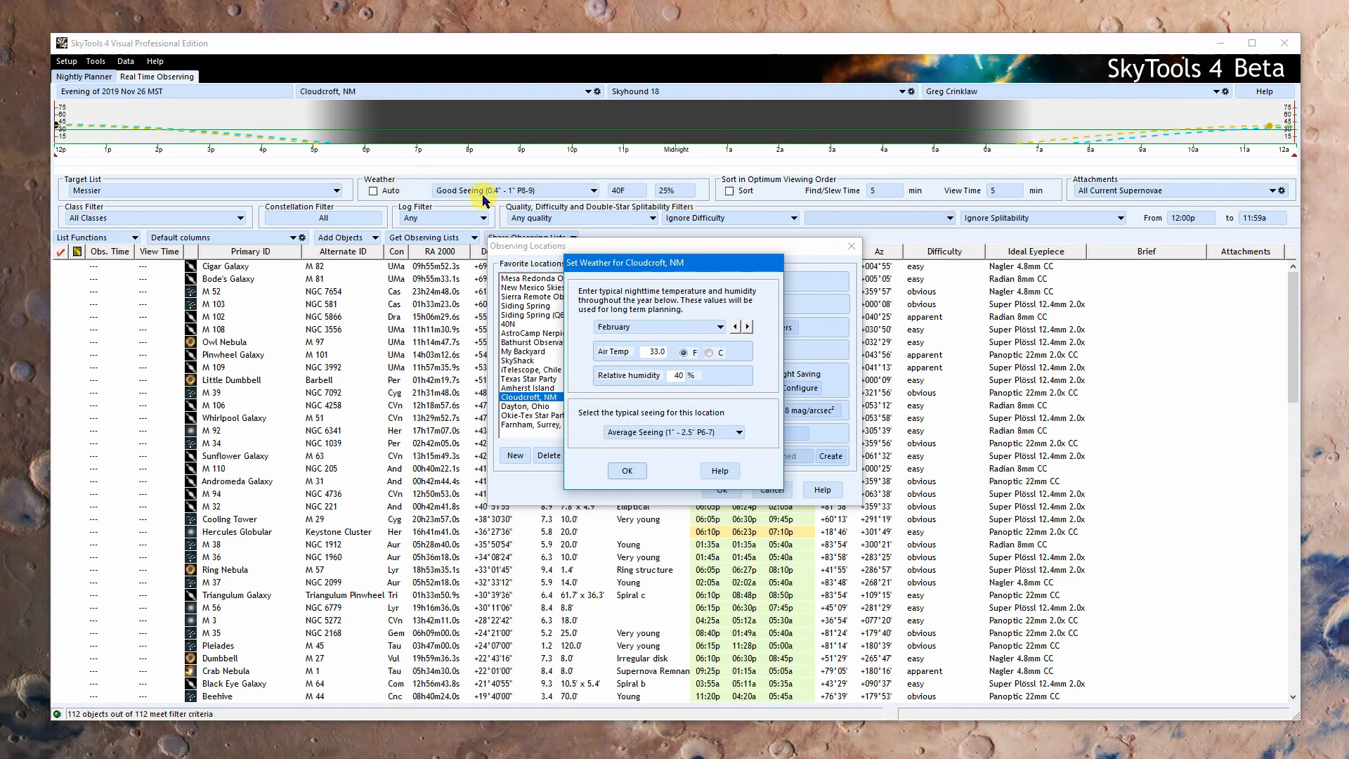
{"action": "mouse_move", "coordinate": [619, 198]}
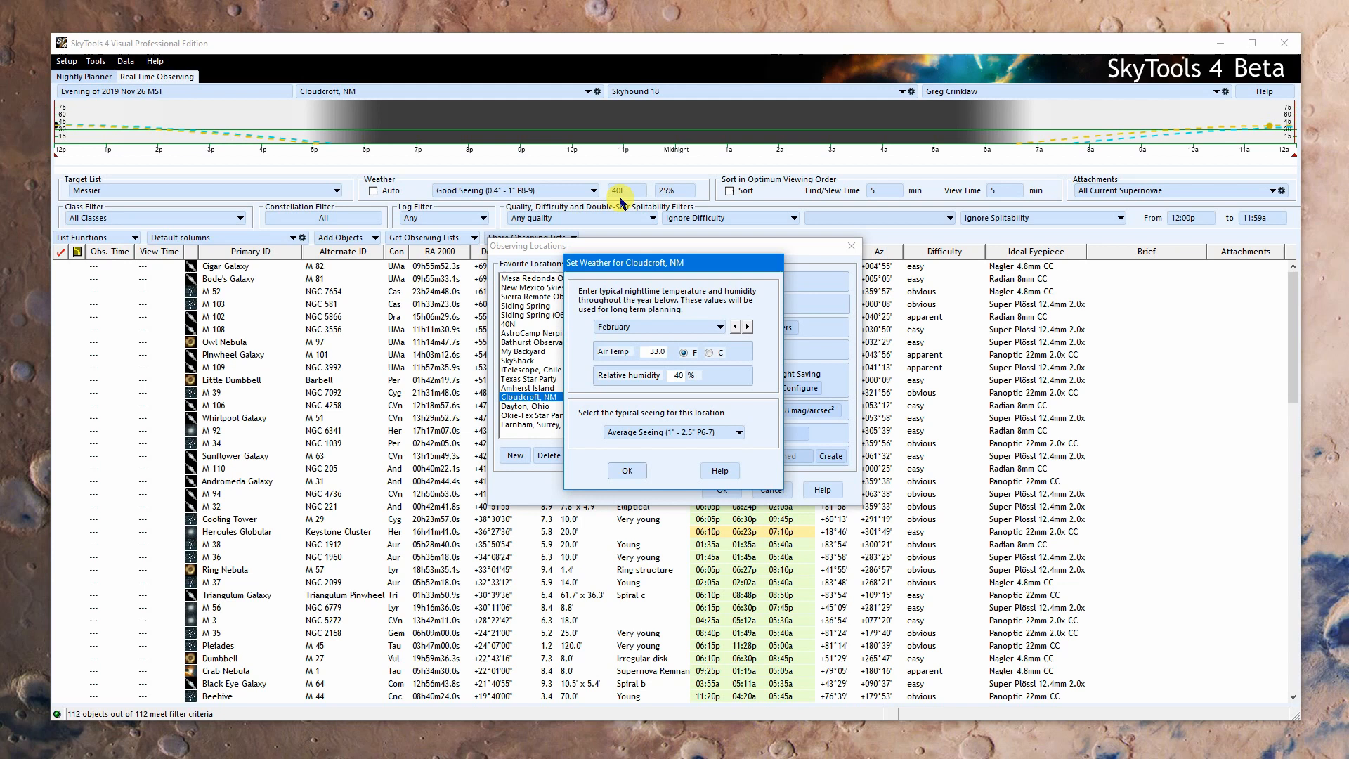
{"action": "mouse_move", "coordinate": [392, 190]}
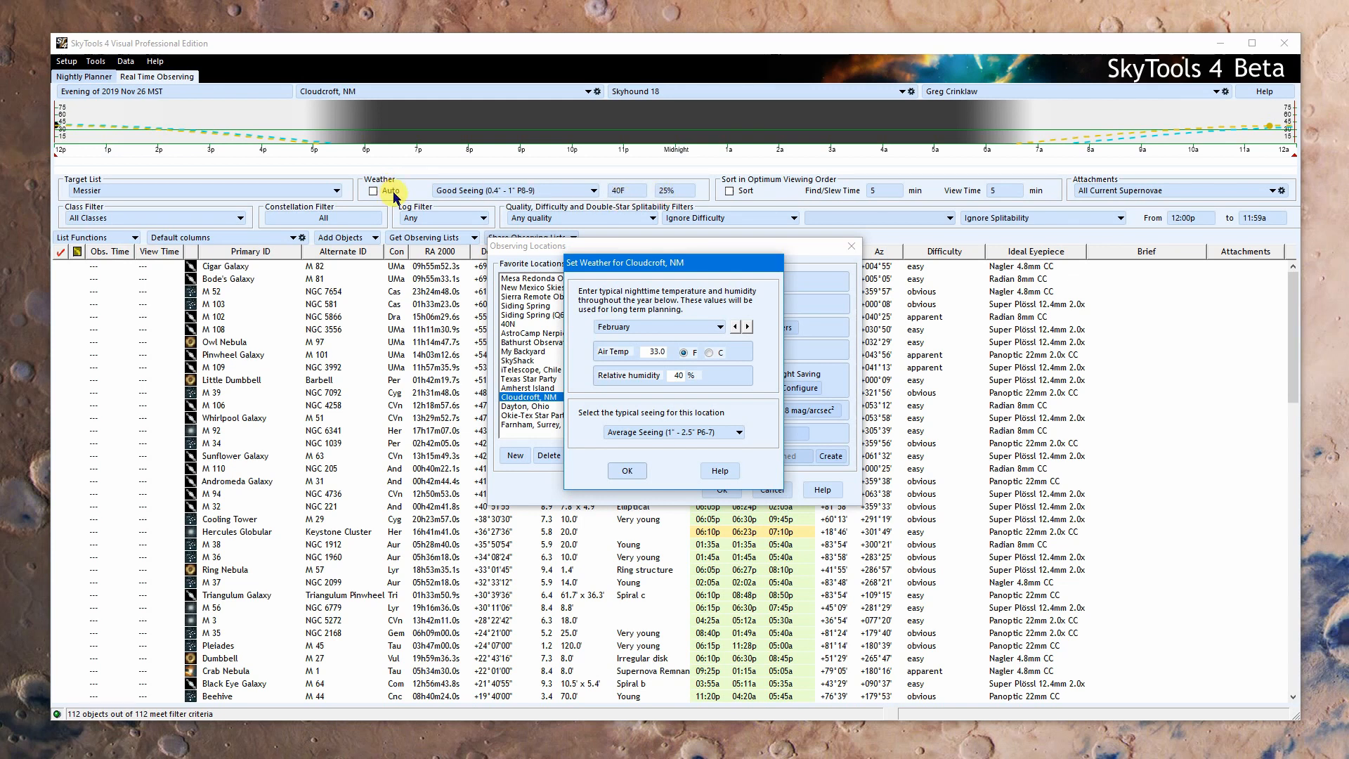
{"action": "mouse_move", "coordinate": [736, 421]}
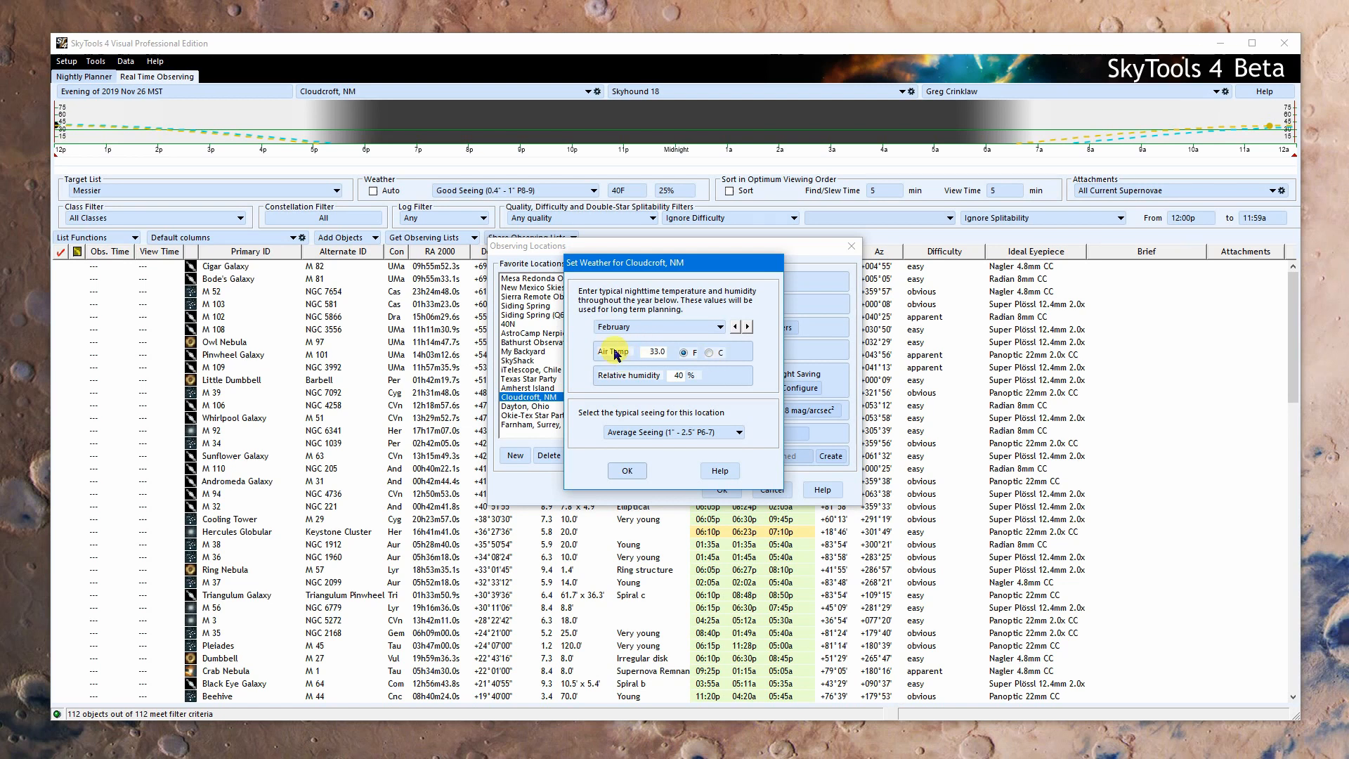
{"action": "mouse_move", "coordinate": [621, 356]}
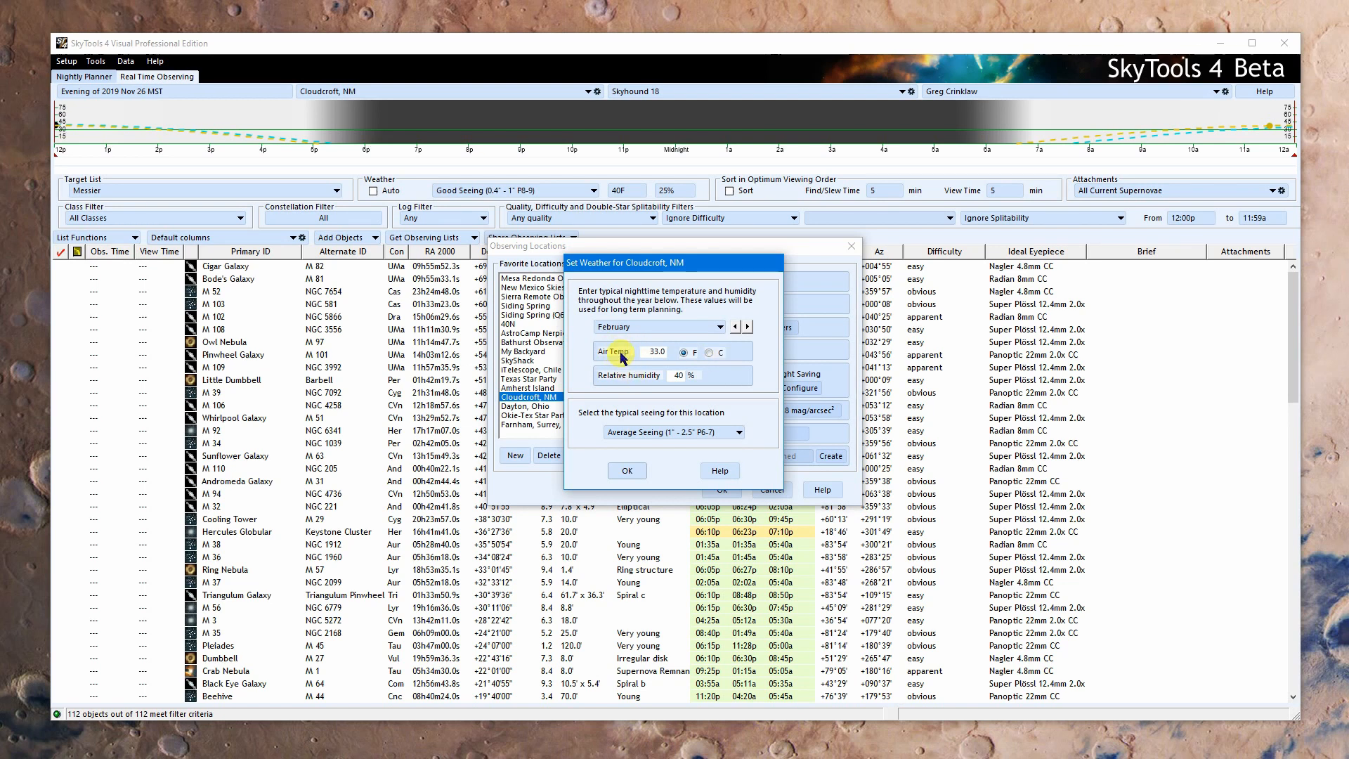
{"action": "mouse_move", "coordinate": [763, 394]}
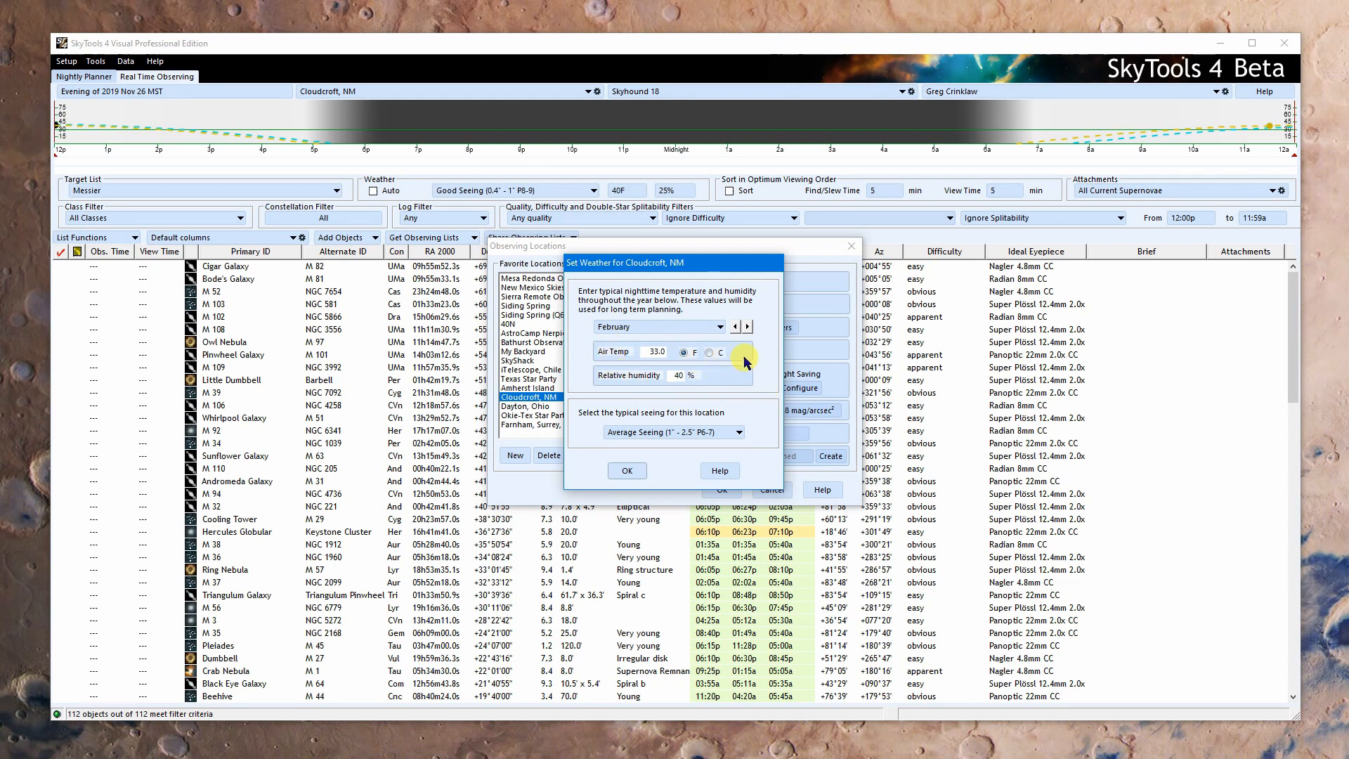
{"action": "mouse_move", "coordinate": [770, 404]}
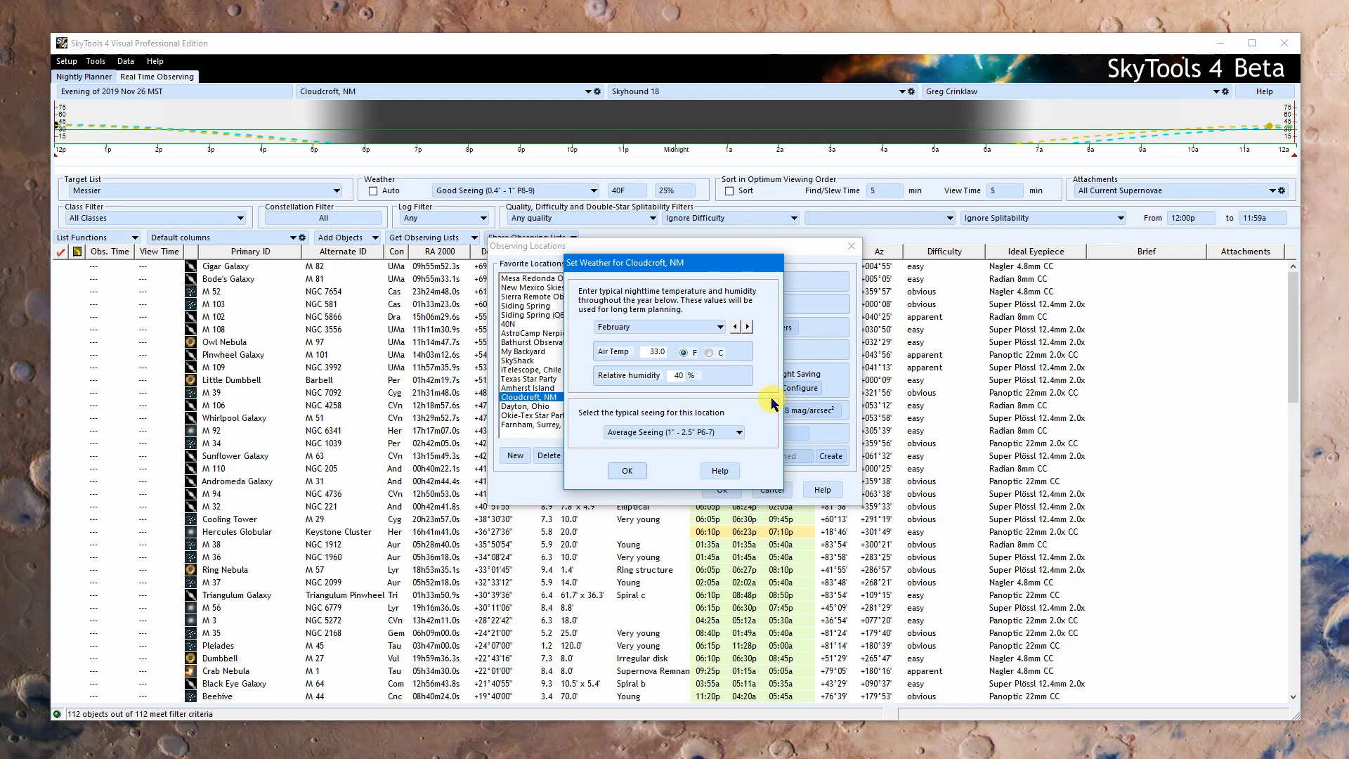
{"action": "mouse_move", "coordinate": [760, 407]}
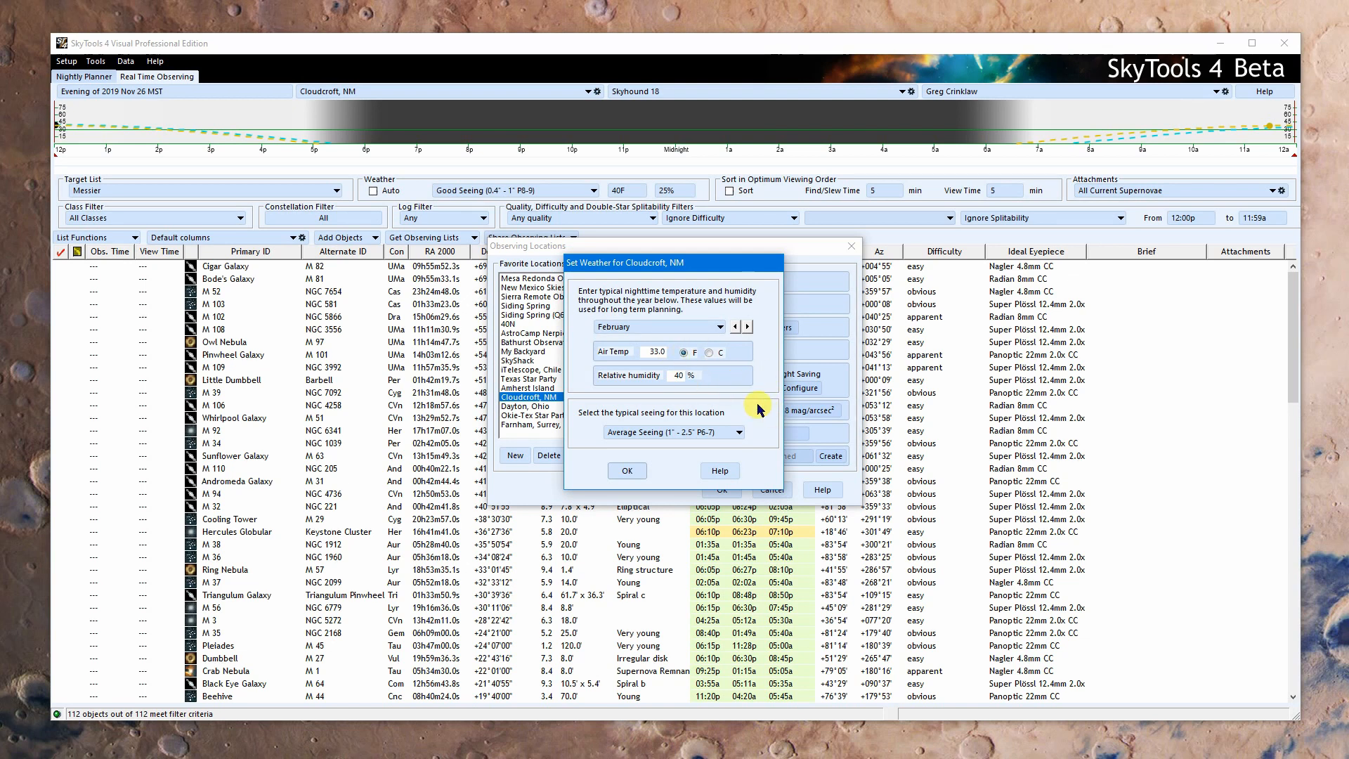
{"action": "mouse_move", "coordinate": [762, 395]}
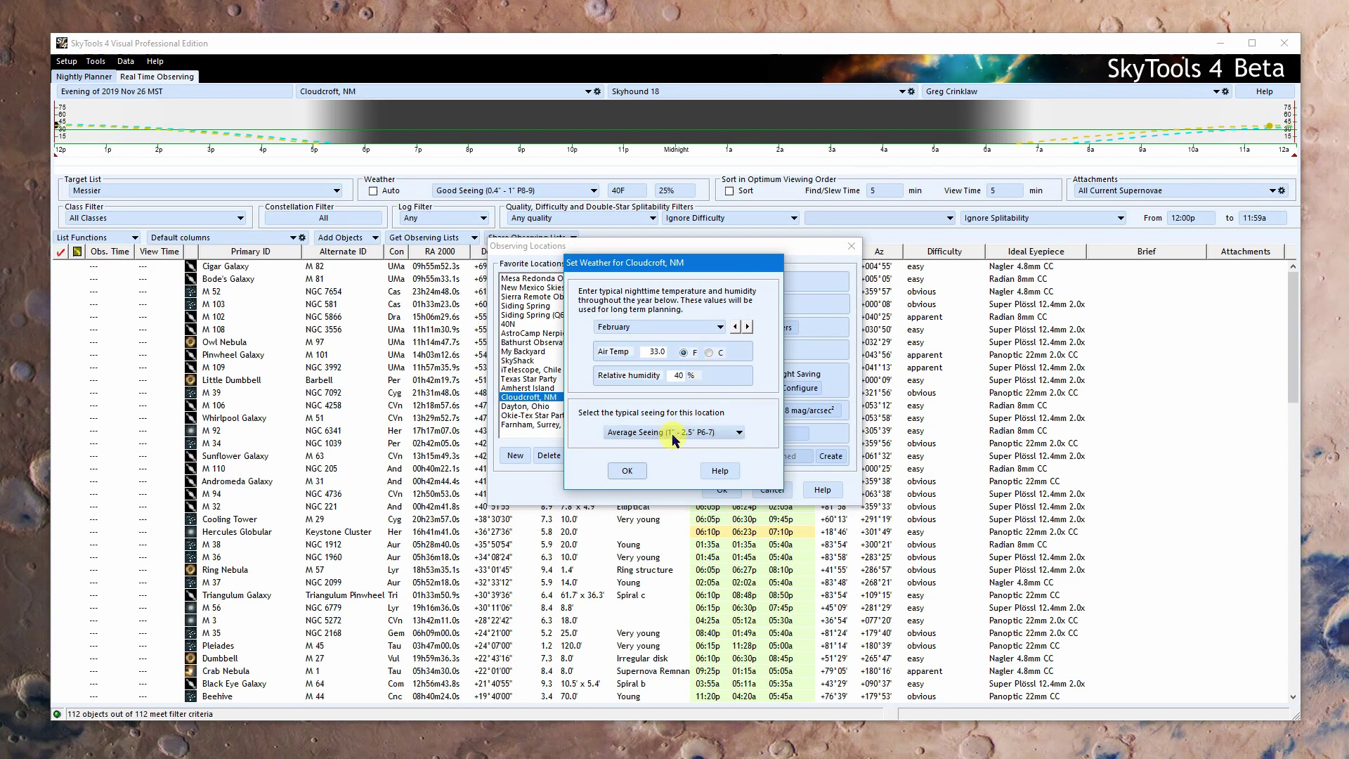
Step: Choose Good Seeing for Cloudcroft, NM, then close the weather and location dialogs
{"action": "left_click", "coordinate": [744, 432]}
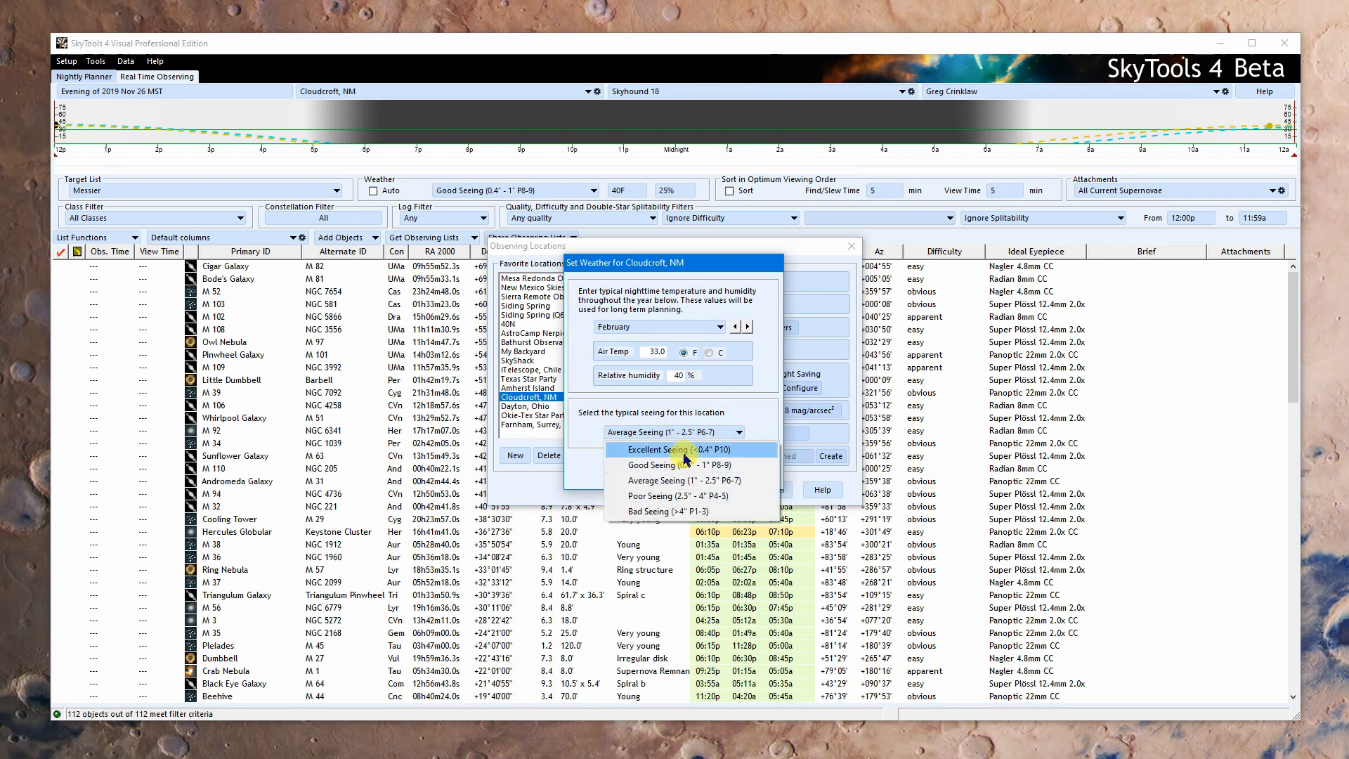
{"action": "left_click", "coordinate": [652, 464]}
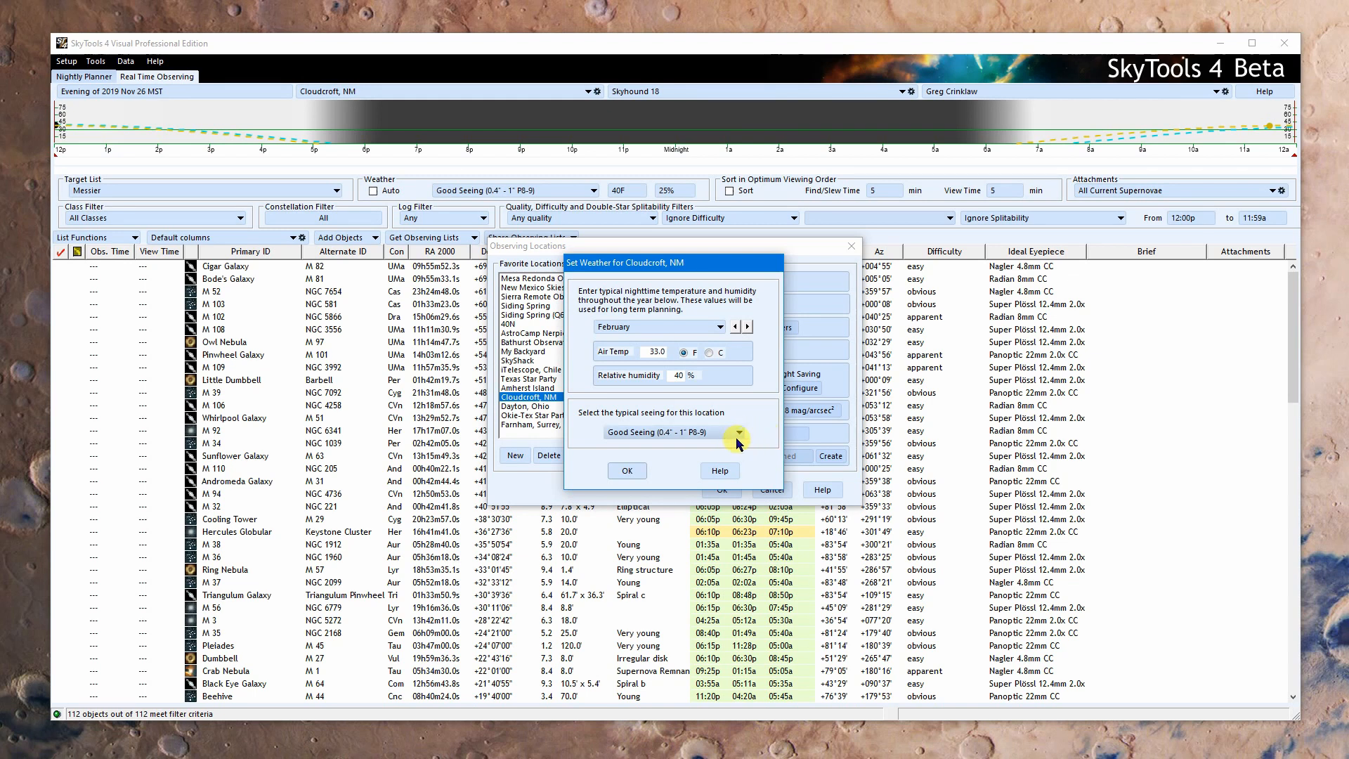
{"action": "left_click", "coordinate": [737, 432]}
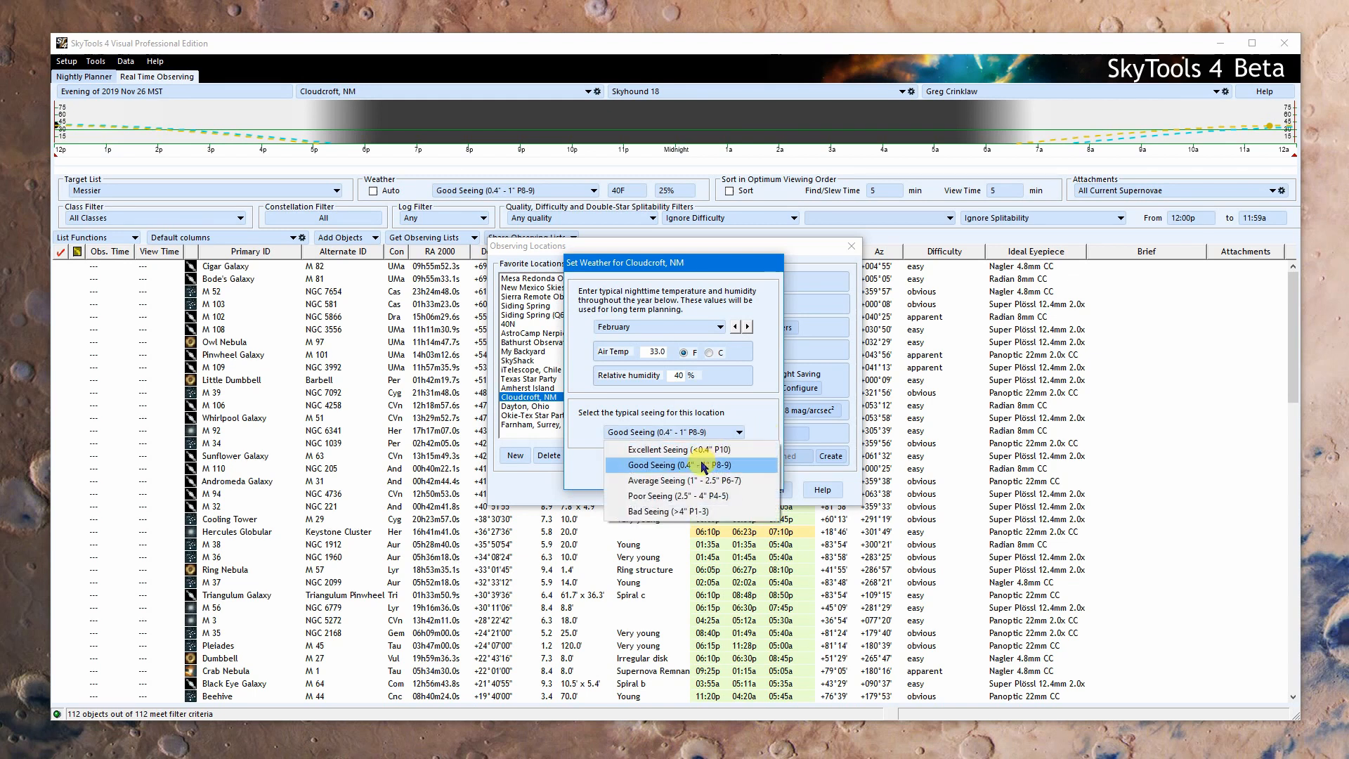
{"action": "left_click", "coordinate": [697, 465]}
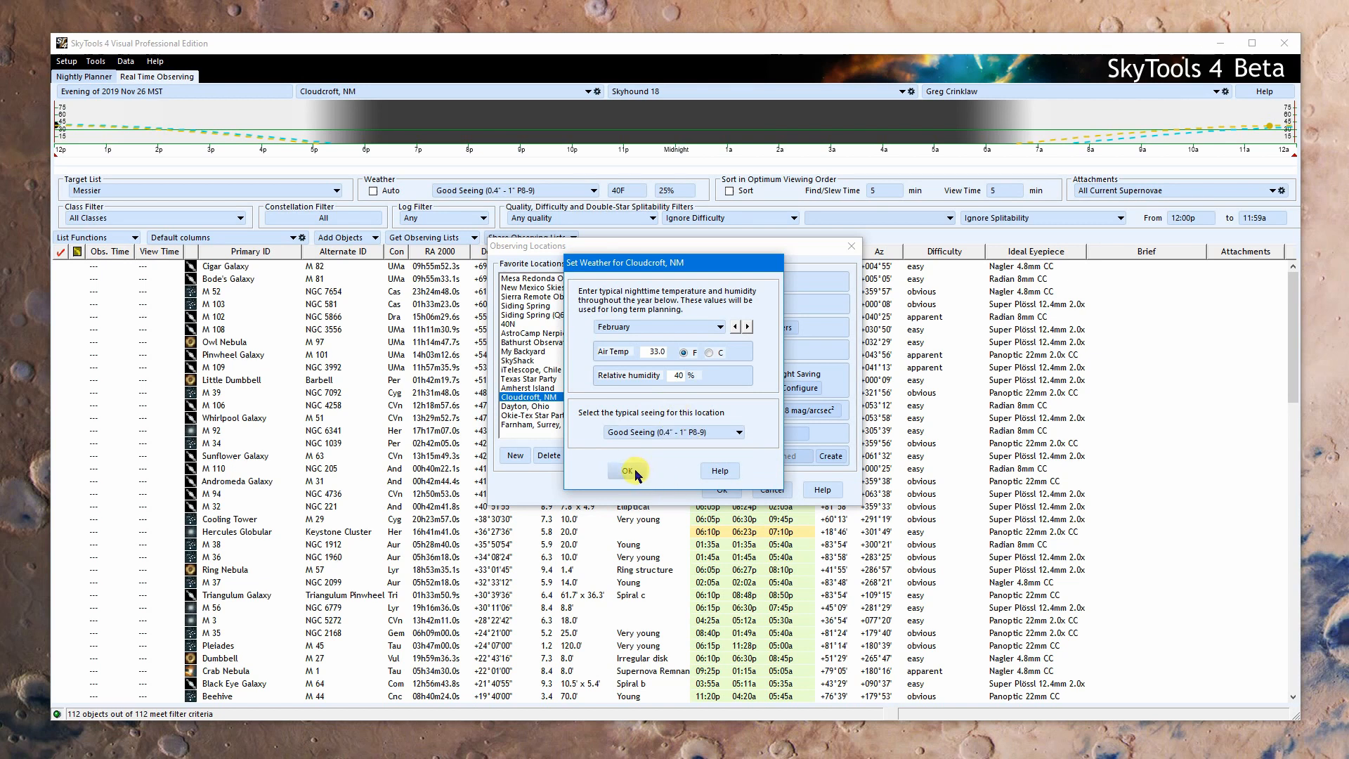
{"action": "left_click", "coordinate": [629, 471]}
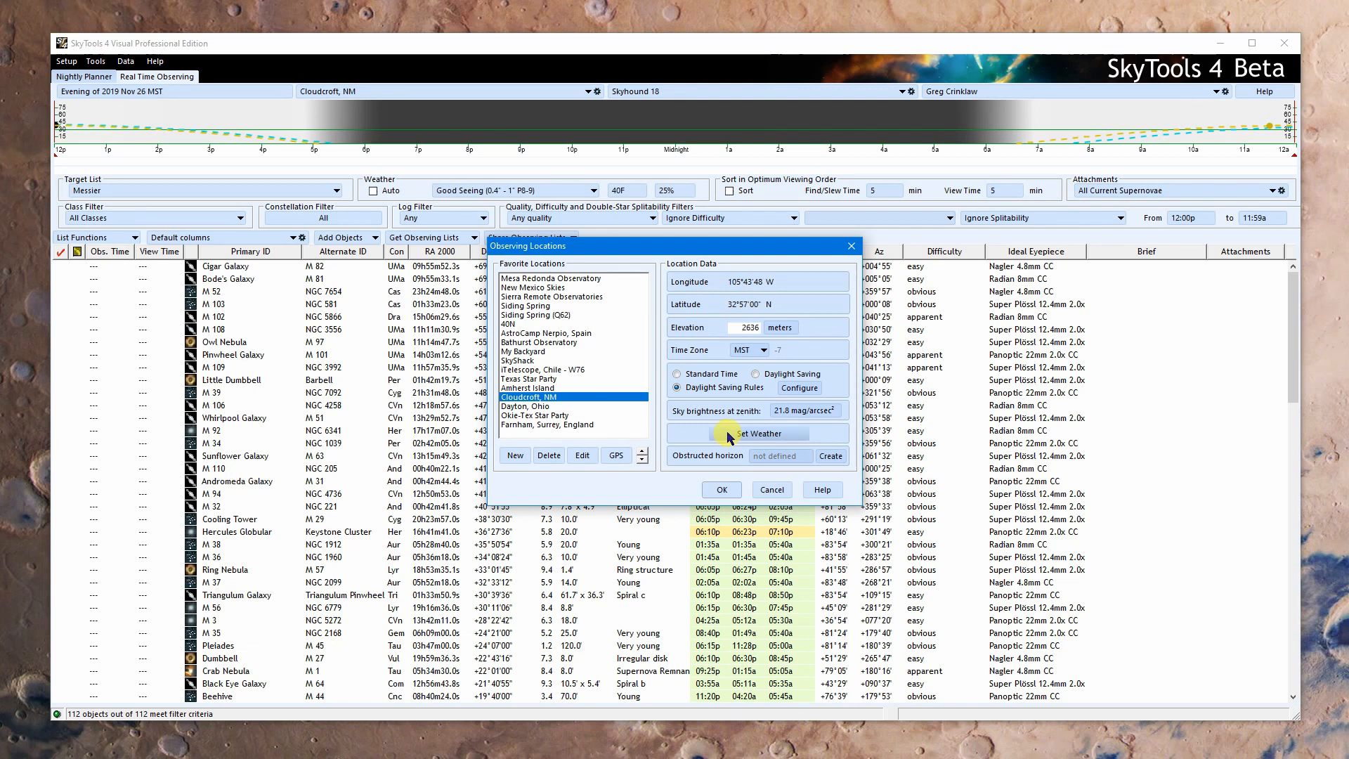
{"action": "mouse_move", "coordinate": [774, 489]}
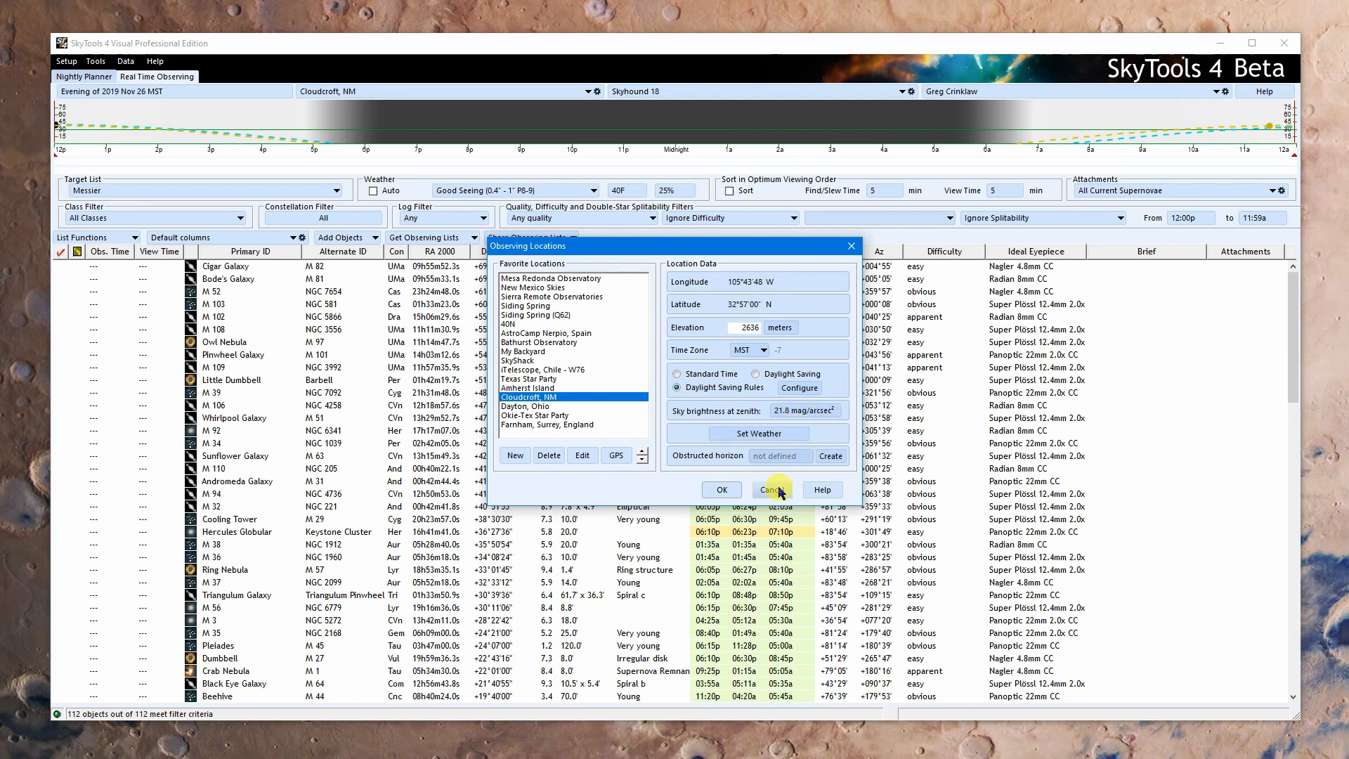
{"action": "left_click", "coordinate": [771, 489]}
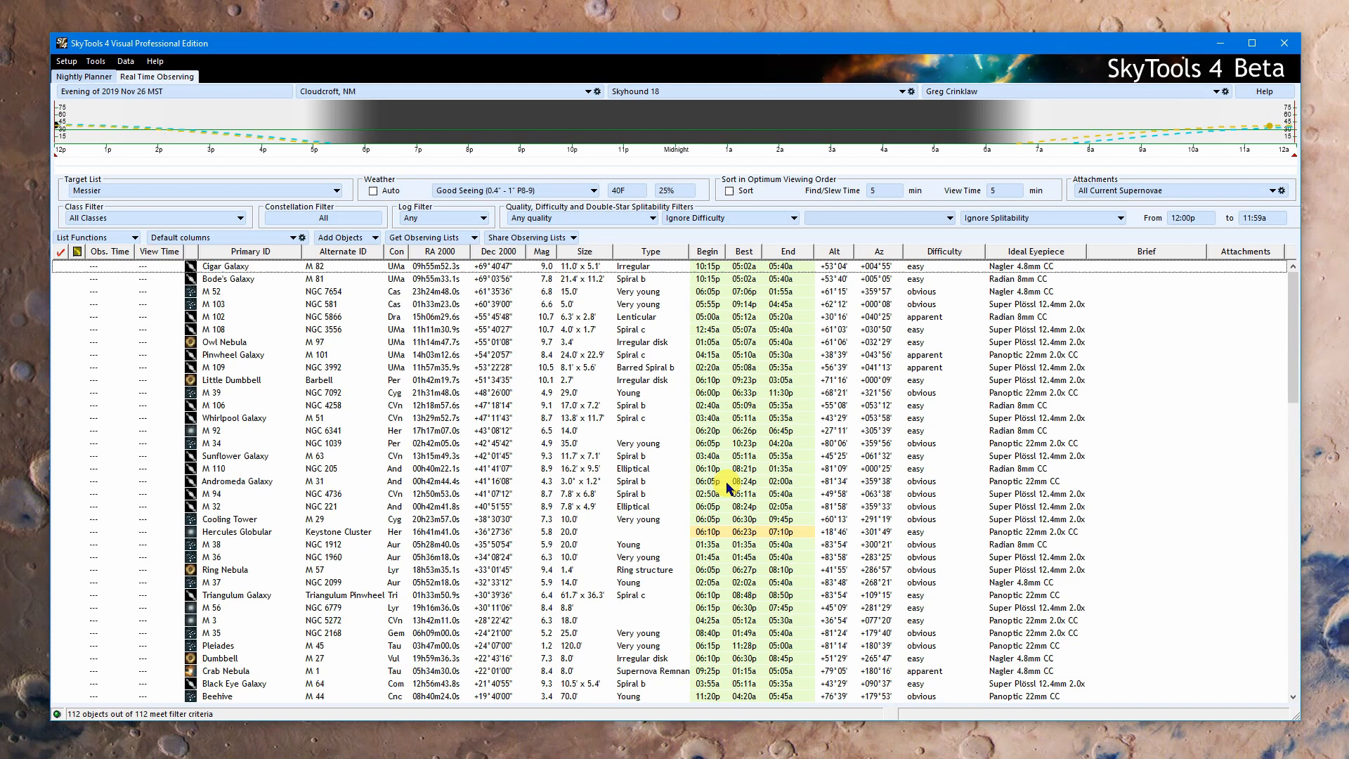
{"action": "left_click", "coordinate": [66, 60]}
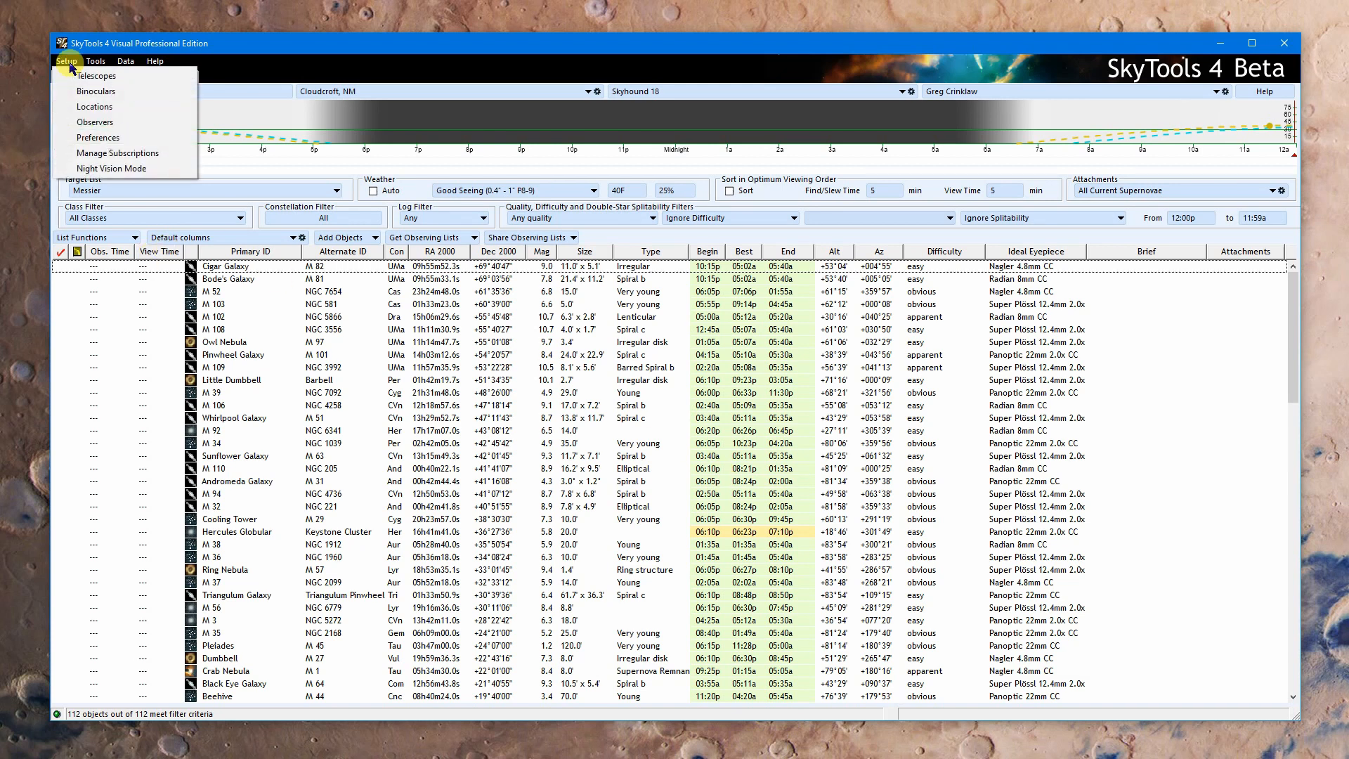
{"action": "mouse_move", "coordinate": [97, 91]}
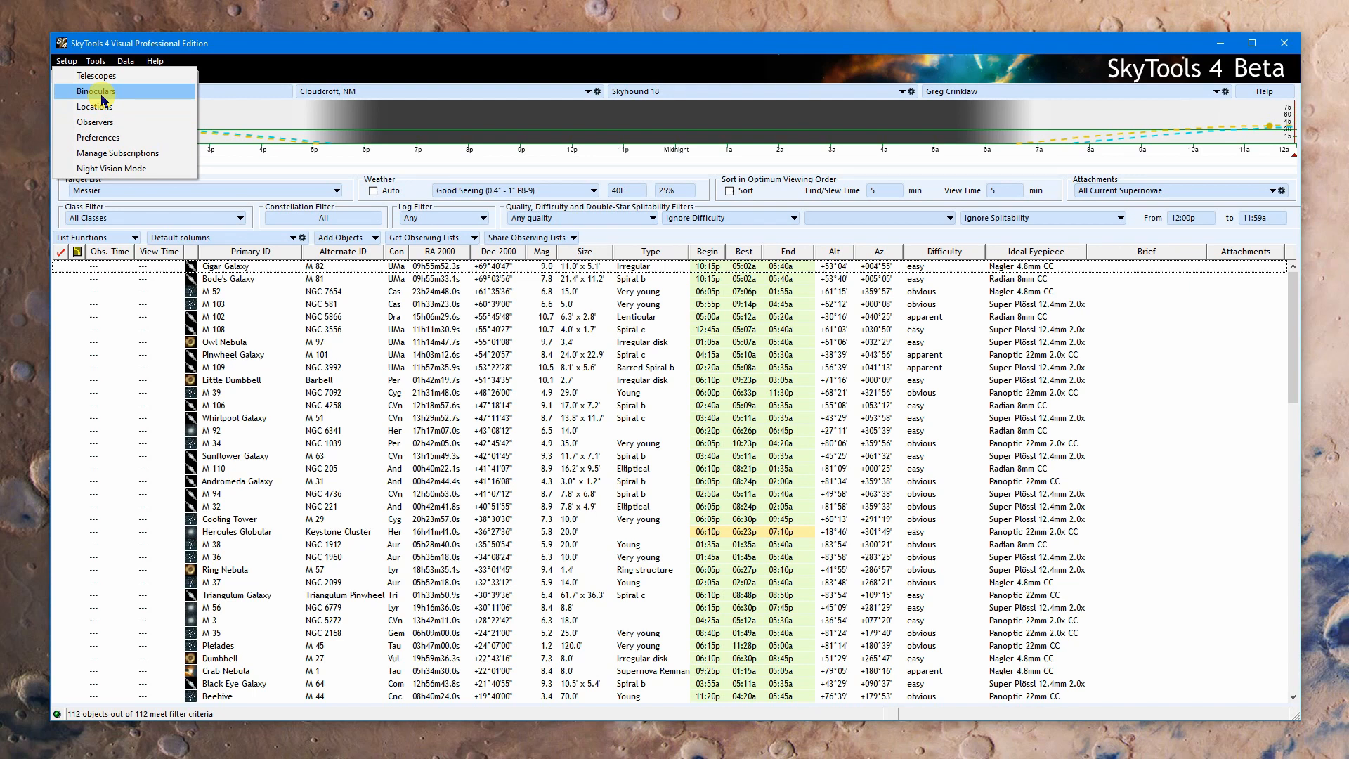
{"action": "left_click", "coordinate": [93, 122]}
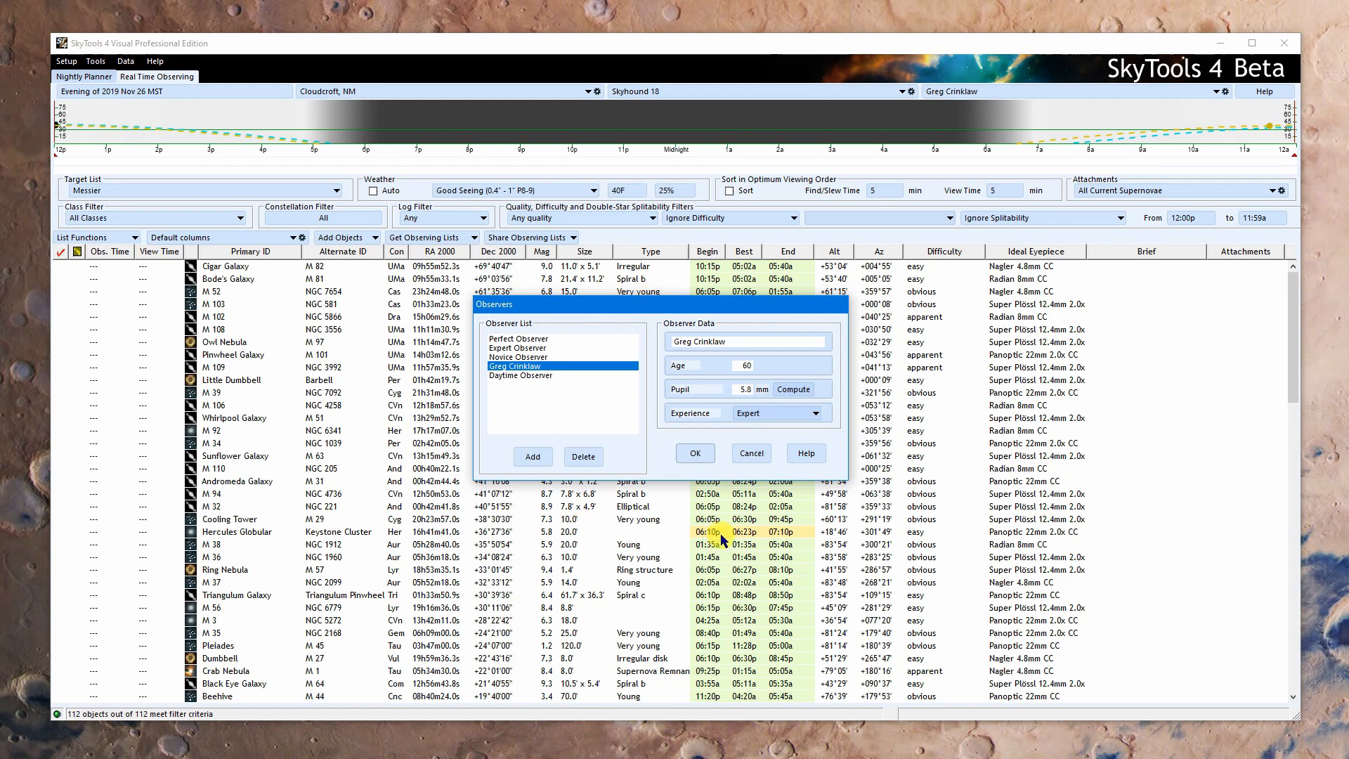
{"action": "mouse_move", "coordinate": [774, 368]}
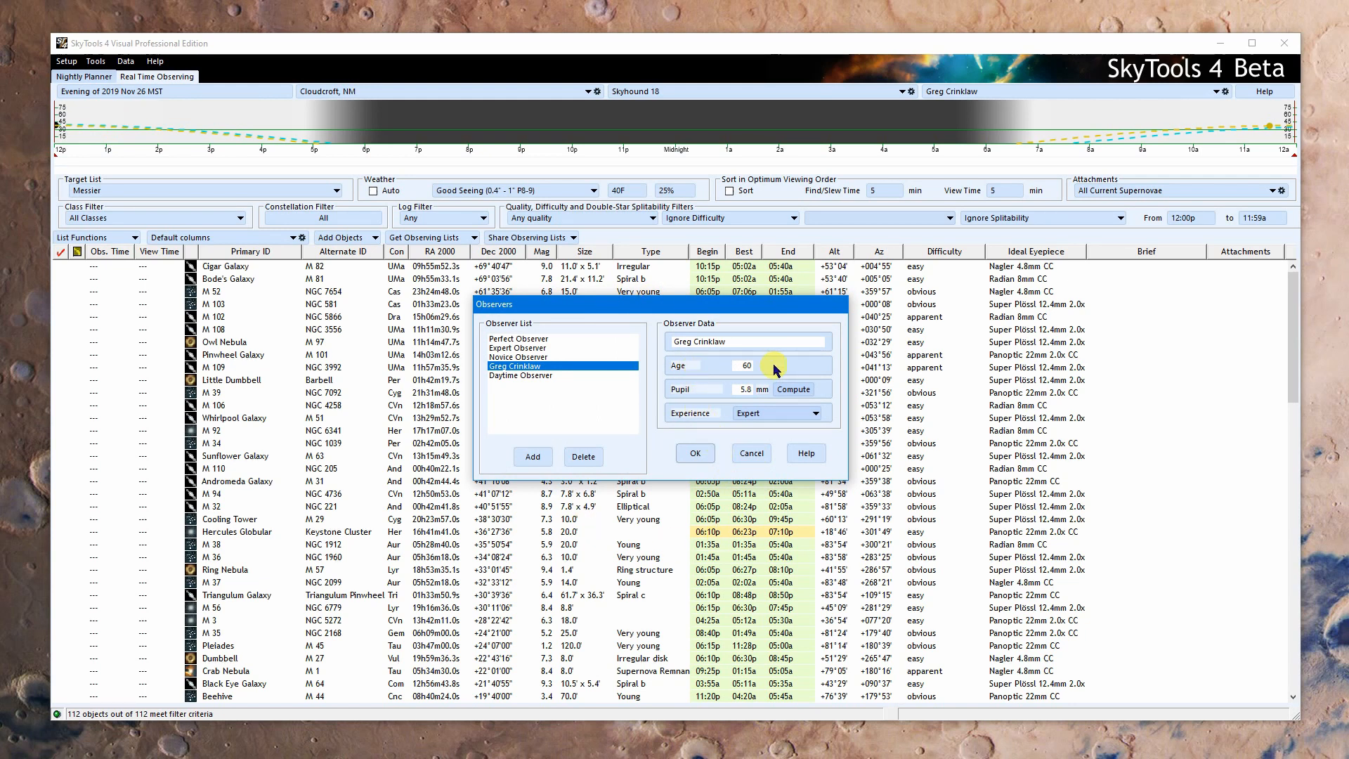
{"action": "mouse_move", "coordinate": [736, 475]}
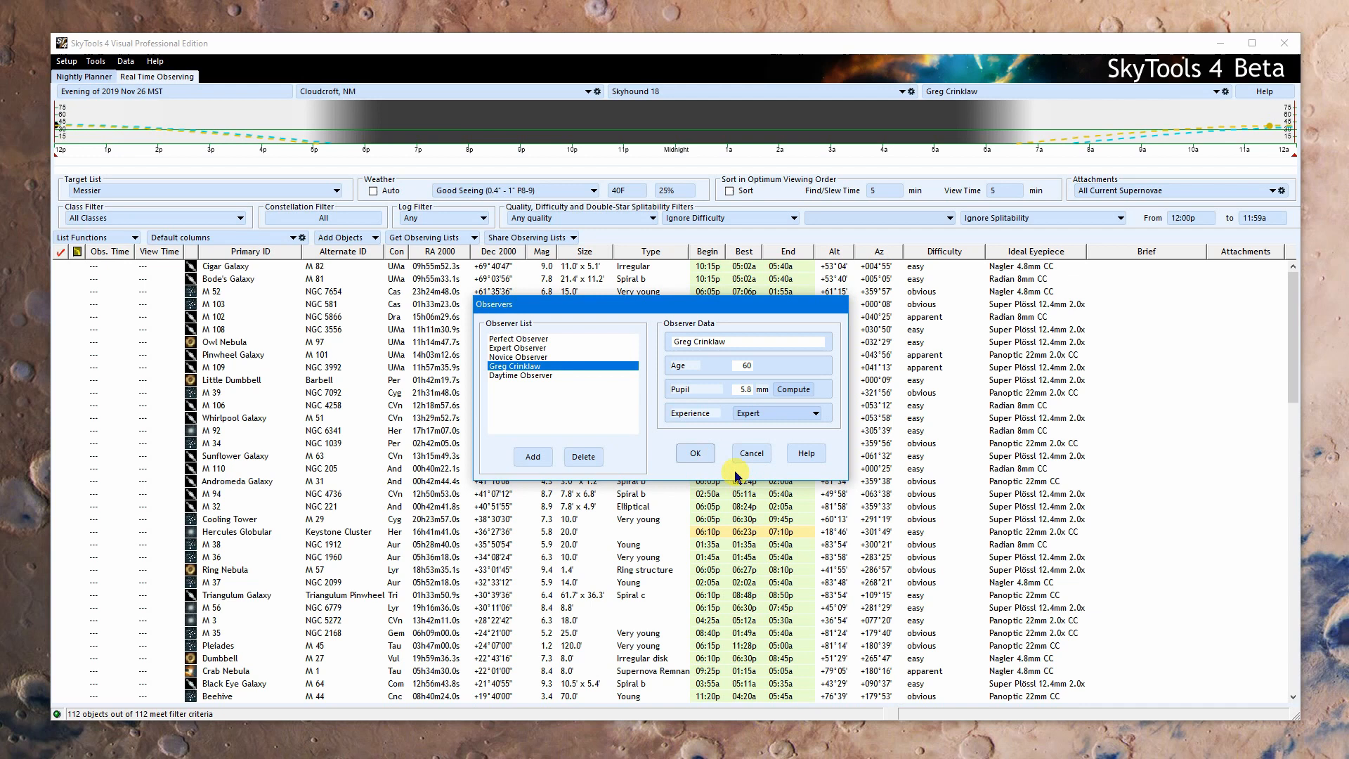
{"action": "left_click", "coordinate": [693, 453]}
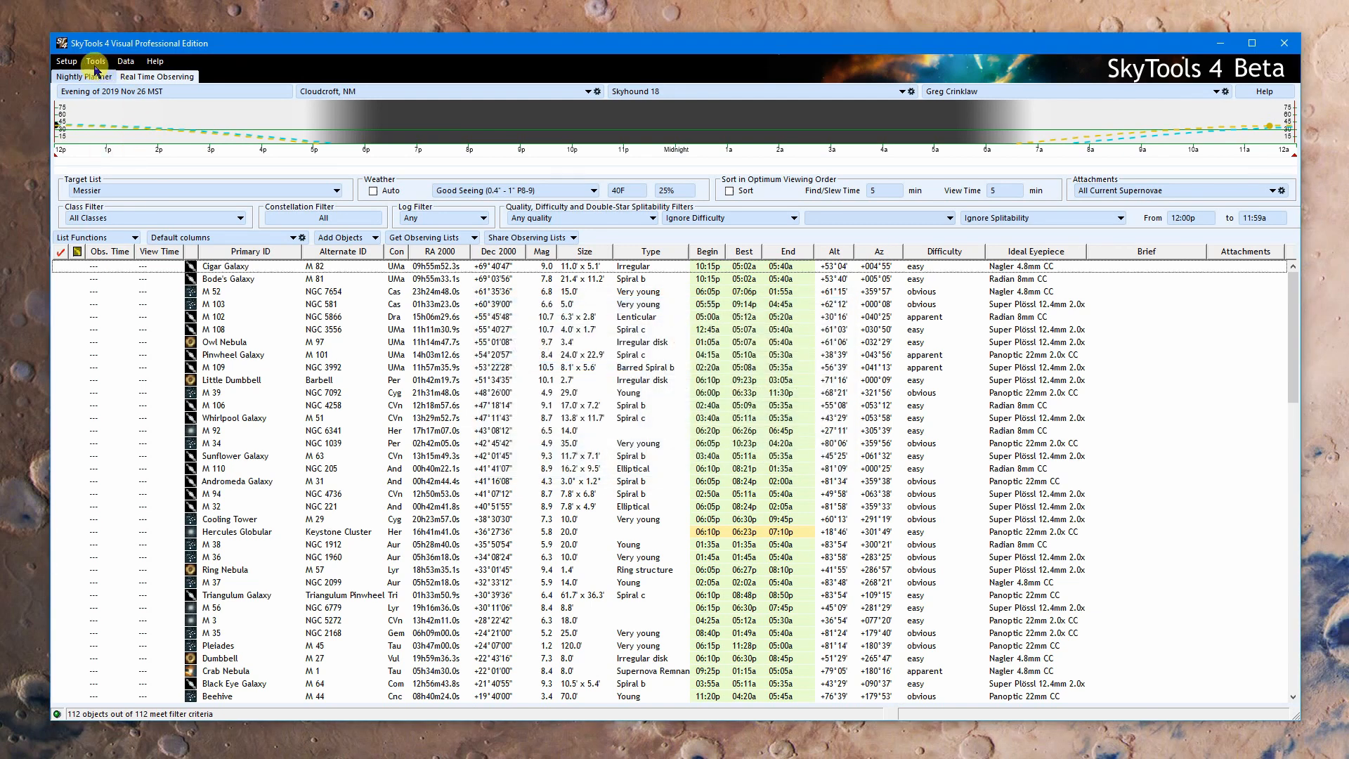
{"action": "mouse_move", "coordinate": [38, 50]}
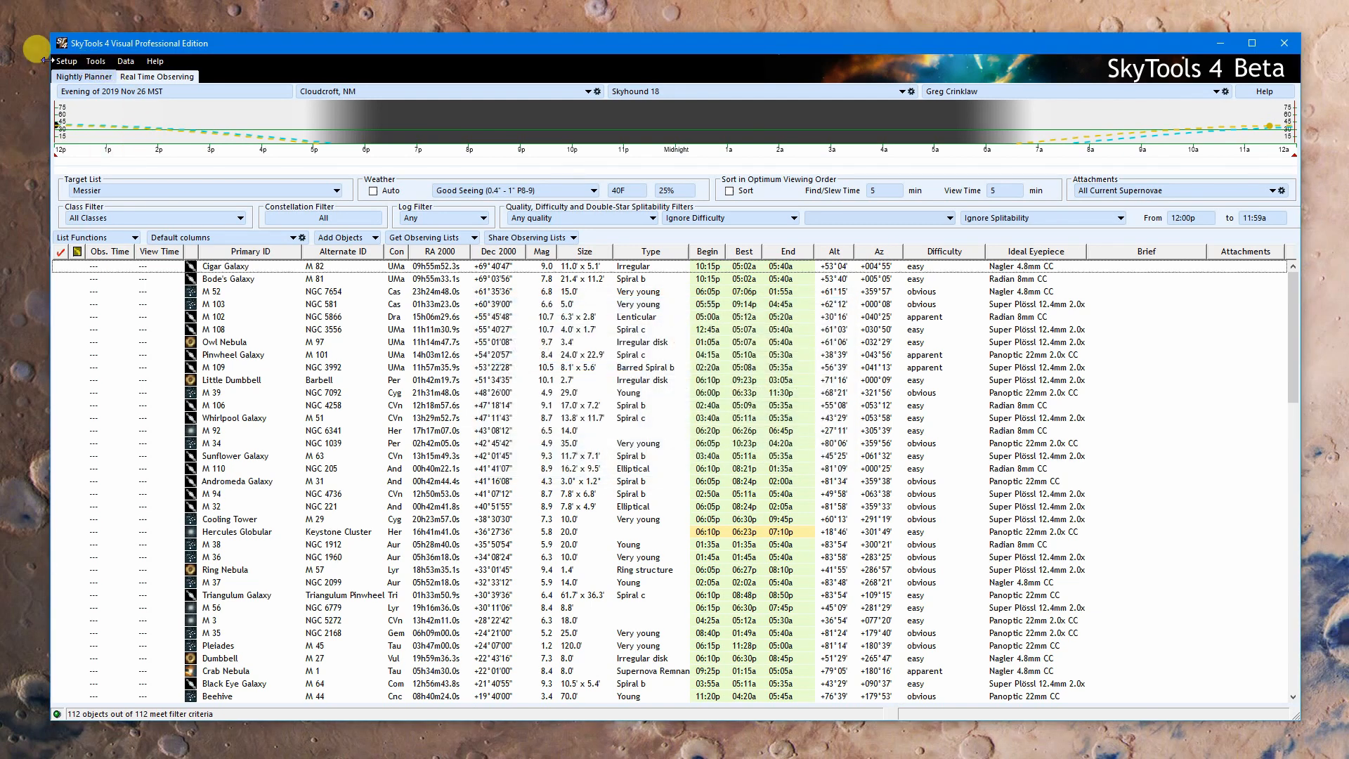
{"action": "left_click", "coordinate": [66, 60]}
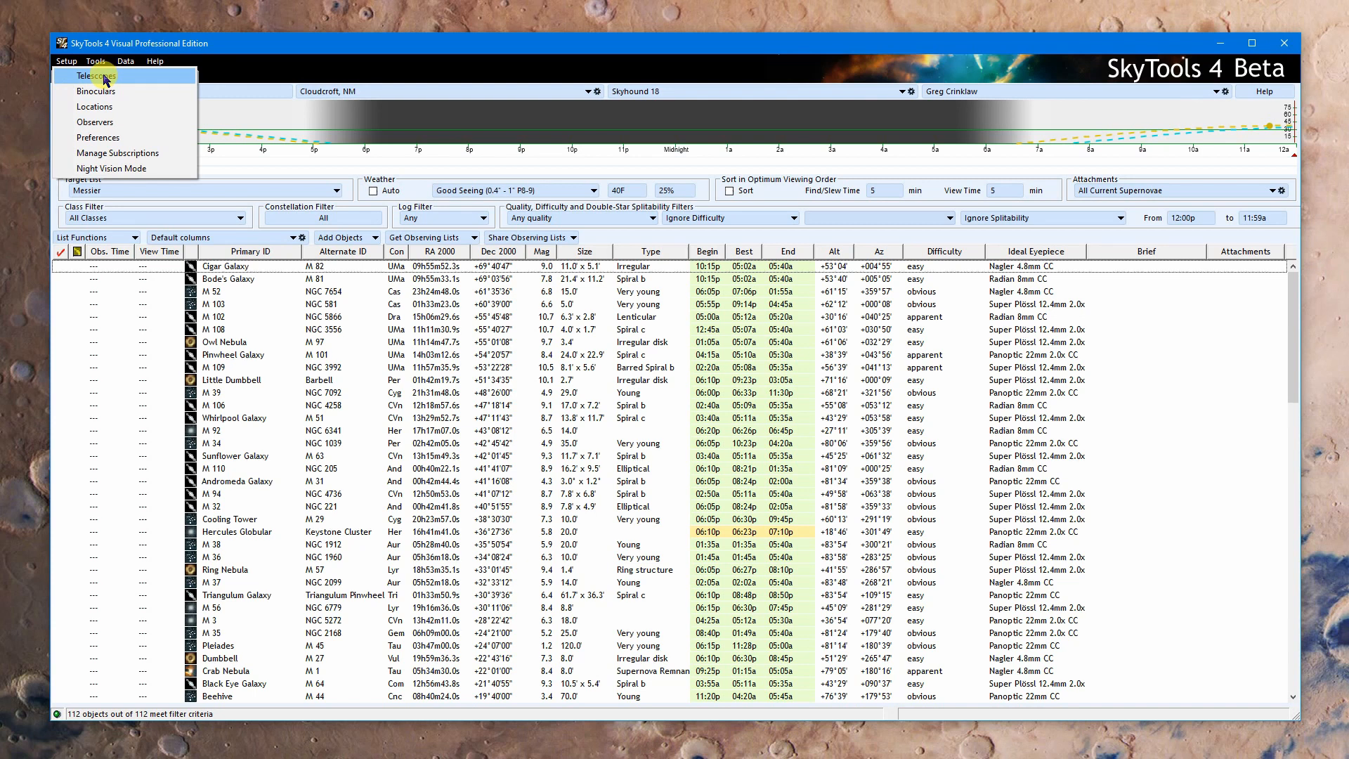
{"action": "left_click", "coordinate": [97, 75]}
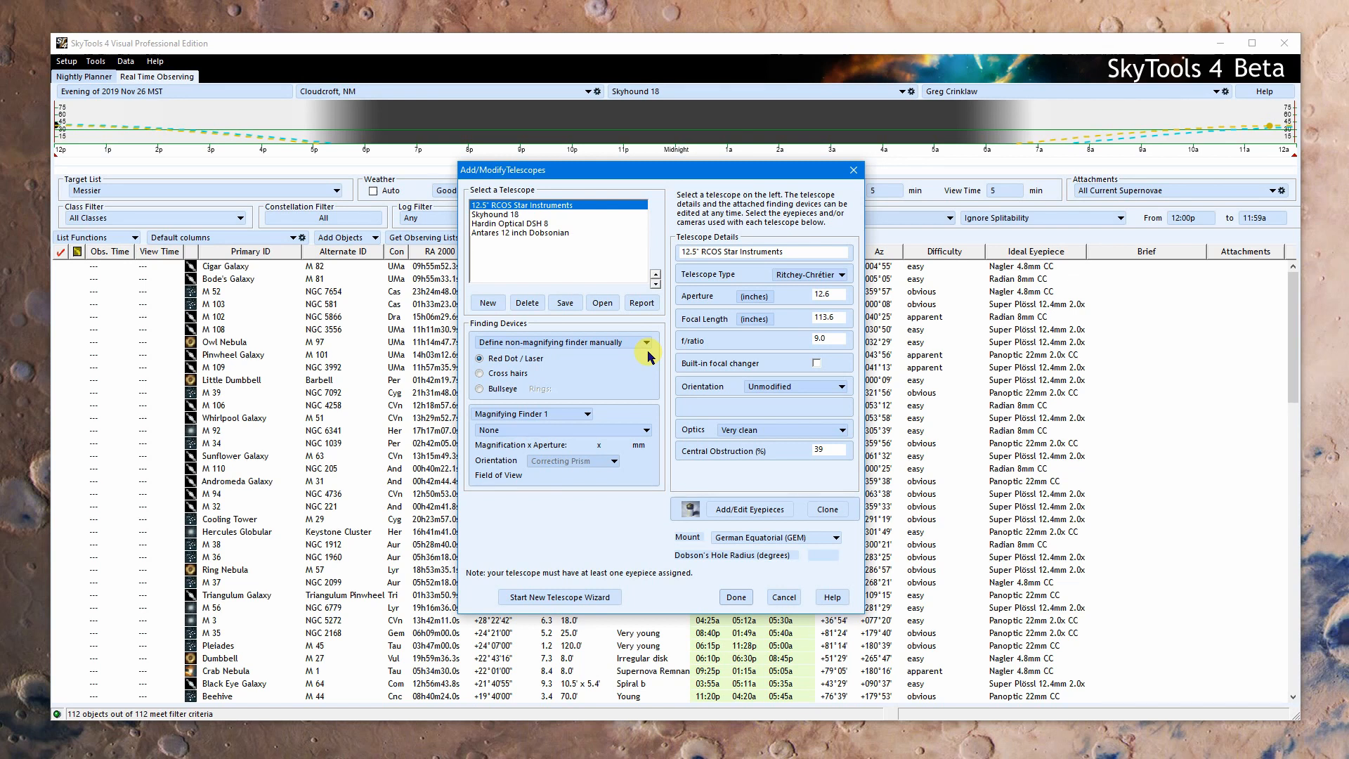
{"action": "mouse_move", "coordinate": [647, 587]}
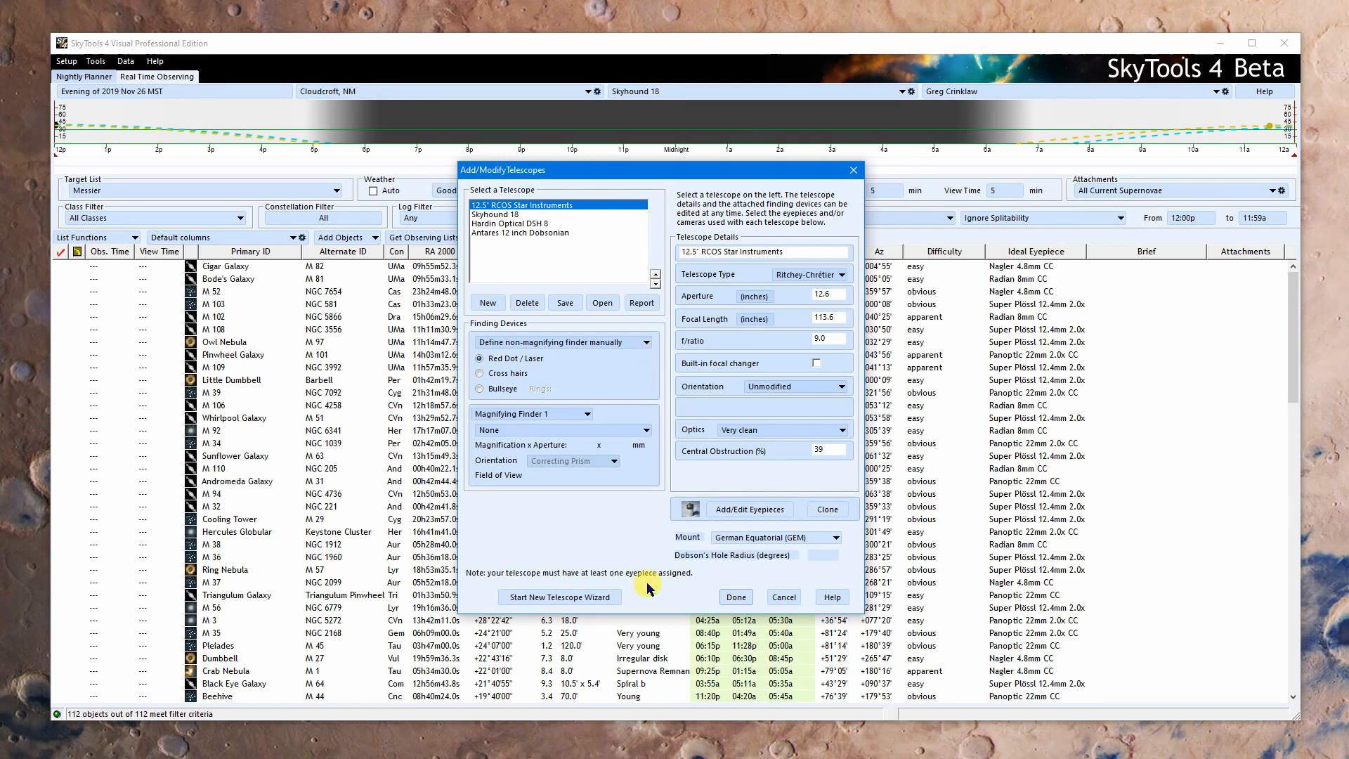
{"action": "mouse_move", "coordinate": [598, 547]}
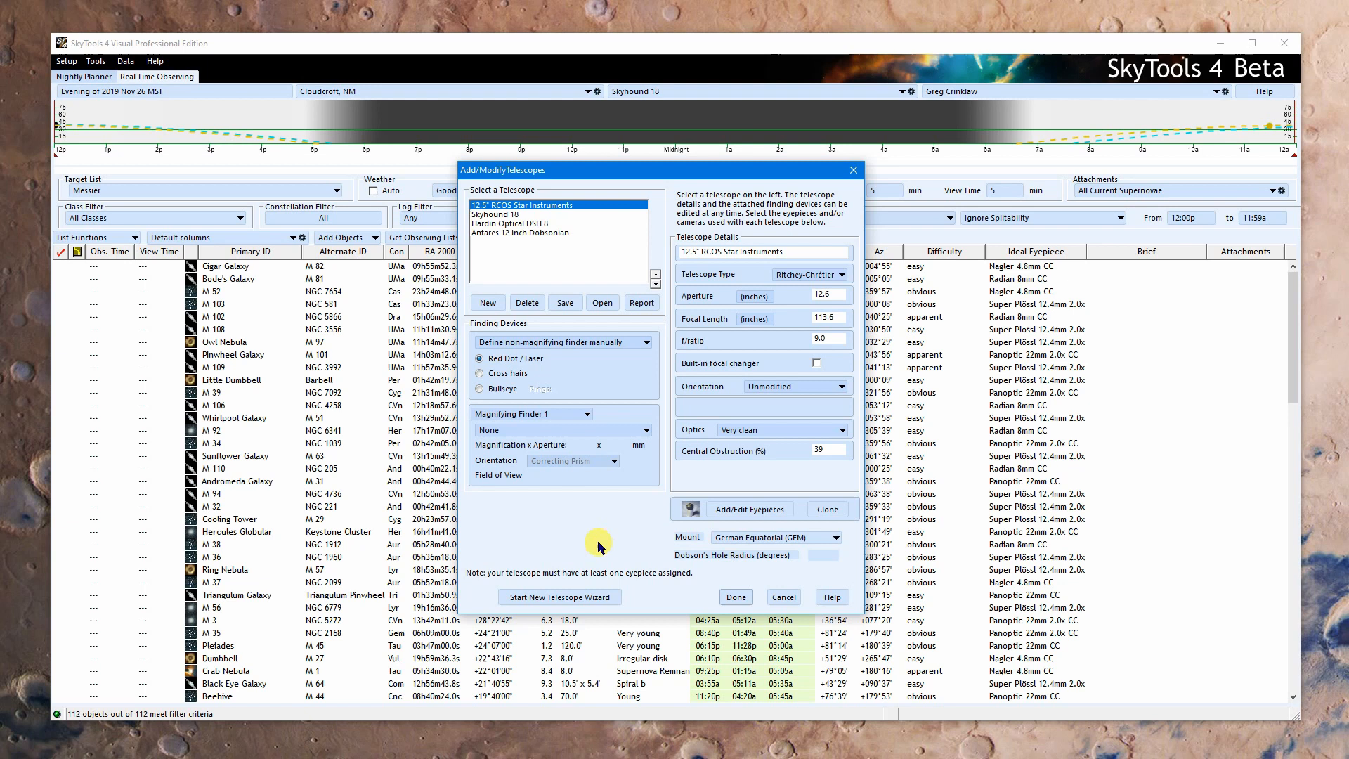
{"action": "mouse_move", "coordinate": [614, 551]}
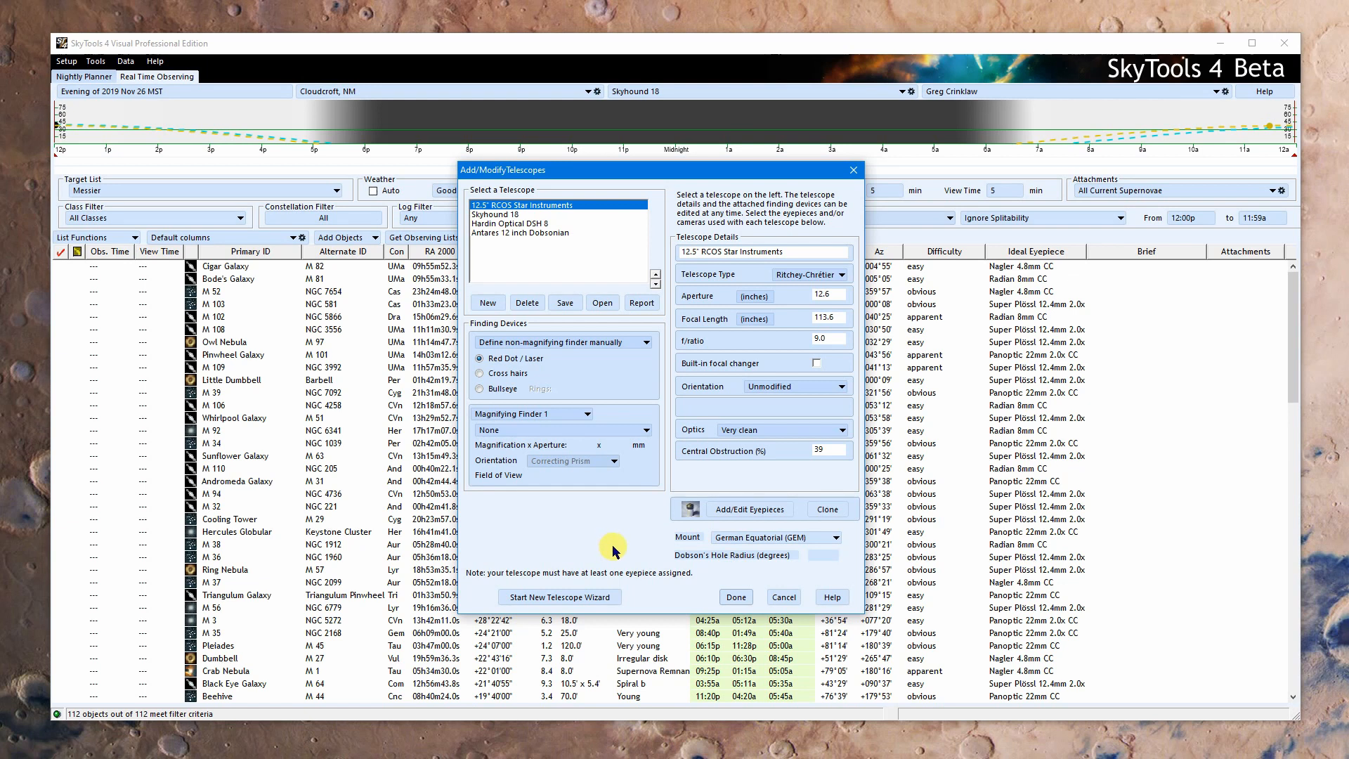
{"action": "mouse_move", "coordinate": [617, 579]}
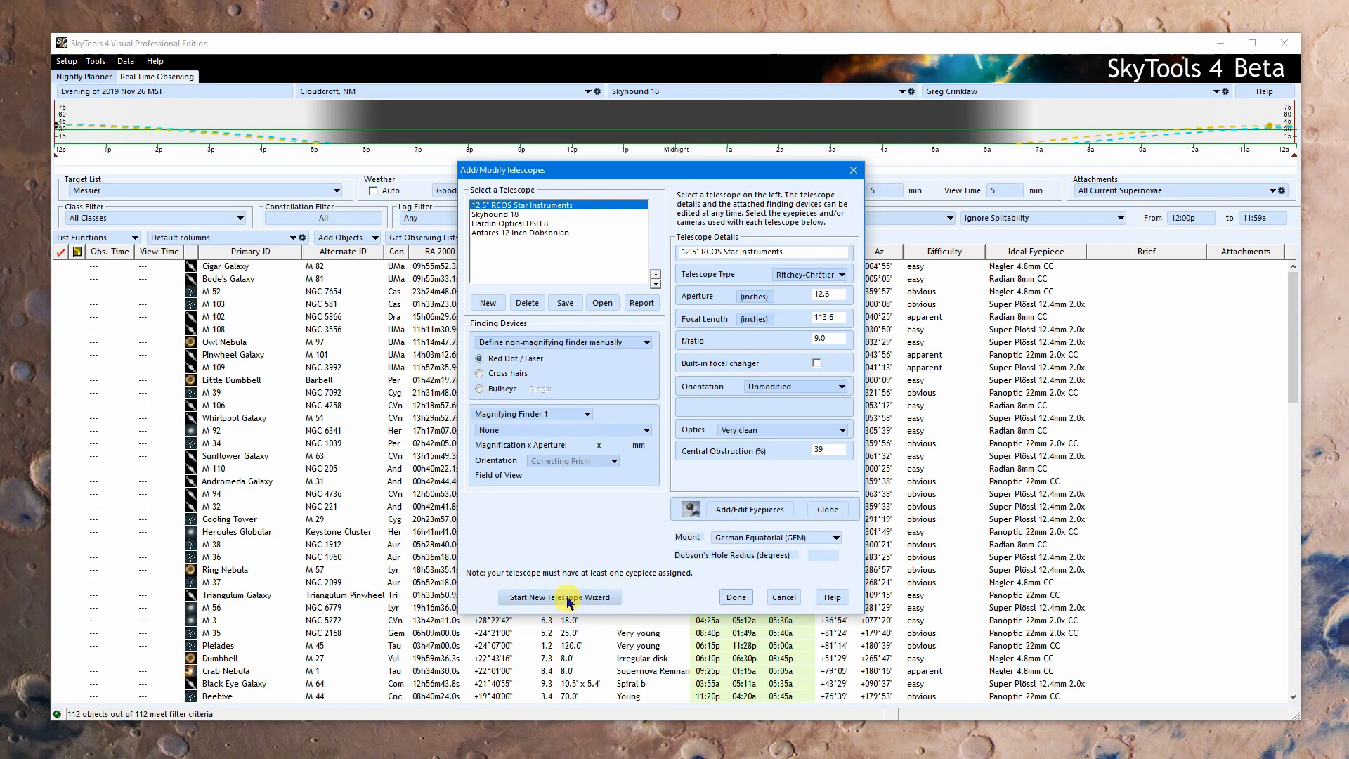
{"action": "mouse_move", "coordinate": [612, 549]}
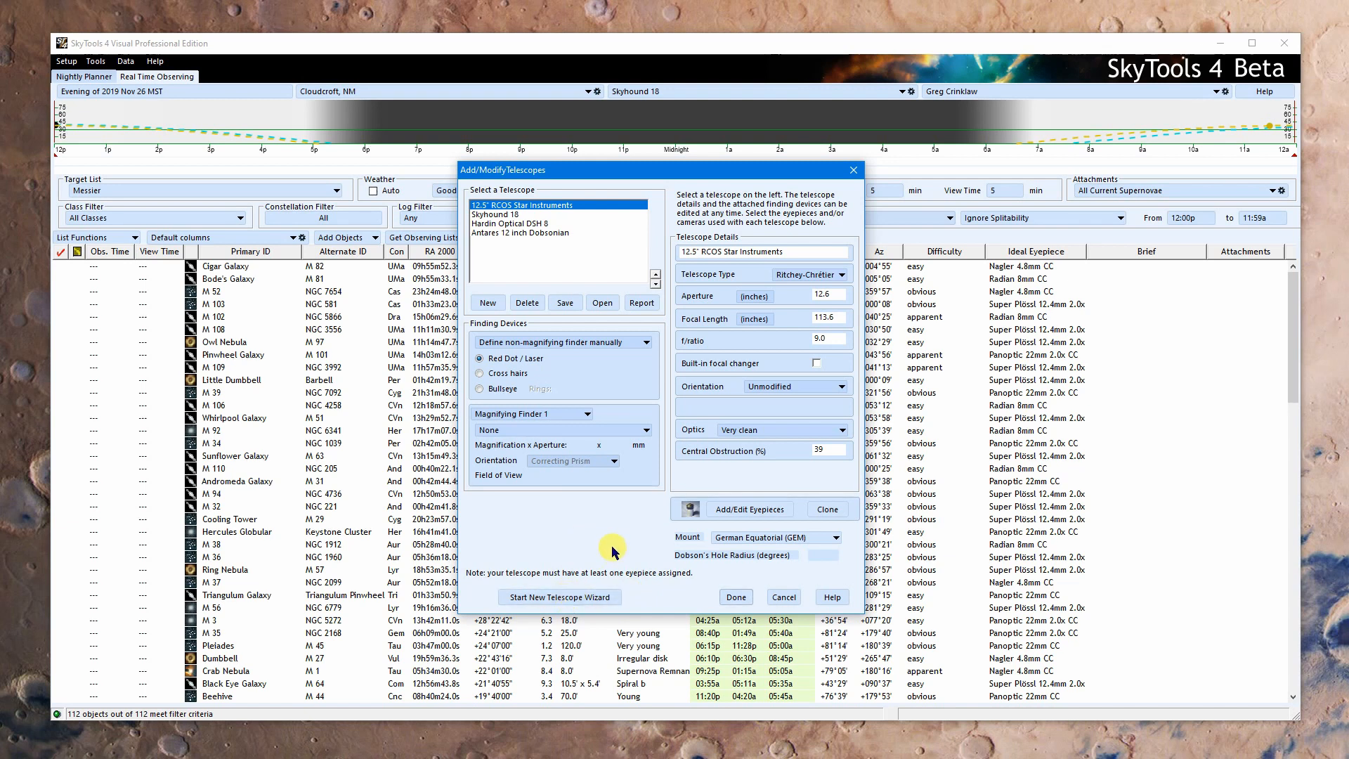
{"action": "mouse_move", "coordinate": [613, 560]}
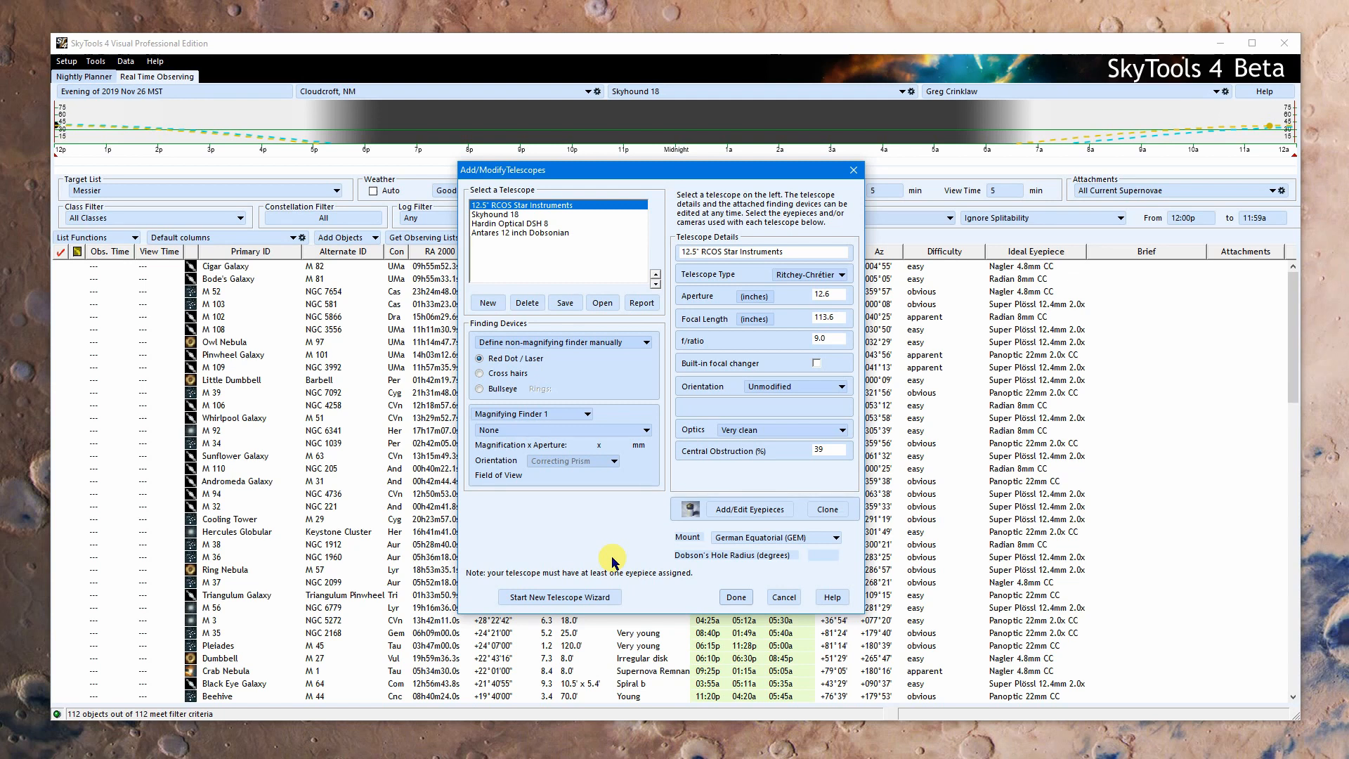
{"action": "mouse_move", "coordinate": [646, 595]}
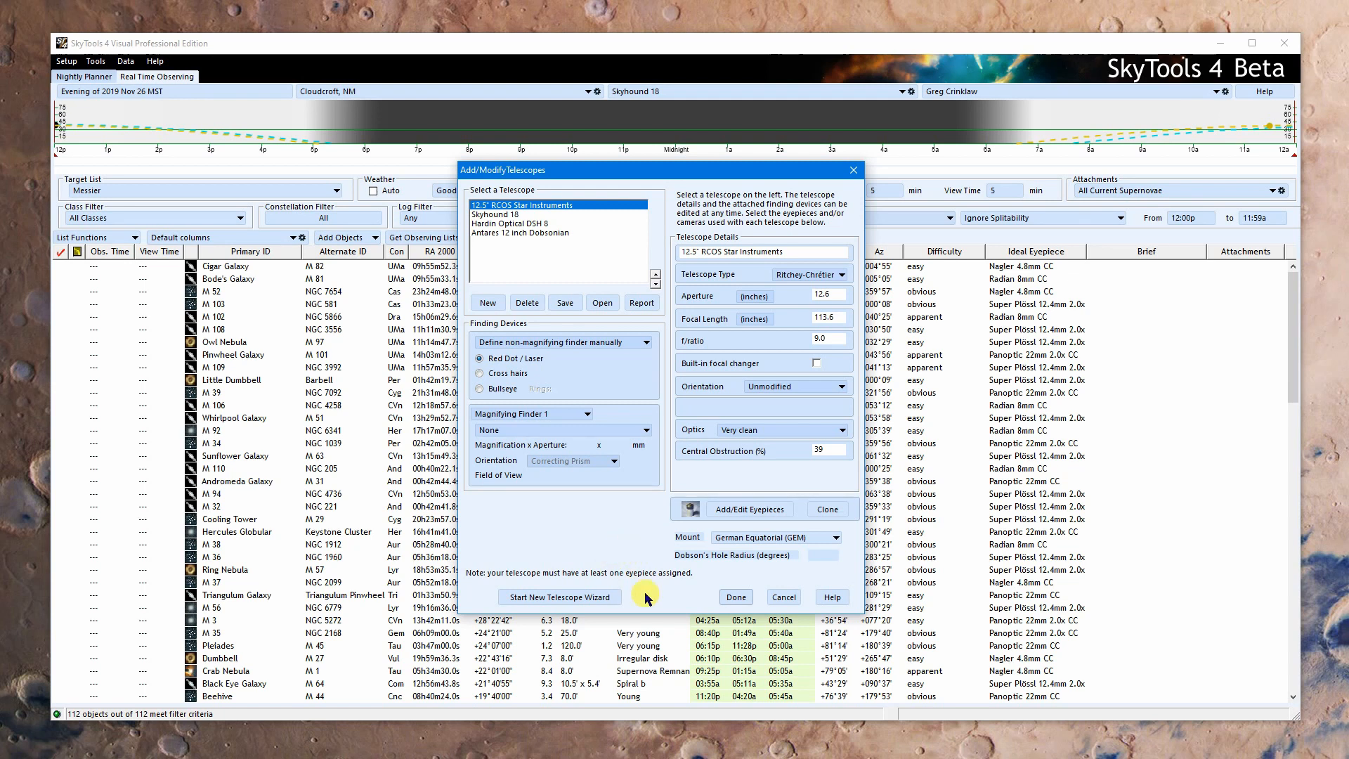
{"action": "mouse_move", "coordinate": [680, 585]}
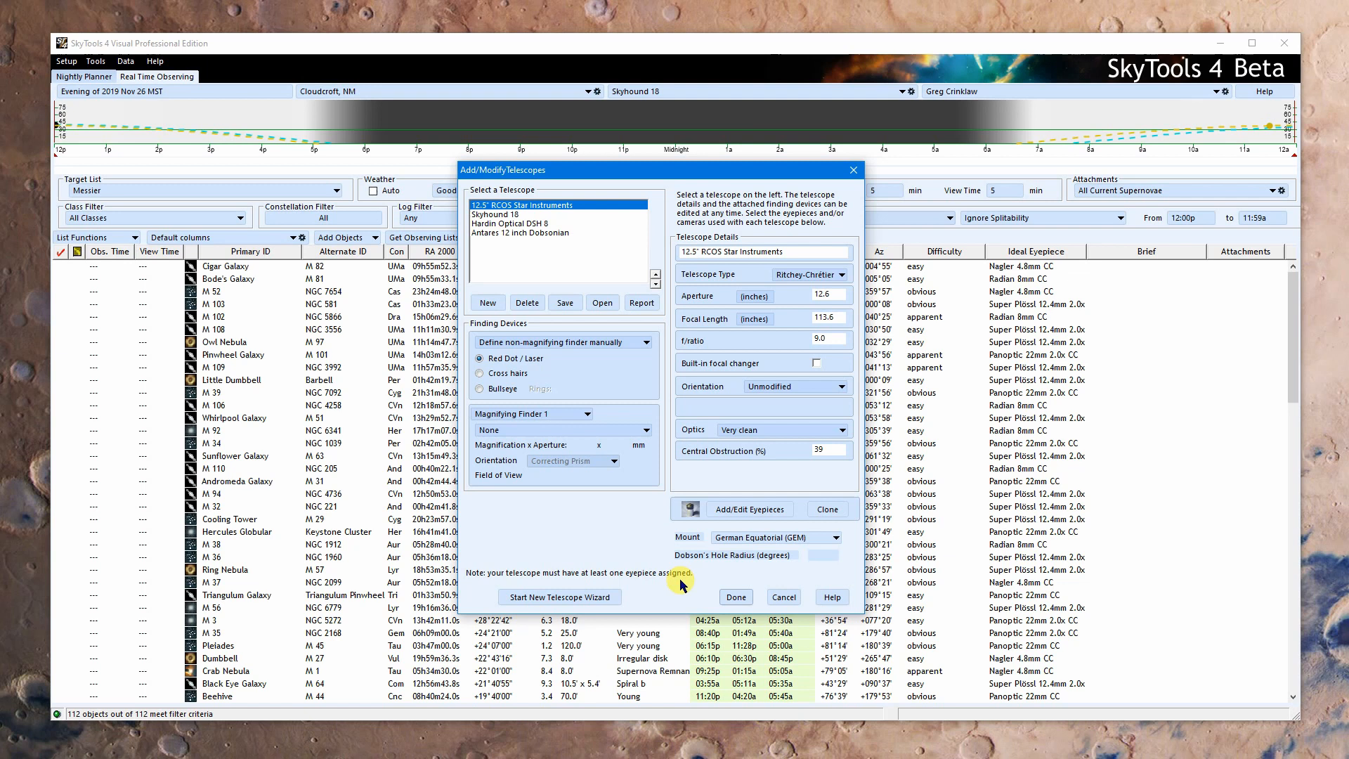
{"action": "mouse_move", "coordinate": [605, 561]}
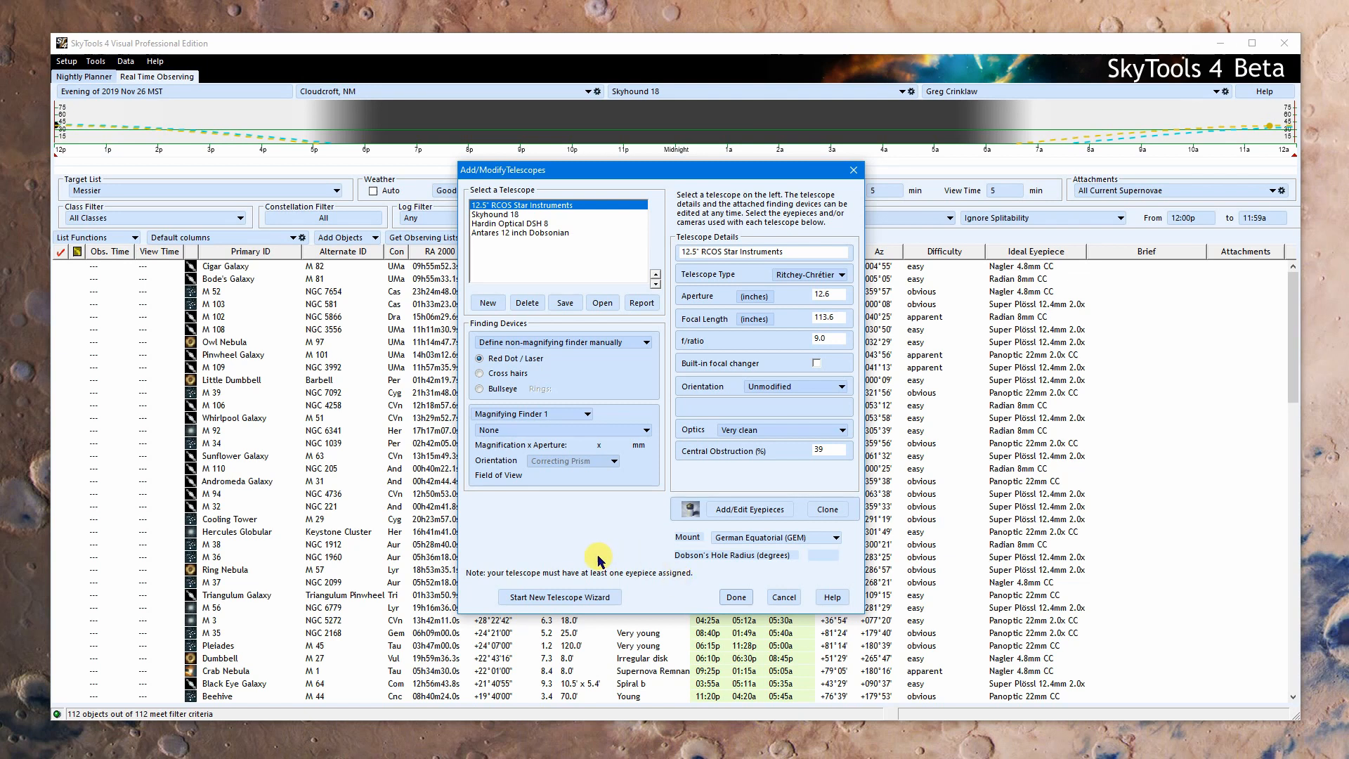
{"action": "mouse_move", "coordinate": [486, 302]}
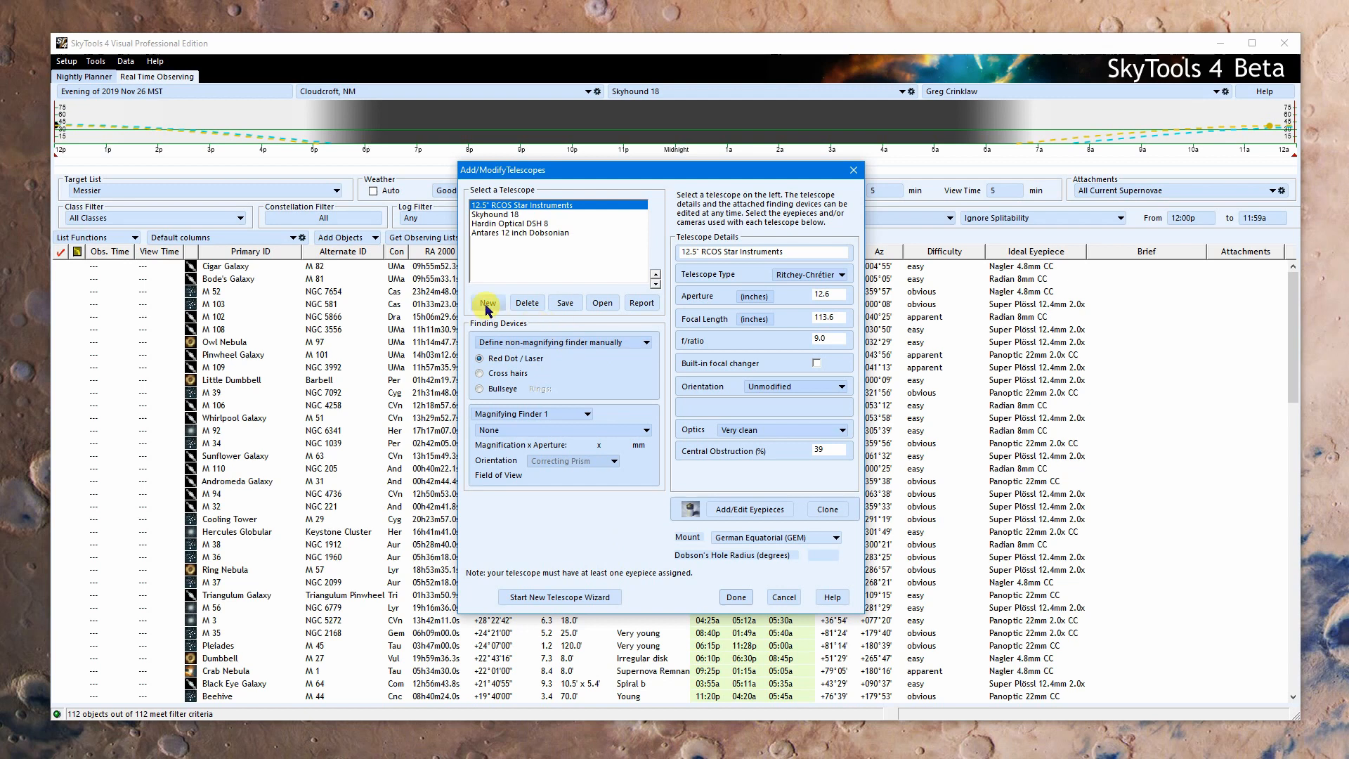
Step: Pick Obsession 20" f/4 from the preset telescope list, then dismiss the reopened chooser
{"action": "left_click", "coordinate": [486, 303]}
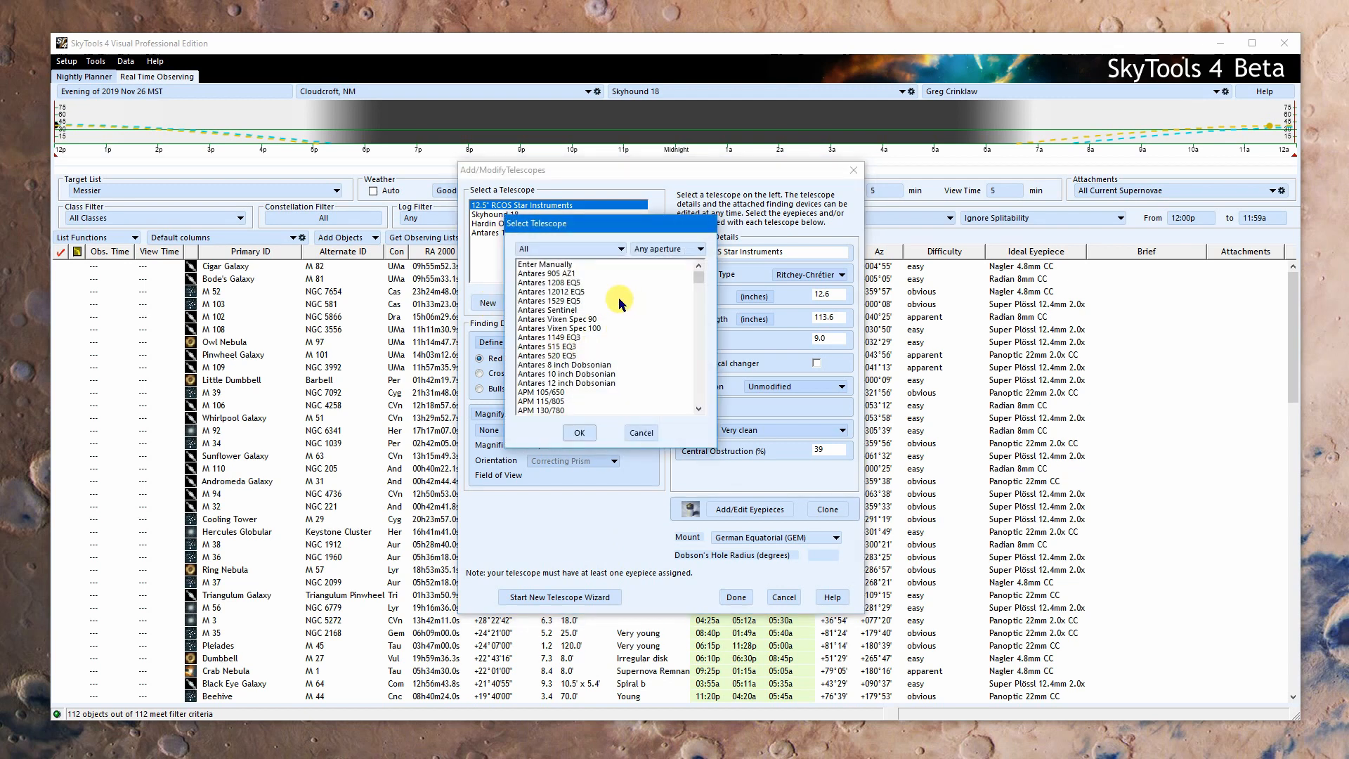
{"action": "mouse_move", "coordinate": [712, 286]}
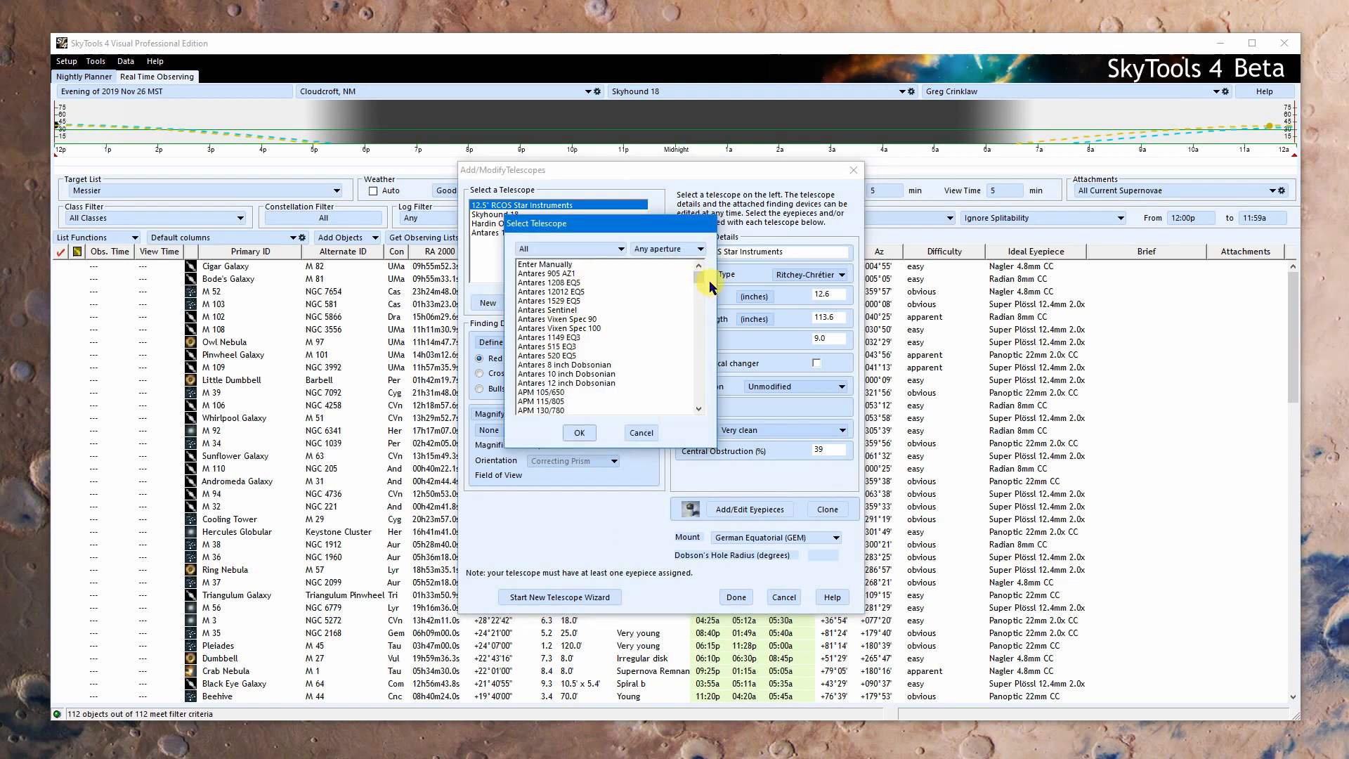
{"action": "scroll", "scroll_direction": "down", "scroll_amount": 3}
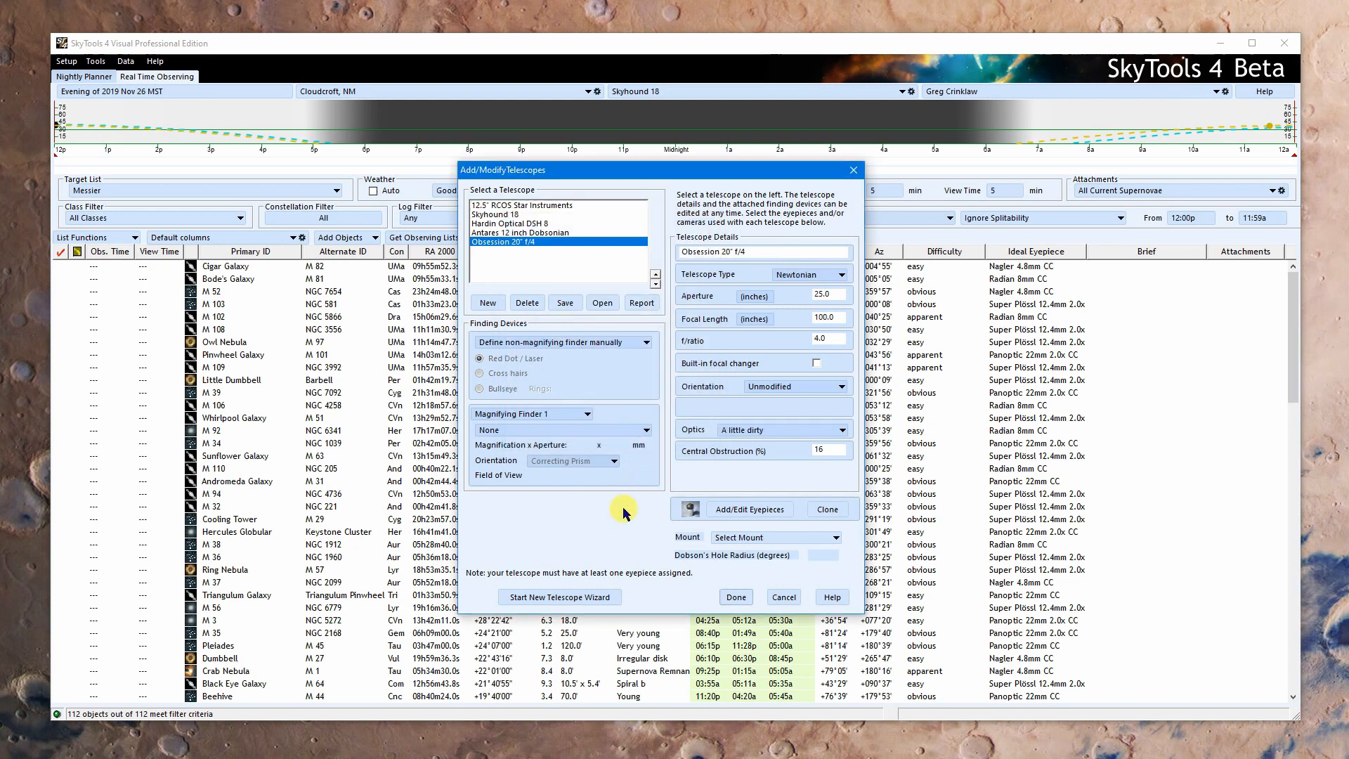
{"action": "mouse_move", "coordinate": [607, 555]}
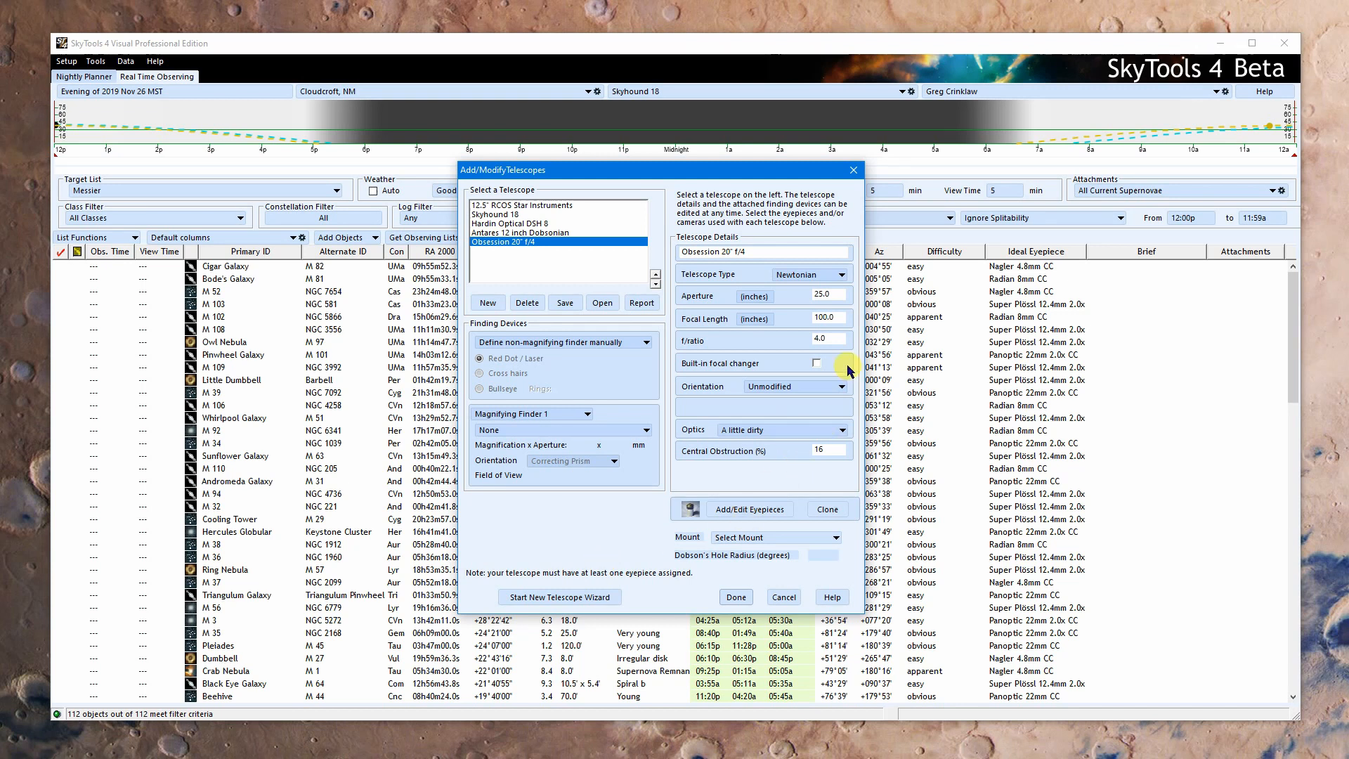
{"action": "mouse_move", "coordinate": [843, 360]}
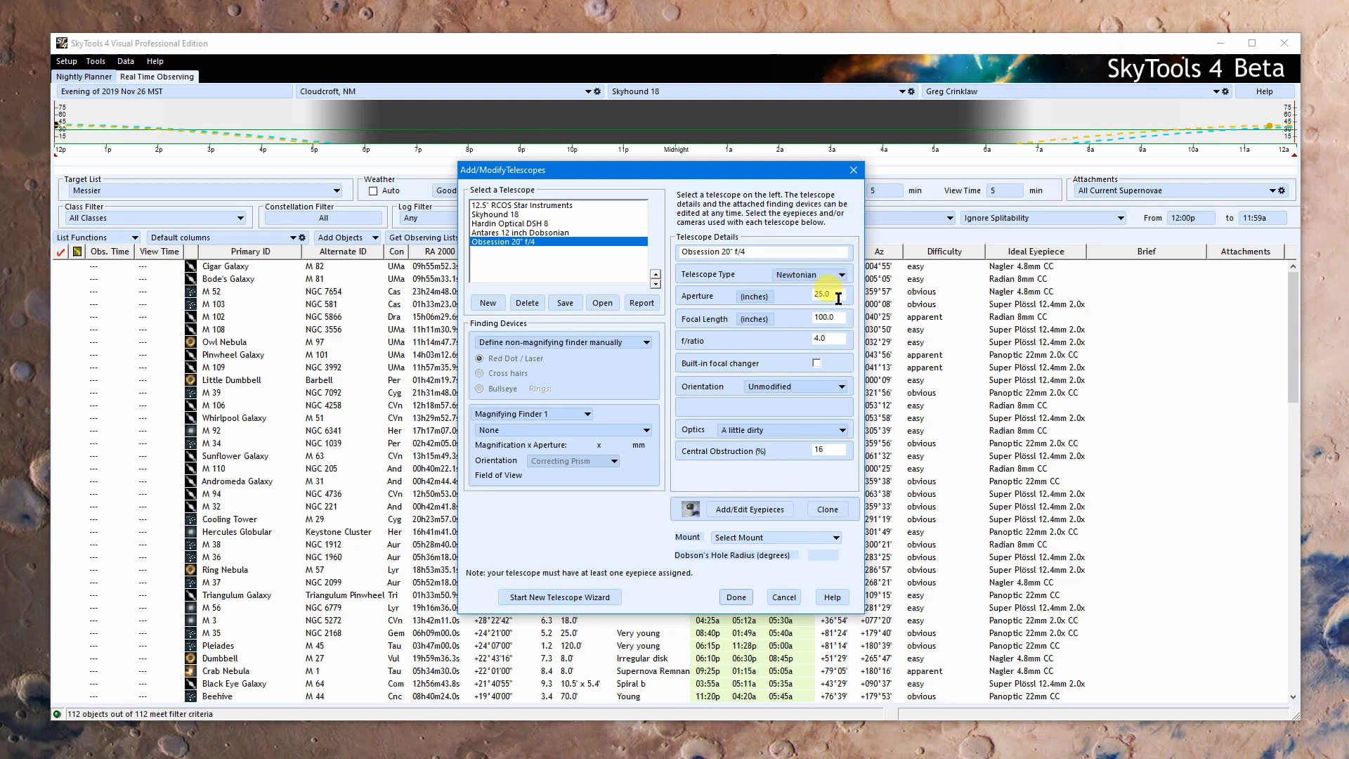
{"action": "left_click", "coordinate": [821, 318]}
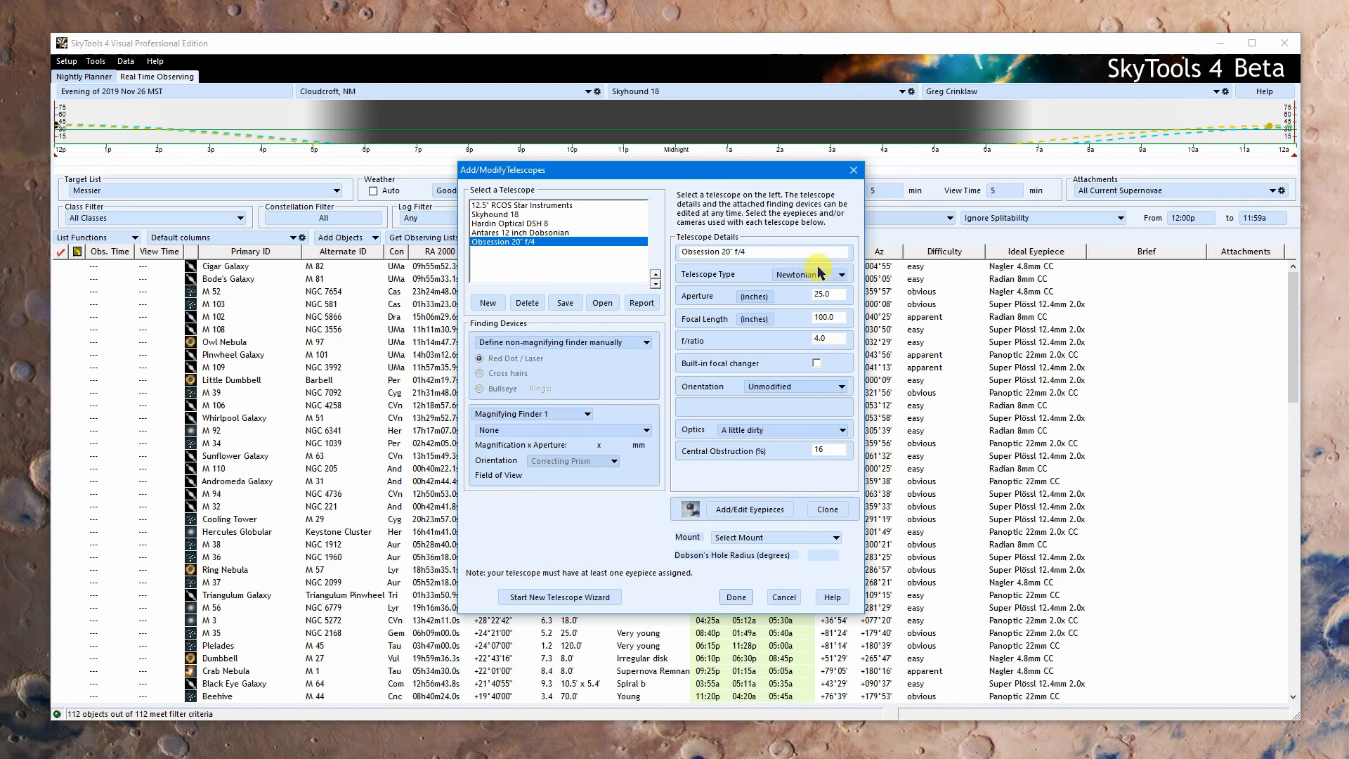
{"action": "mouse_move", "coordinate": [816, 274]}
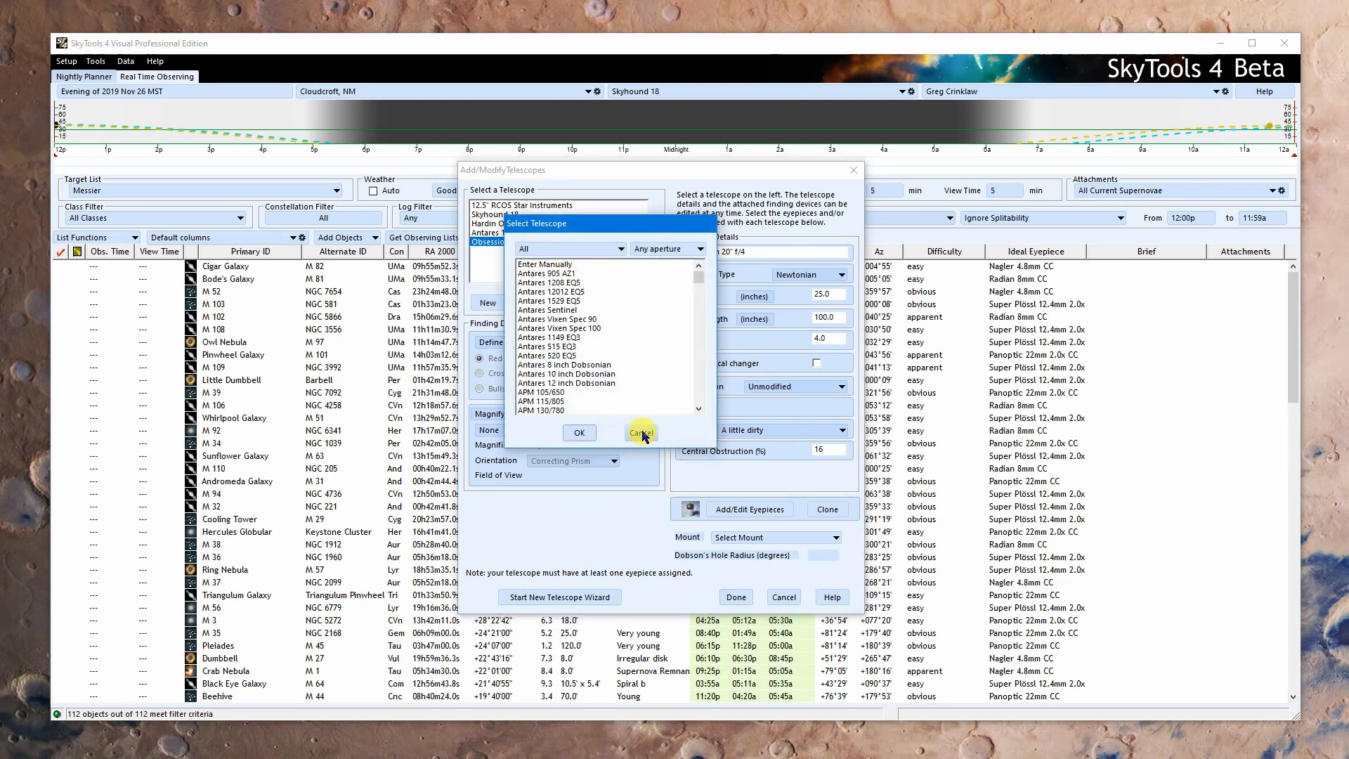
{"action": "left_click", "coordinate": [640, 432]}
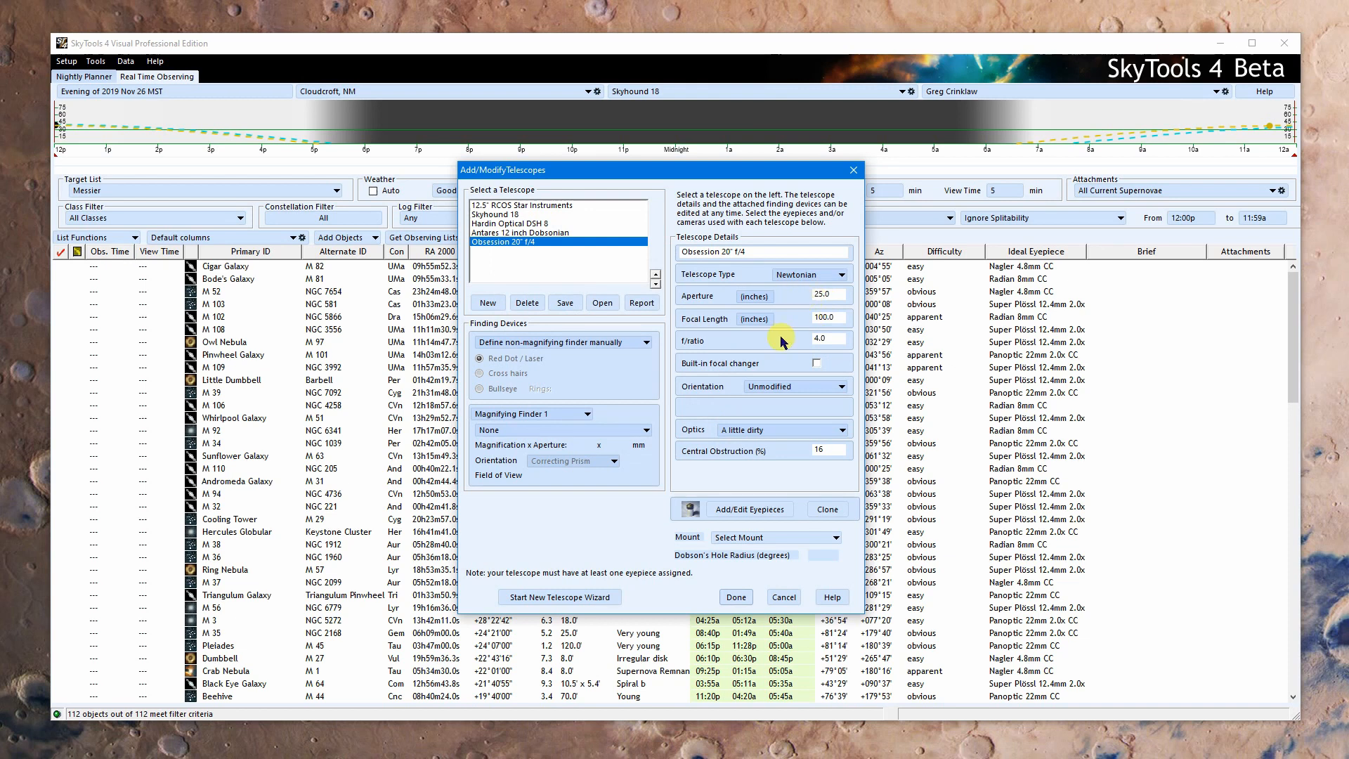
{"action": "mouse_move", "coordinate": [784, 371]}
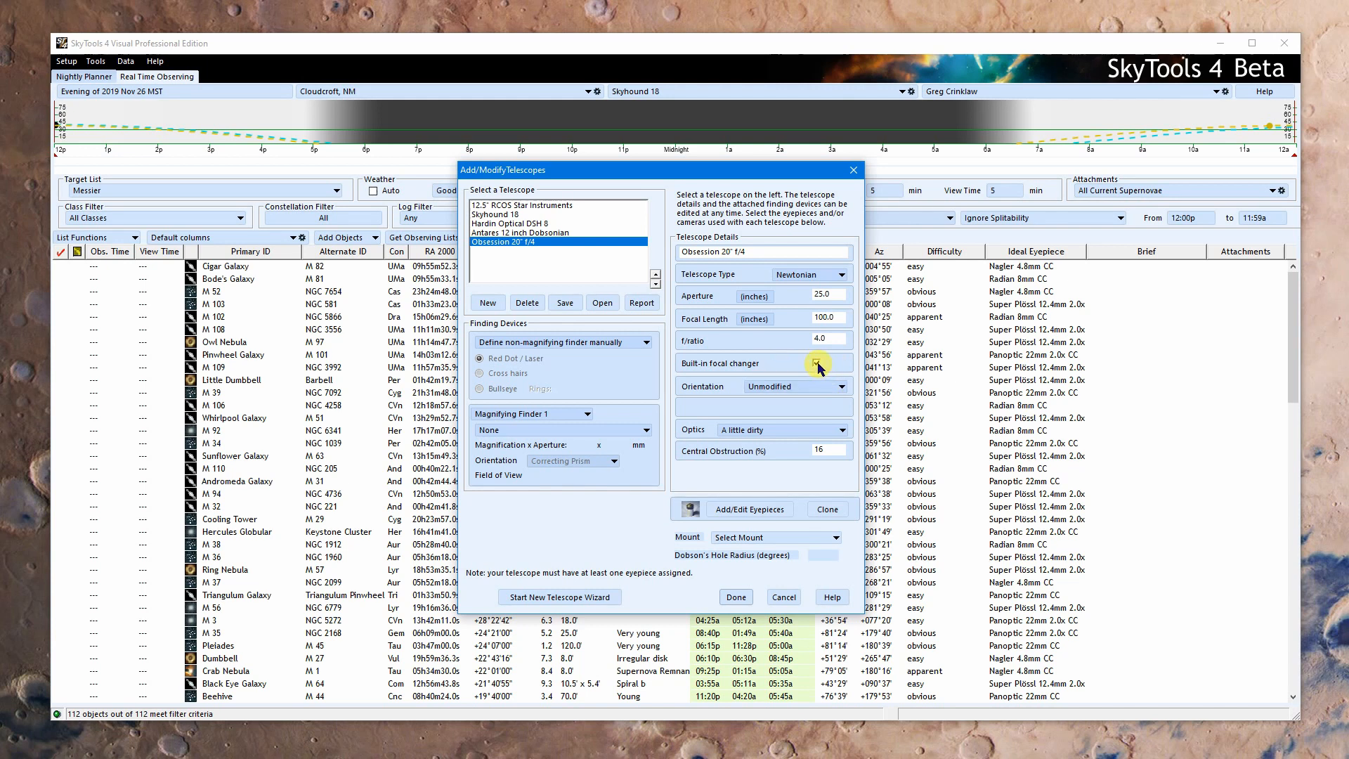
Step: Try the eyepiece orientation options, leaving the Obsession's orientation as Unmodified
{"action": "left_click", "coordinate": [839, 362]}
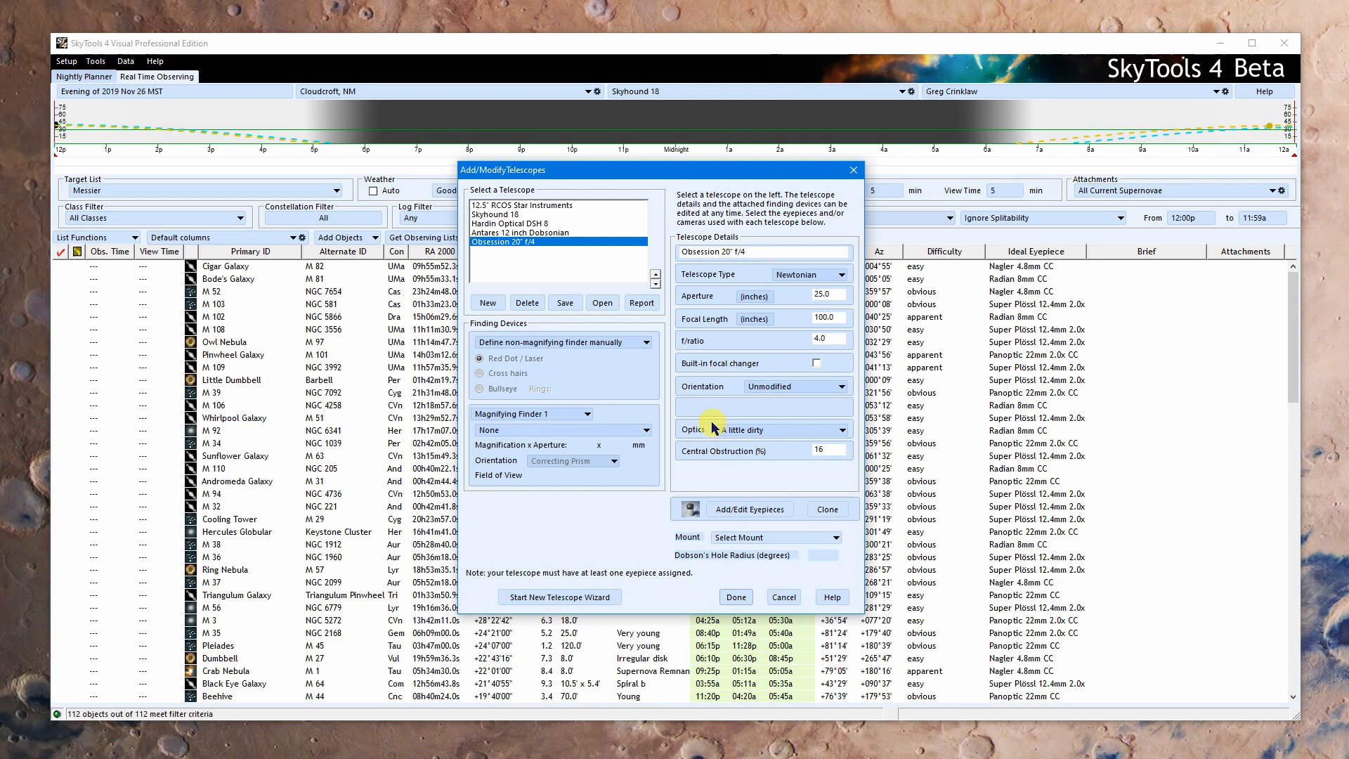
{"action": "mouse_move", "coordinate": [705, 395]}
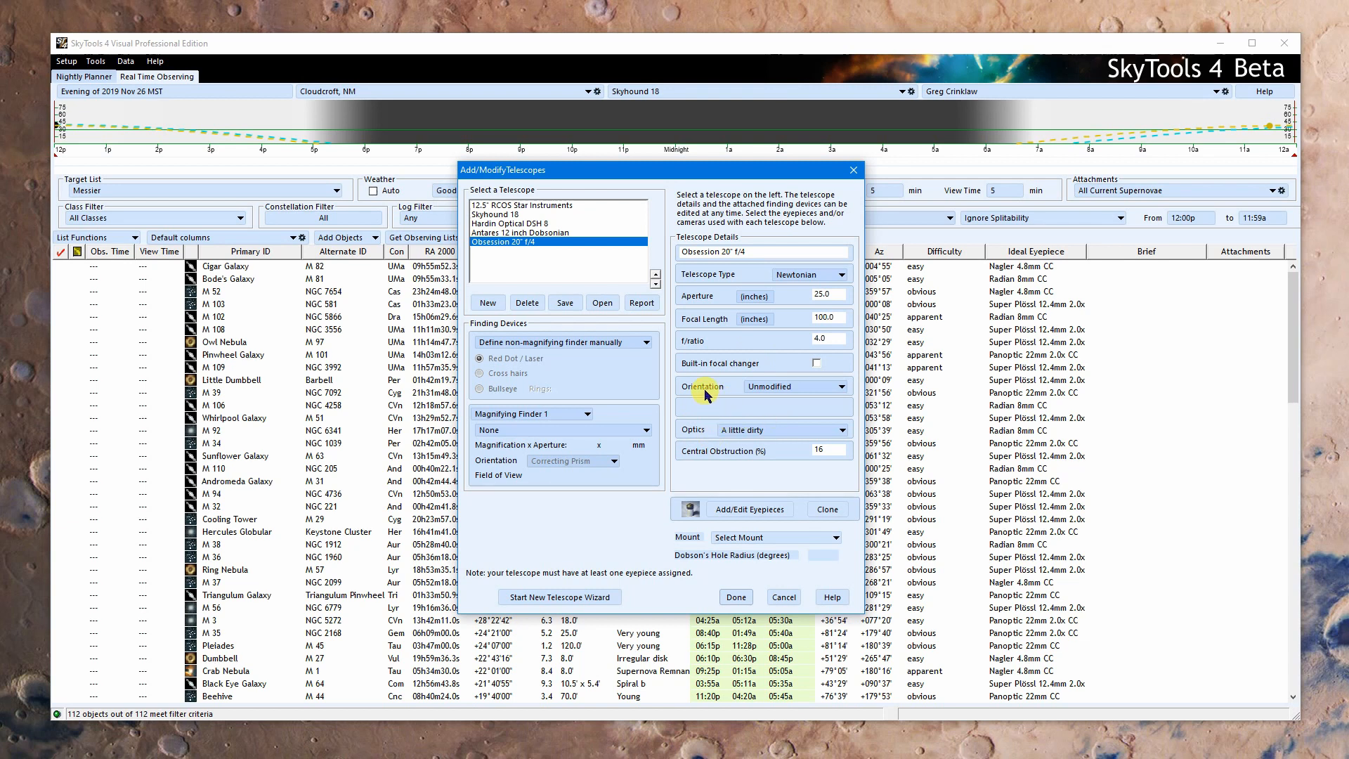
{"action": "mouse_move", "coordinate": [744, 417]}
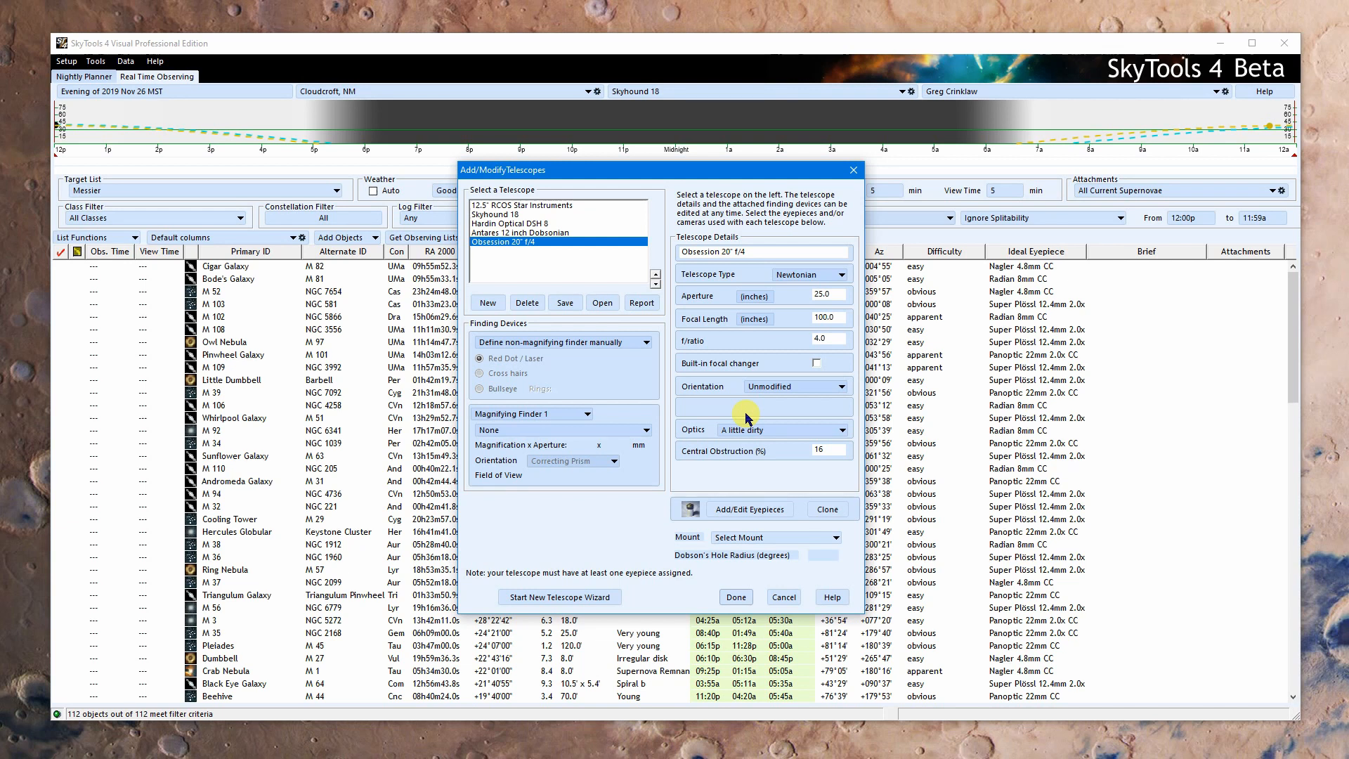
{"action": "mouse_move", "coordinate": [778, 385]}
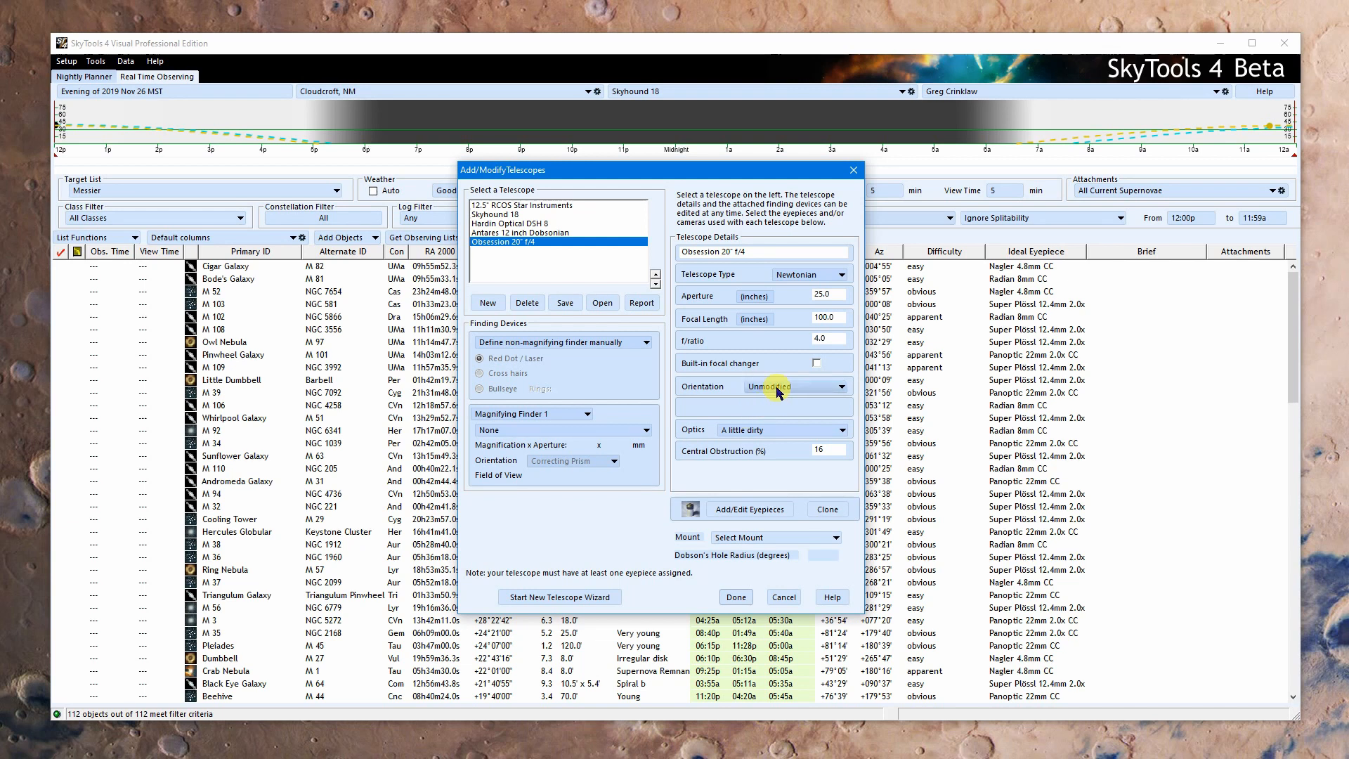
{"action": "left_click", "coordinate": [840, 385]}
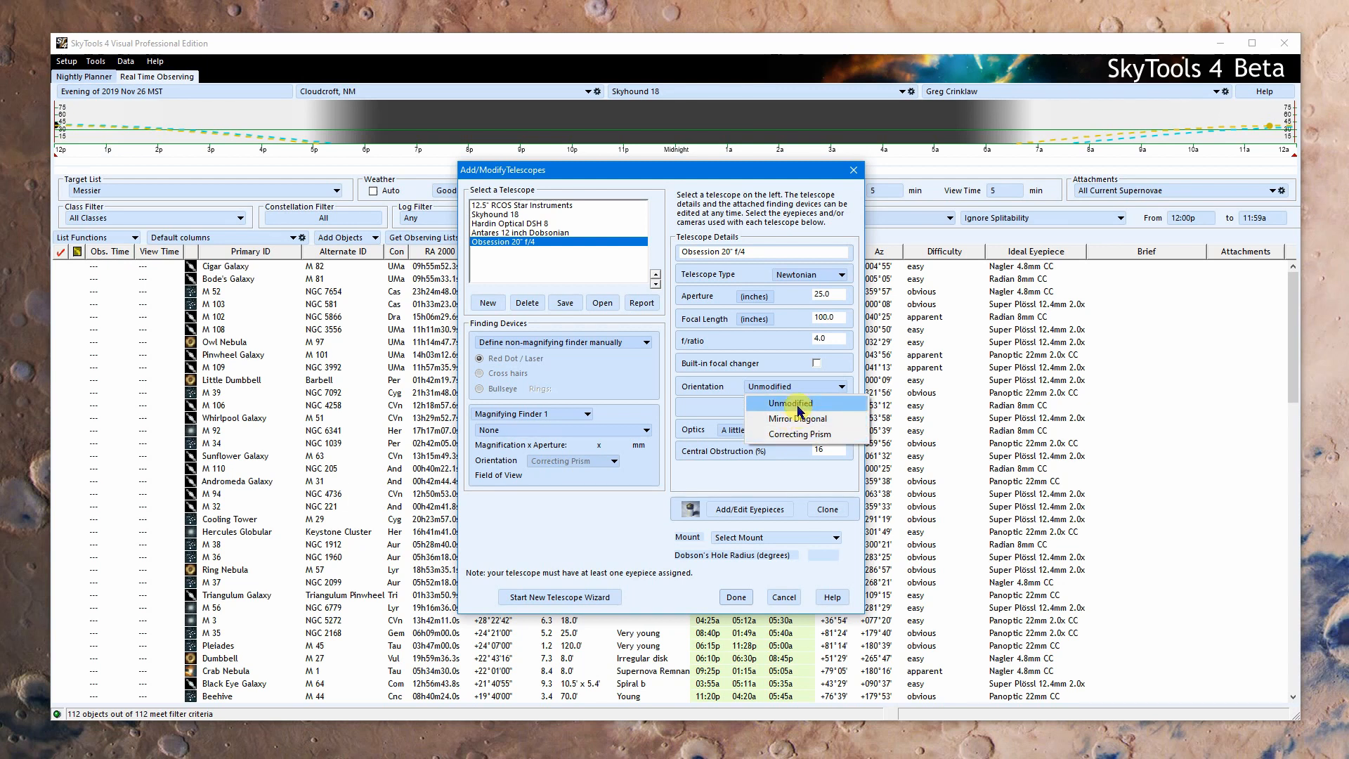
{"action": "left_click", "coordinate": [787, 403]}
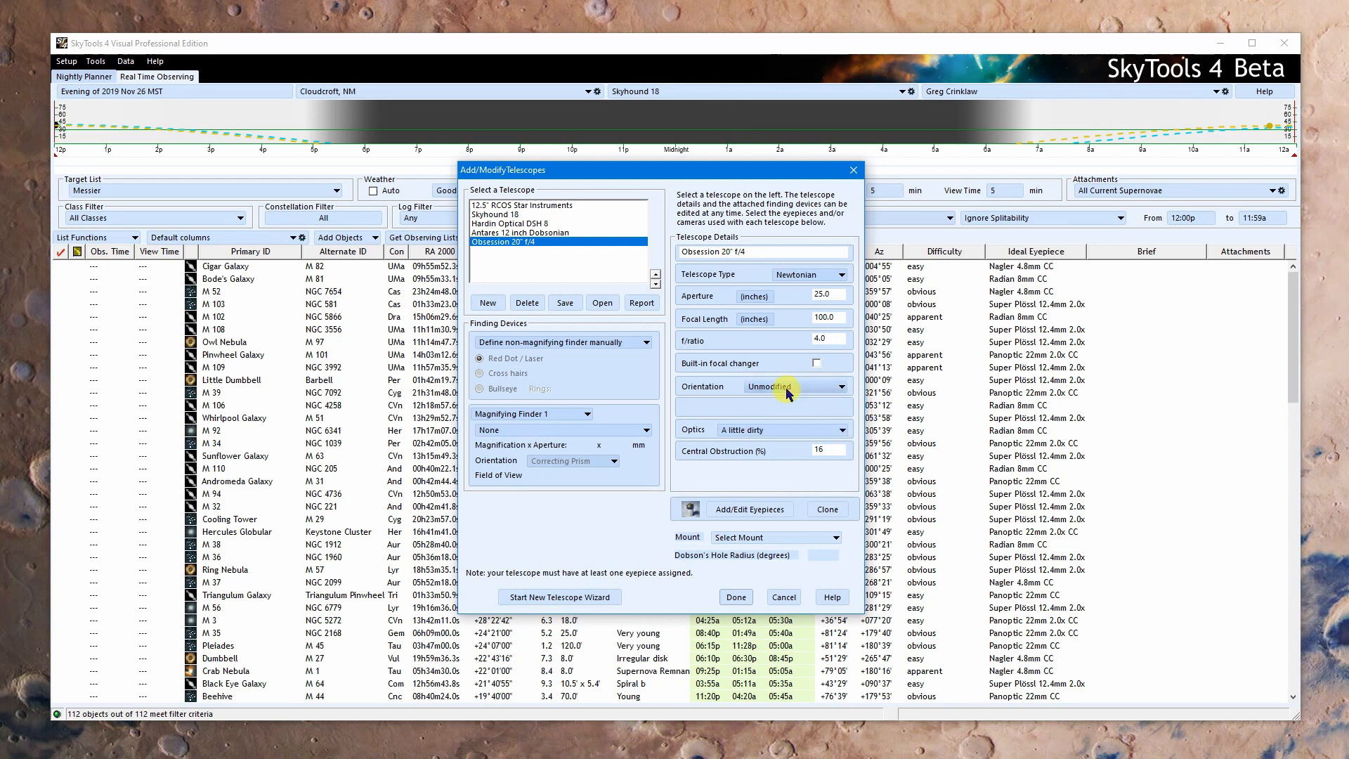
{"action": "left_click", "coordinate": [842, 386]}
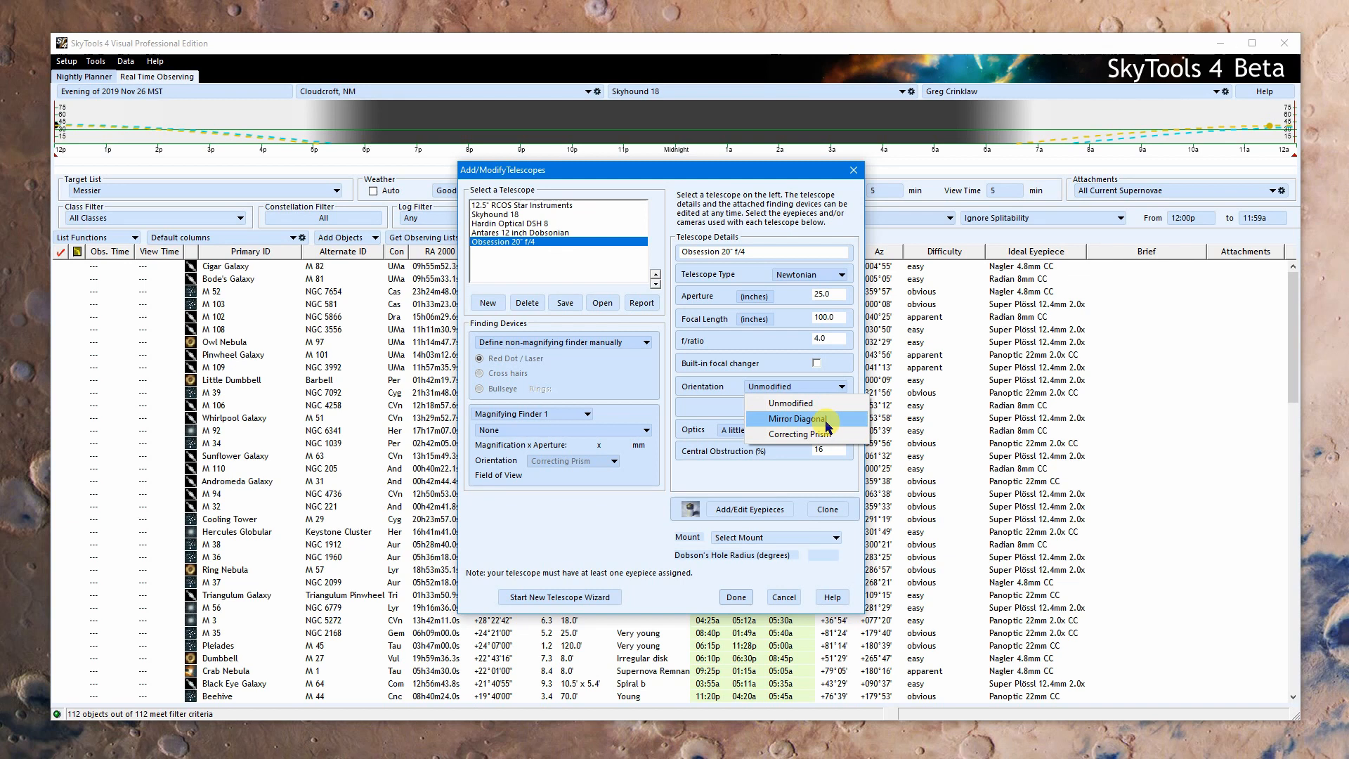
{"action": "left_click", "coordinate": [793, 419]}
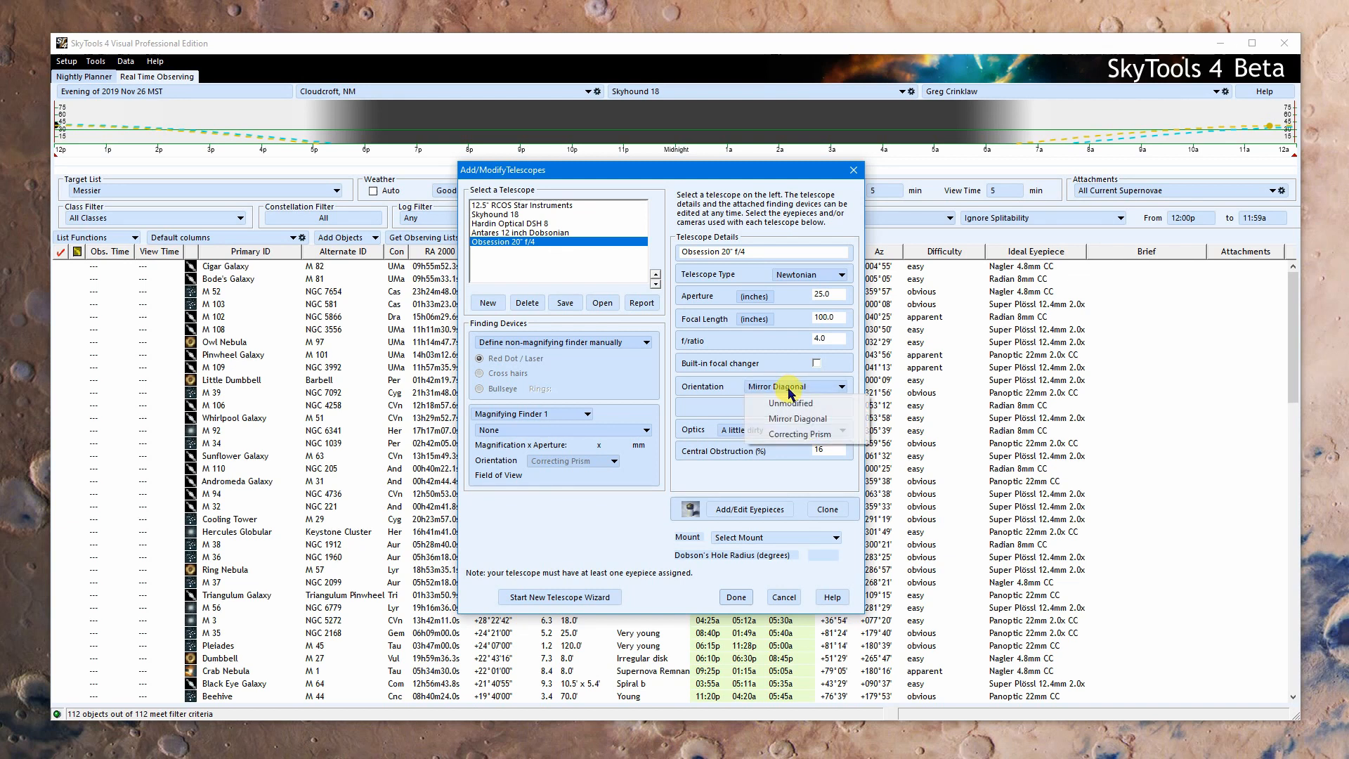
{"action": "left_click", "coordinate": [795, 433]}
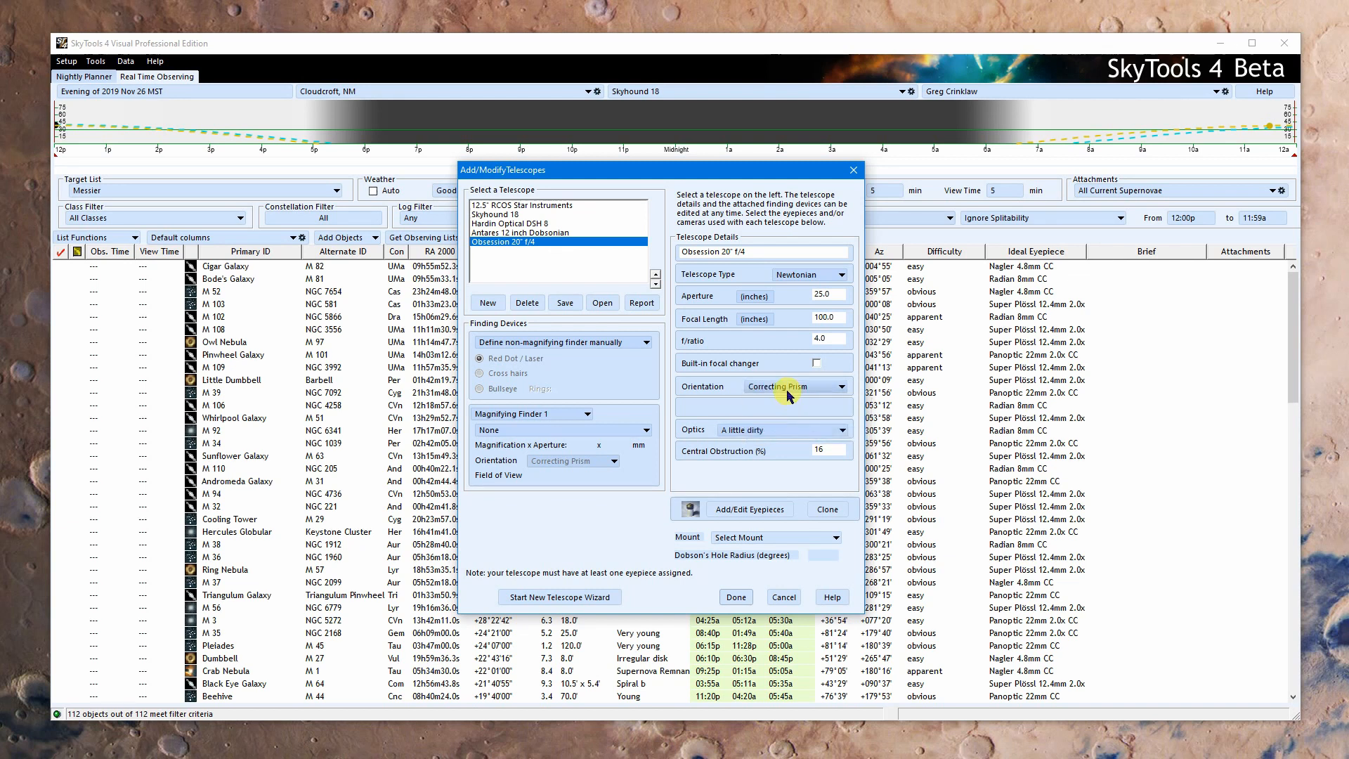
{"action": "left_click", "coordinate": [761, 386]}
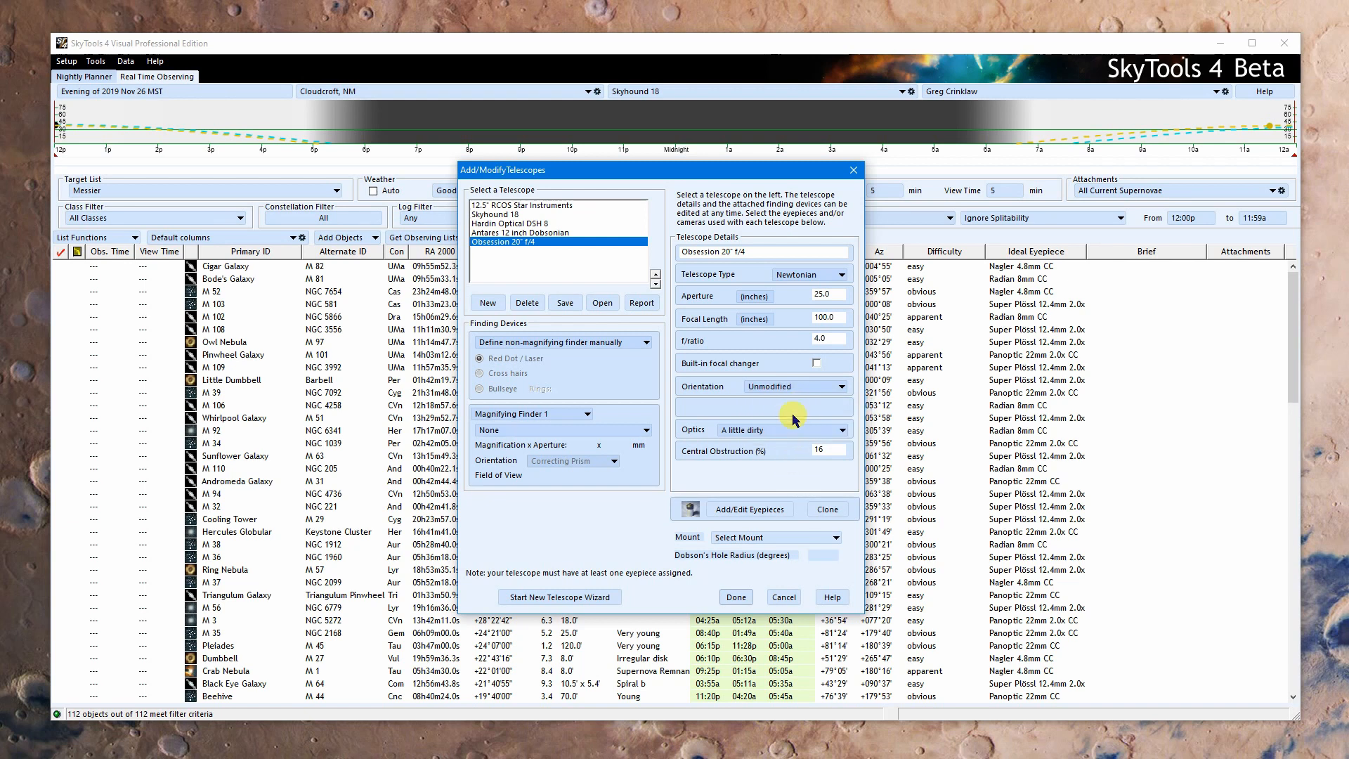
{"action": "mouse_move", "coordinate": [778, 407]}
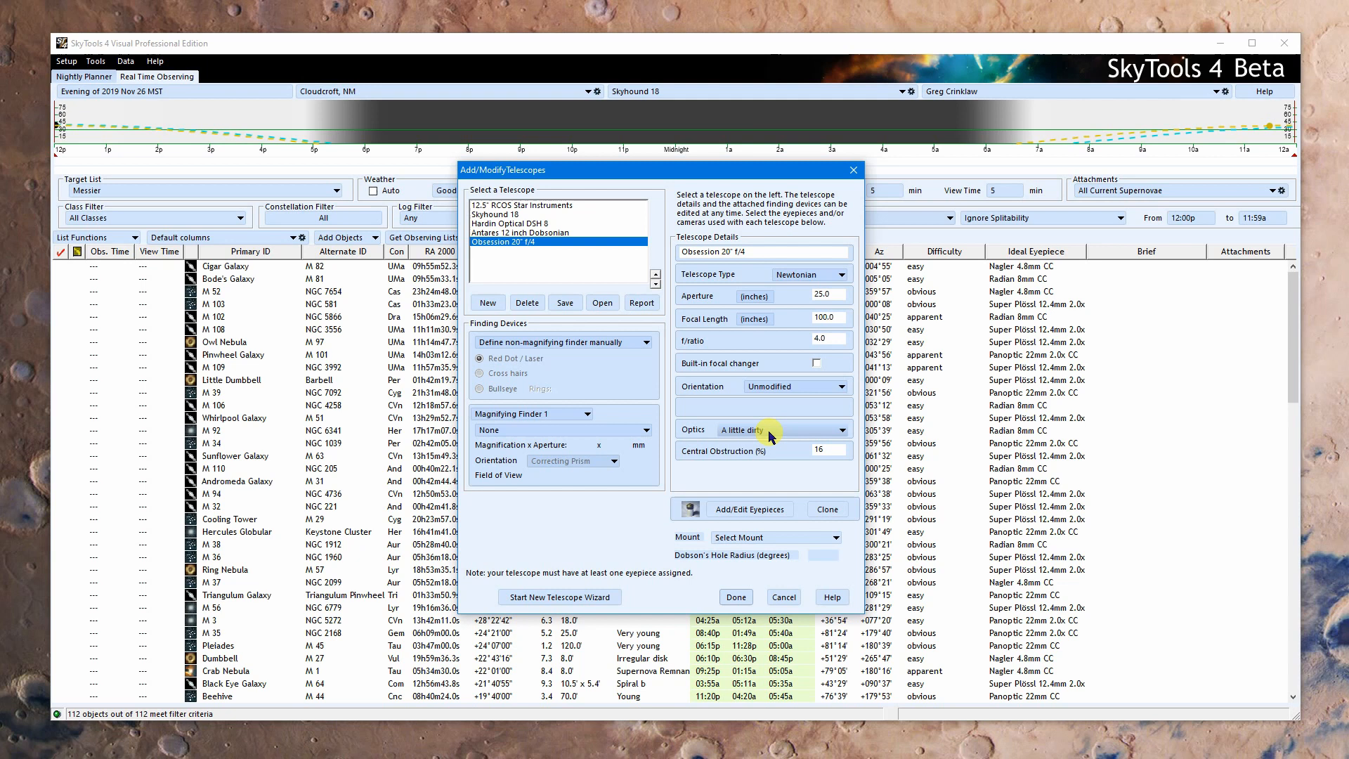
Step: Rate the Obsession 20" f/4 optics as 'A little dirty'
{"action": "left_click", "coordinate": [843, 430]}
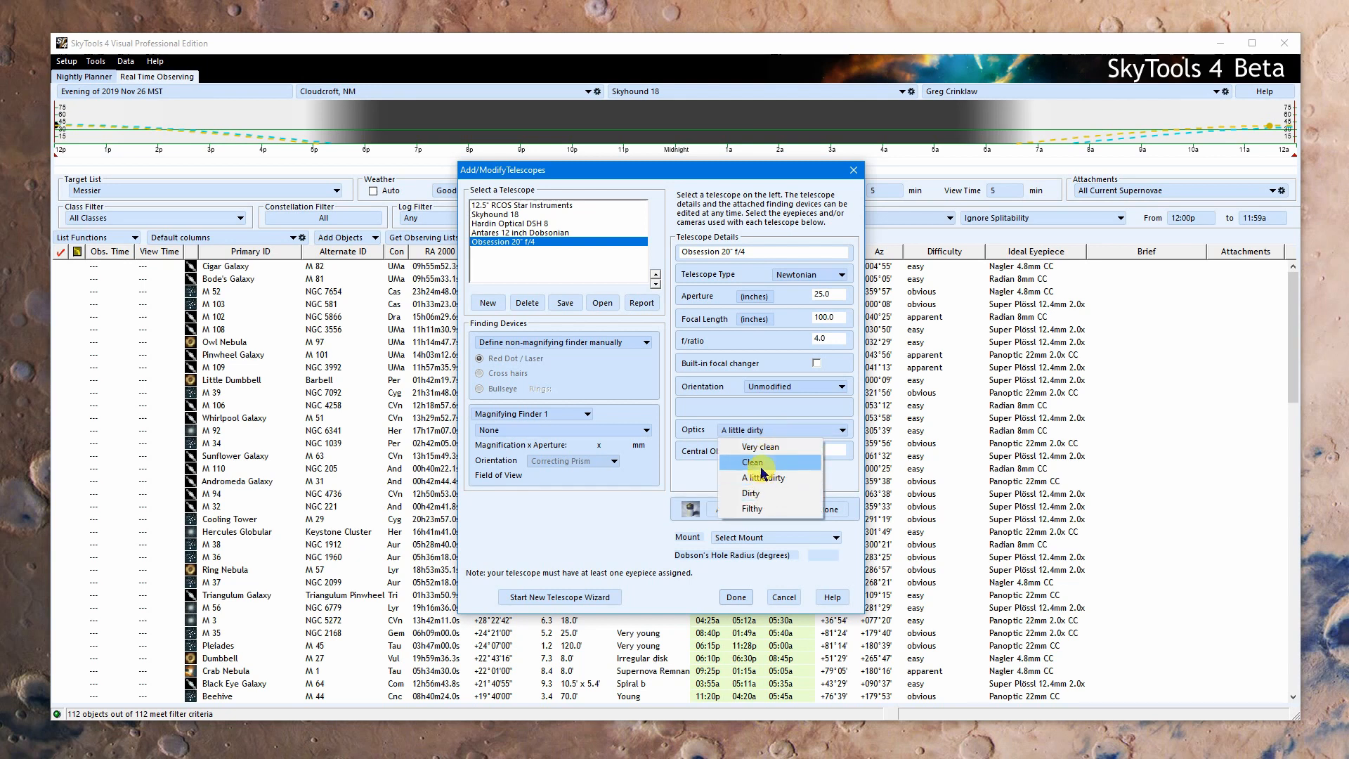
{"action": "mouse_move", "coordinate": [757, 478]}
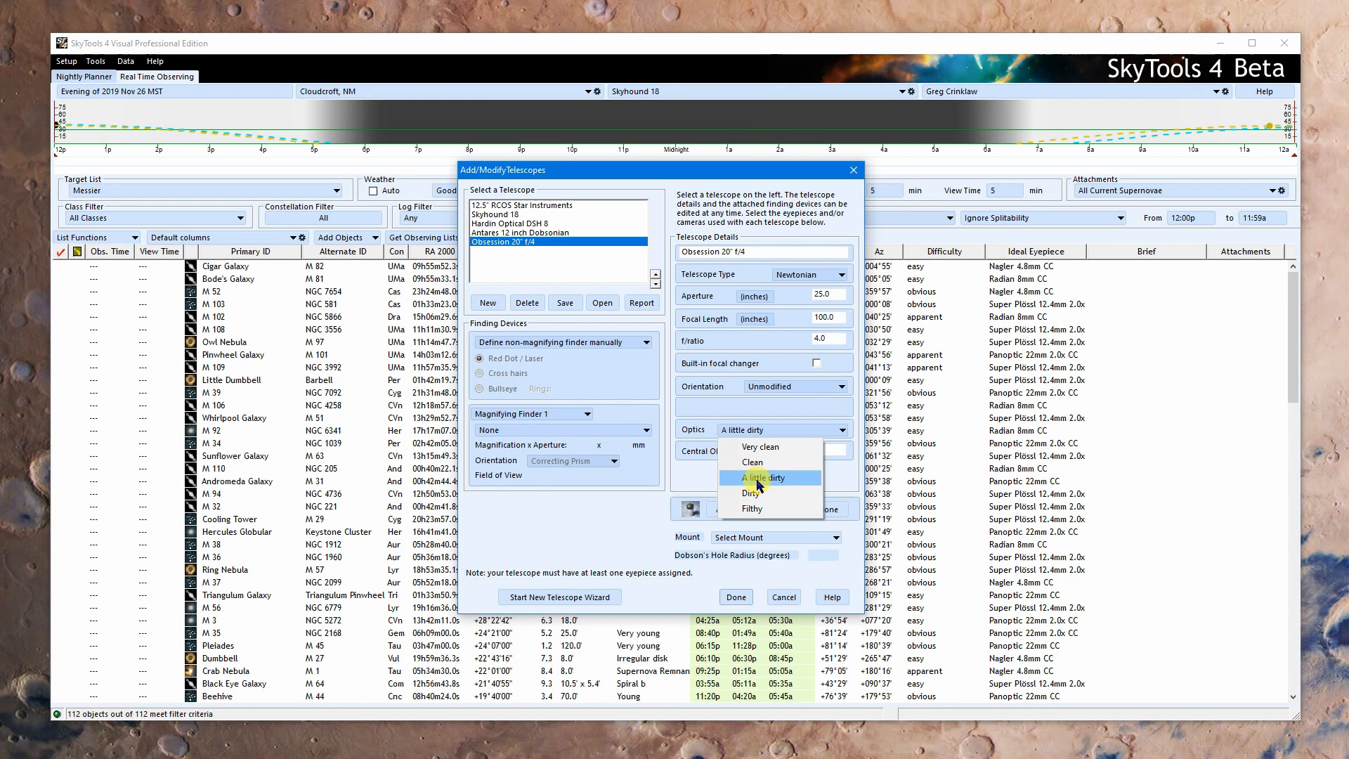
{"action": "left_click", "coordinate": [765, 478]}
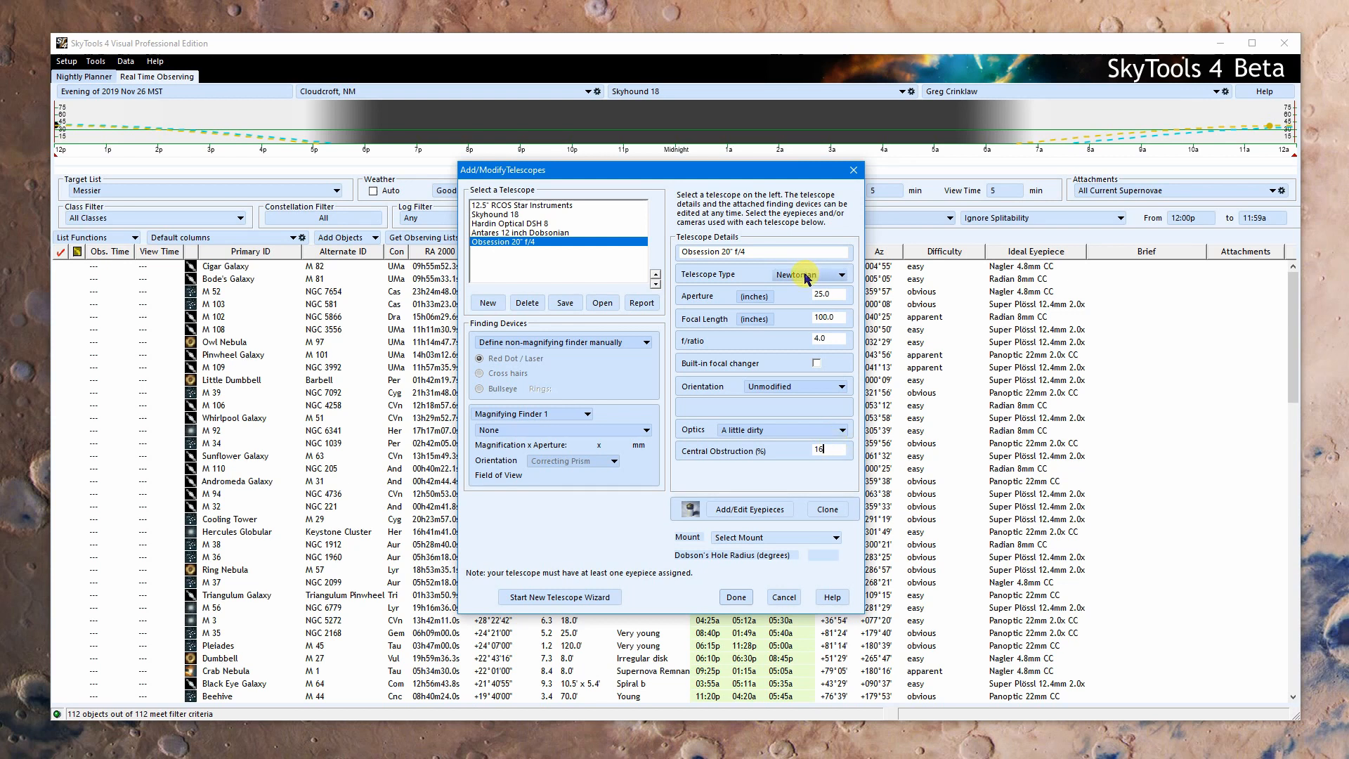
{"action": "left_click", "coordinate": [842, 273]}
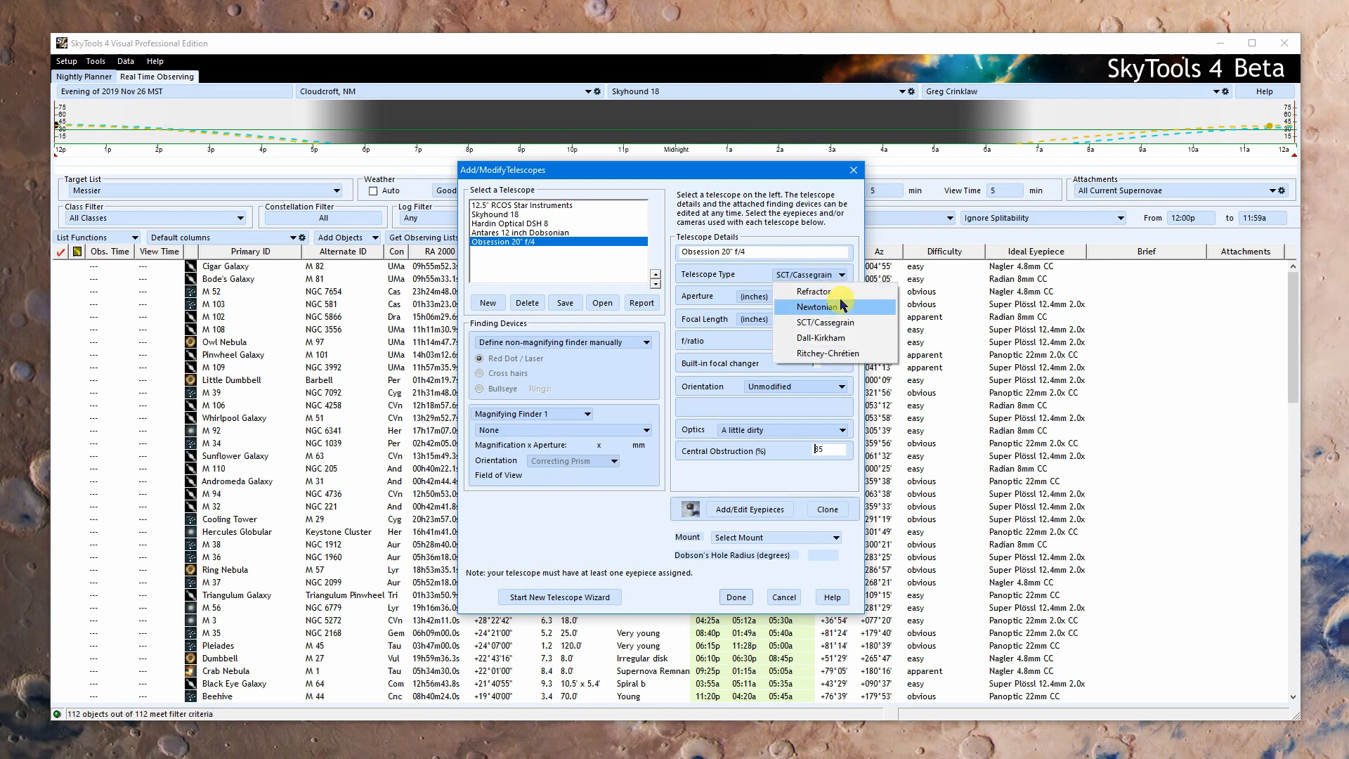
{"action": "left_click", "coordinate": [812, 307]}
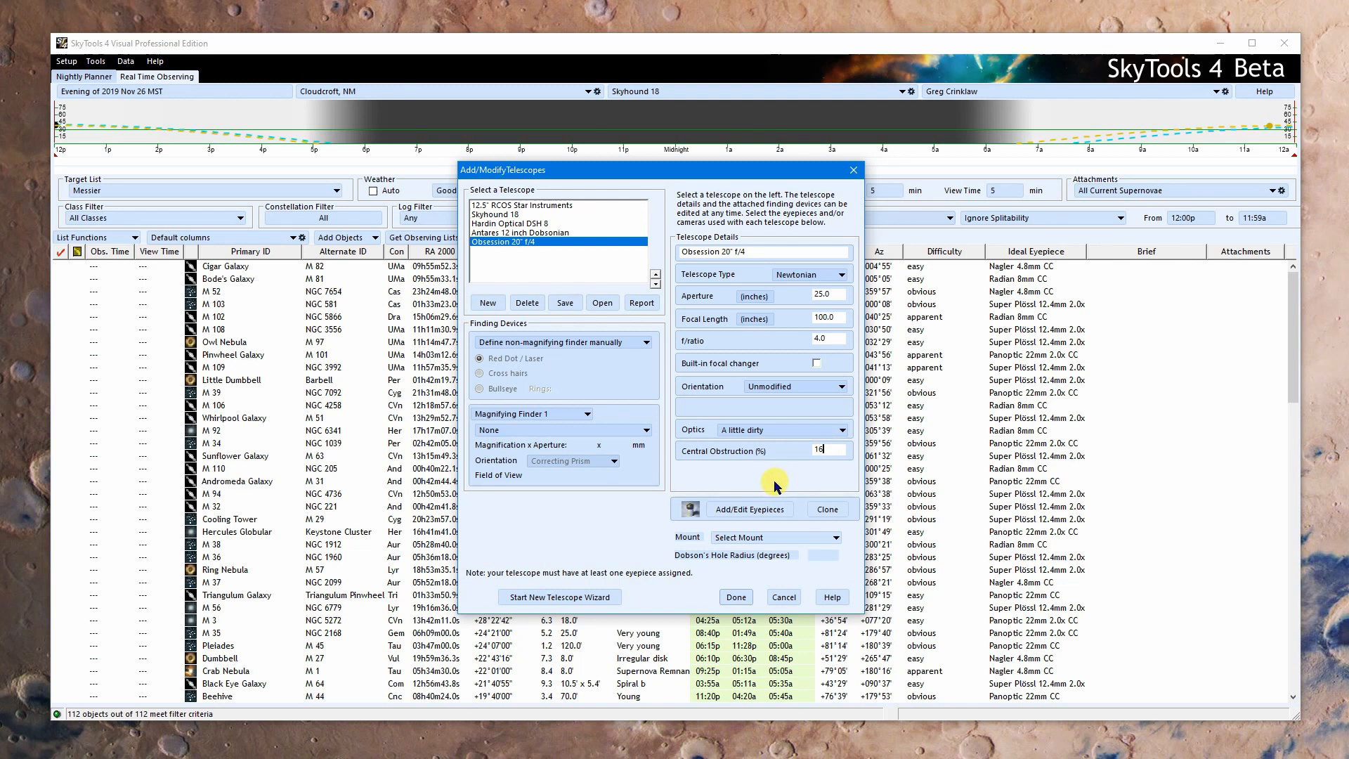
{"action": "left_click", "coordinate": [847, 274]}
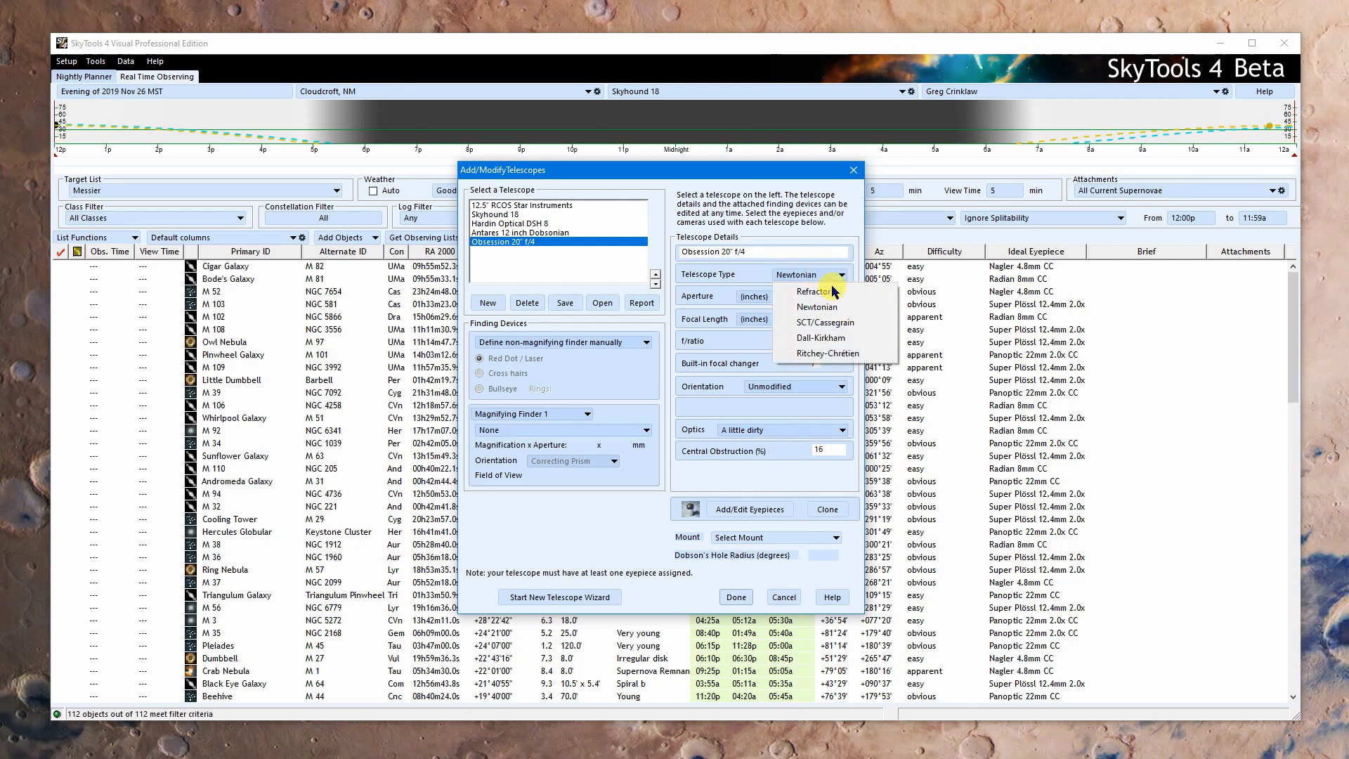
{"action": "left_click", "coordinate": [814, 291]}
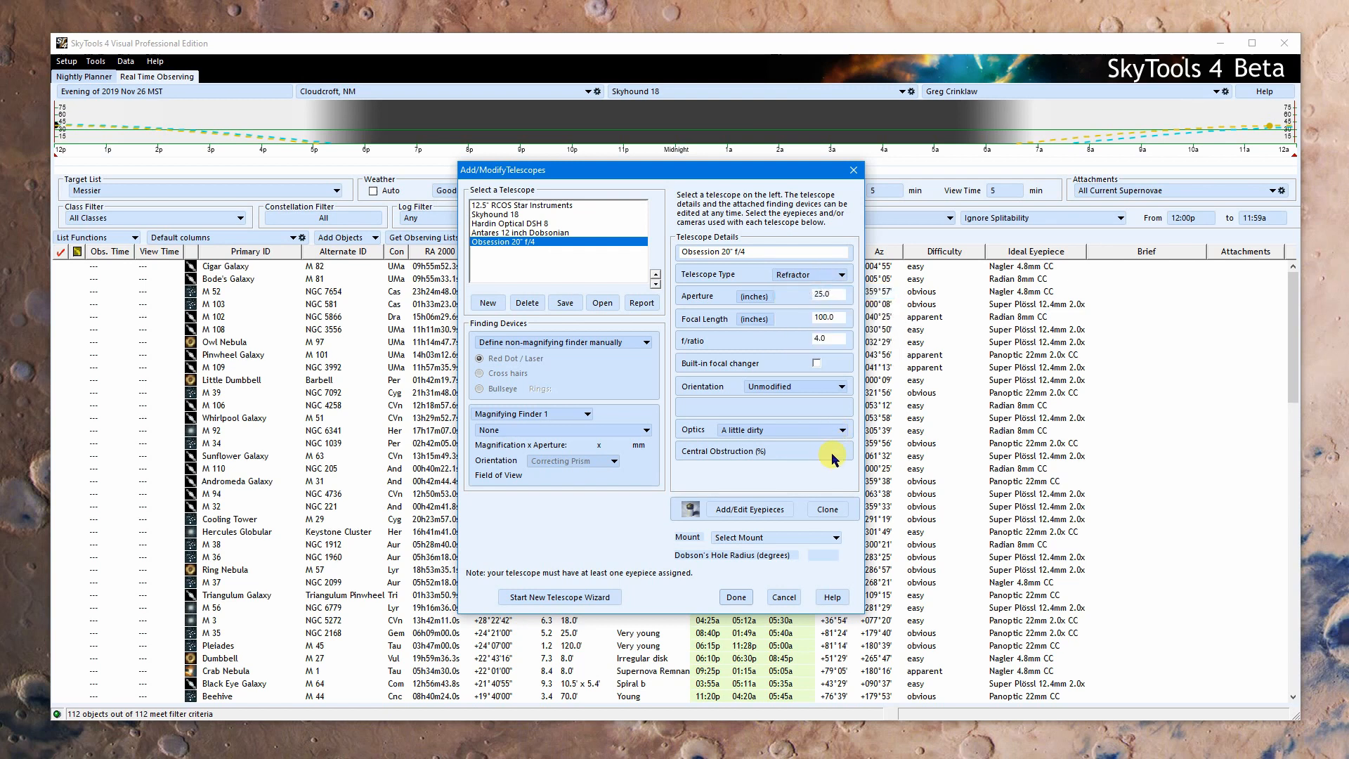
{"action": "left_click", "coordinate": [841, 274]}
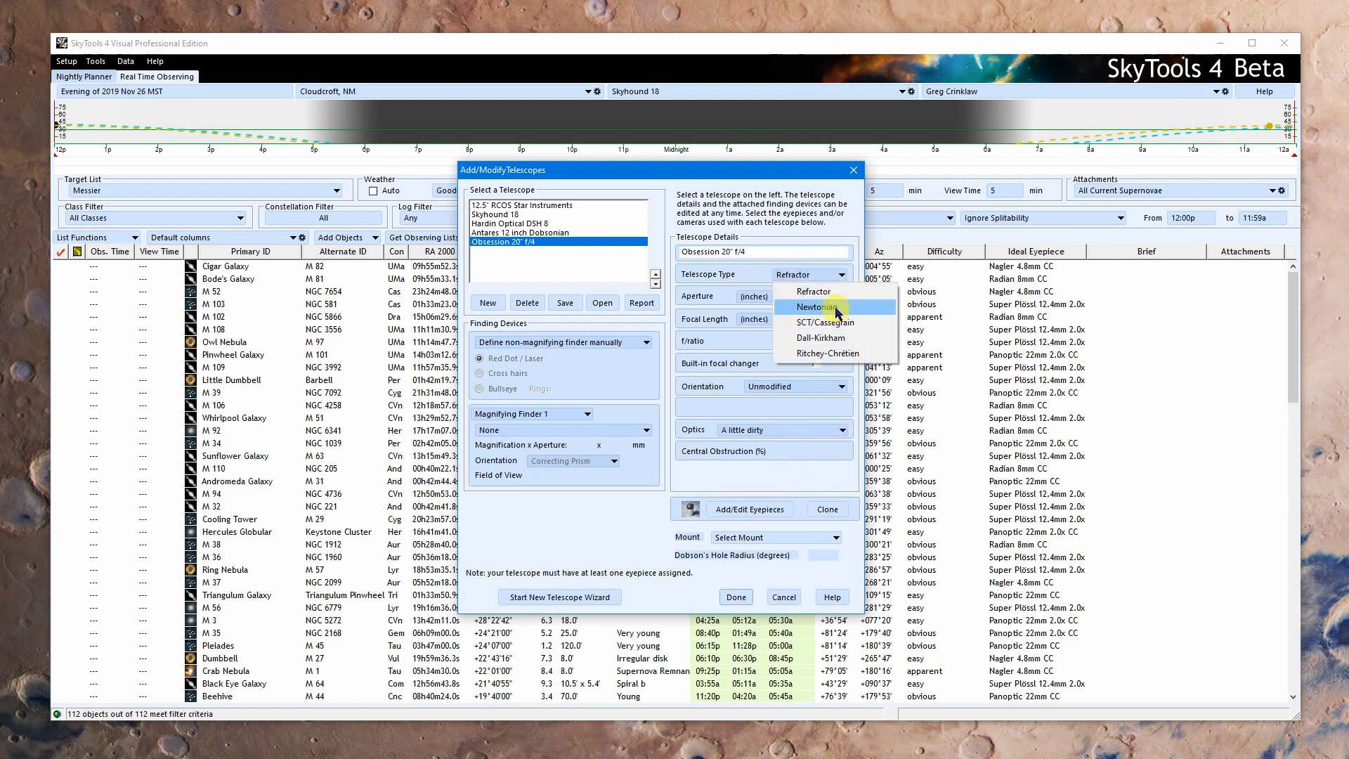
{"action": "left_click", "coordinate": [817, 307]}
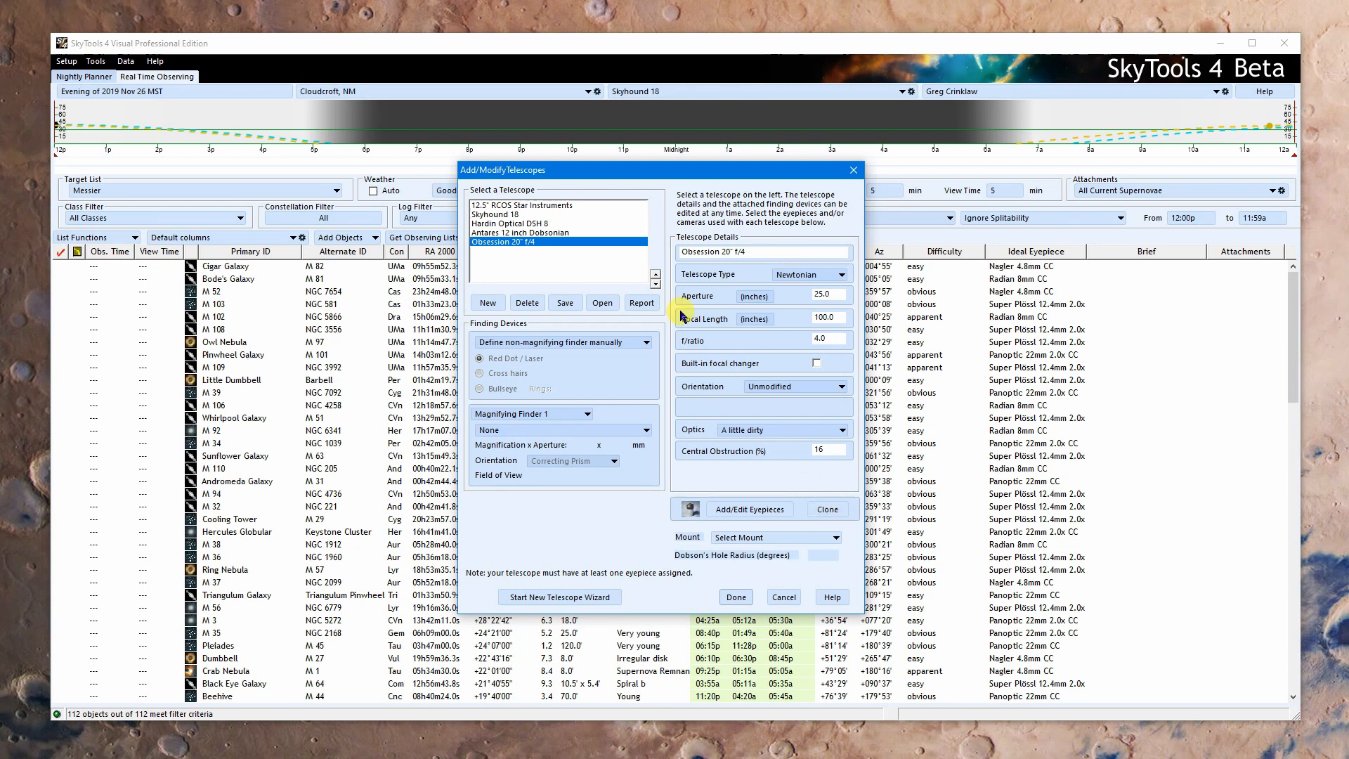
{"action": "mouse_move", "coordinate": [635, 540]}
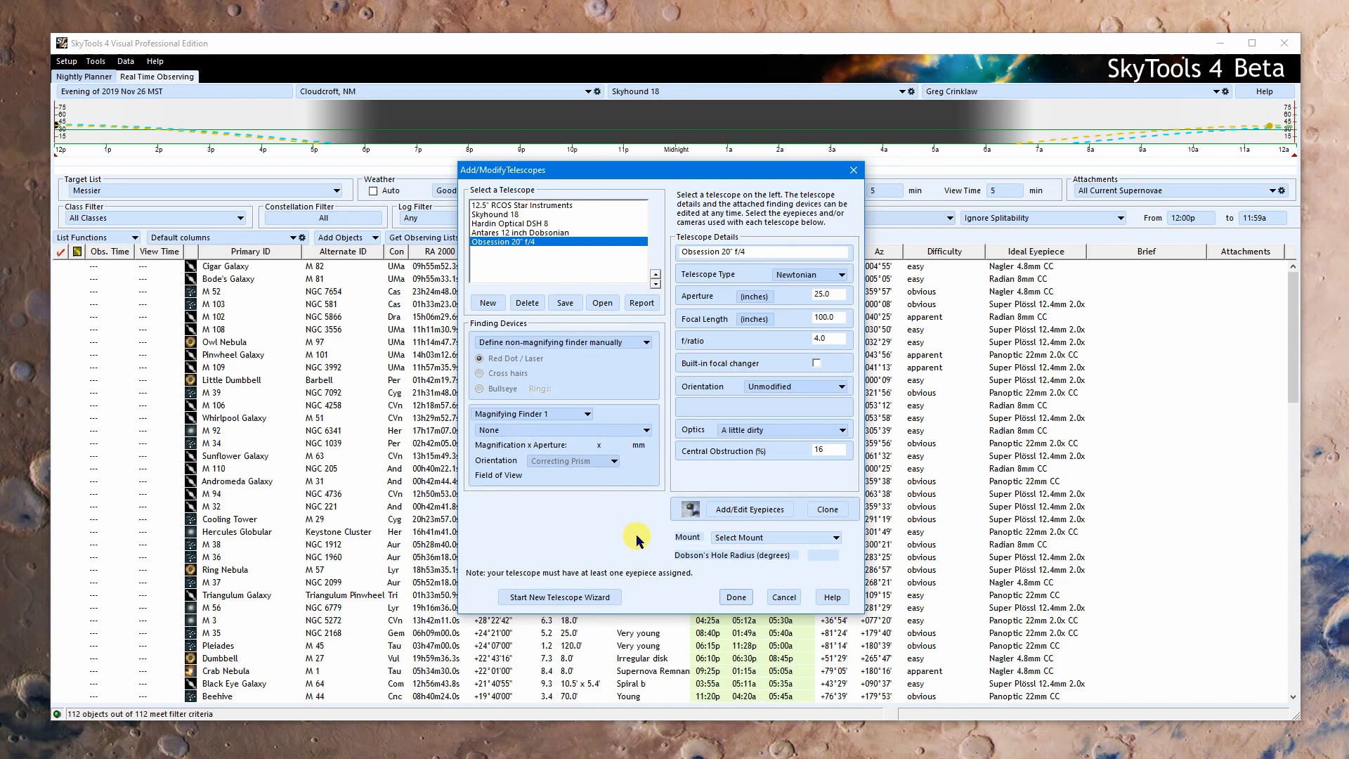
{"action": "mouse_move", "coordinate": [750, 509]}
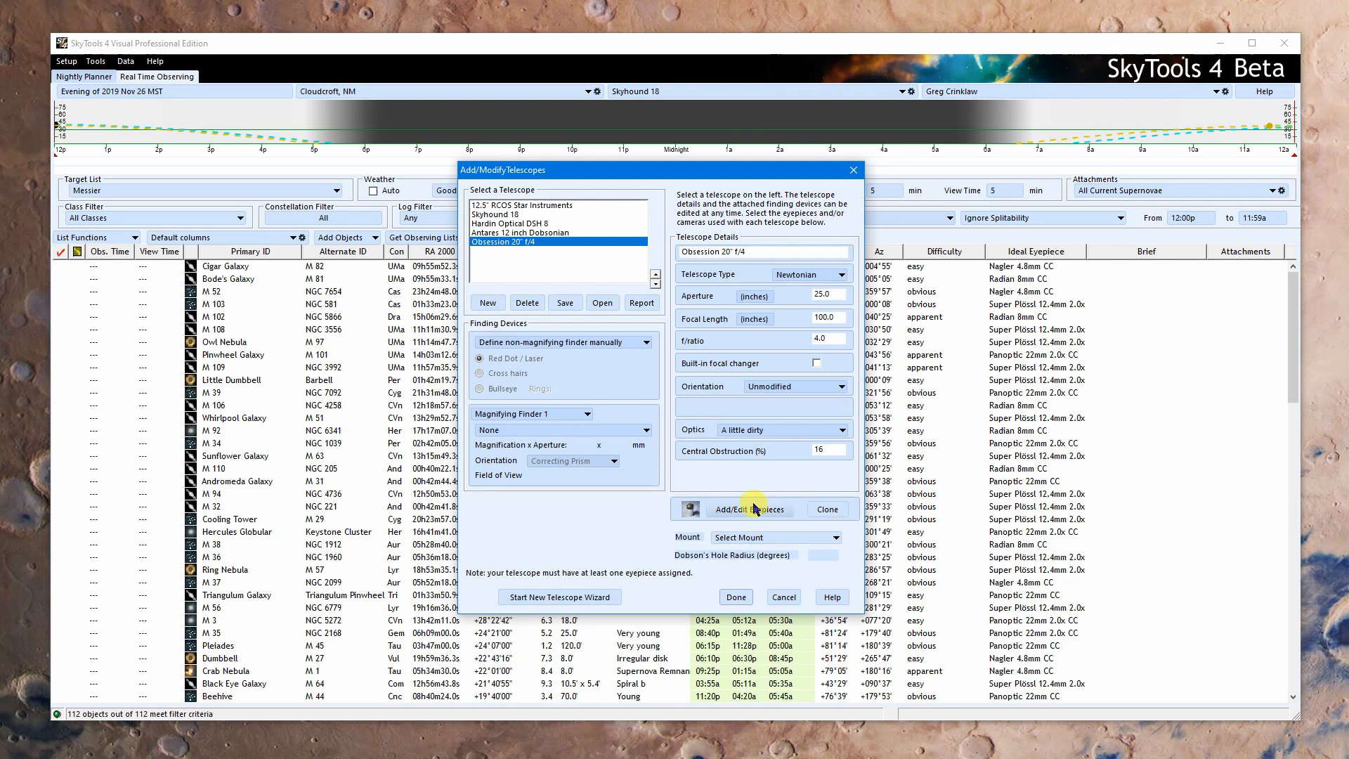
Step: Open eyepiece selection and check the manufacturer (all makers) and barrel size filters
{"action": "left_click", "coordinate": [748, 509]}
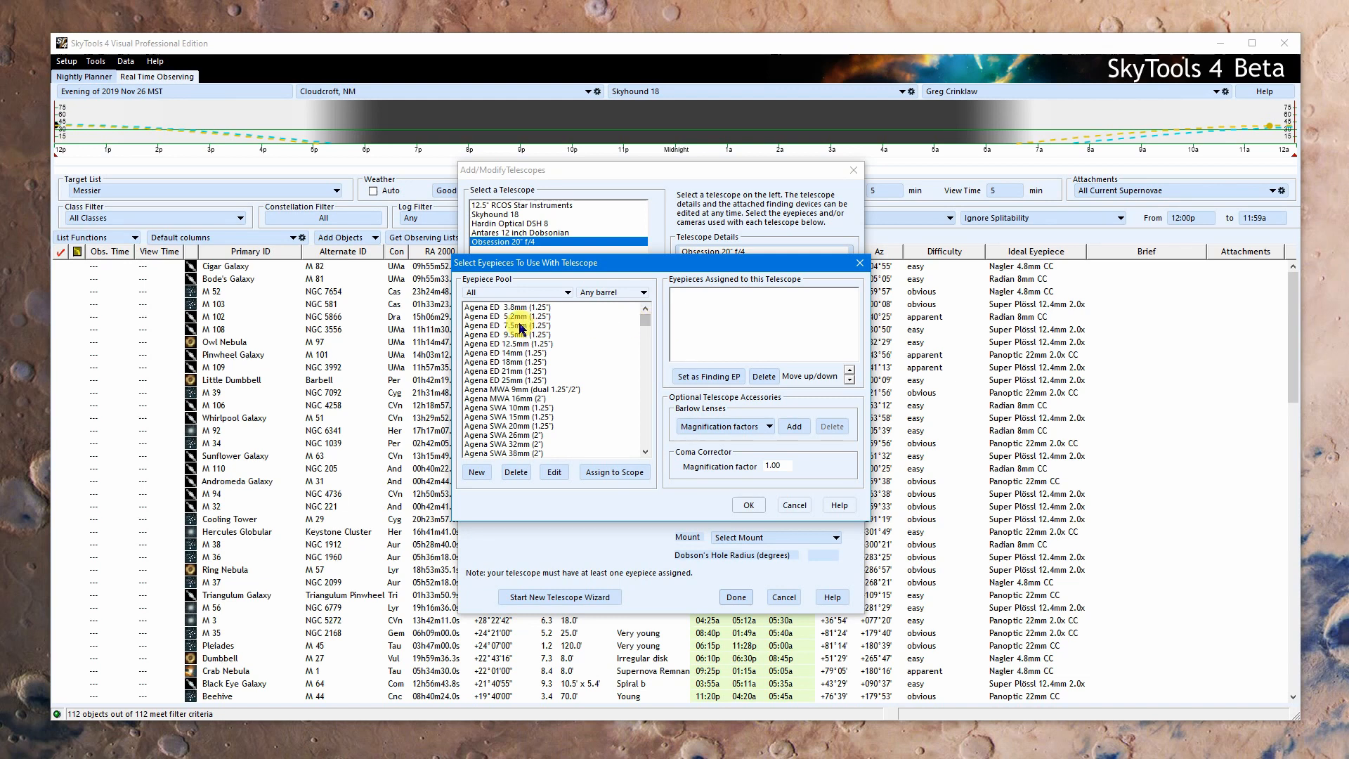
{"action": "left_click", "coordinate": [517, 292]}
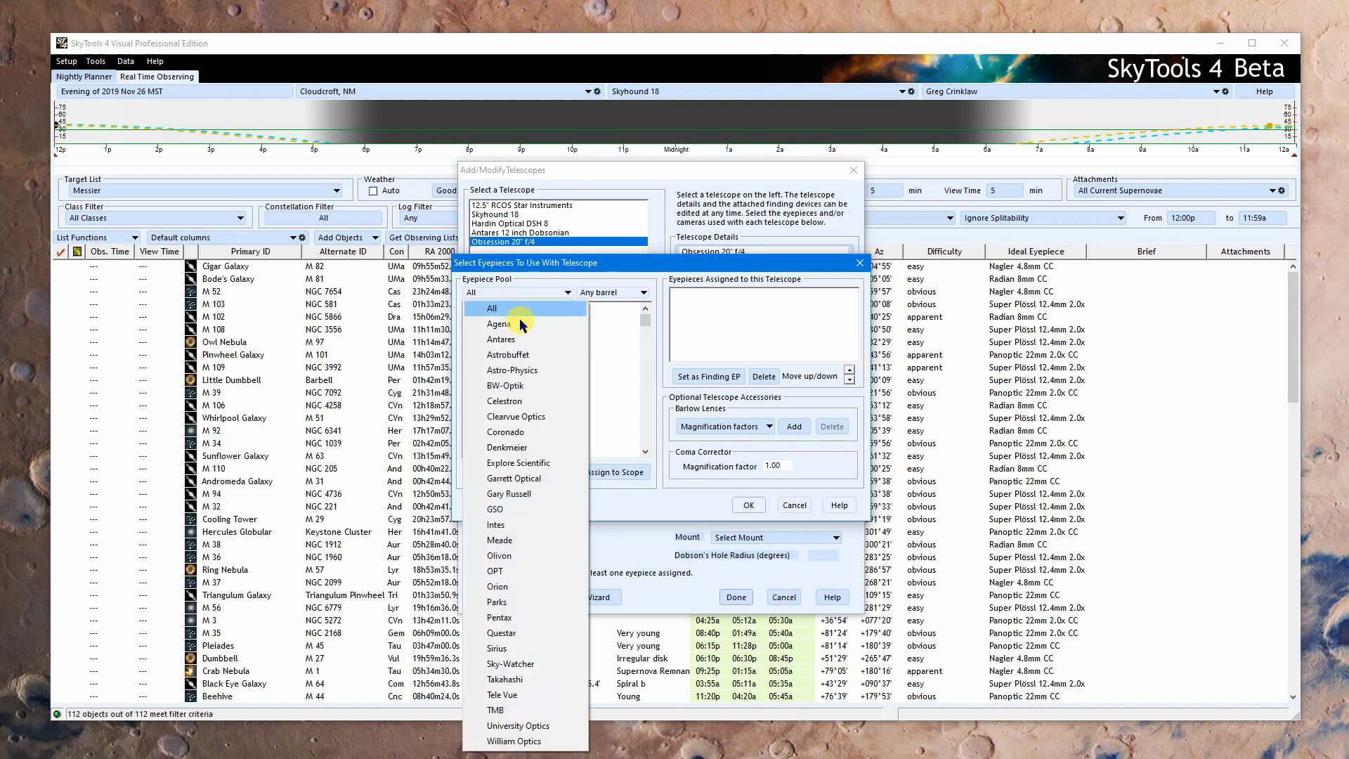
{"action": "left_click", "coordinate": [500, 325]}
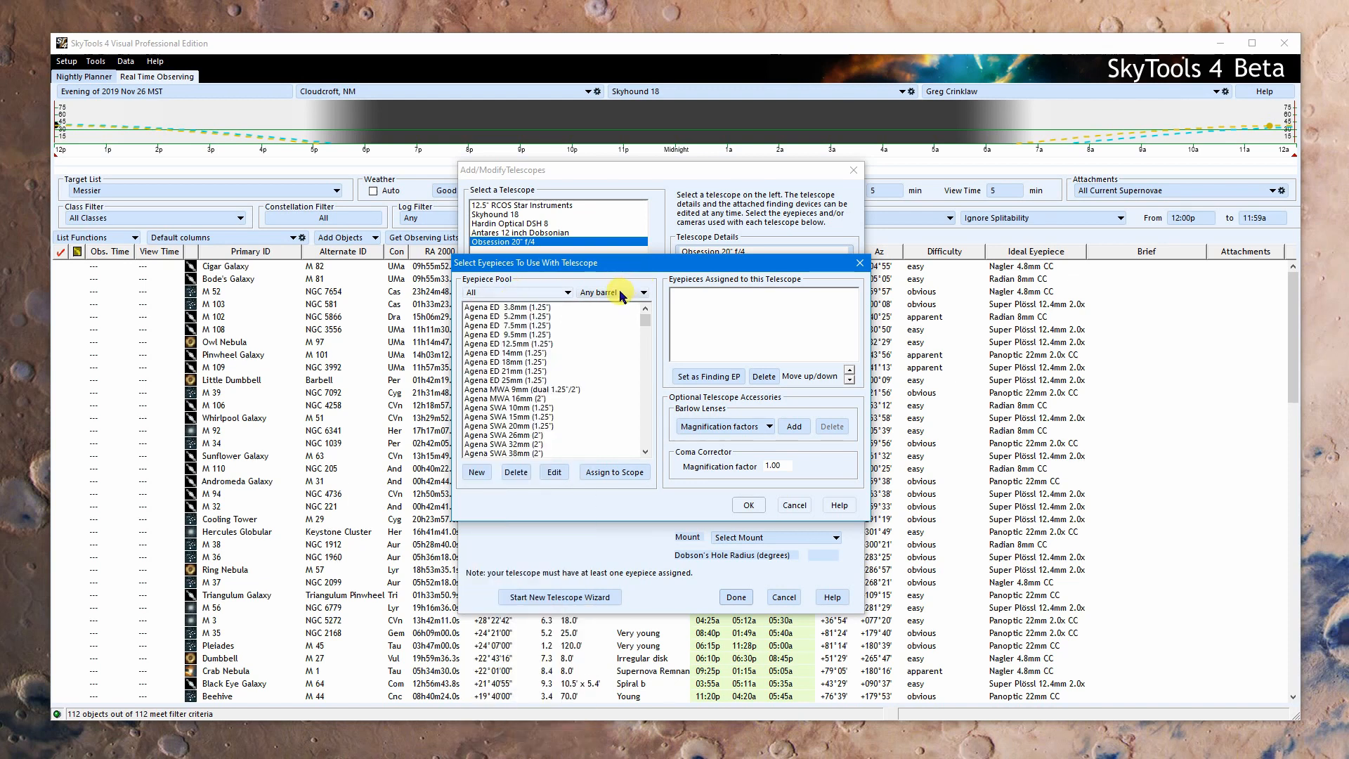
{"action": "left_click", "coordinate": [644, 292]}
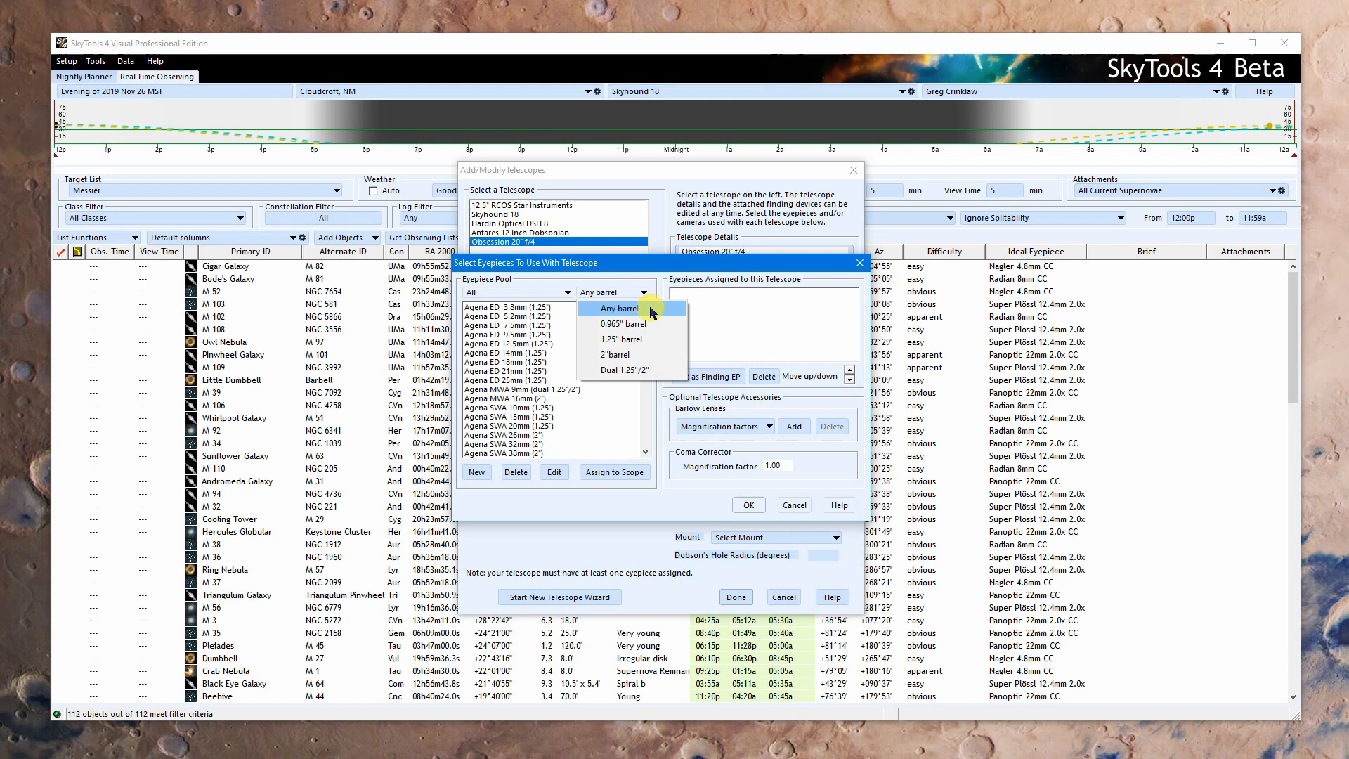
{"action": "mouse_move", "coordinate": [654, 339]}
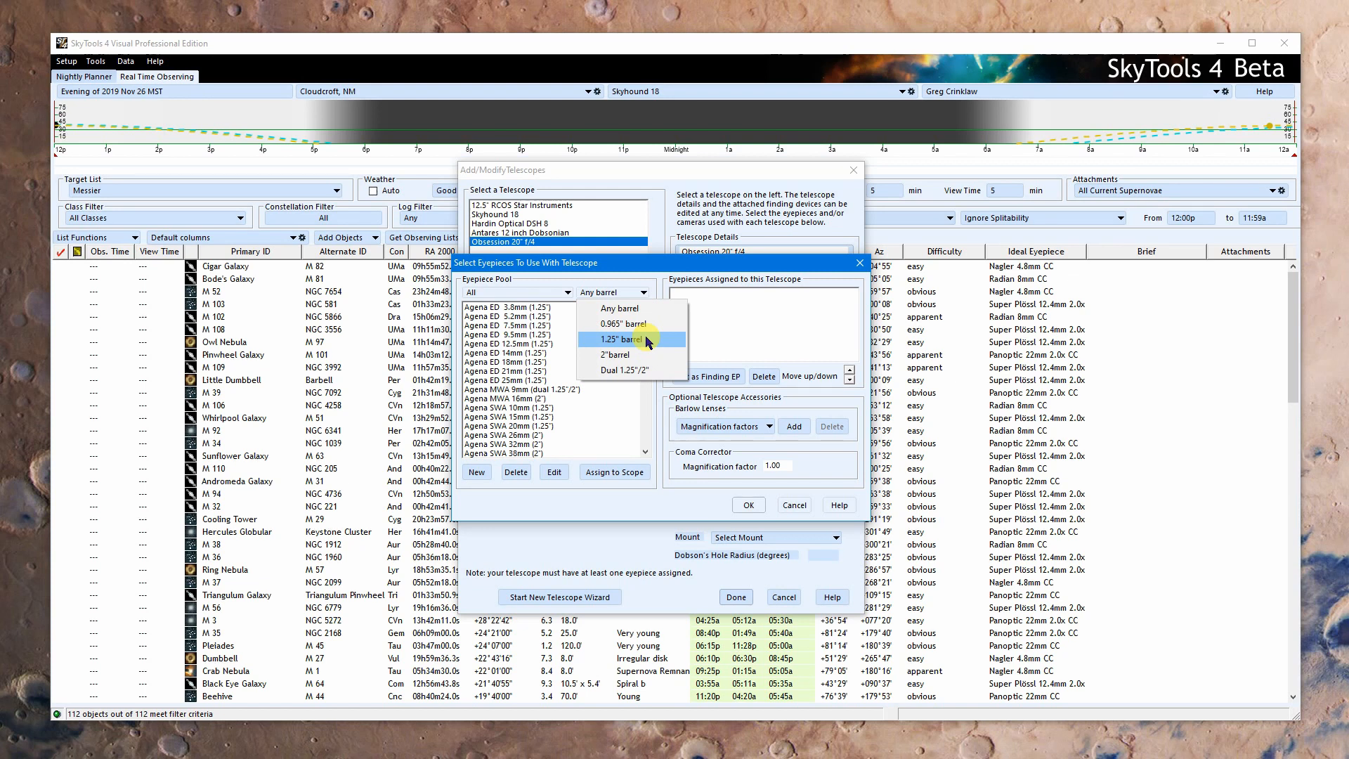
{"action": "mouse_move", "coordinate": [628, 283]}
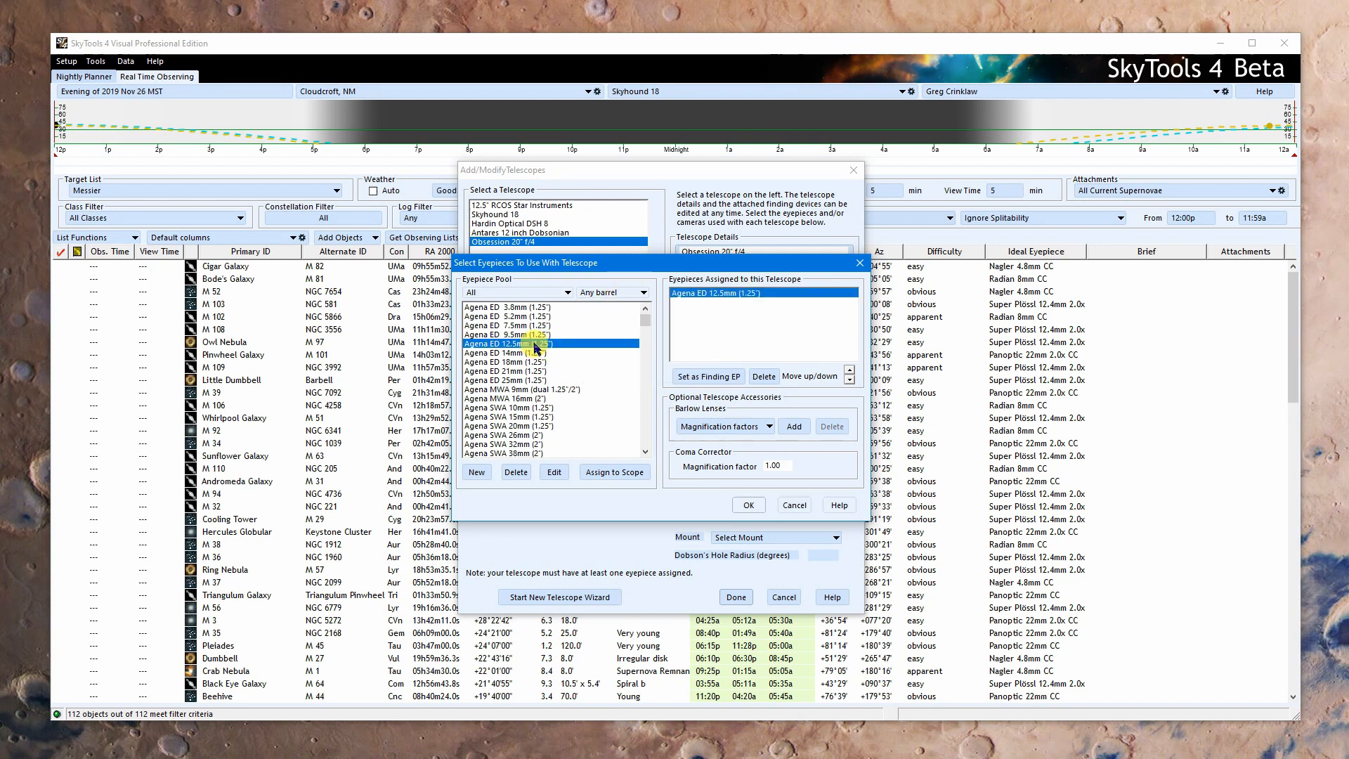
Step: Assign Agena ED 25mm and Agena SWA 20mm, marking the 25mm as finding eyepiece
{"action": "left_click", "coordinate": [506, 379]}
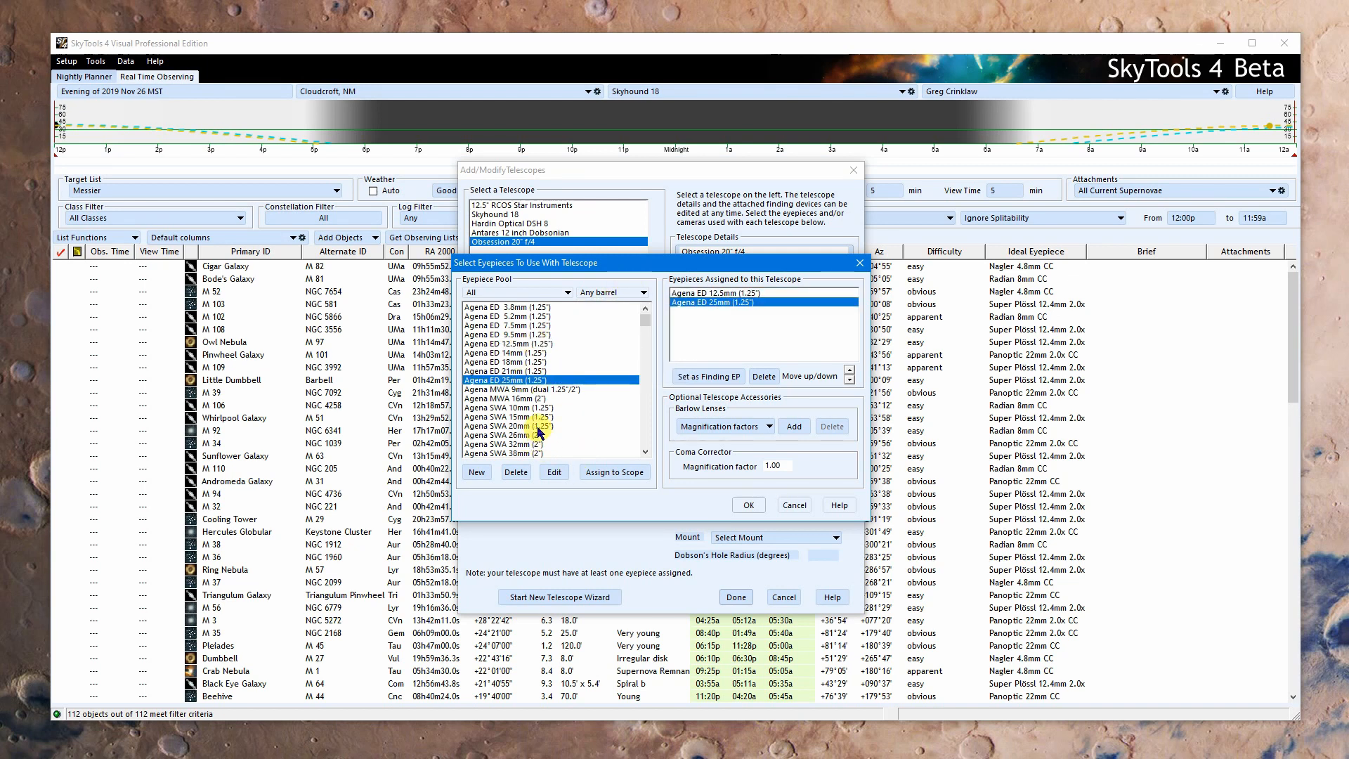
{"action": "left_click", "coordinate": [614, 472]}
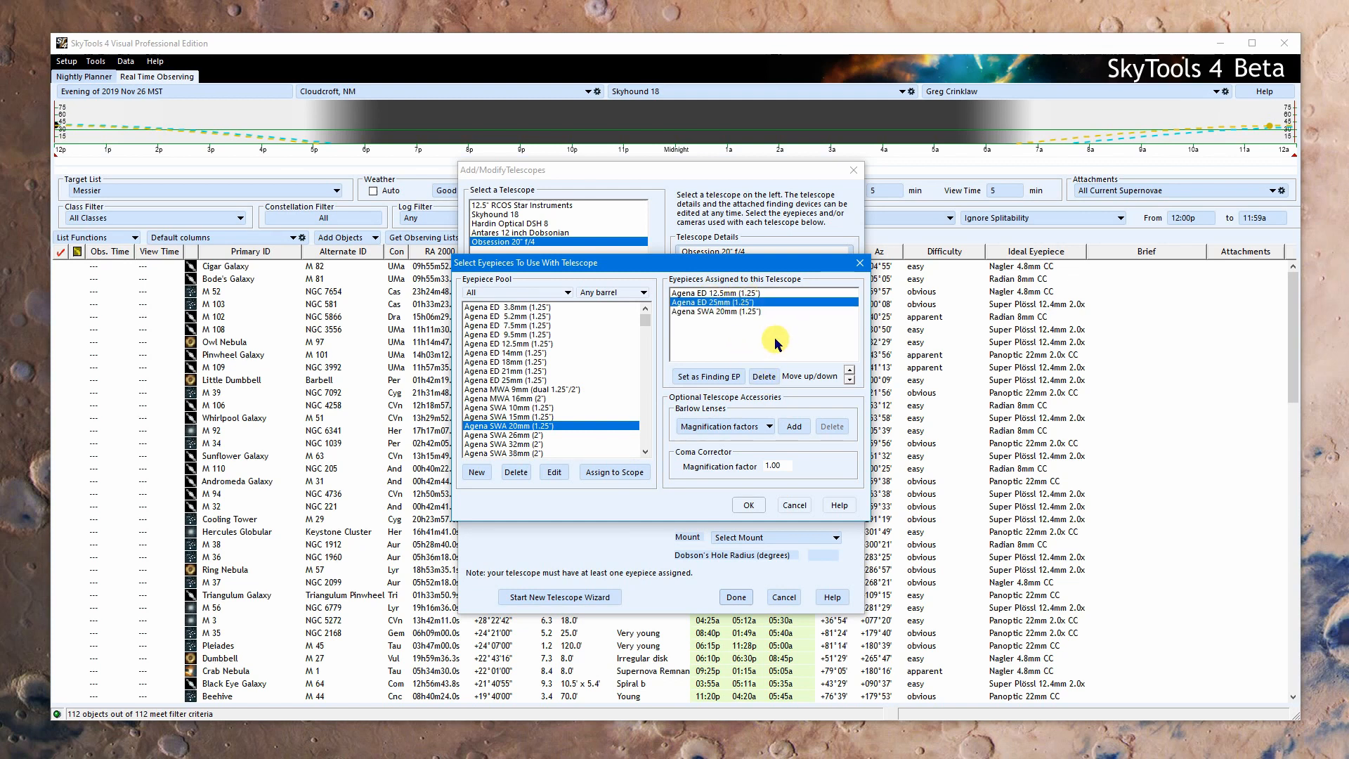
{"action": "left_click", "coordinate": [708, 376]}
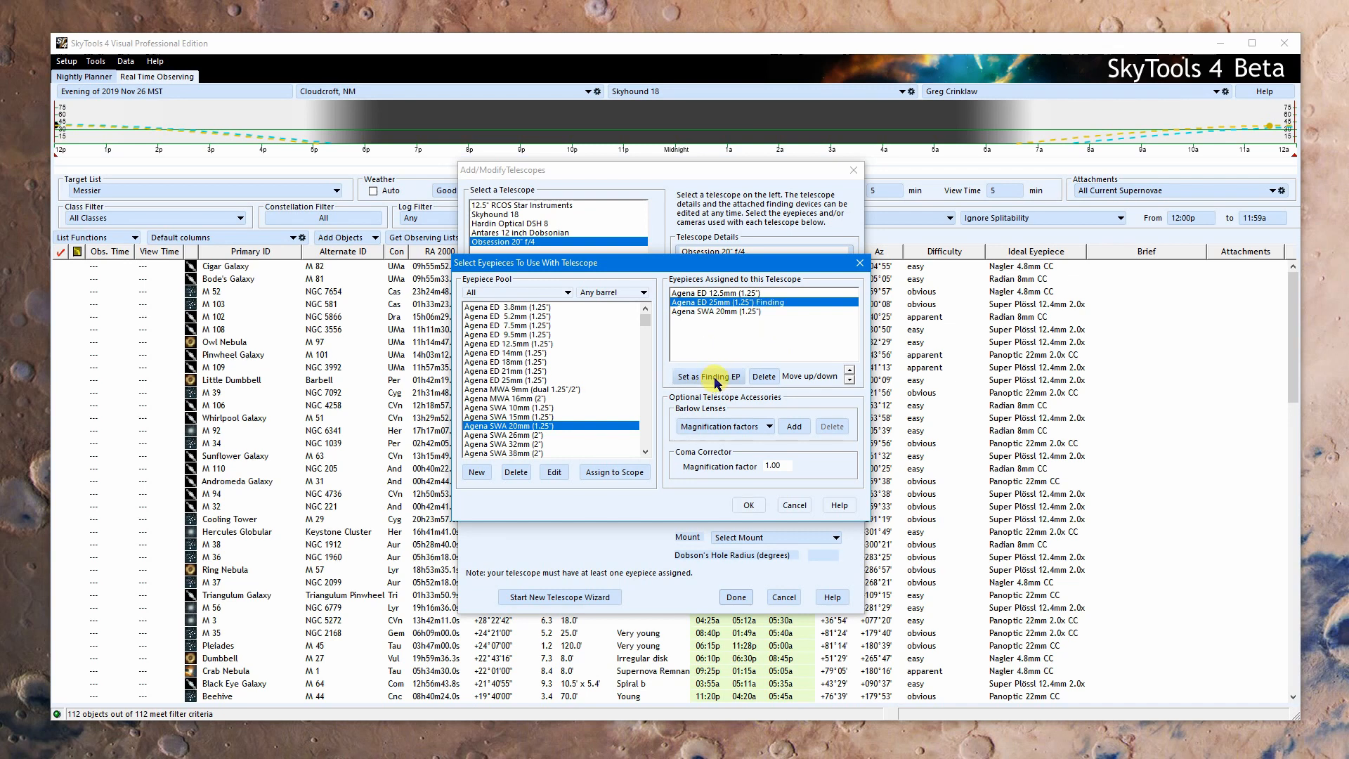
{"action": "mouse_move", "coordinate": [818, 415]}
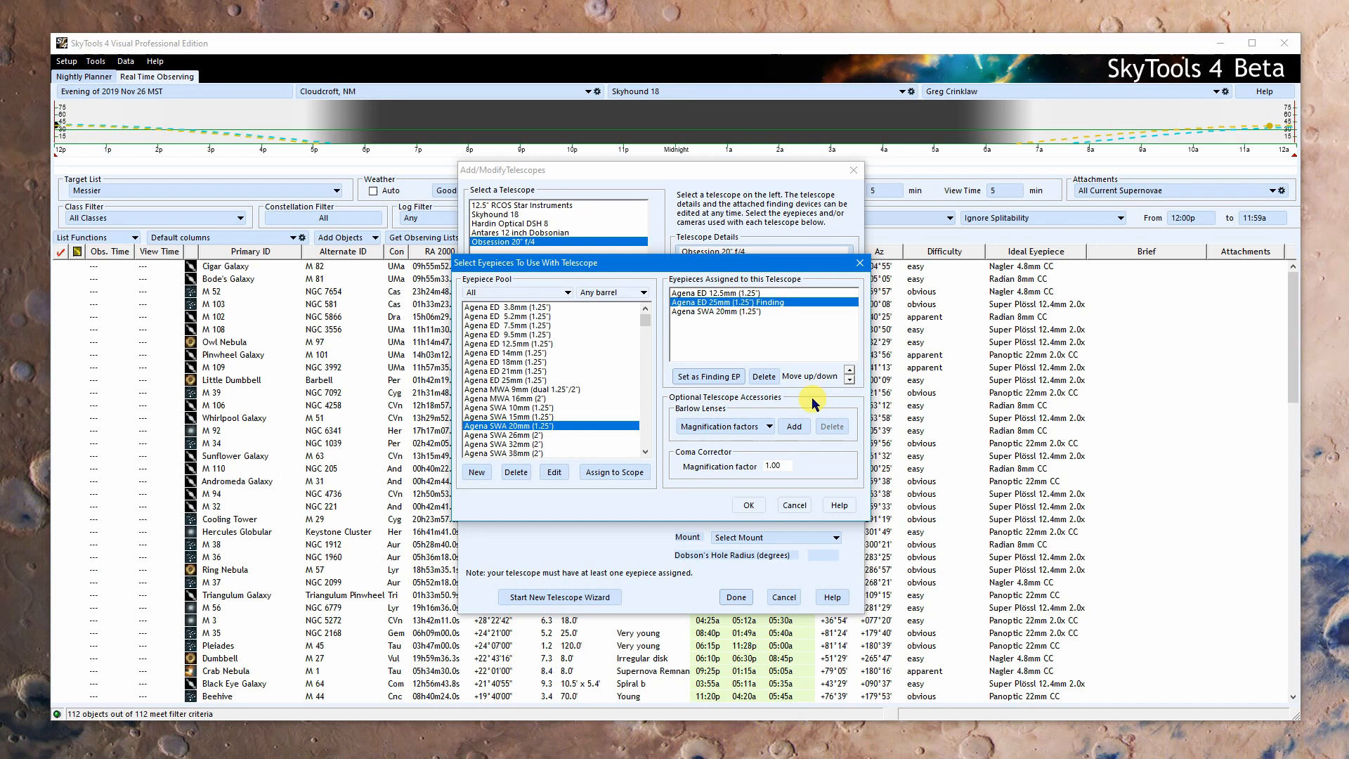
{"action": "mouse_move", "coordinate": [744, 434]}
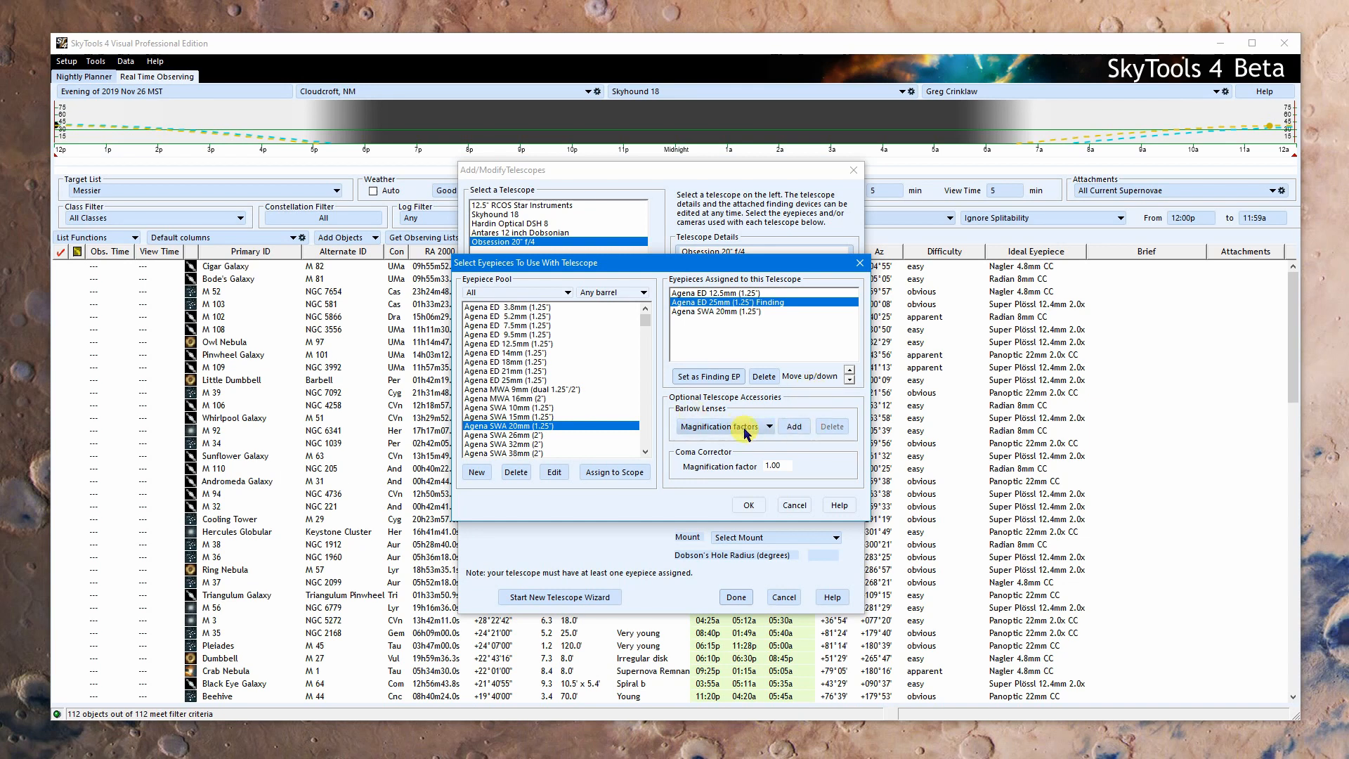
Step: Add a 2x dual 1.25"/2" Barlow and a 3x Barlow to the telescope
{"action": "left_click", "coordinate": [793, 426]}
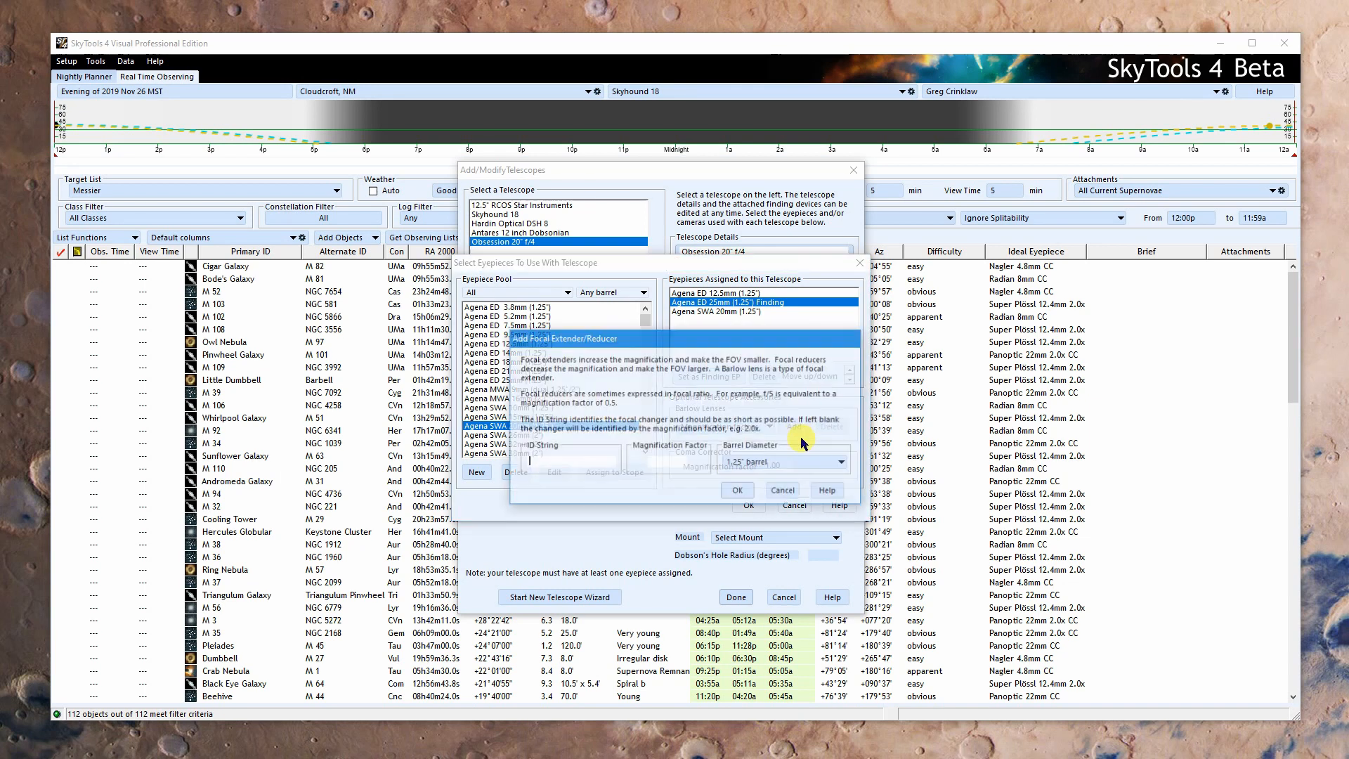
{"action": "type", "text": "2"}
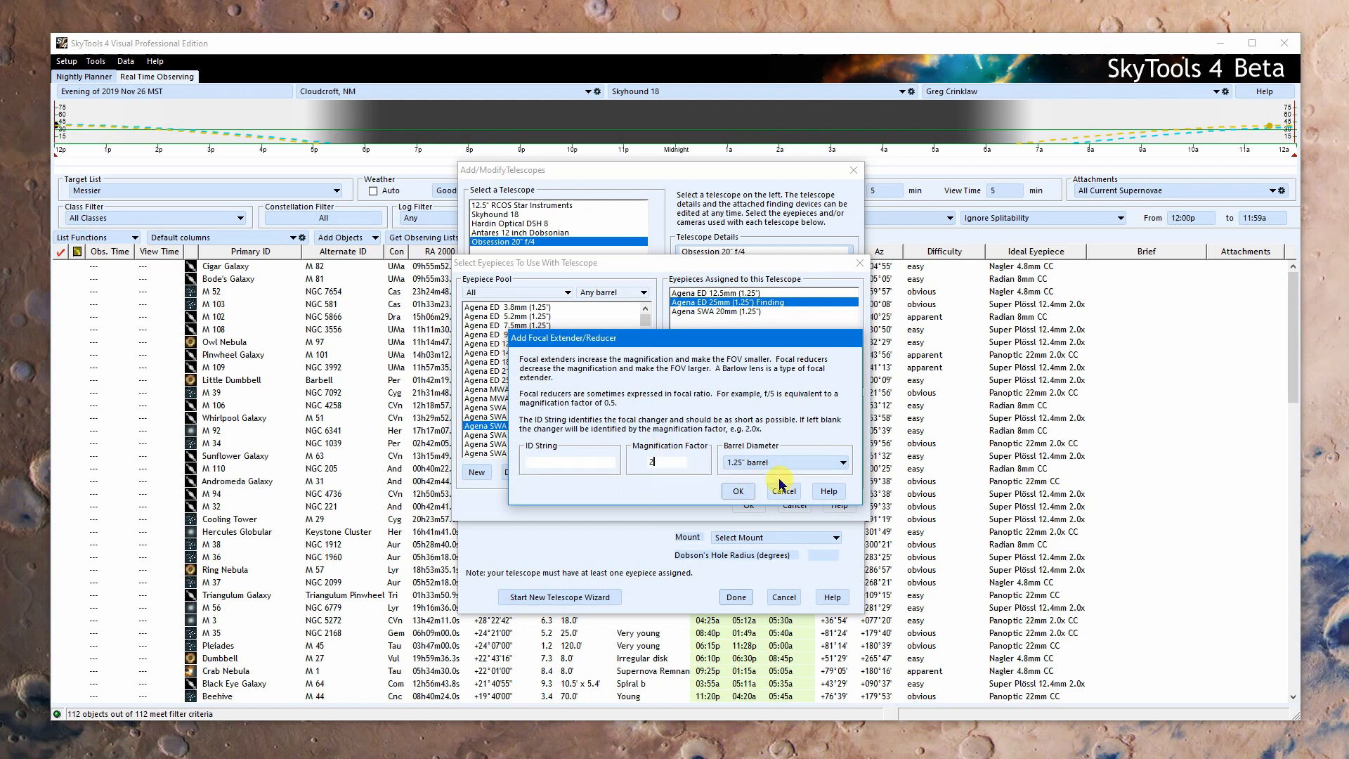
{"action": "left_click", "coordinate": [841, 462]}
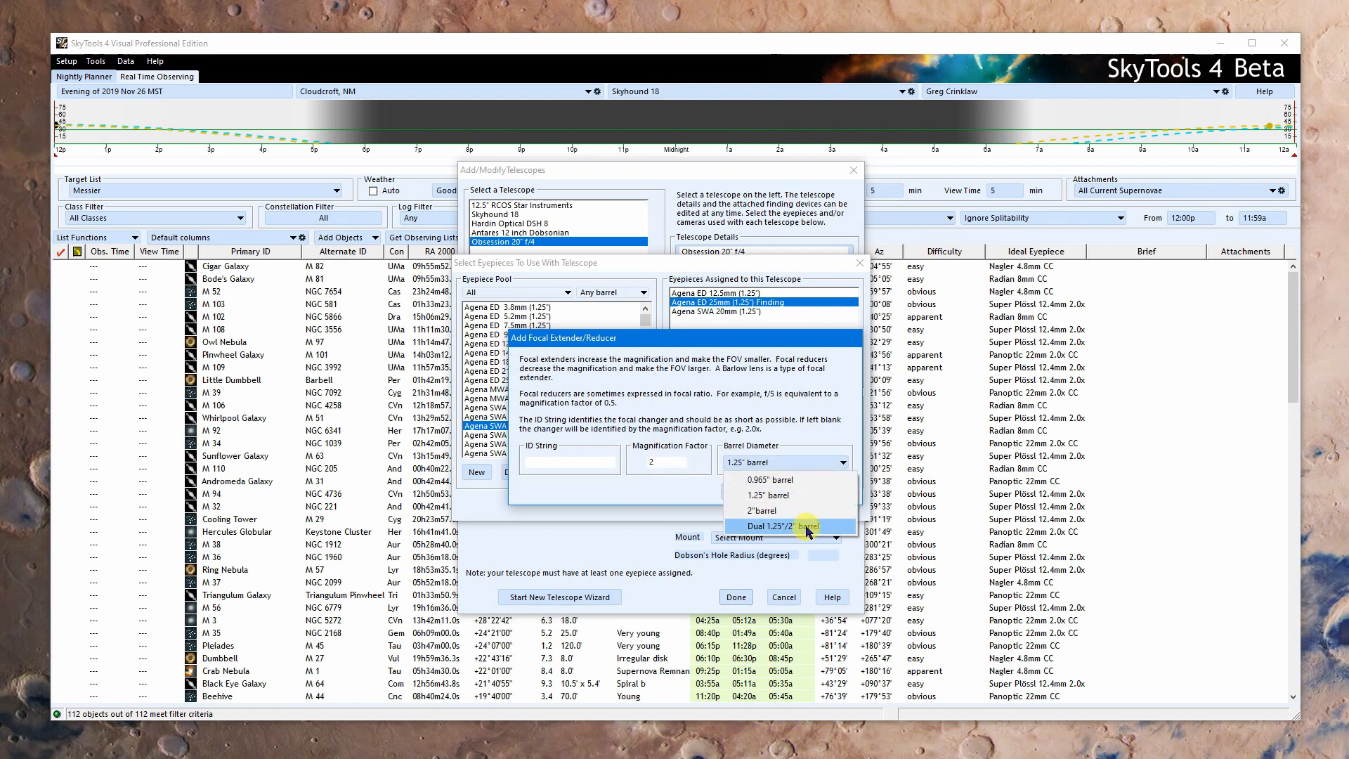
{"action": "mouse_move", "coordinate": [822, 526]}
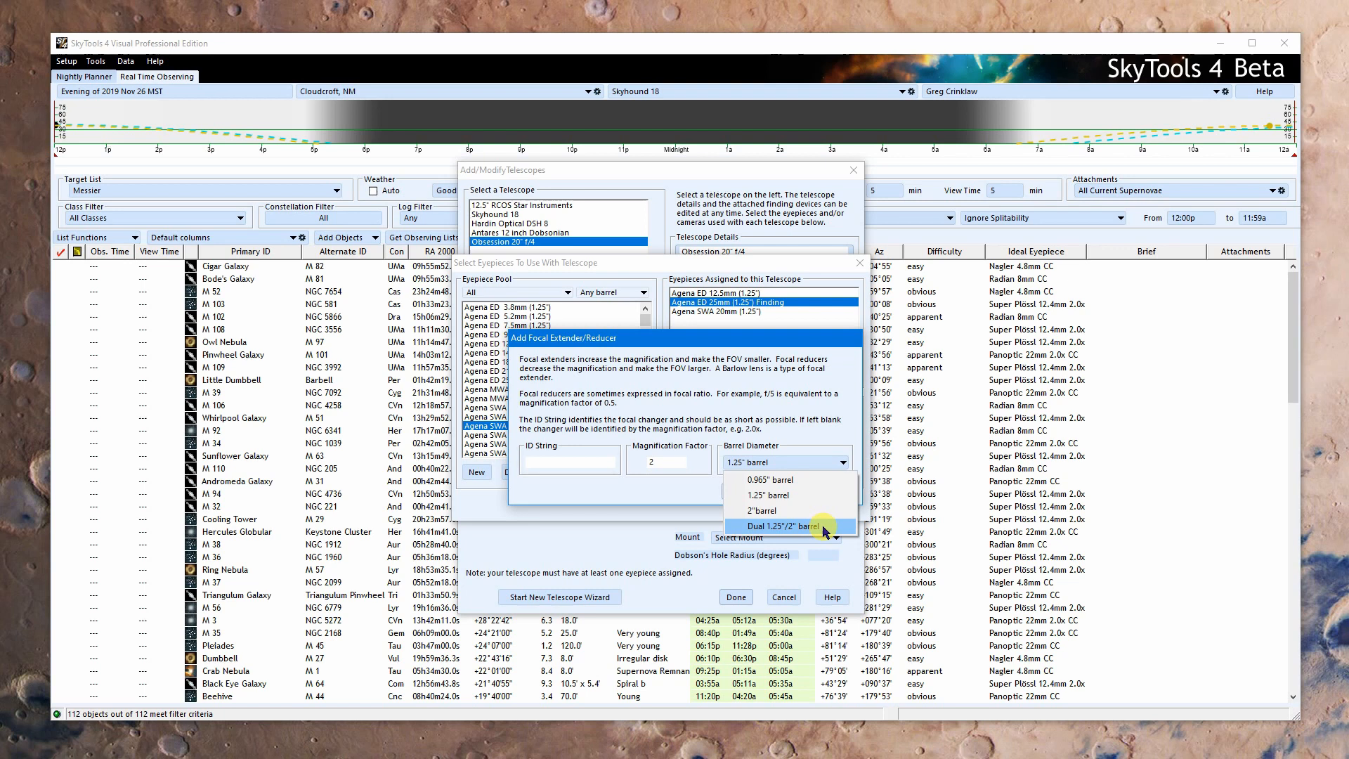
{"action": "left_click", "coordinate": [779, 525]}
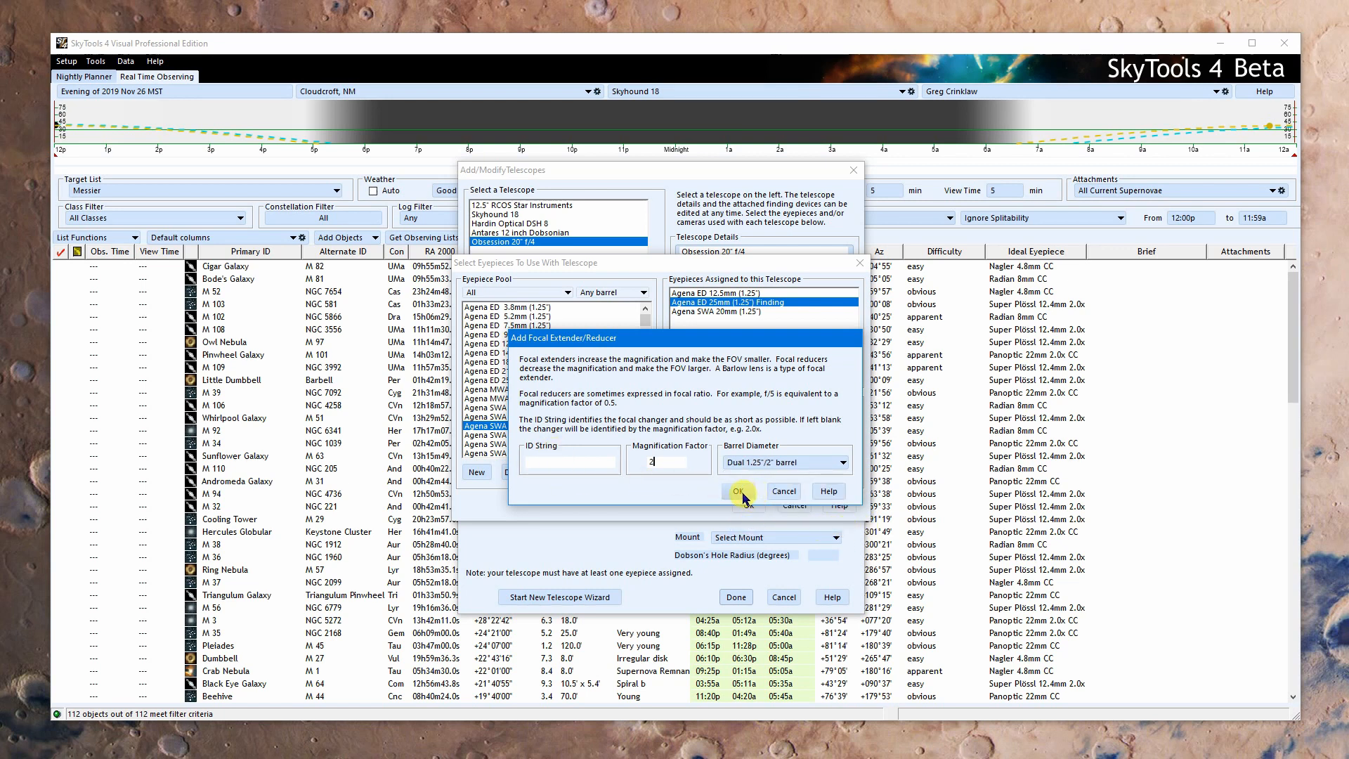
{"action": "left_click", "coordinate": [736, 490]}
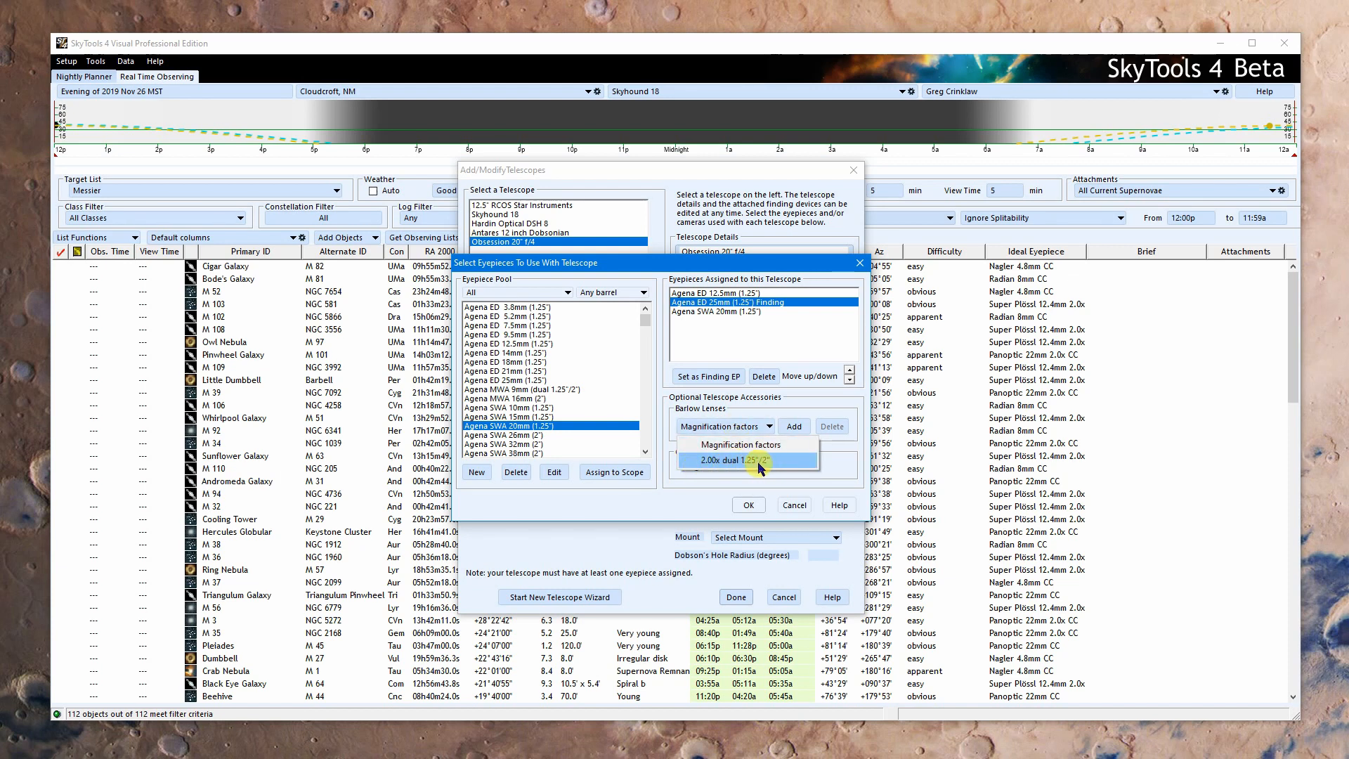
{"action": "left_click", "coordinate": [794, 425]}
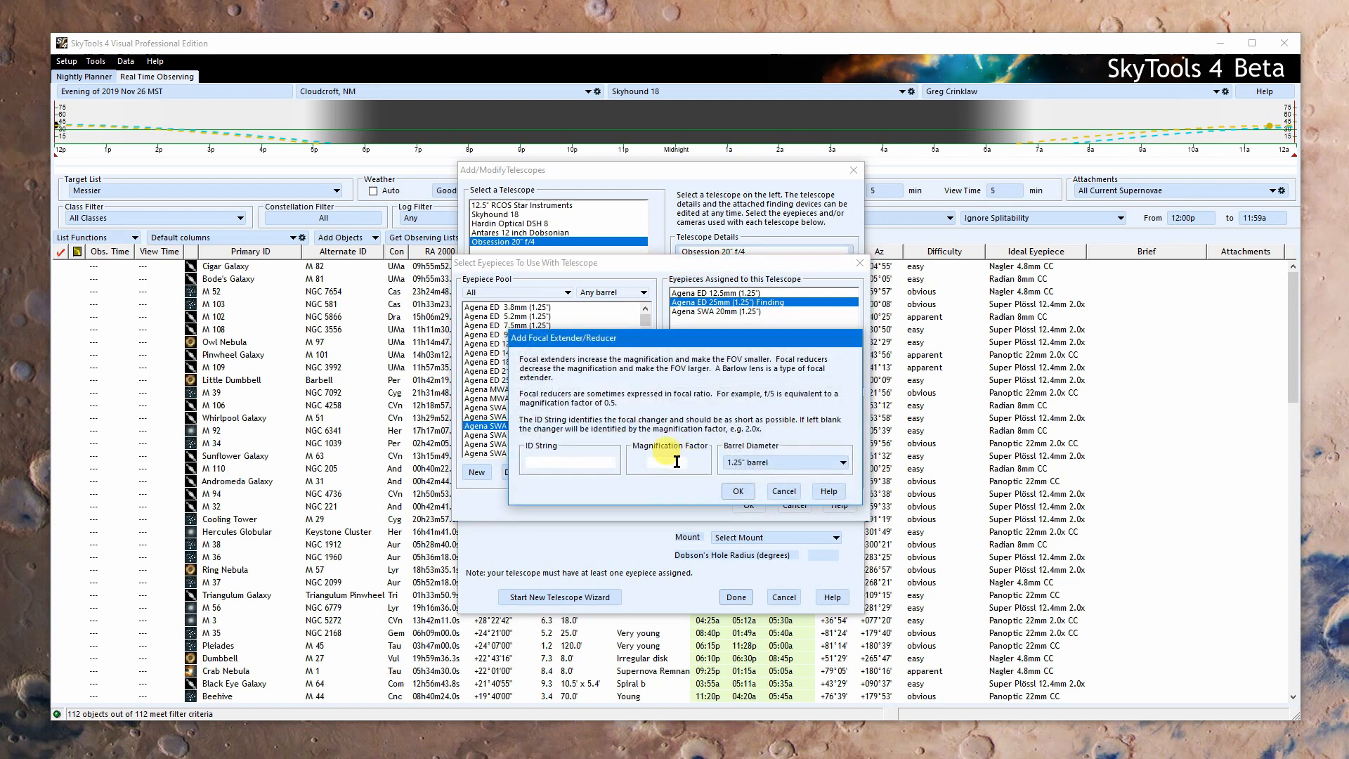
{"action": "type", "text": "3"}
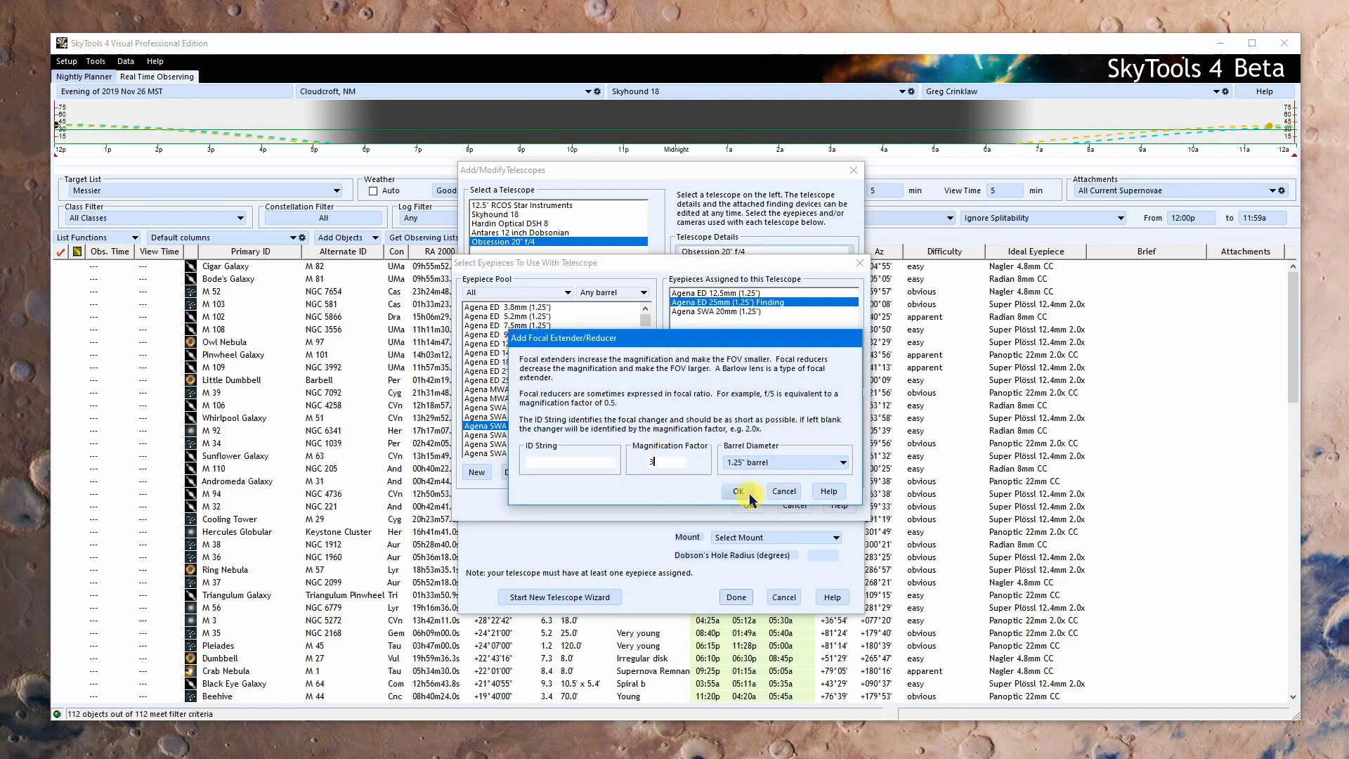
{"action": "left_click", "coordinate": [736, 490]}
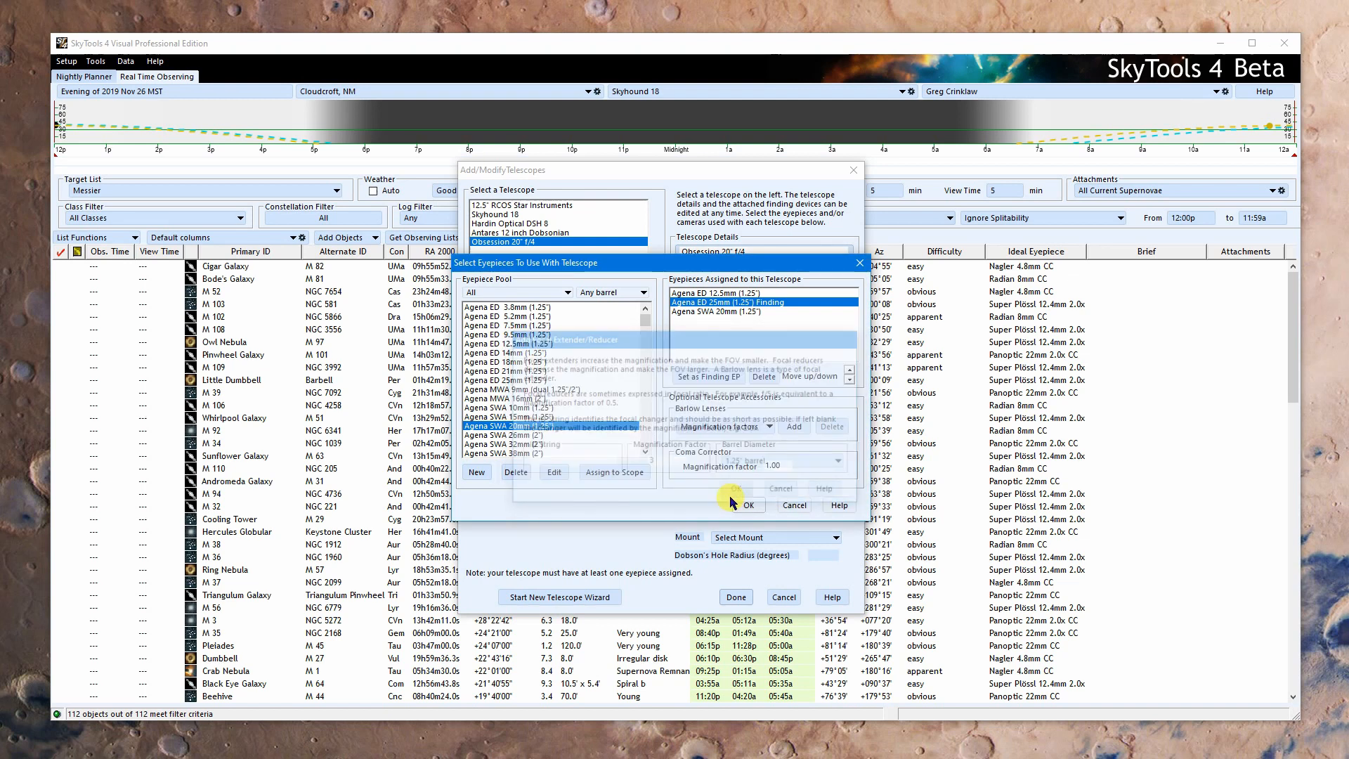
Step: Enter 0.75 as the coma corrector factor
{"action": "left_click", "coordinate": [766, 426]}
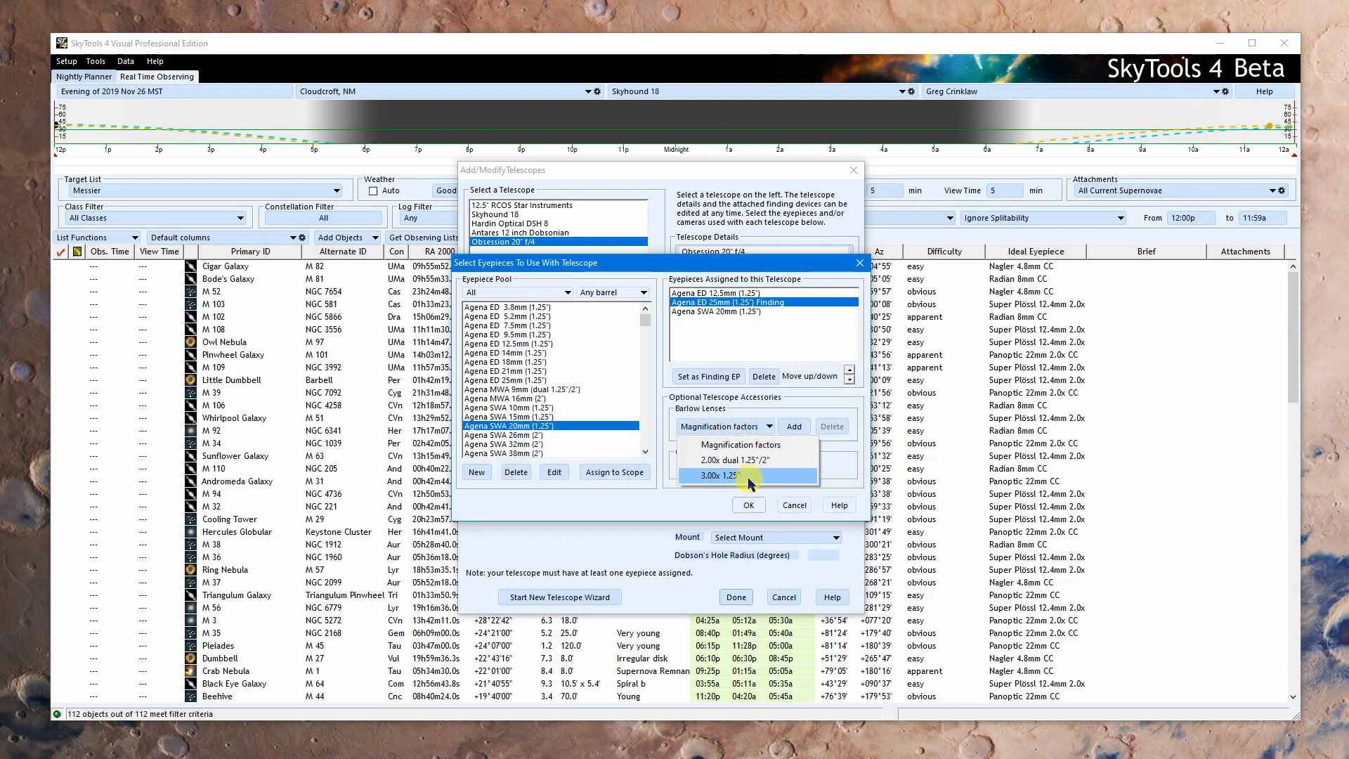
{"action": "mouse_move", "coordinate": [837, 457]}
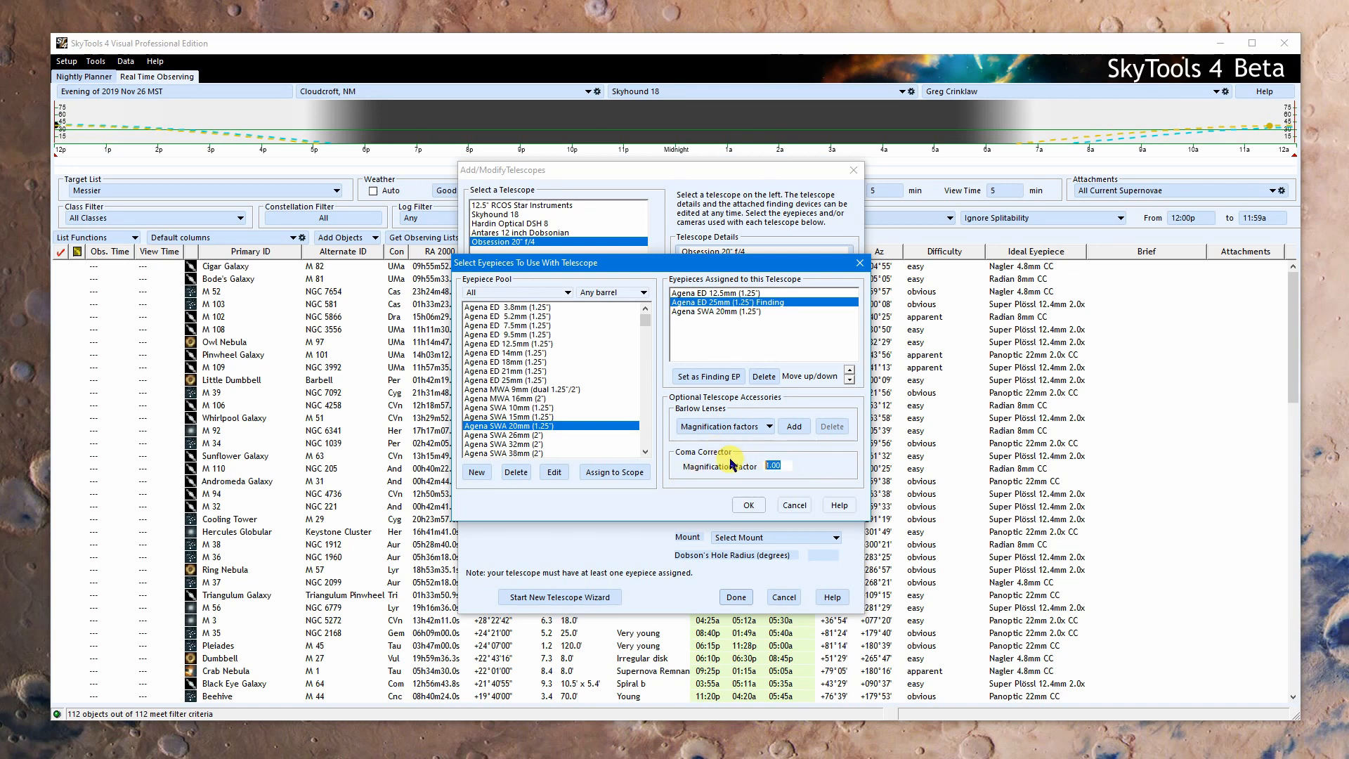
{"action": "type", "text": "0.75"}
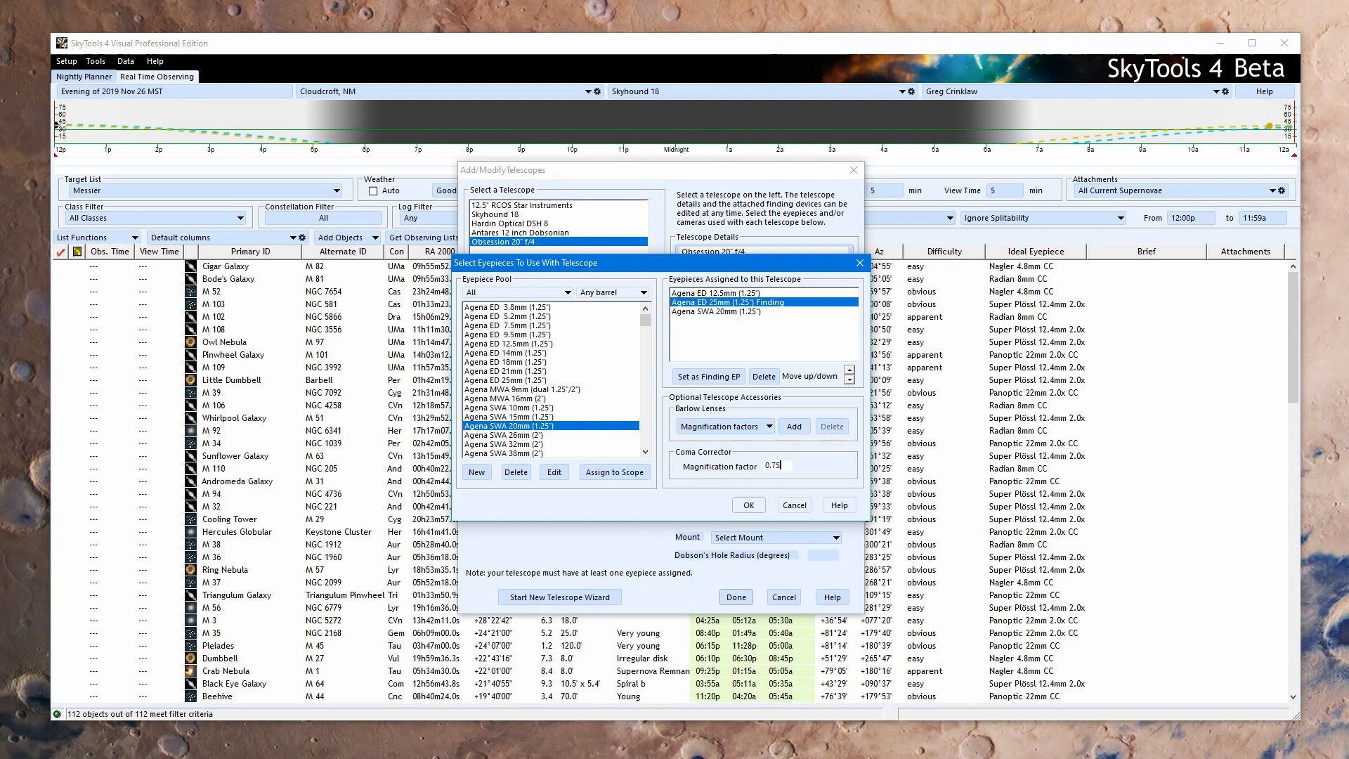
{"action": "mouse_move", "coordinate": [828, 474]}
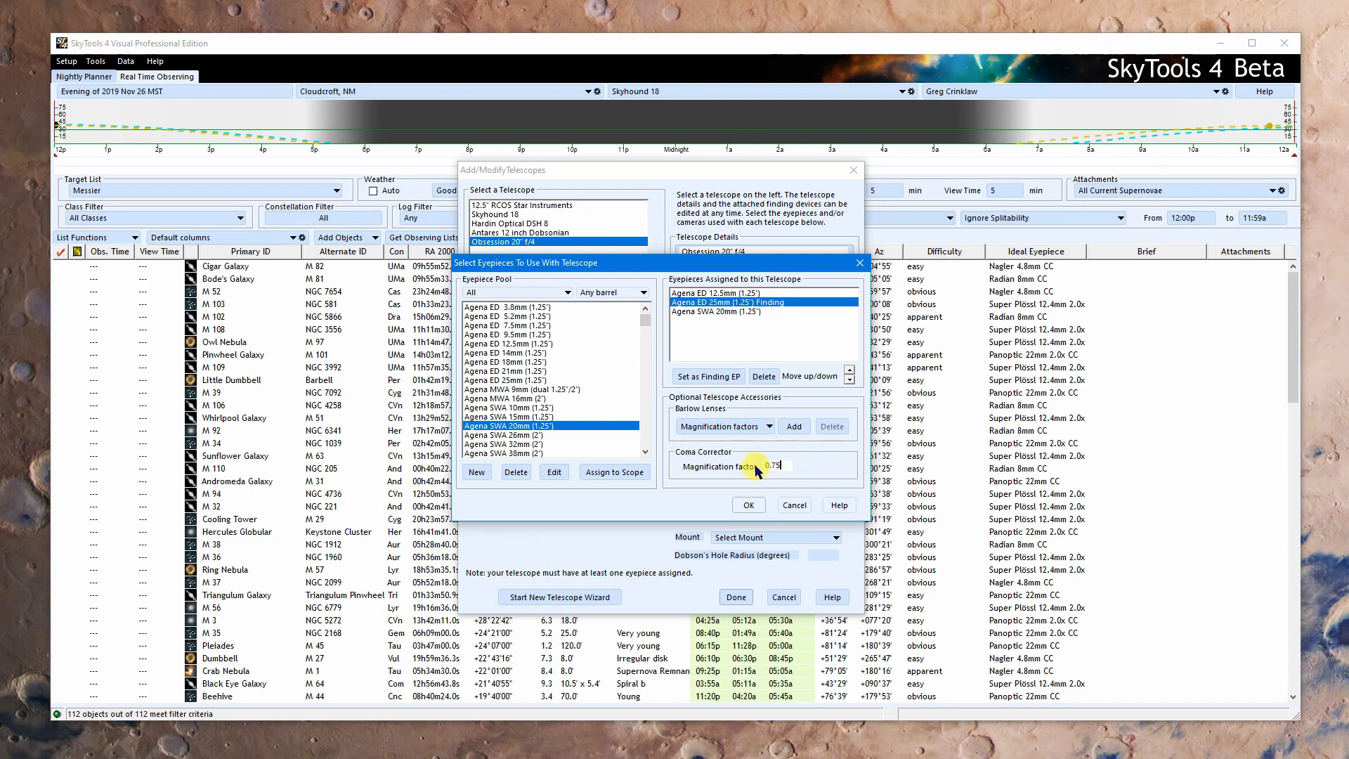
{"action": "left_click", "coordinate": [764, 425]}
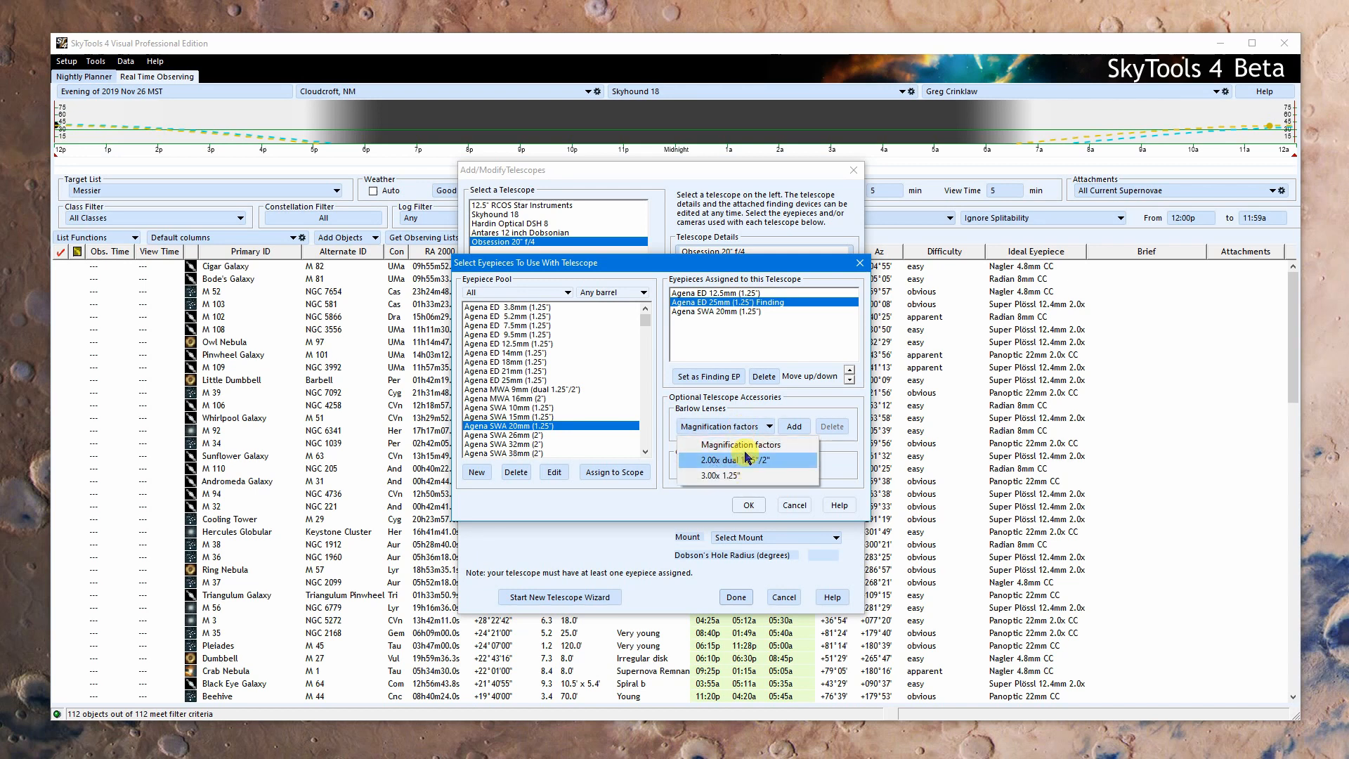
{"action": "left_click", "coordinate": [723, 425]}
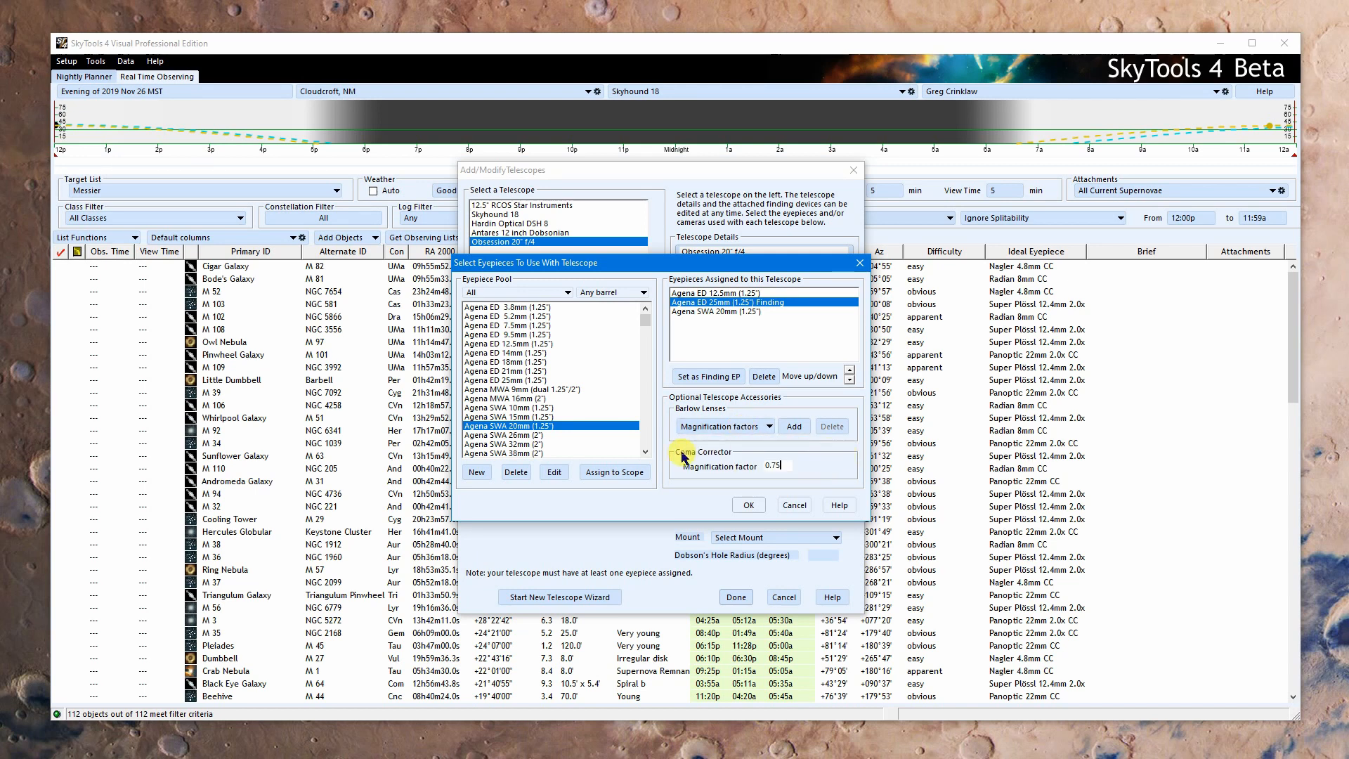
{"action": "mouse_move", "coordinate": [748, 505]}
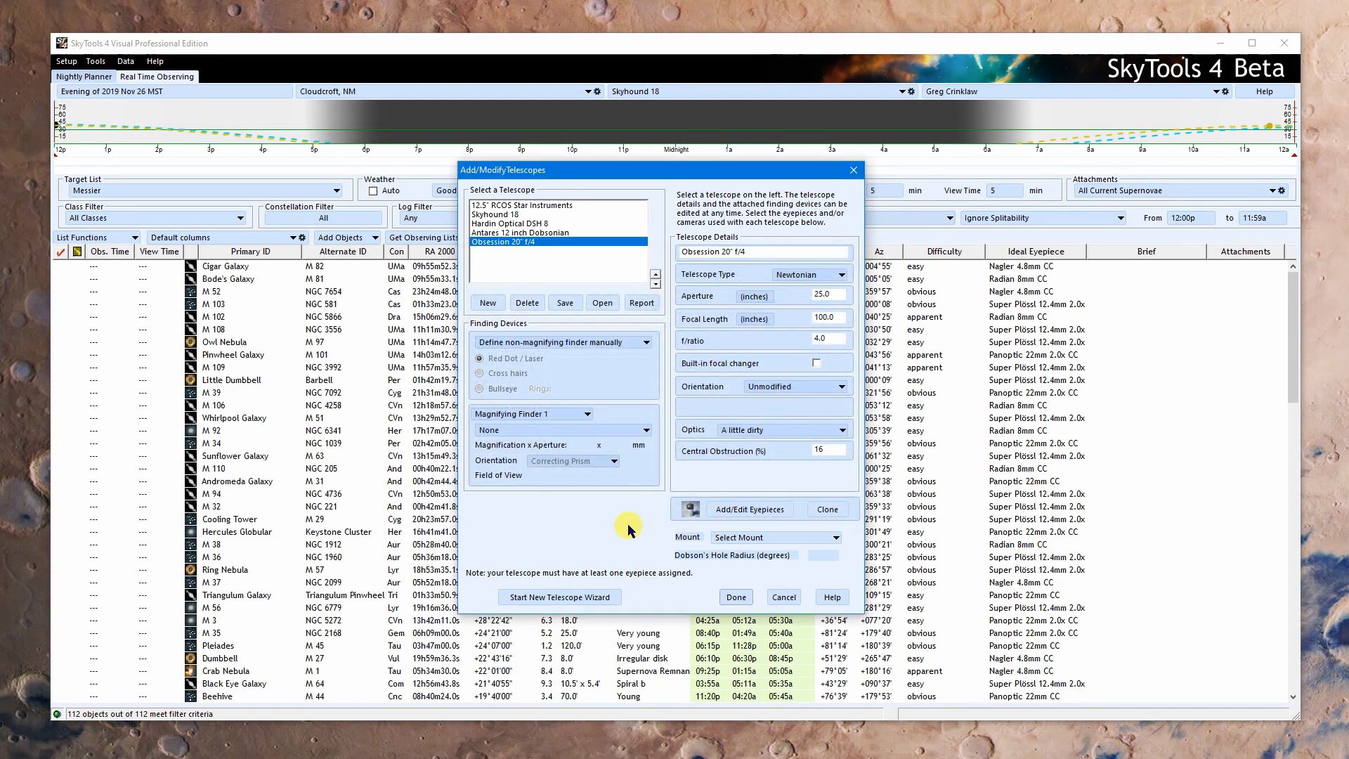
{"action": "mouse_move", "coordinate": [763, 531]}
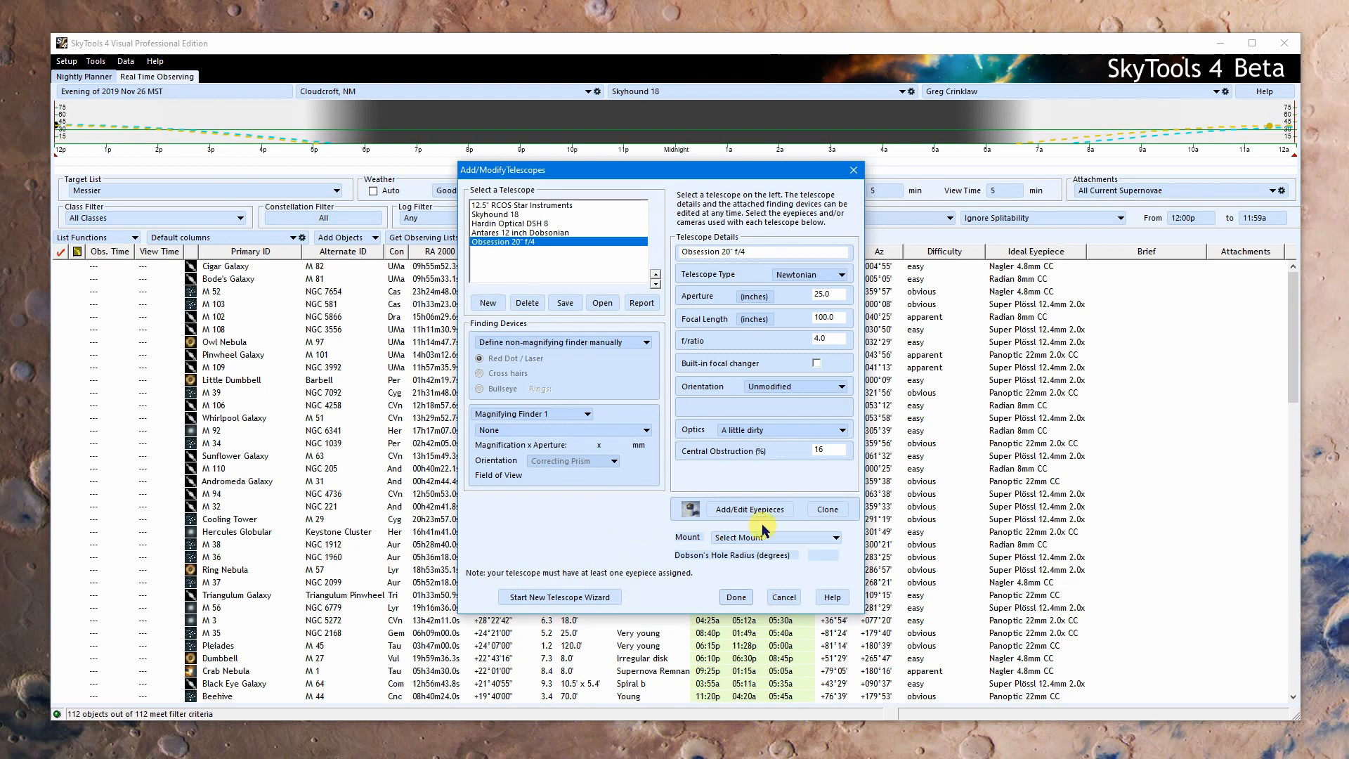
Step: Choose a Dobsonian Alt-Az mount and enter a Dobson's hole radius of 10 degrees
{"action": "left_click", "coordinate": [774, 536]}
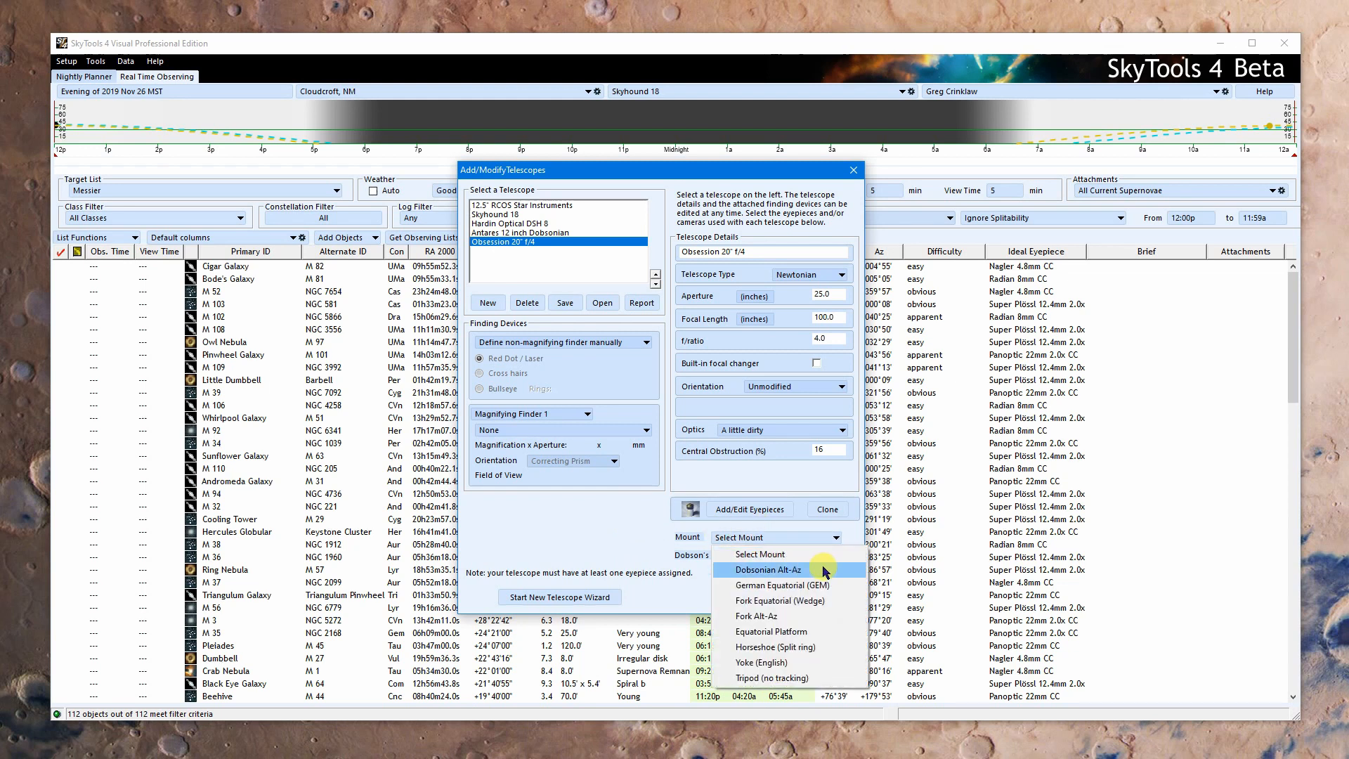
{"action": "left_click", "coordinate": [767, 570]}
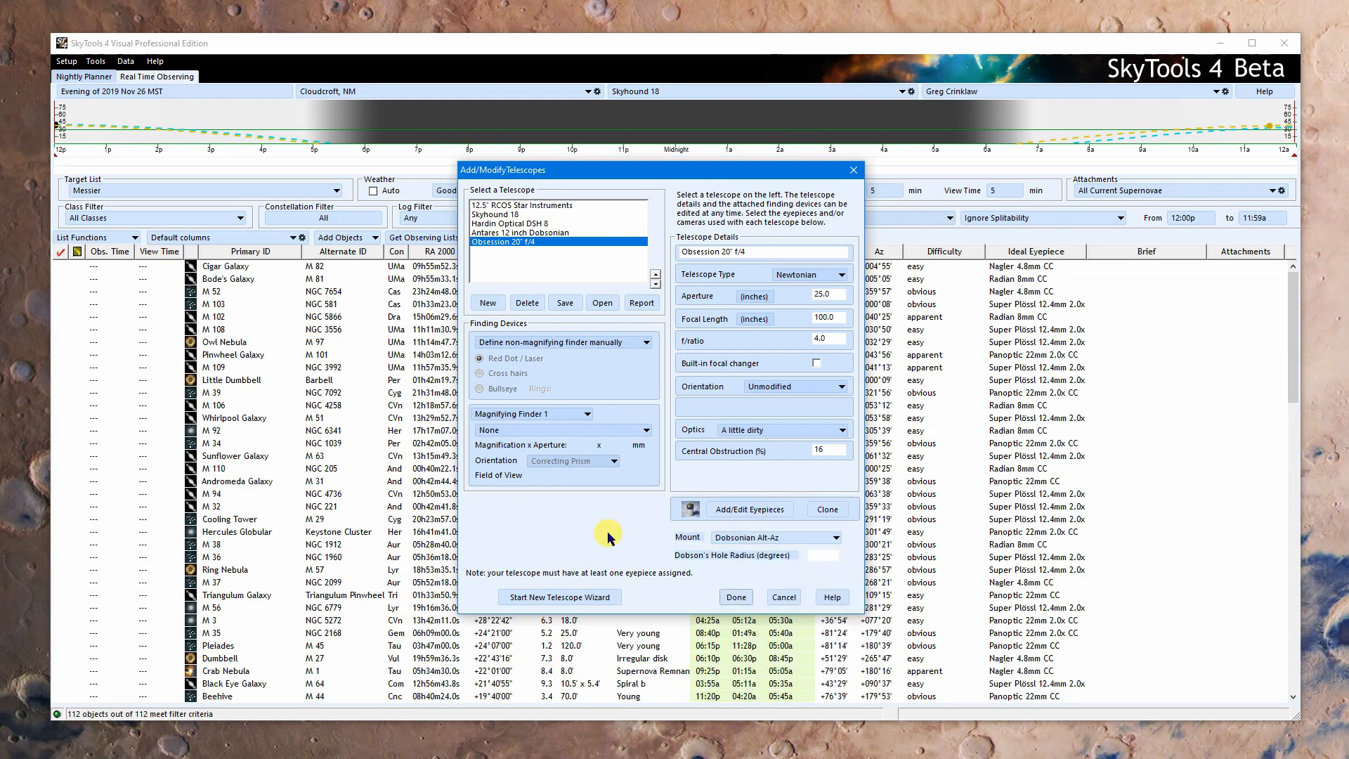
{"action": "mouse_move", "coordinate": [828, 556]}
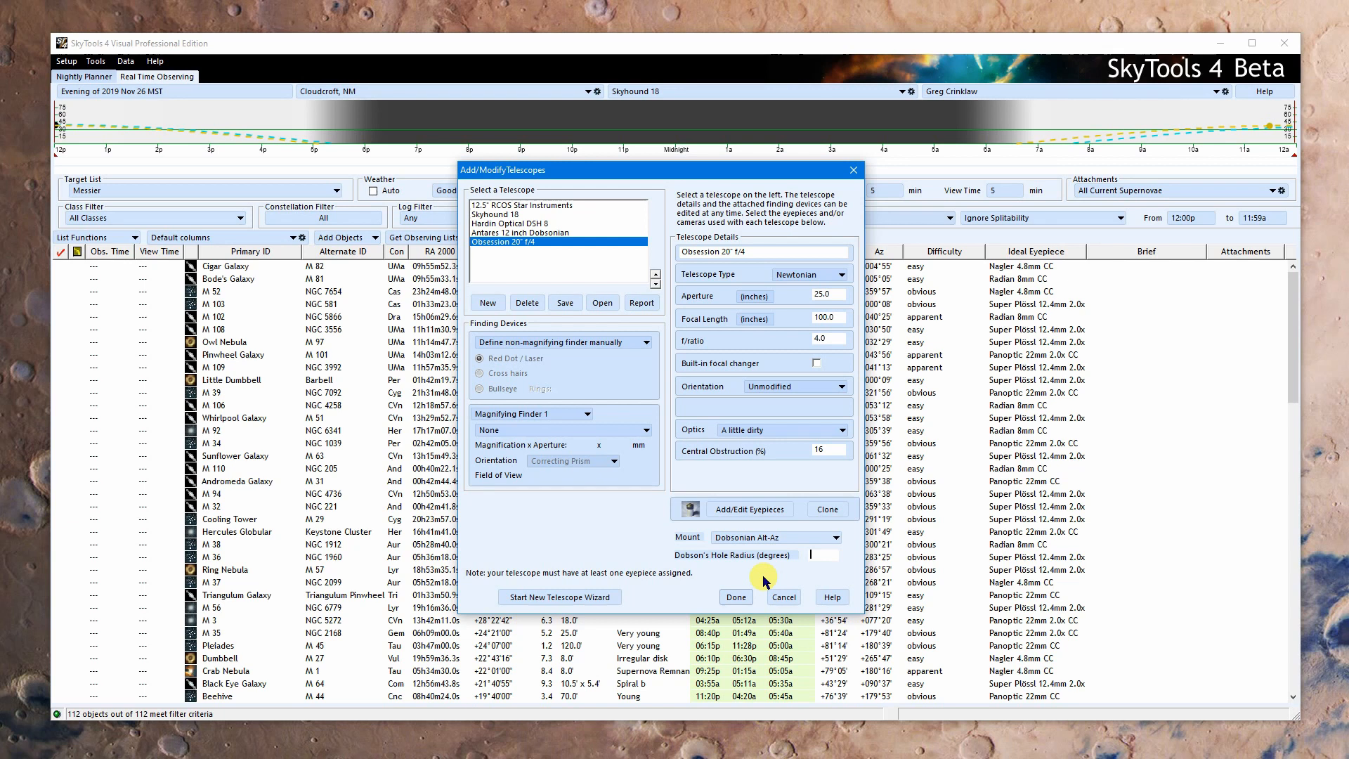
{"action": "type", "text": "10"}
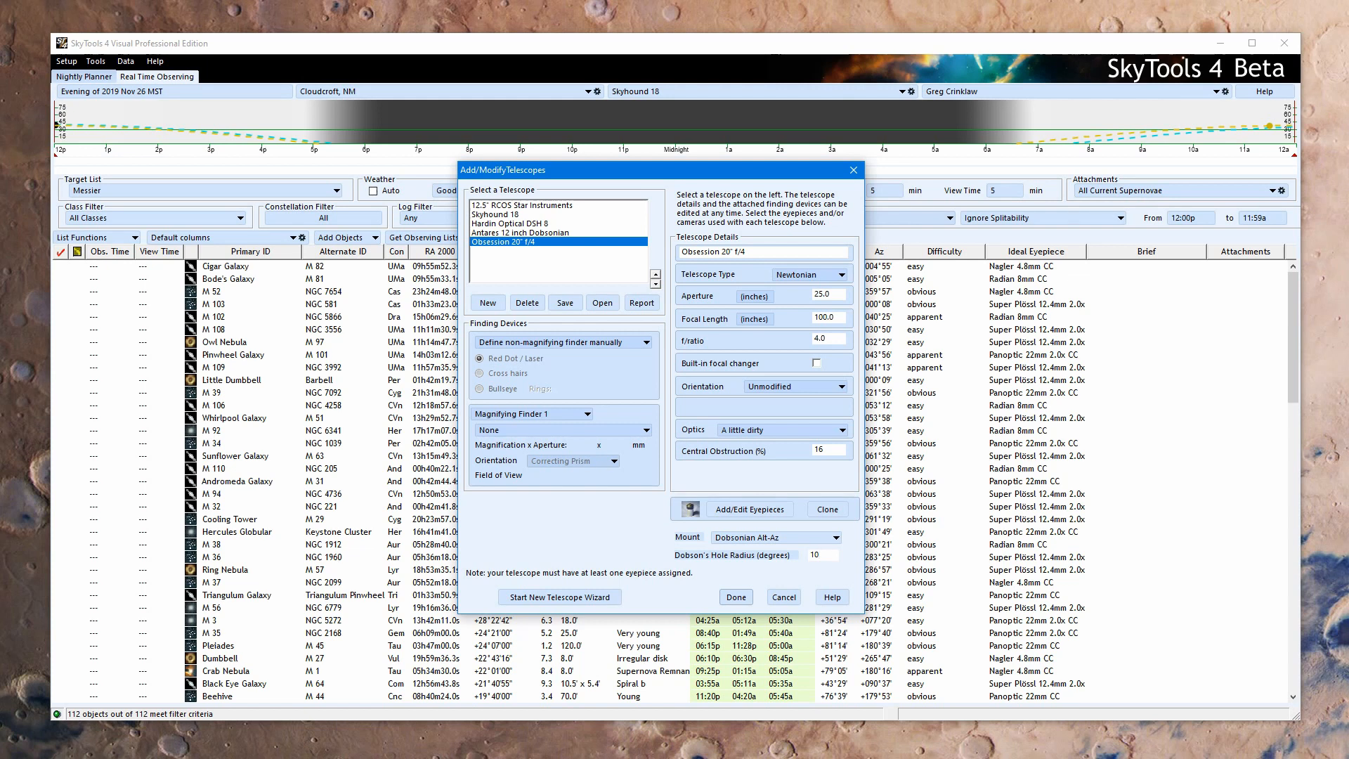
{"action": "left_click", "coordinate": [821, 555]}
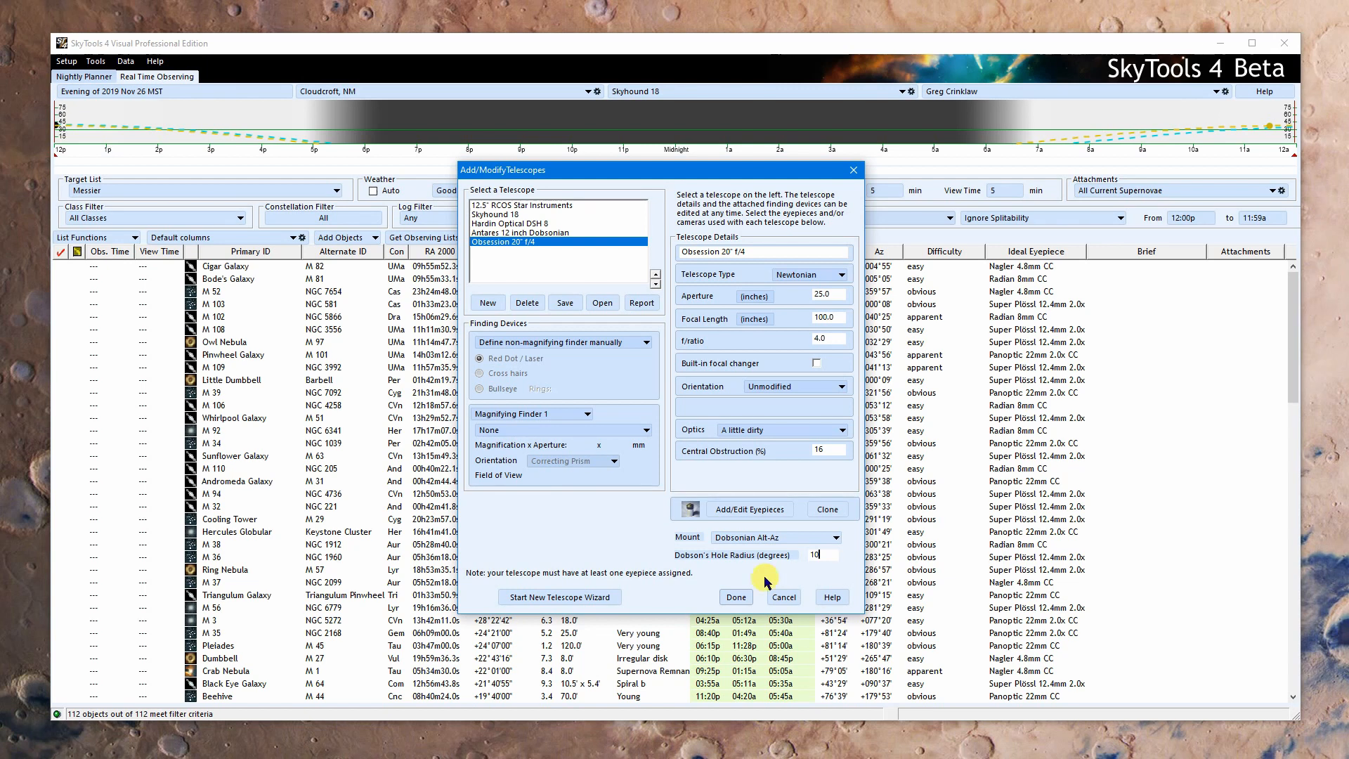
{"action": "mouse_move", "coordinate": [606, 553]}
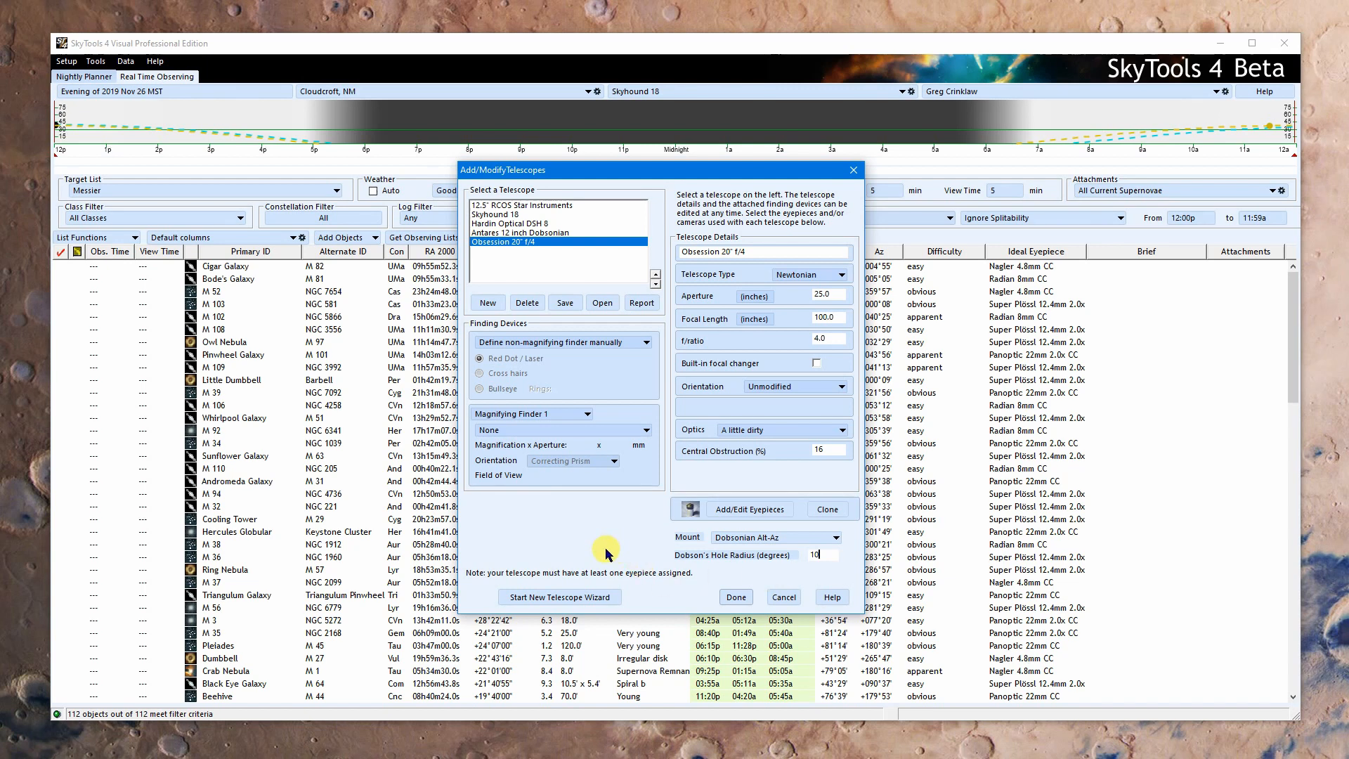
{"action": "mouse_move", "coordinate": [602, 381]}
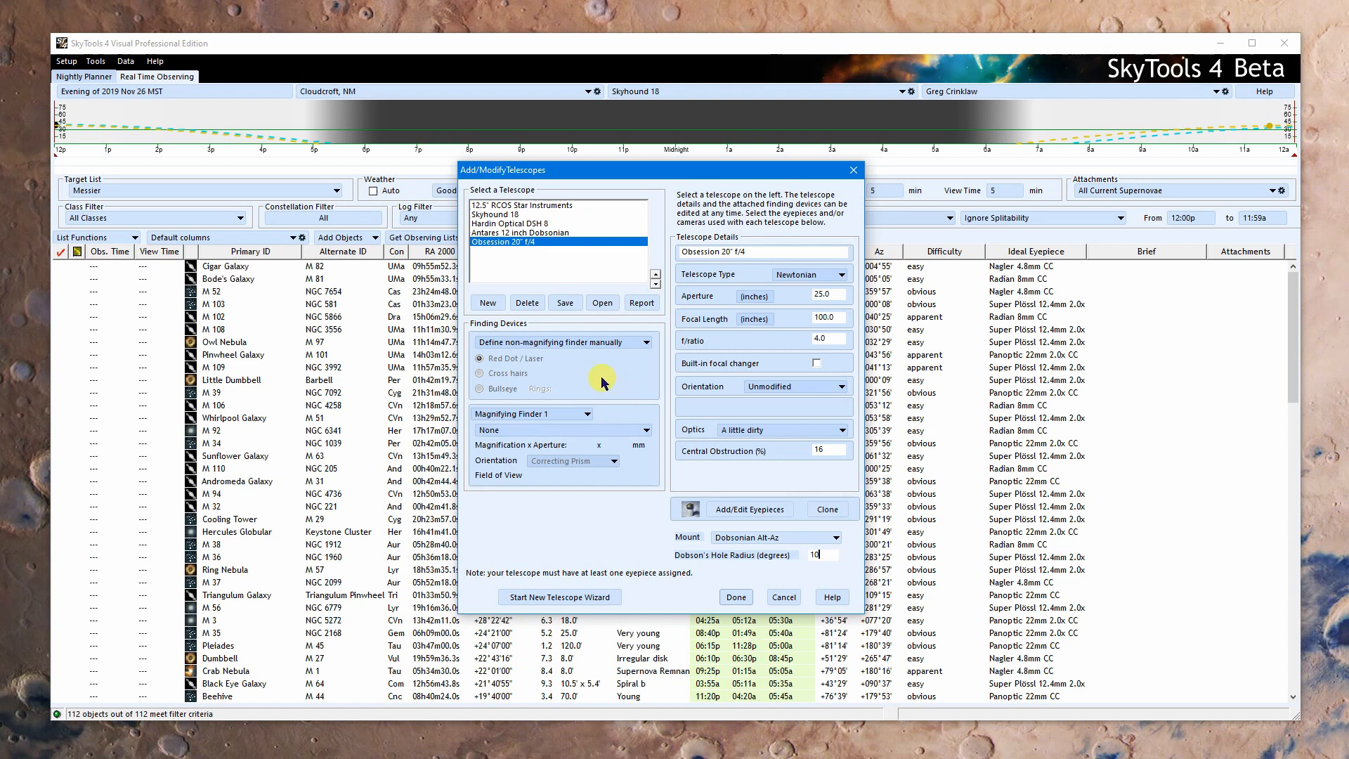
{"action": "mouse_move", "coordinate": [567, 375]}
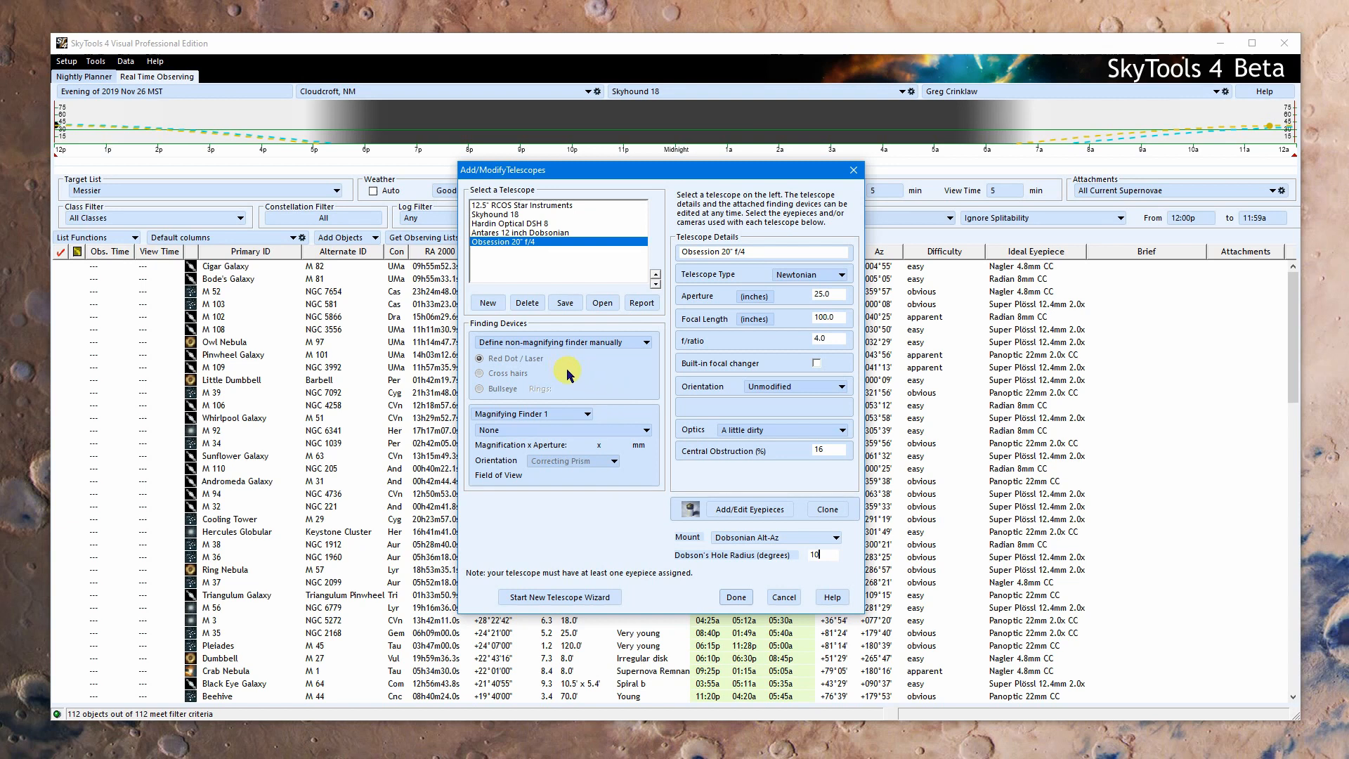
{"action": "mouse_move", "coordinate": [575, 373]}
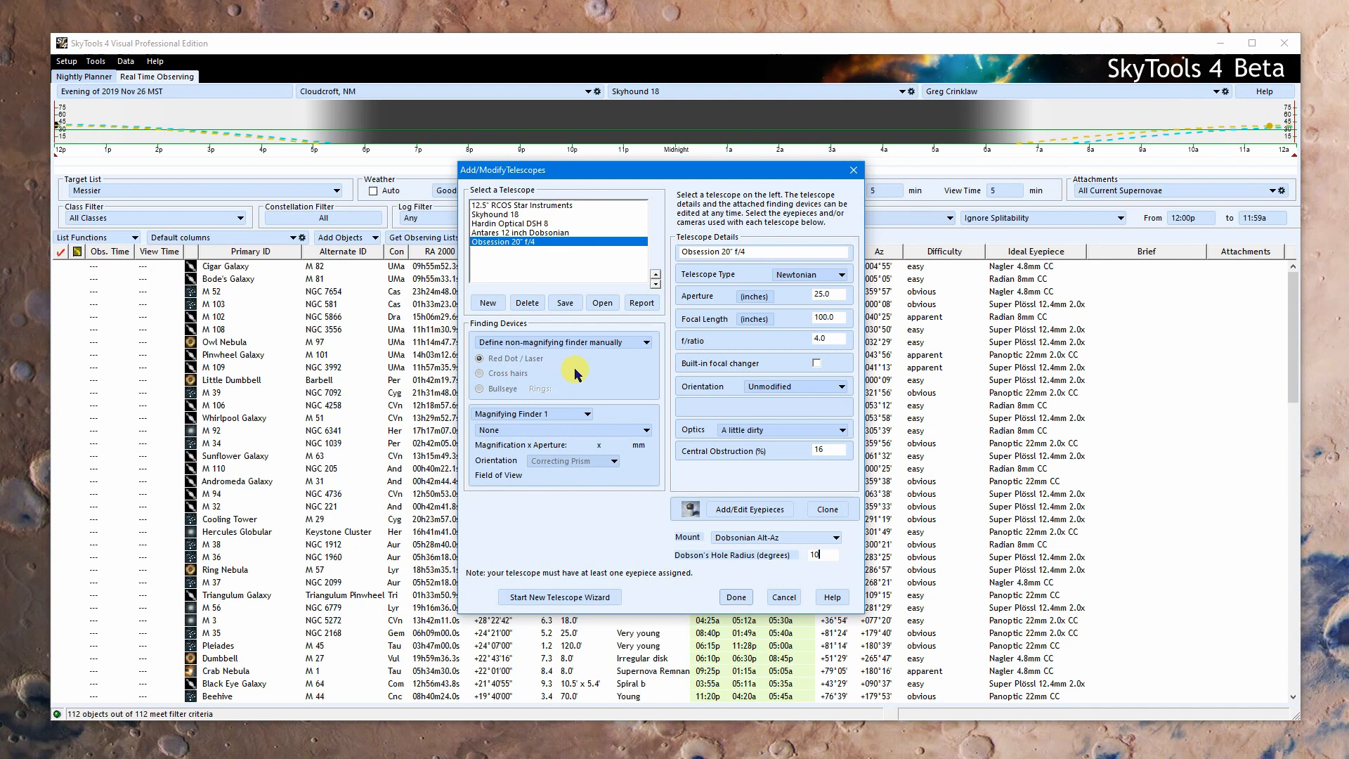
Step: Set the non-magnifying finder to Rigel QuikFinder with bullseye, after trying Laser Finder and manual definition
{"action": "left_click", "coordinate": [646, 341]}
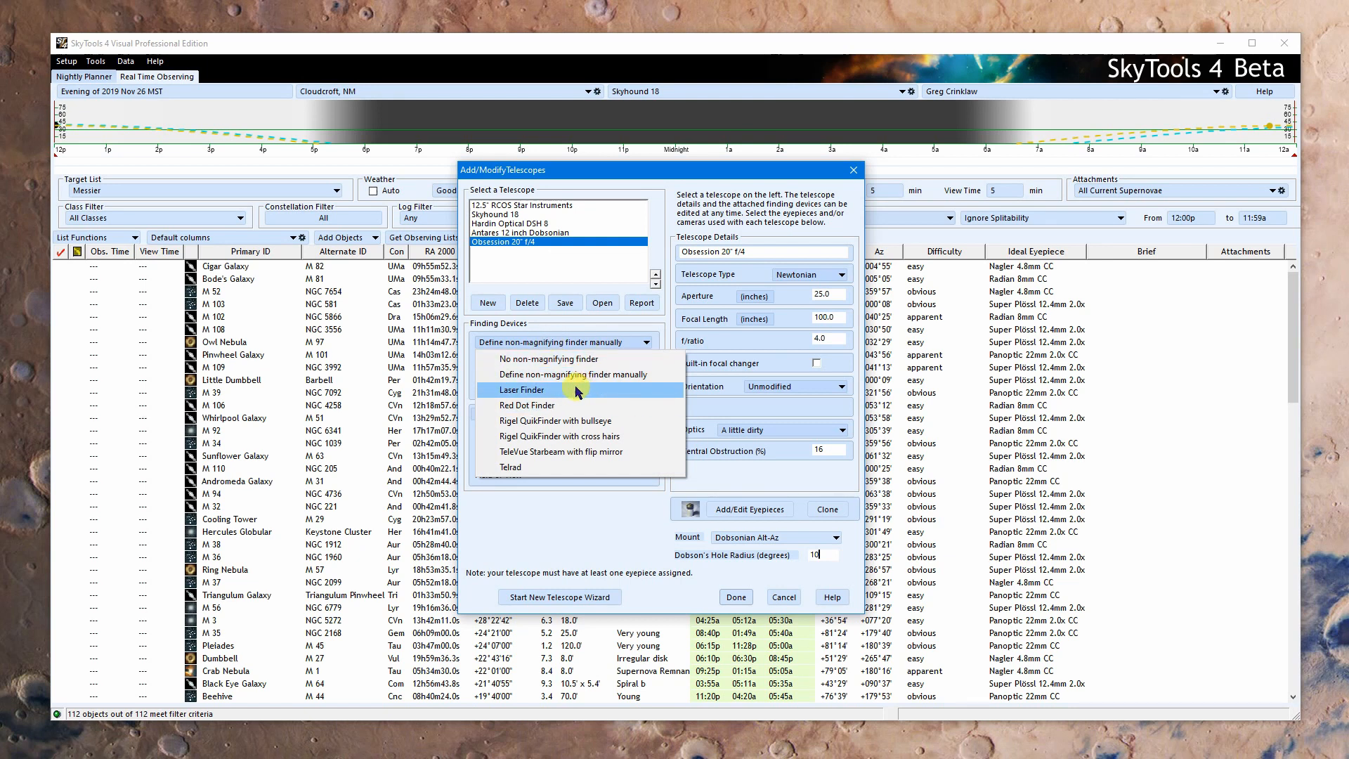
{"action": "mouse_move", "coordinate": [559, 394]}
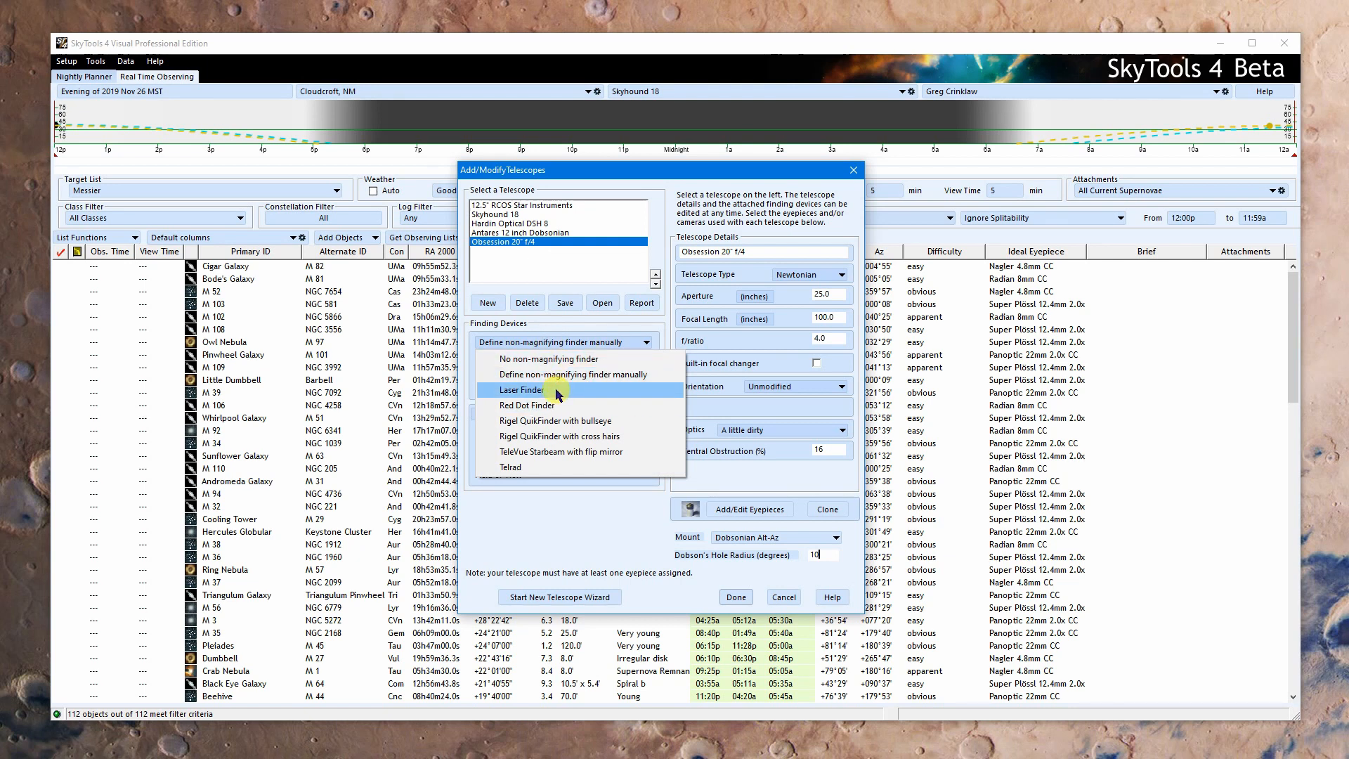
{"action": "left_click", "coordinate": [516, 388]}
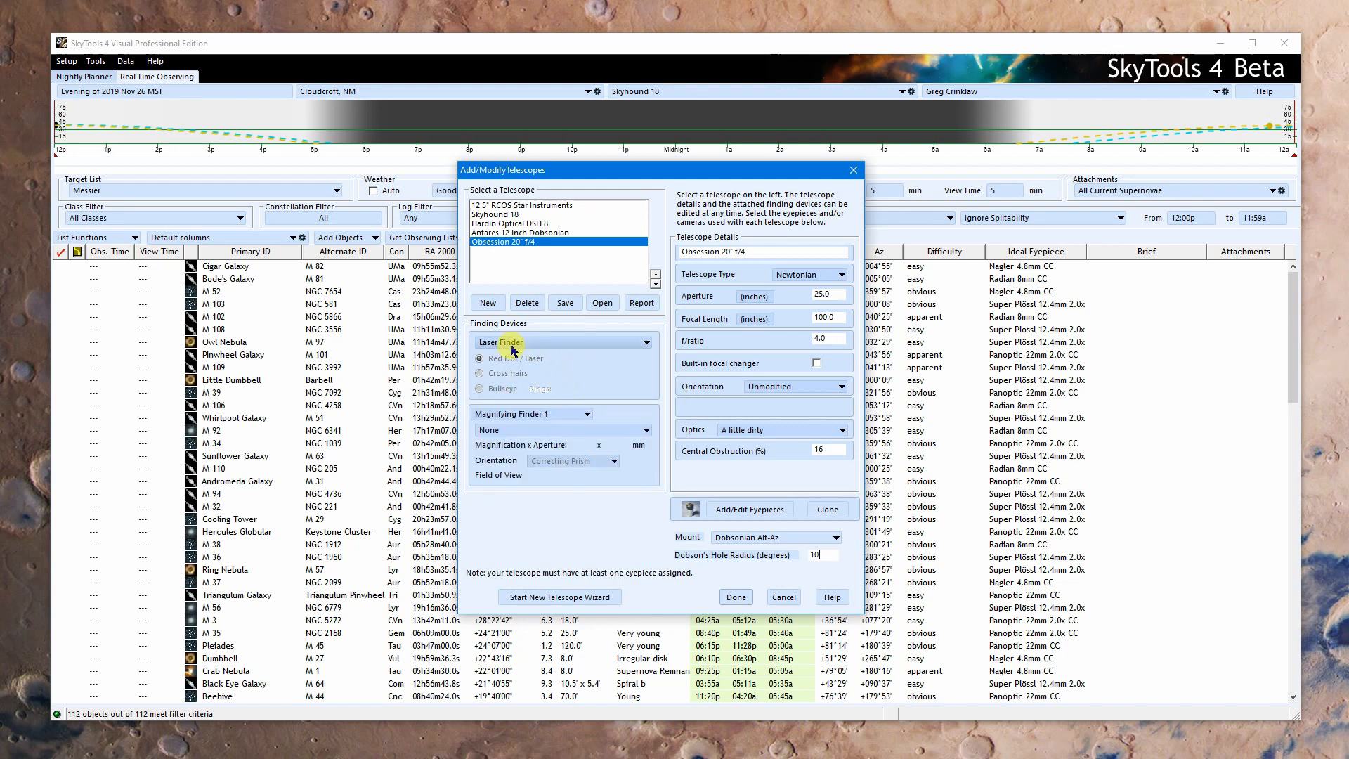
{"action": "mouse_move", "coordinate": [551, 374]}
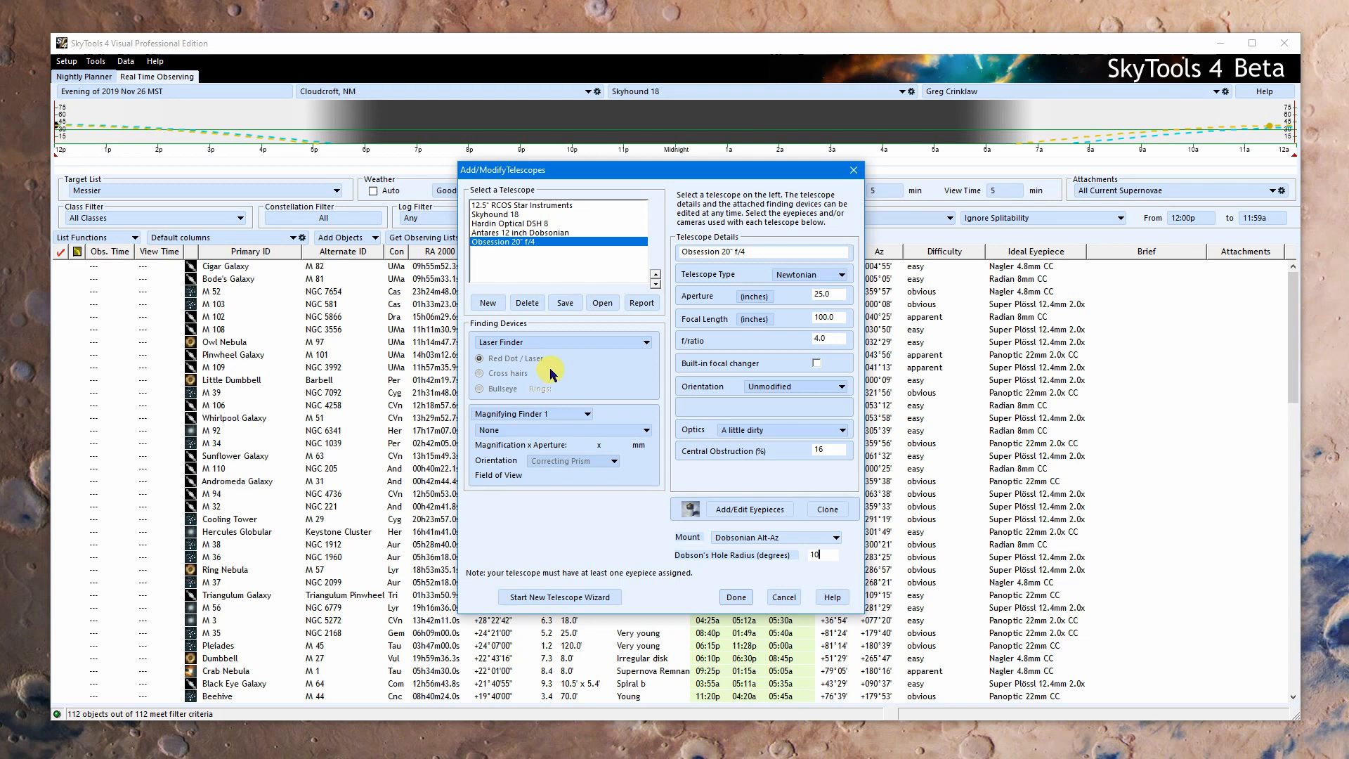
{"action": "mouse_move", "coordinate": [523, 372]}
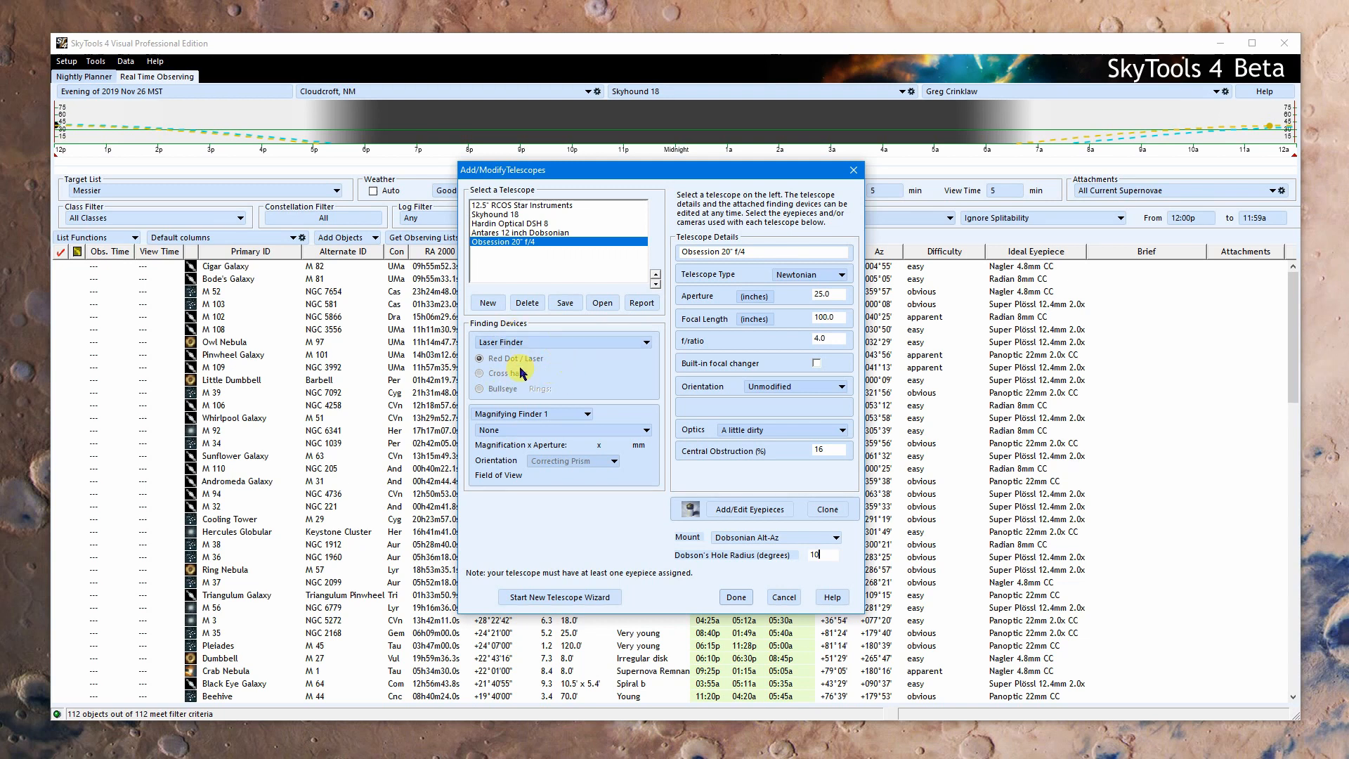
{"action": "left_click", "coordinate": [648, 342]}
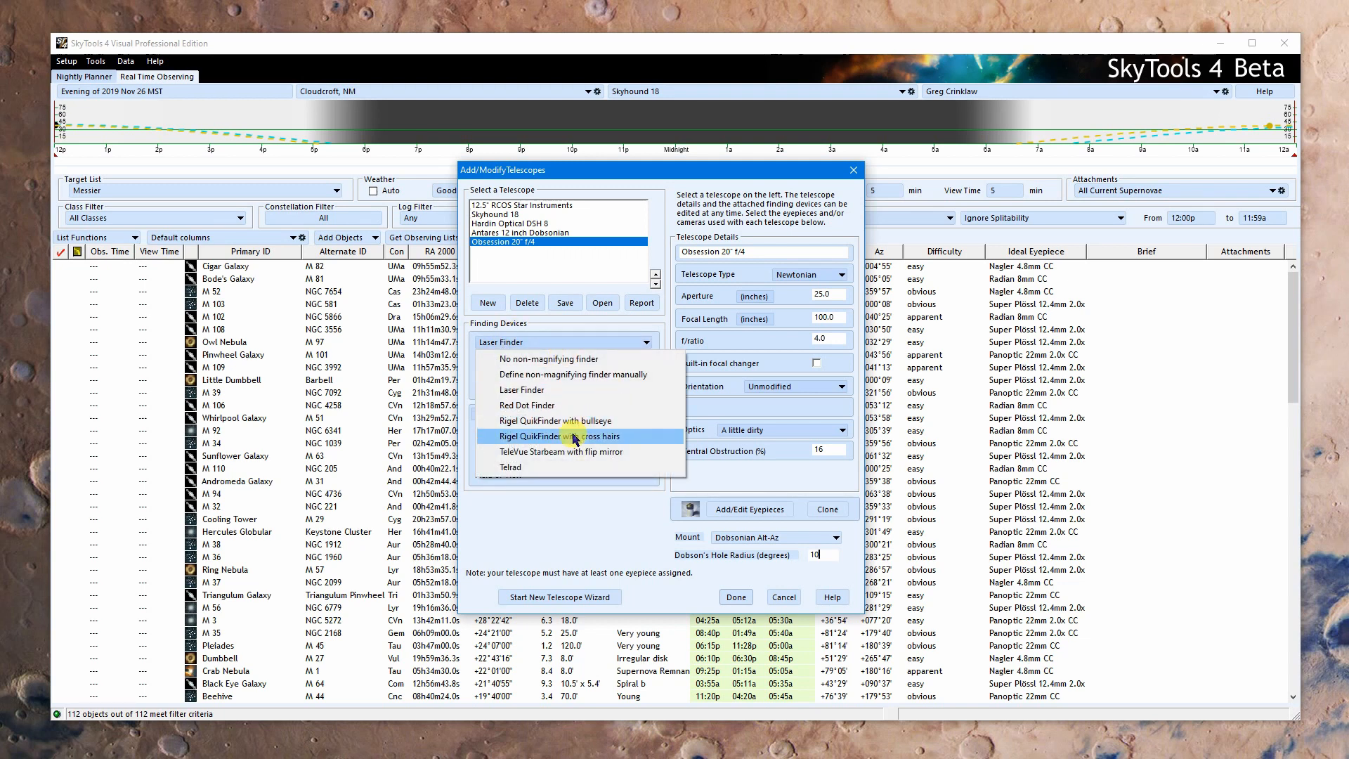
{"action": "left_click", "coordinate": [556, 421]}
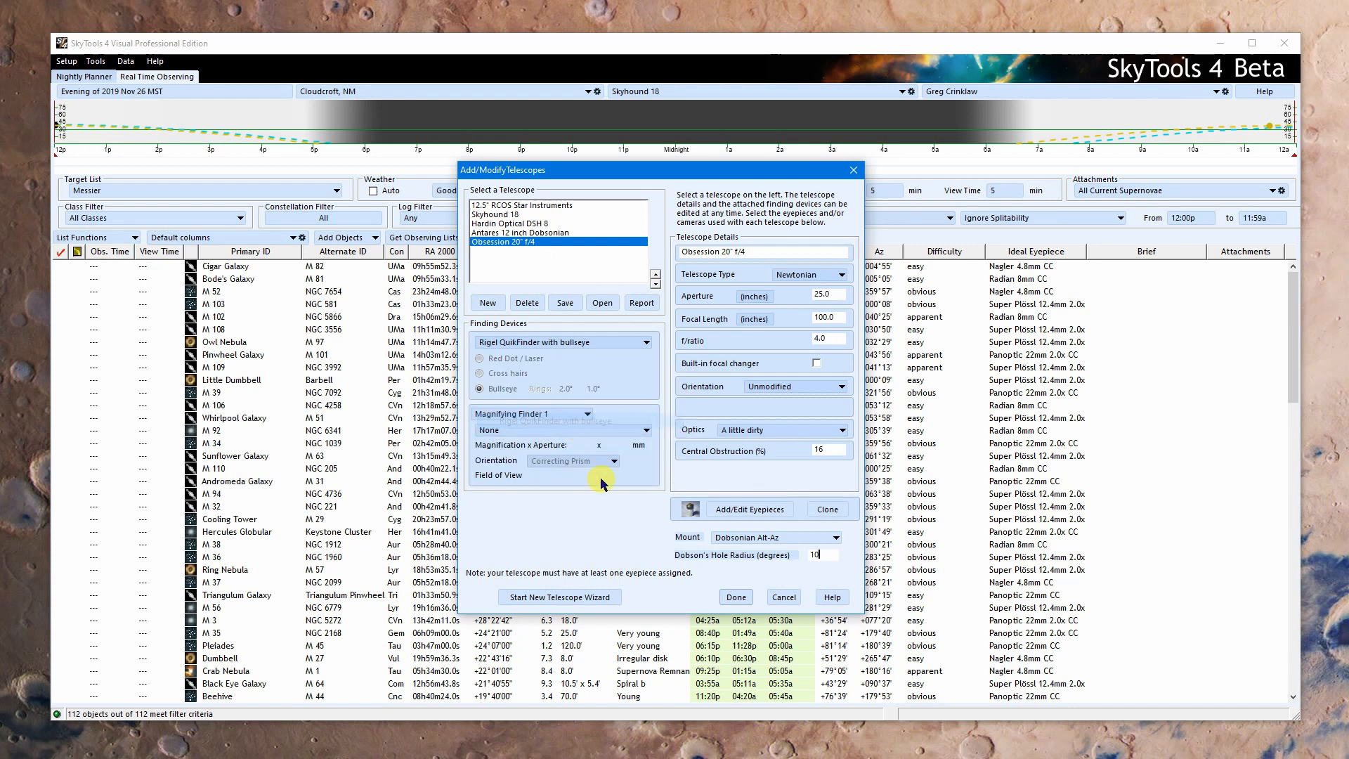
{"action": "left_click", "coordinate": [645, 342]}
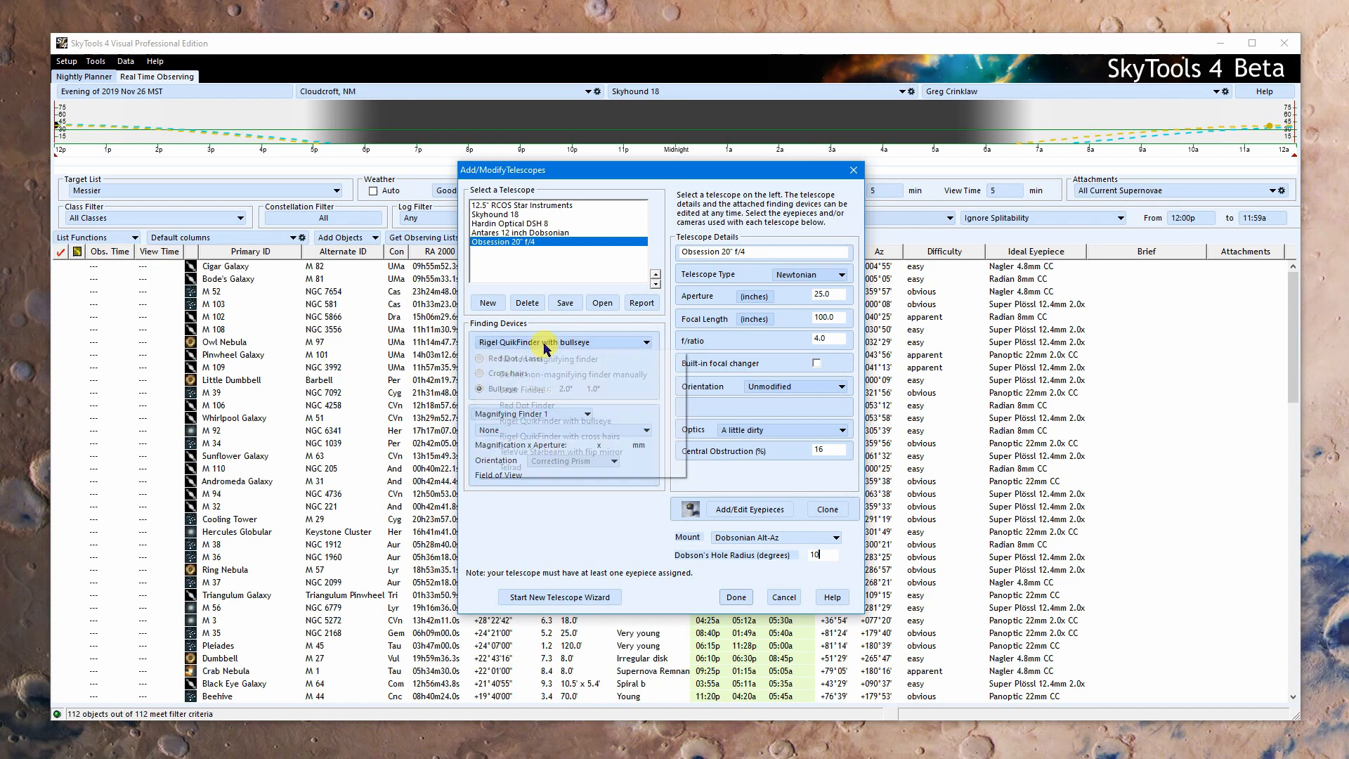
{"action": "left_click", "coordinate": [645, 341]}
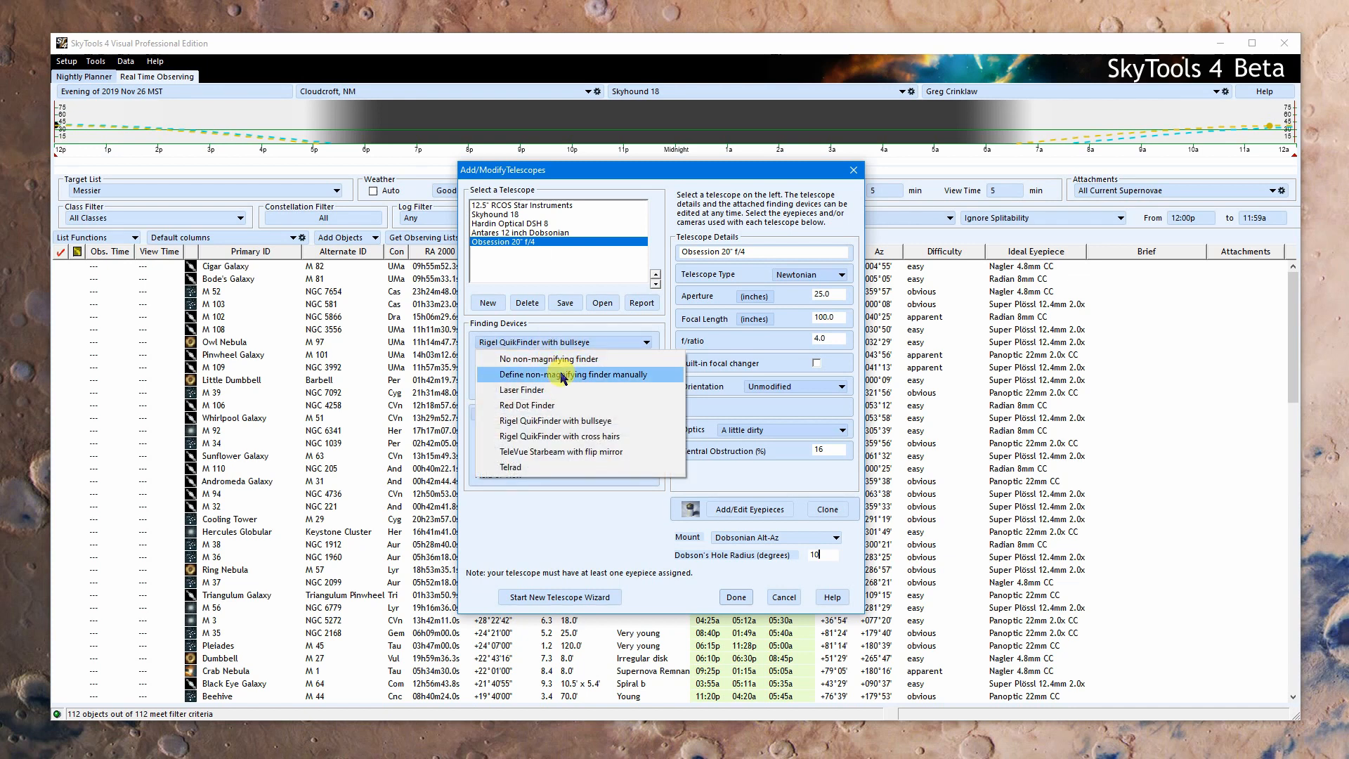
{"action": "left_click", "coordinate": [560, 373]}
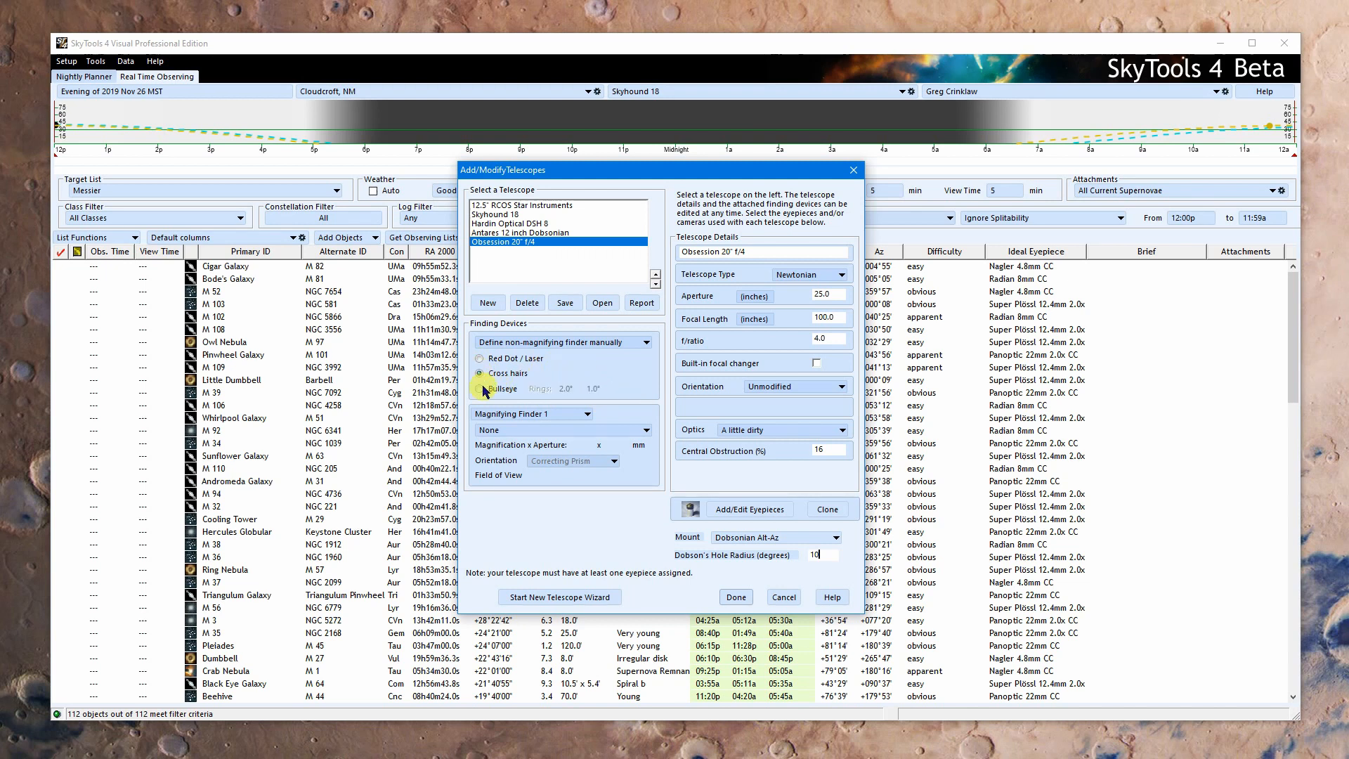
{"action": "left_click", "coordinate": [647, 342]}
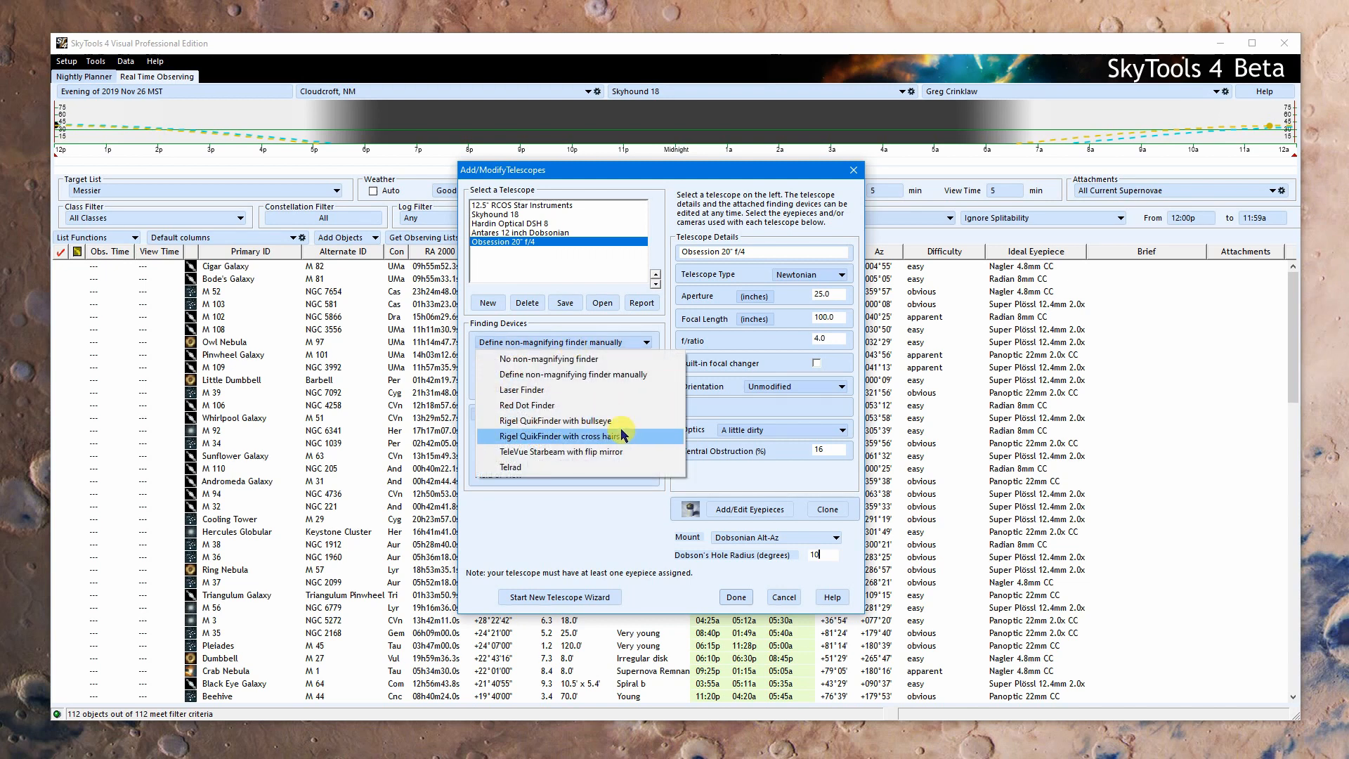
{"action": "left_click", "coordinate": [555, 420]}
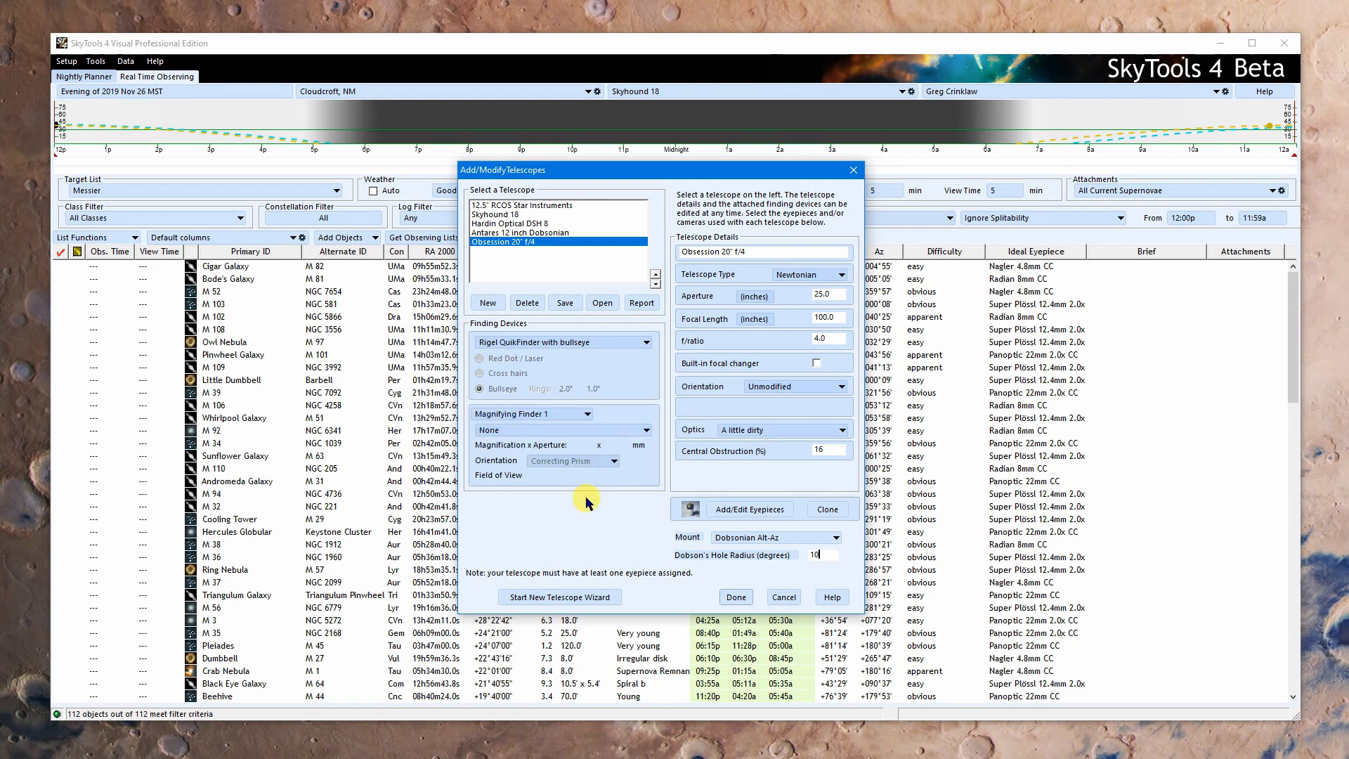
Step: Set Magnifying Finder 1 to the Antares 8x52 Diagonal, after briefly trying manual specifications
{"action": "left_click", "coordinate": [589, 414]}
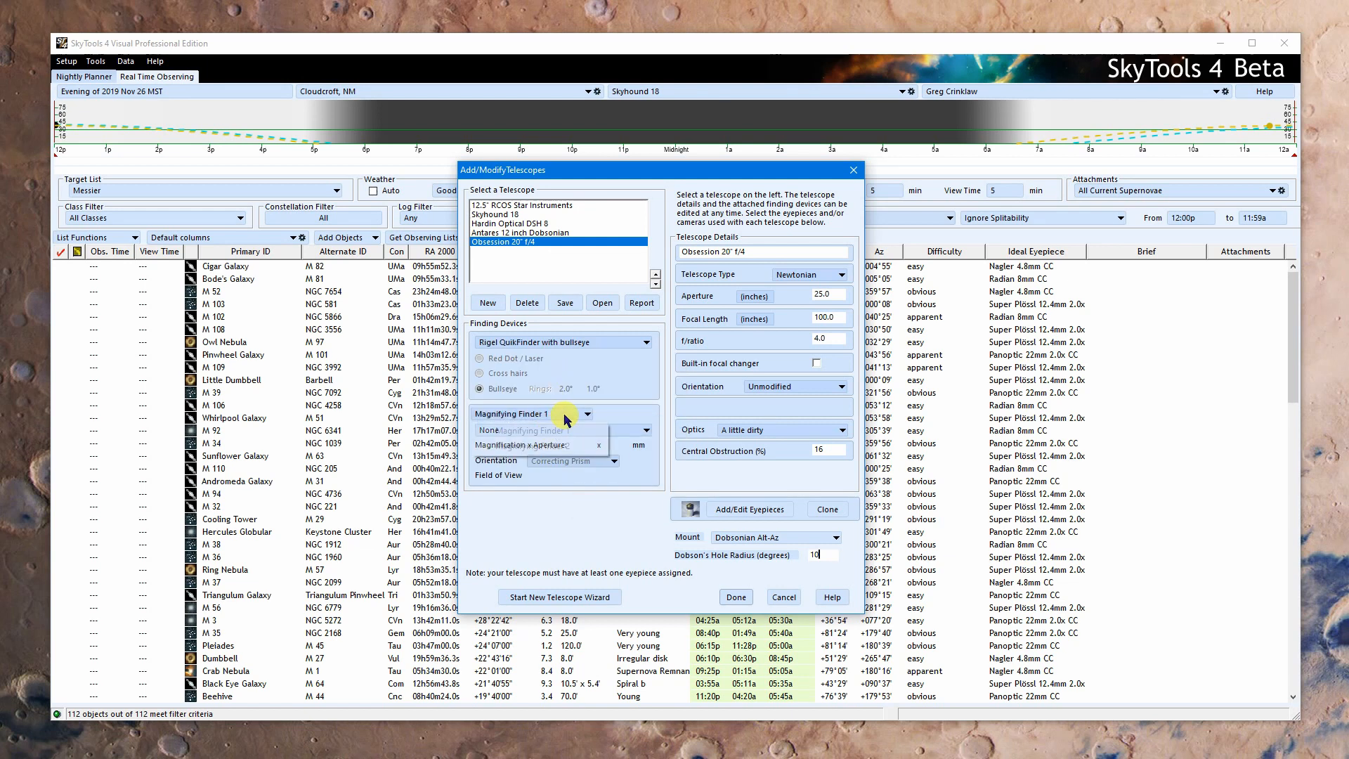
{"action": "left_click", "coordinate": [587, 414]}
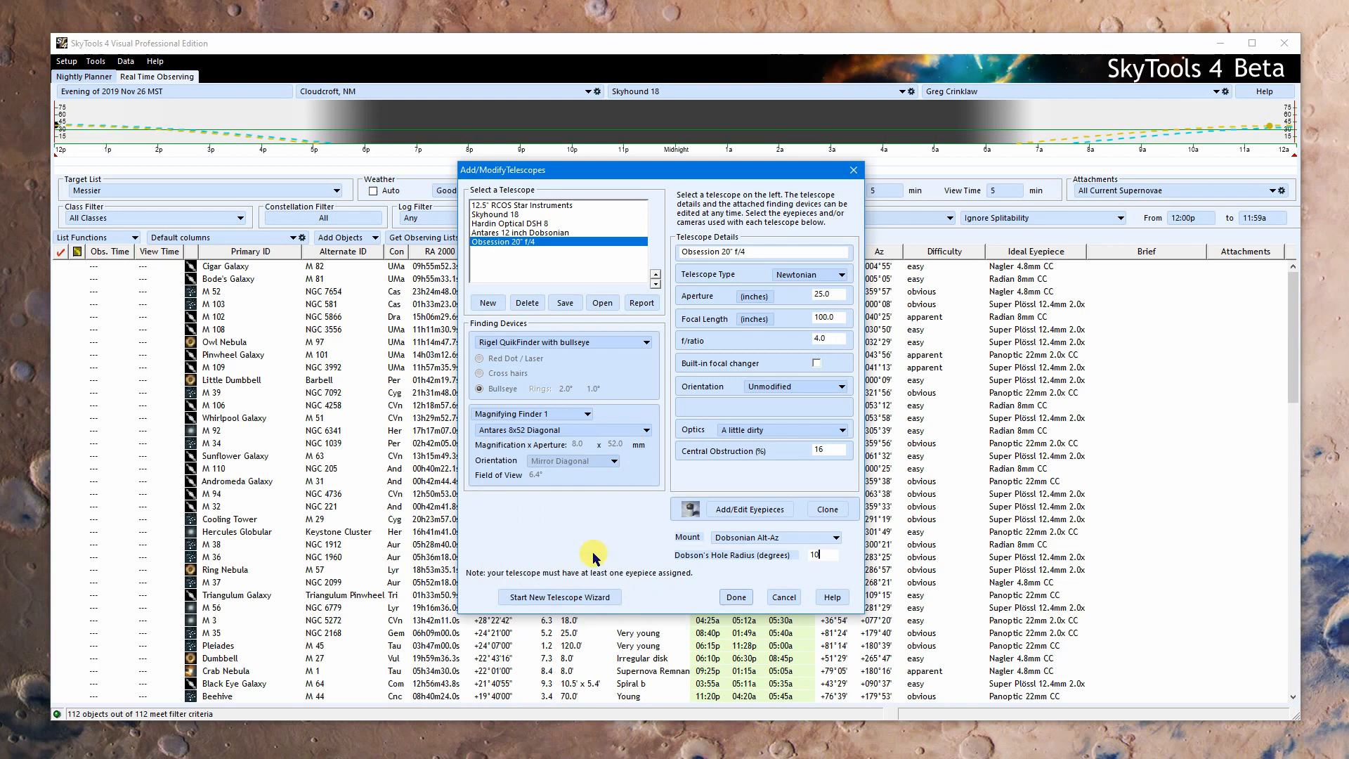
{"action": "mouse_move", "coordinate": [568, 493]}
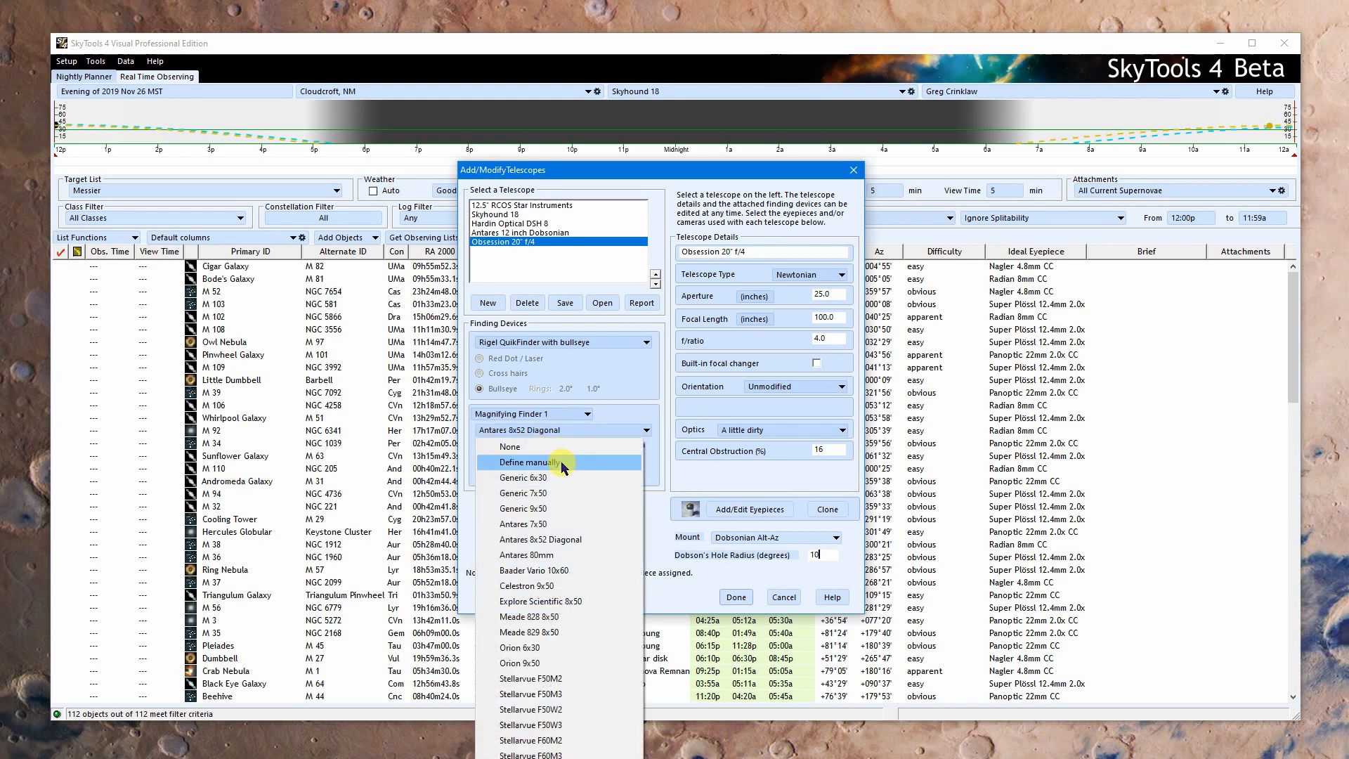
{"action": "left_click", "coordinate": [526, 462]}
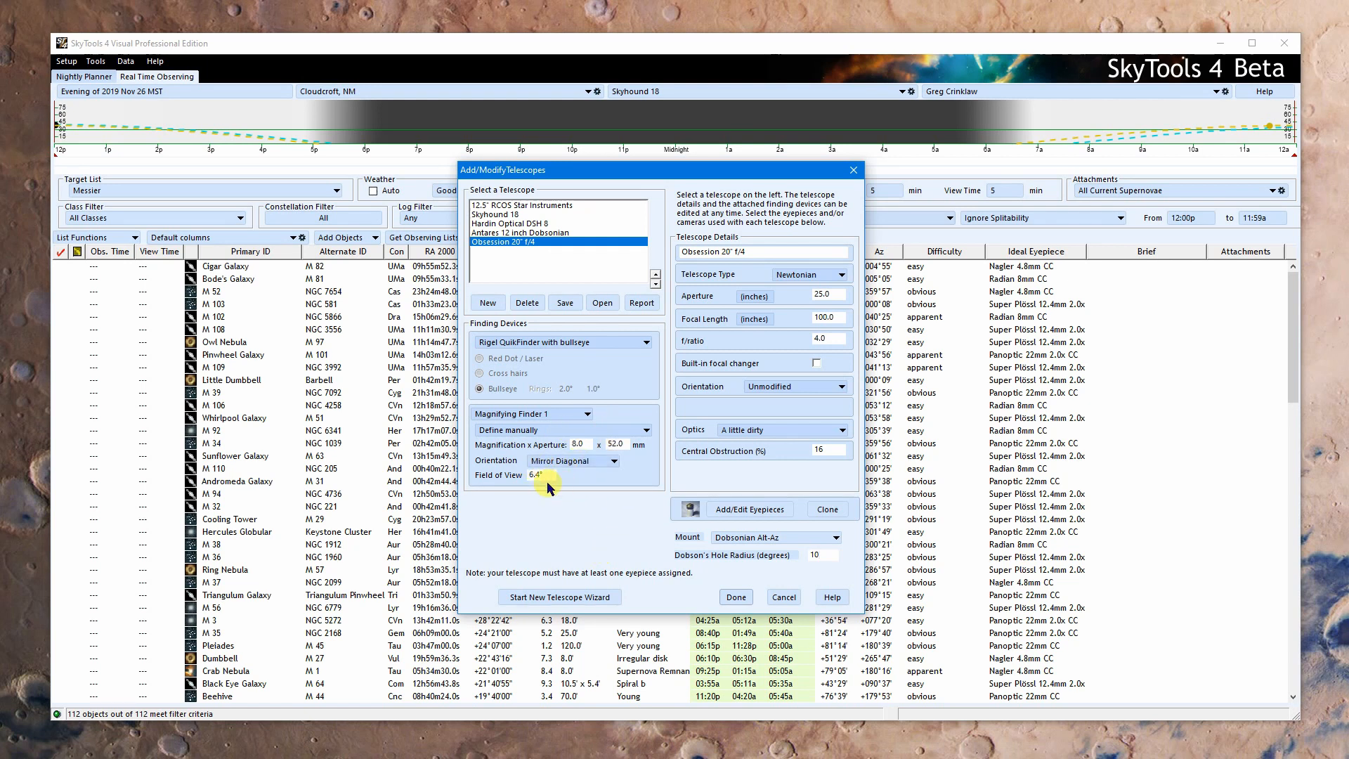
{"action": "mouse_move", "coordinate": [559, 491]}
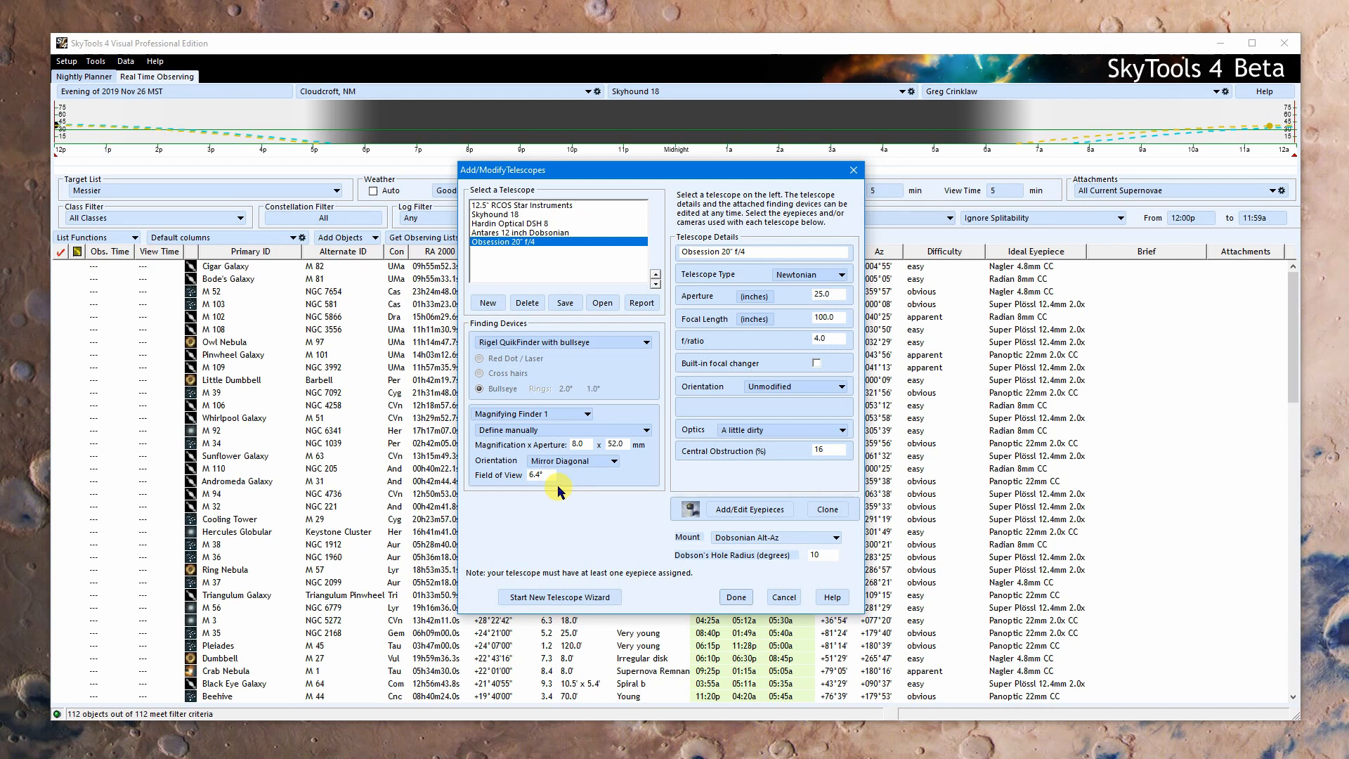
{"action": "mouse_move", "coordinate": [565, 490]}
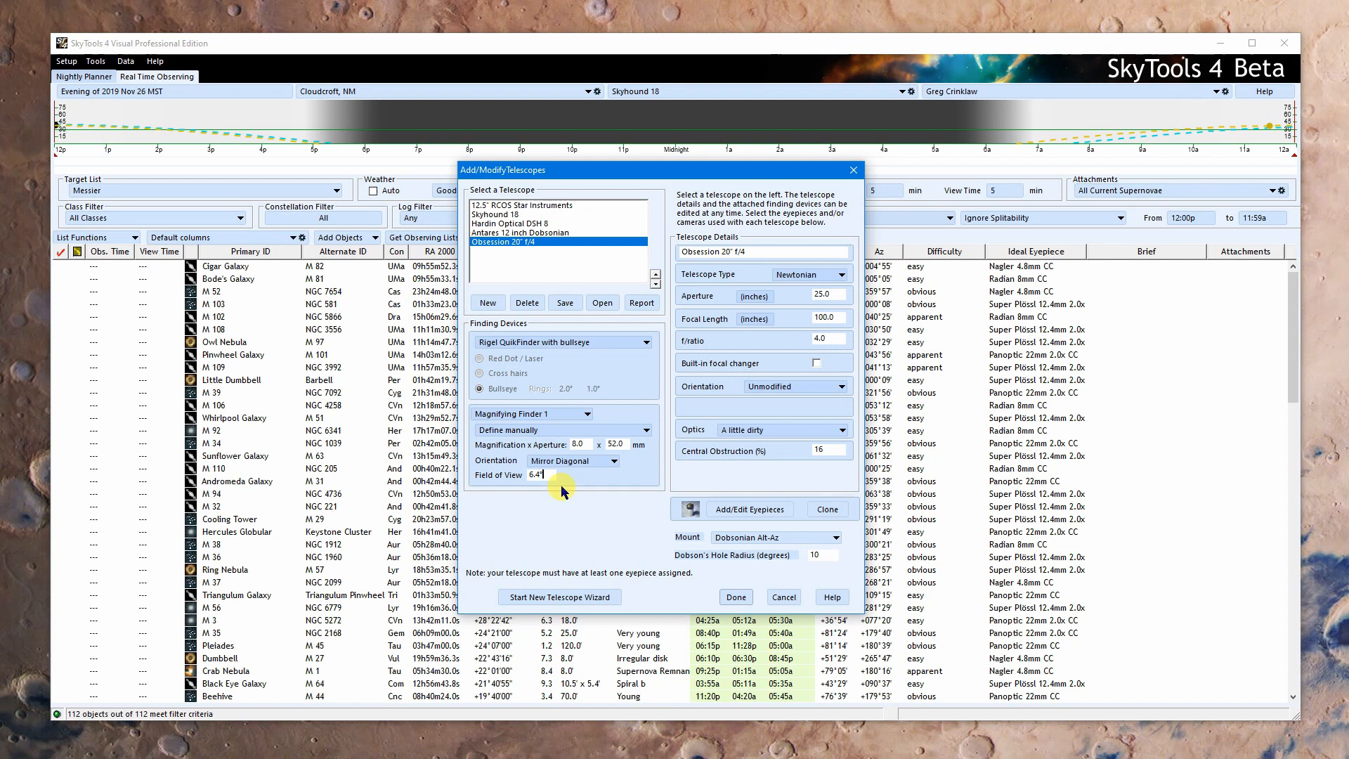
{"action": "mouse_move", "coordinate": [572, 478]}
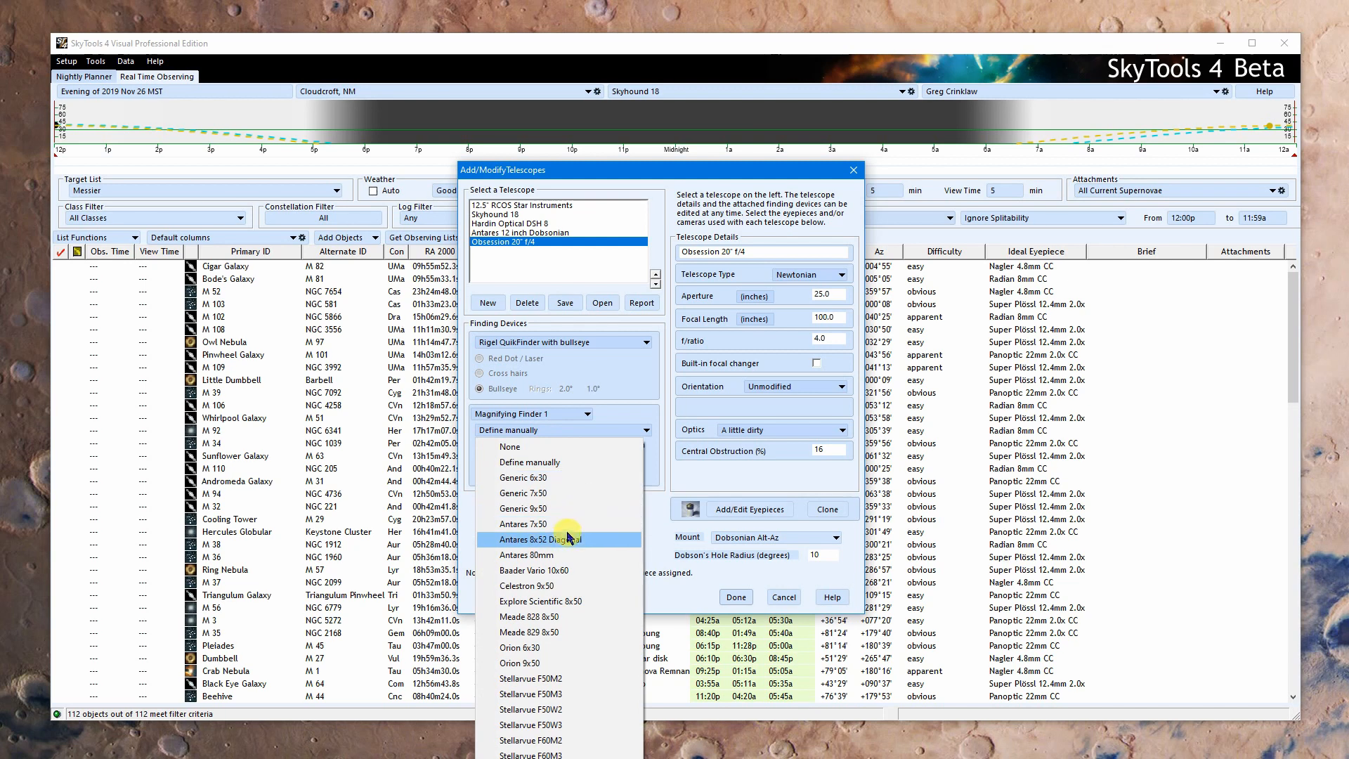
{"action": "left_click", "coordinate": [559, 445]}
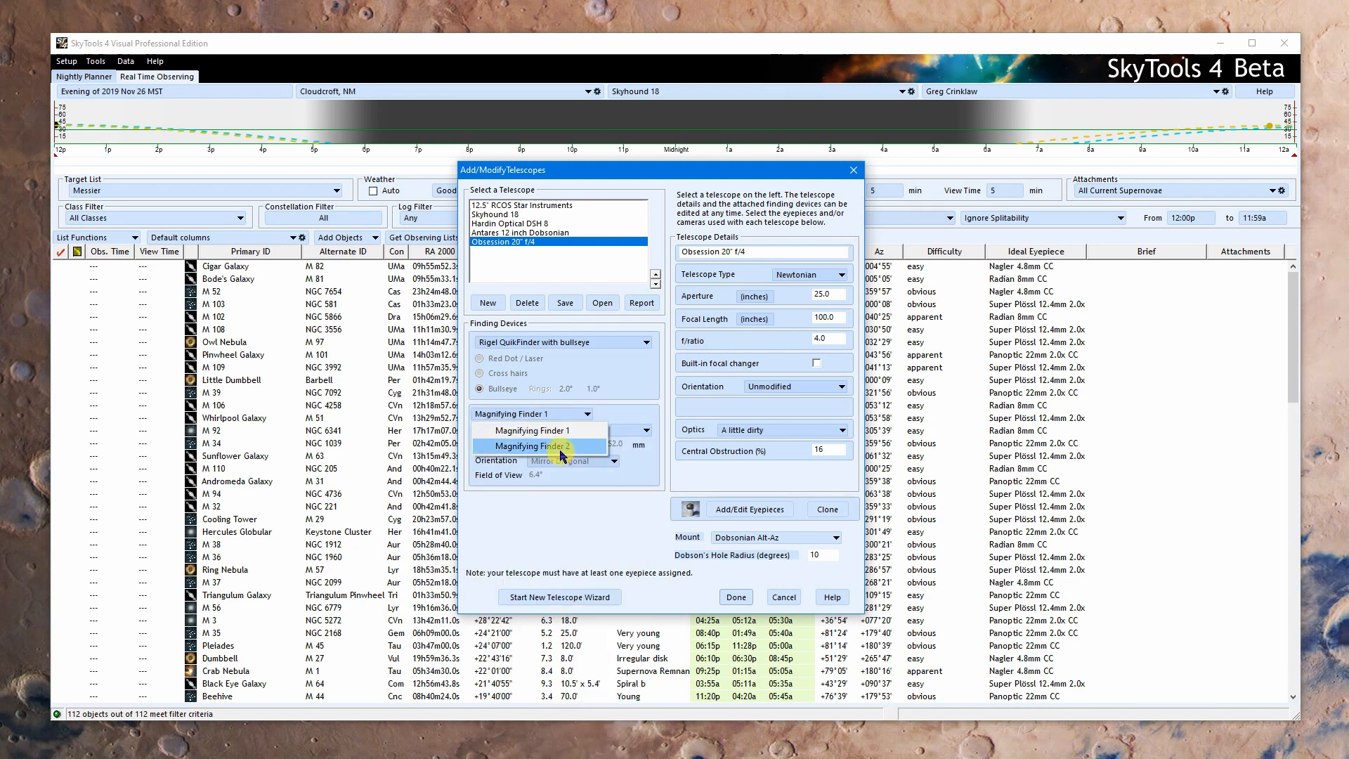
{"action": "left_click", "coordinate": [552, 446]}
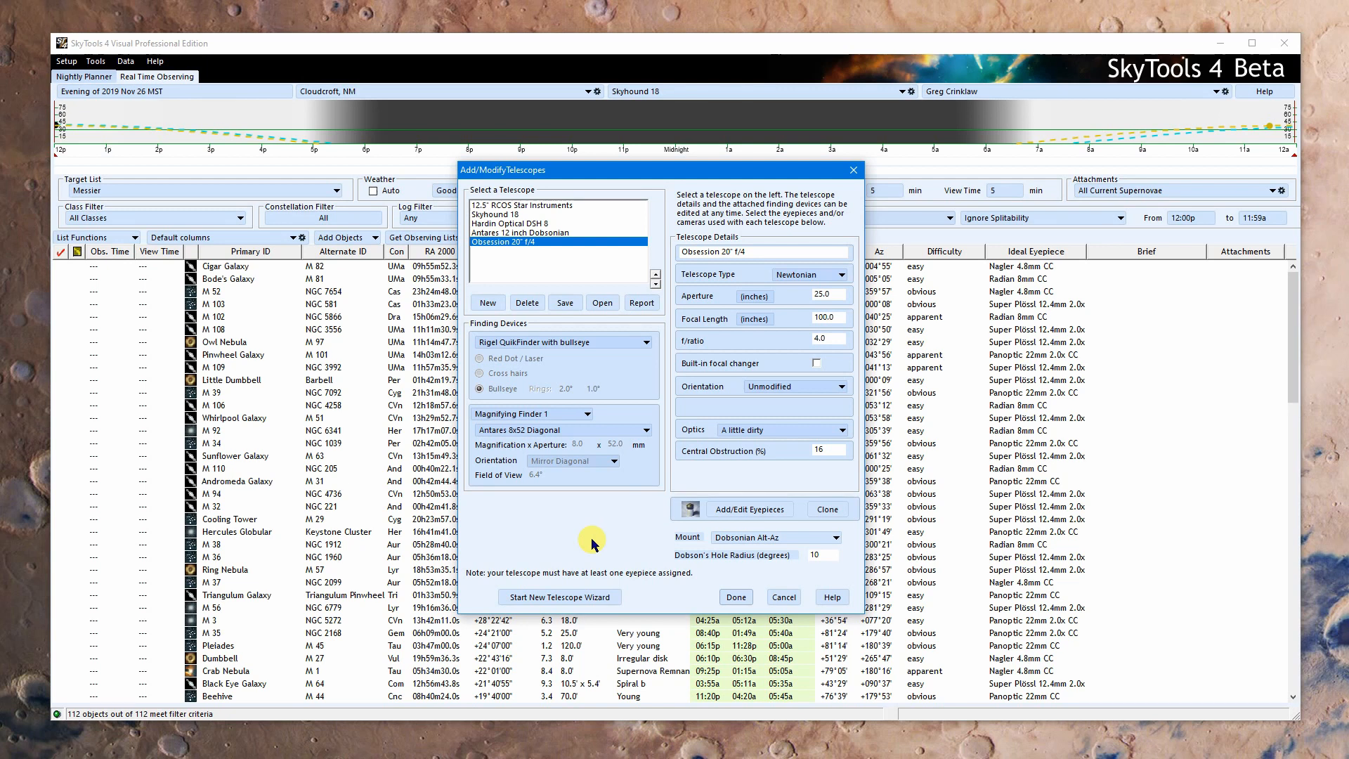
{"action": "mouse_move", "coordinate": [669, 549]}
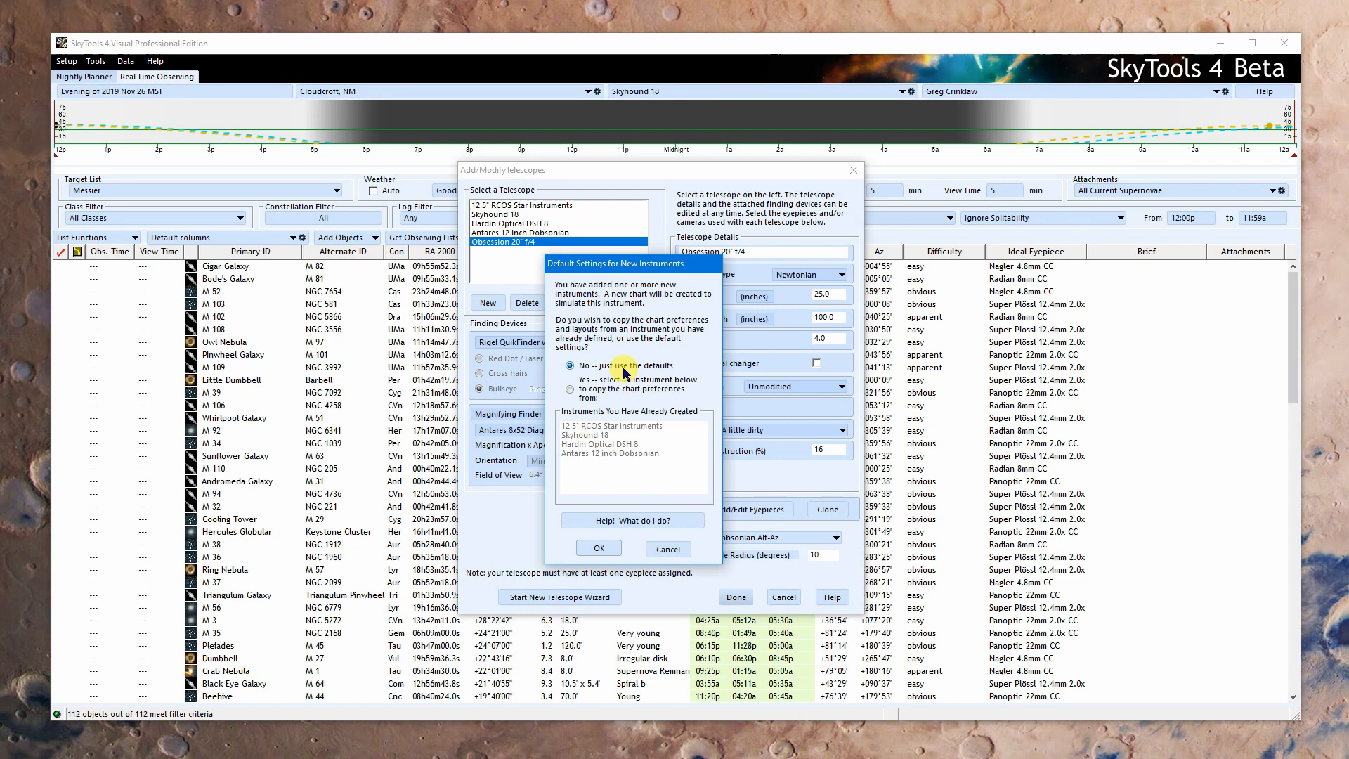
Step: Confirm default chart preferences for the Obsession 20" instead of copying Skyhound 18's
{"action": "left_click", "coordinate": [569, 390]}
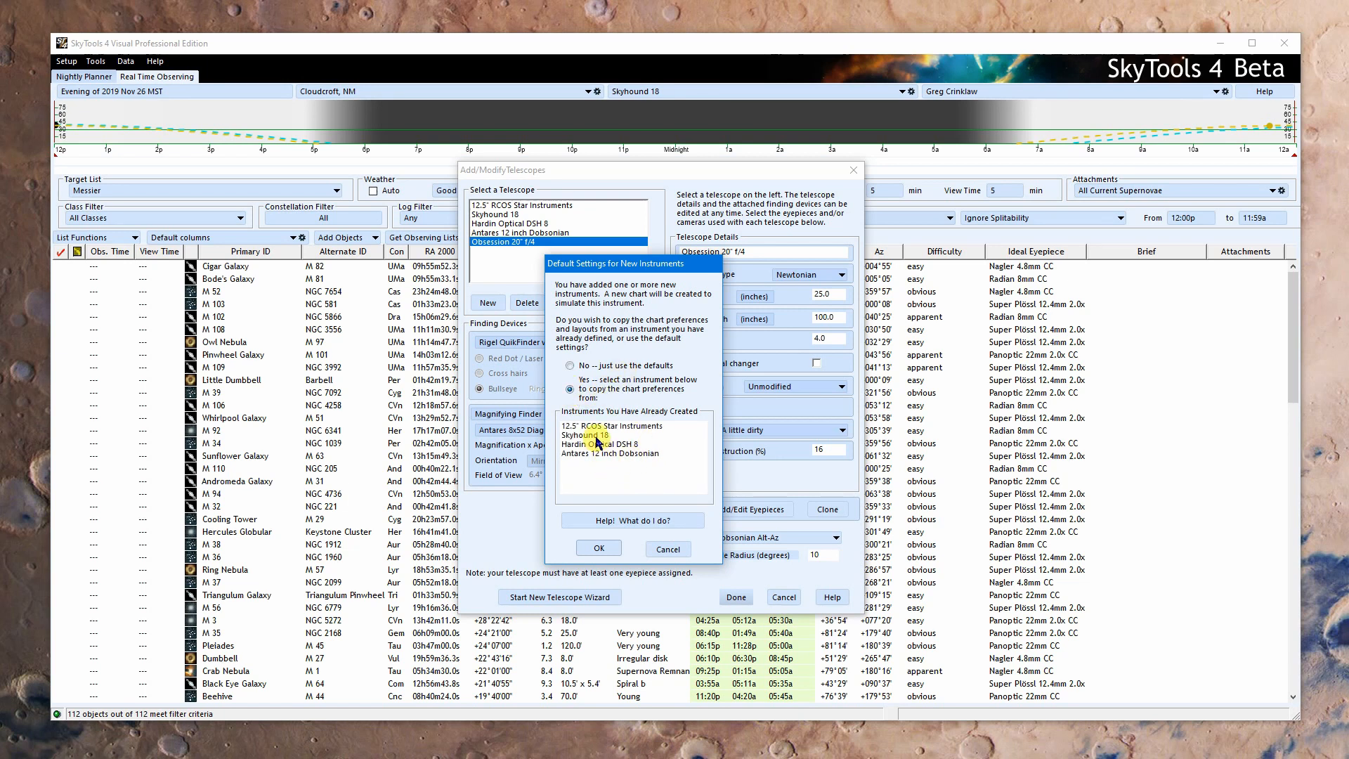
{"action": "left_click", "coordinate": [600, 434]}
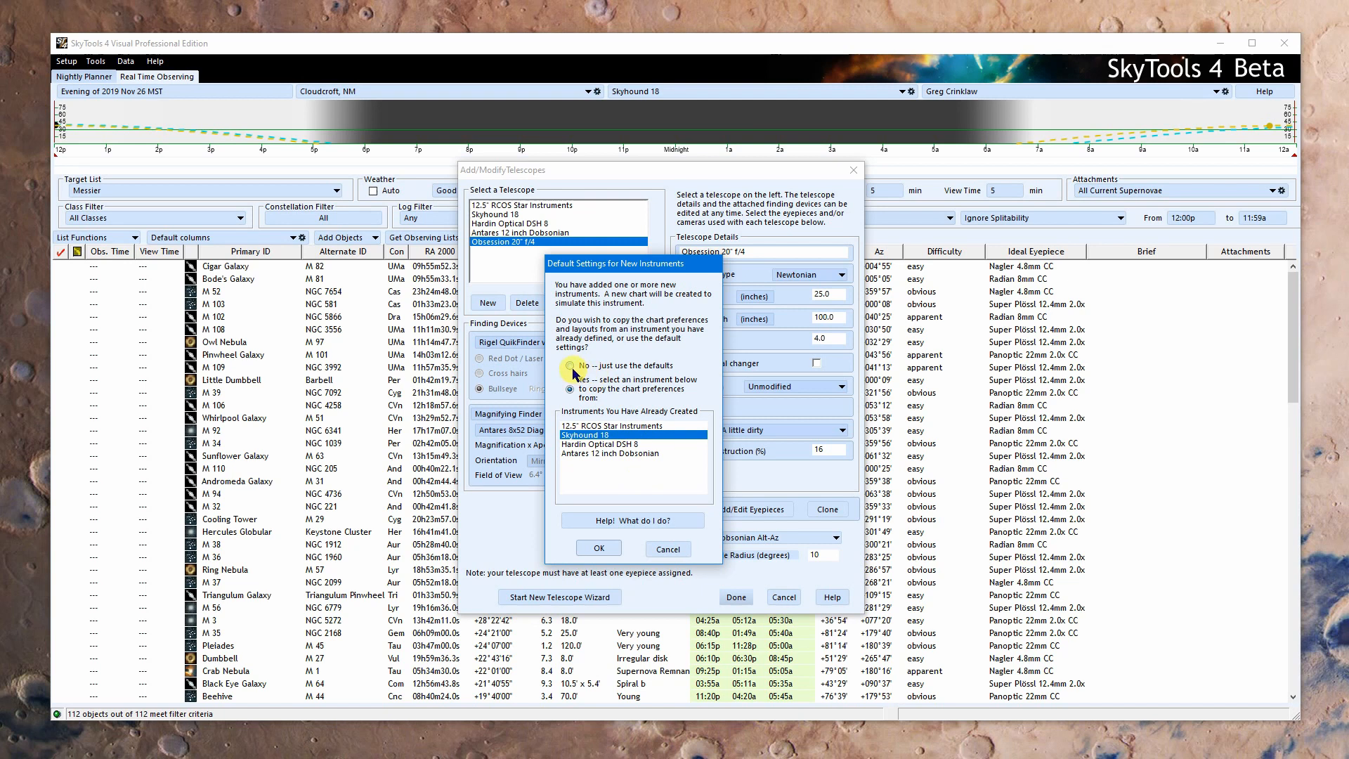
{"action": "left_click", "coordinate": [570, 365]}
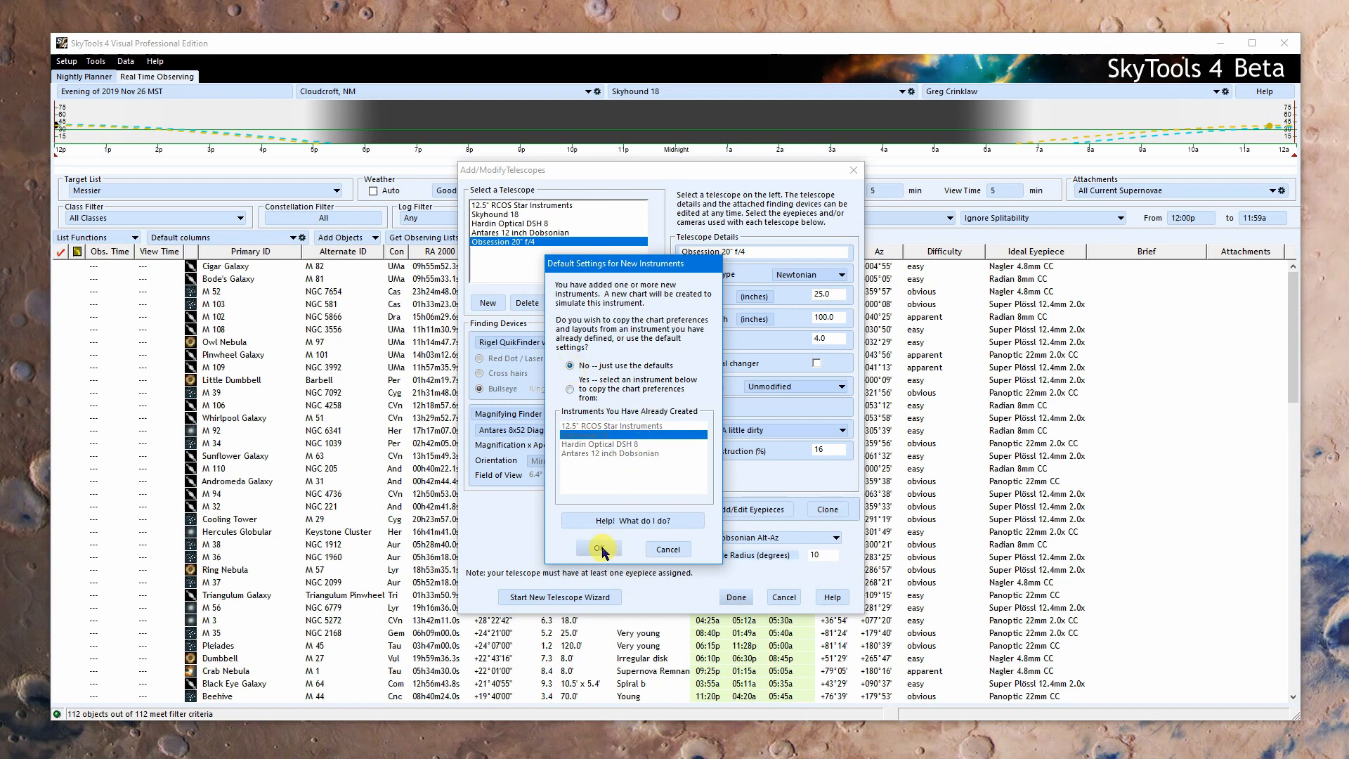
{"action": "left_click", "coordinate": [599, 549]}
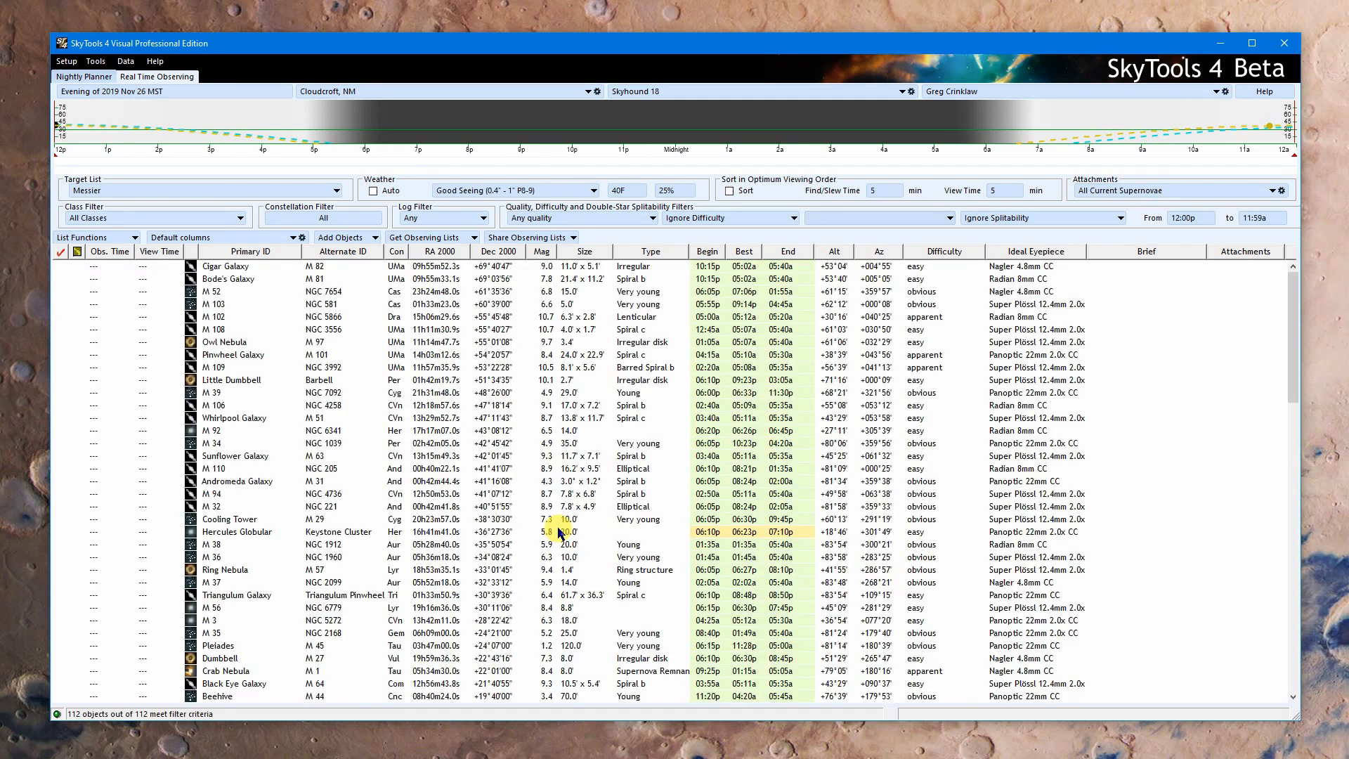
{"action": "left_click", "coordinate": [66, 60]}
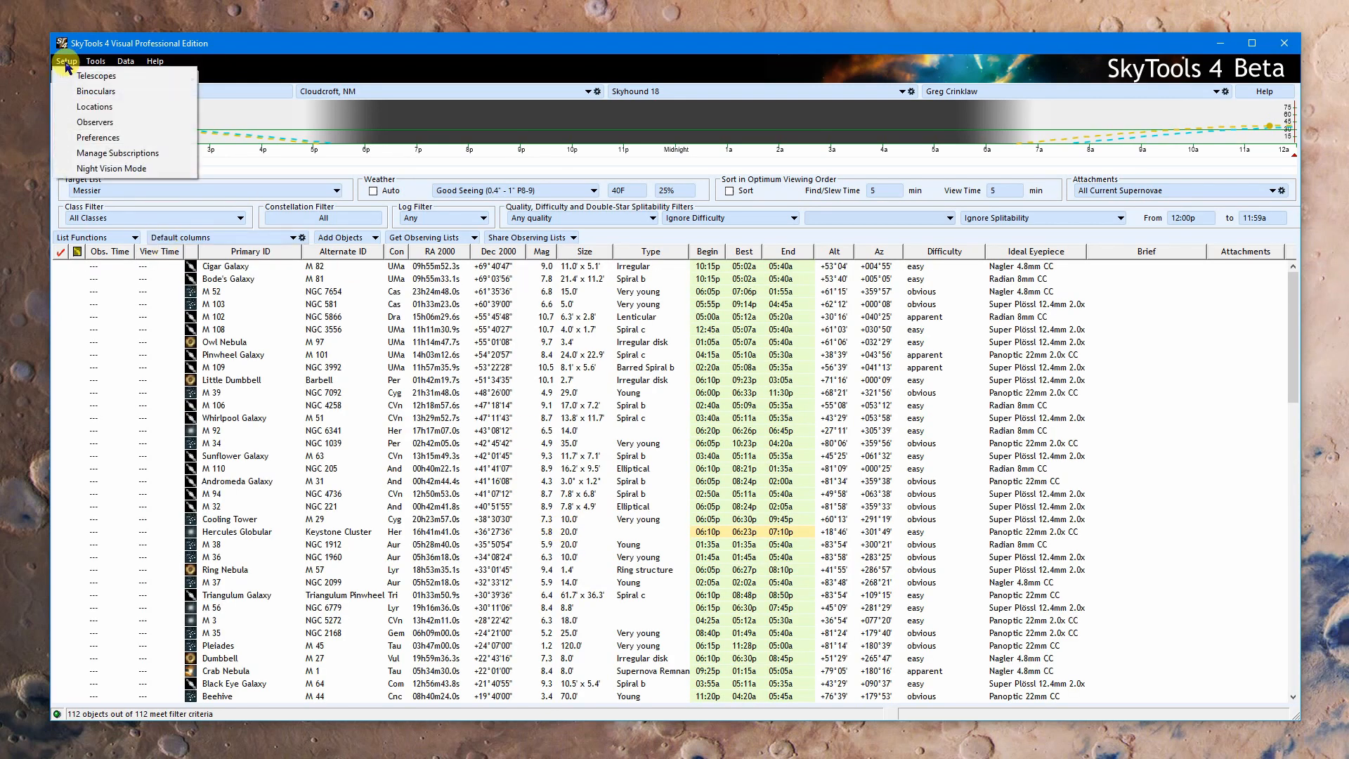
{"action": "mouse_move", "coordinate": [98, 138]}
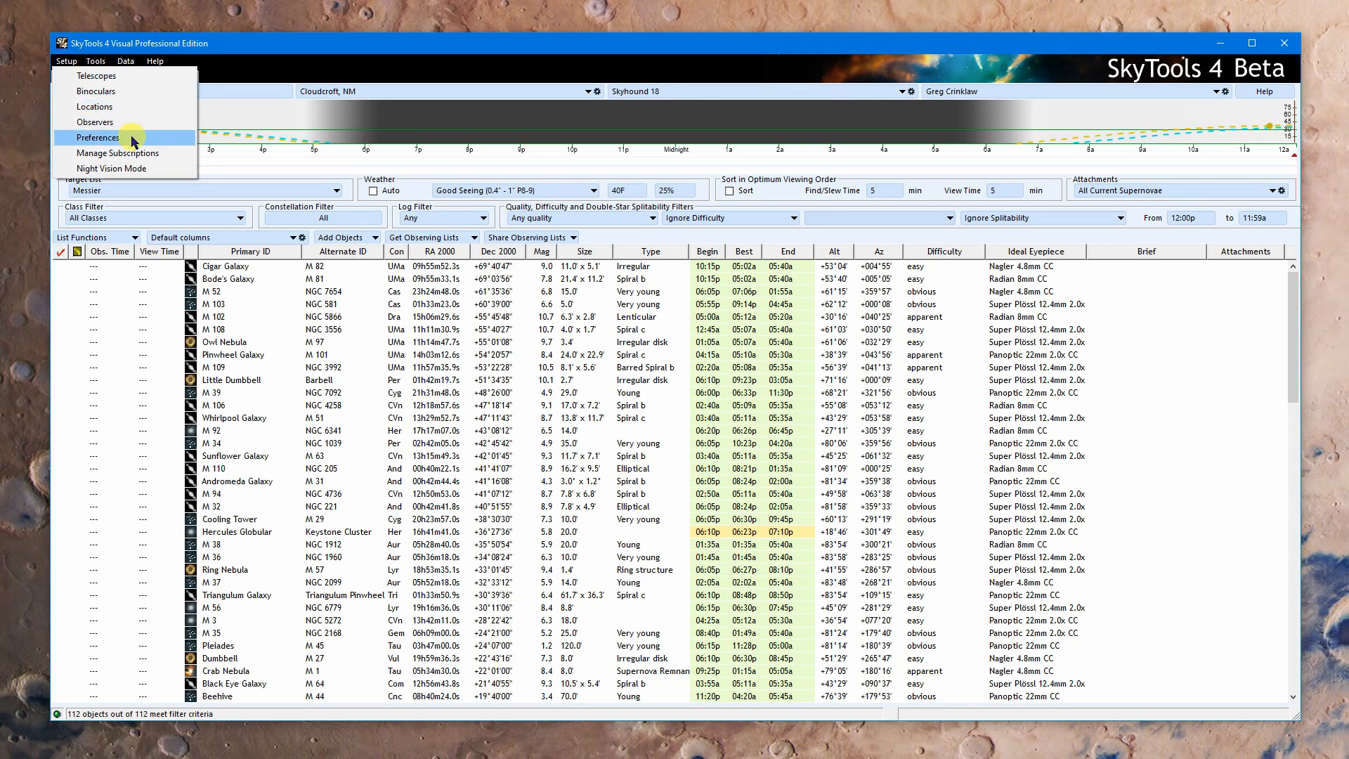
{"action": "left_click", "coordinate": [99, 138]}
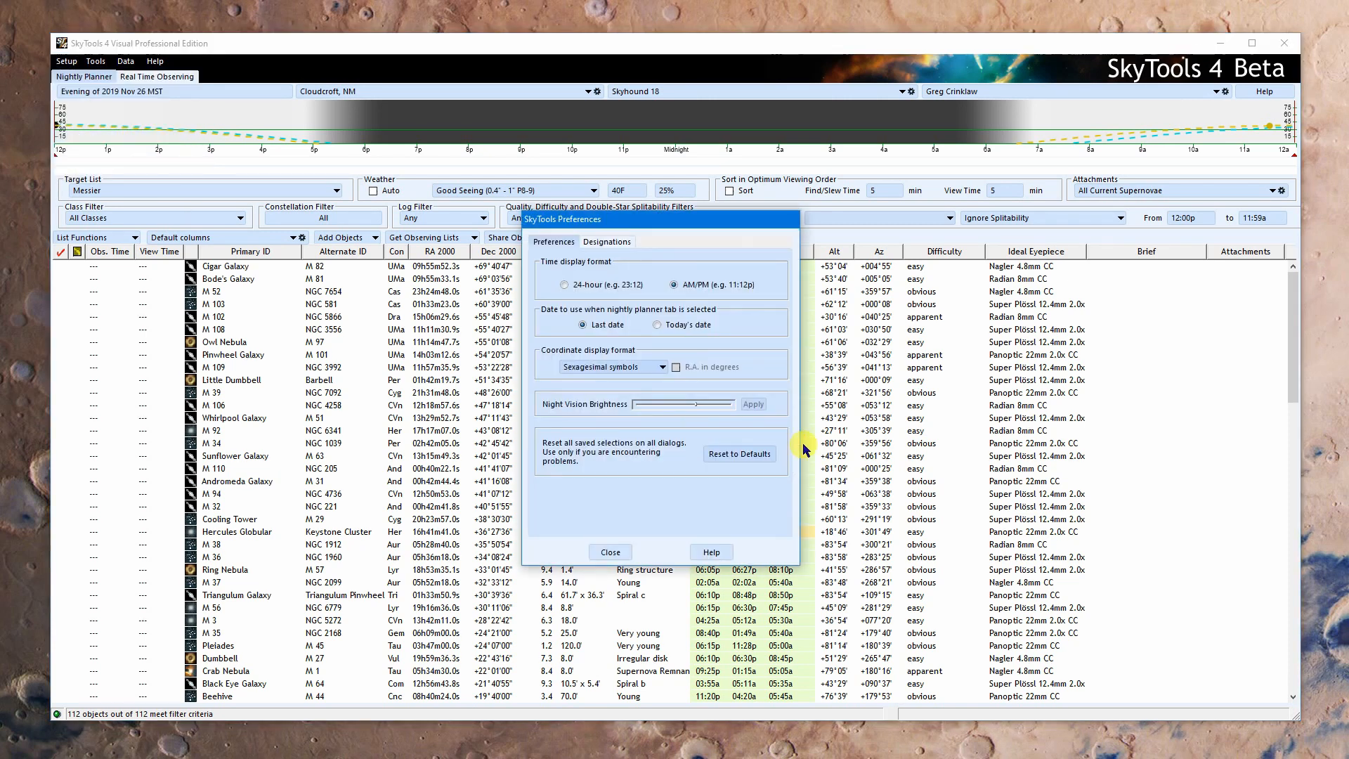
{"action": "mouse_move", "coordinate": [691, 490]}
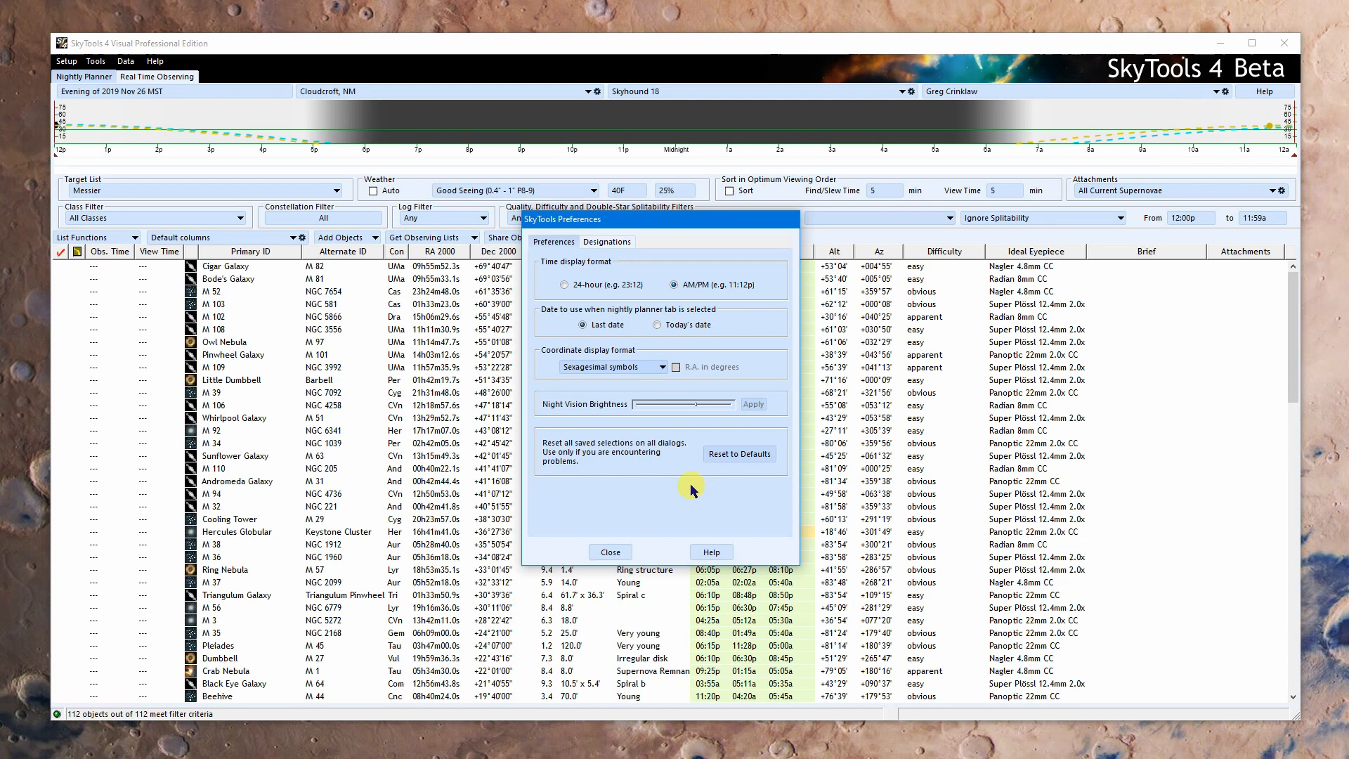
{"action": "mouse_move", "coordinate": [649, 488]}
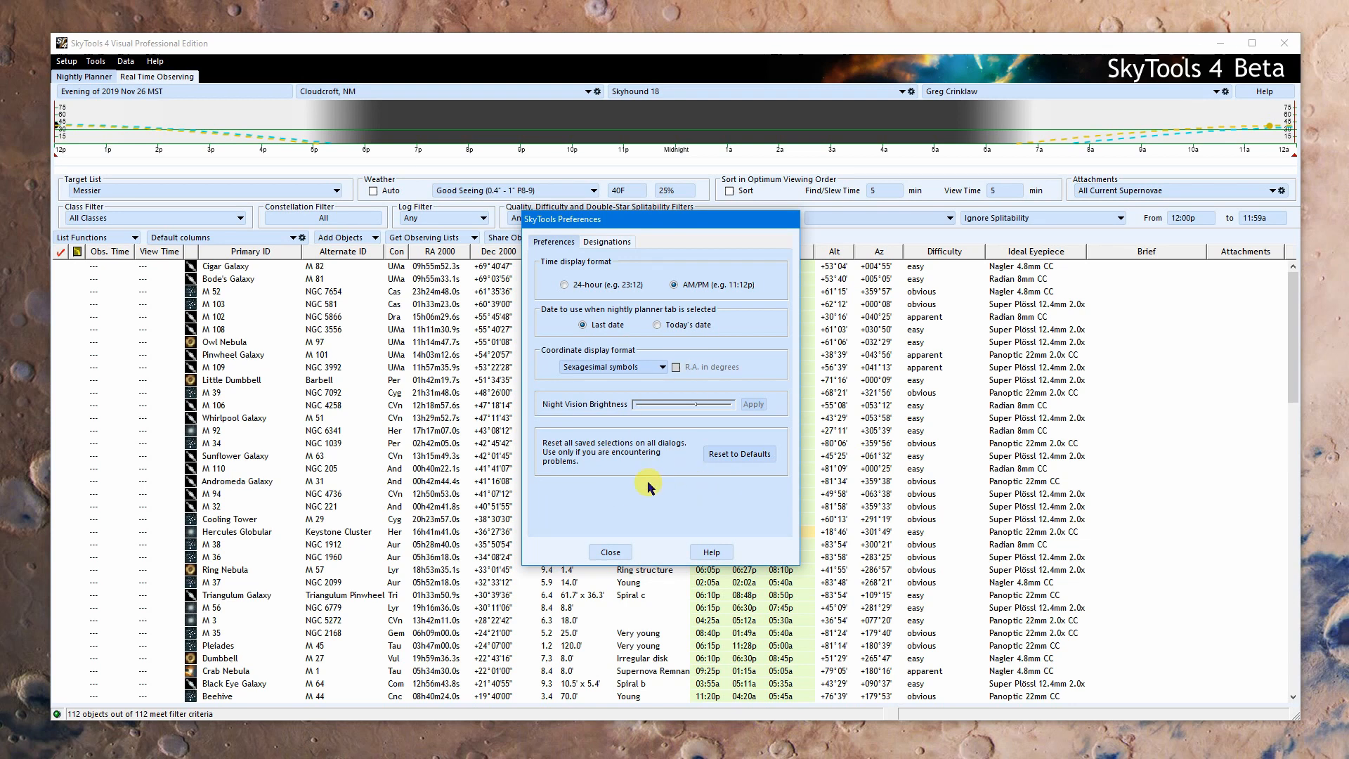
{"action": "mouse_move", "coordinate": [649, 502]}
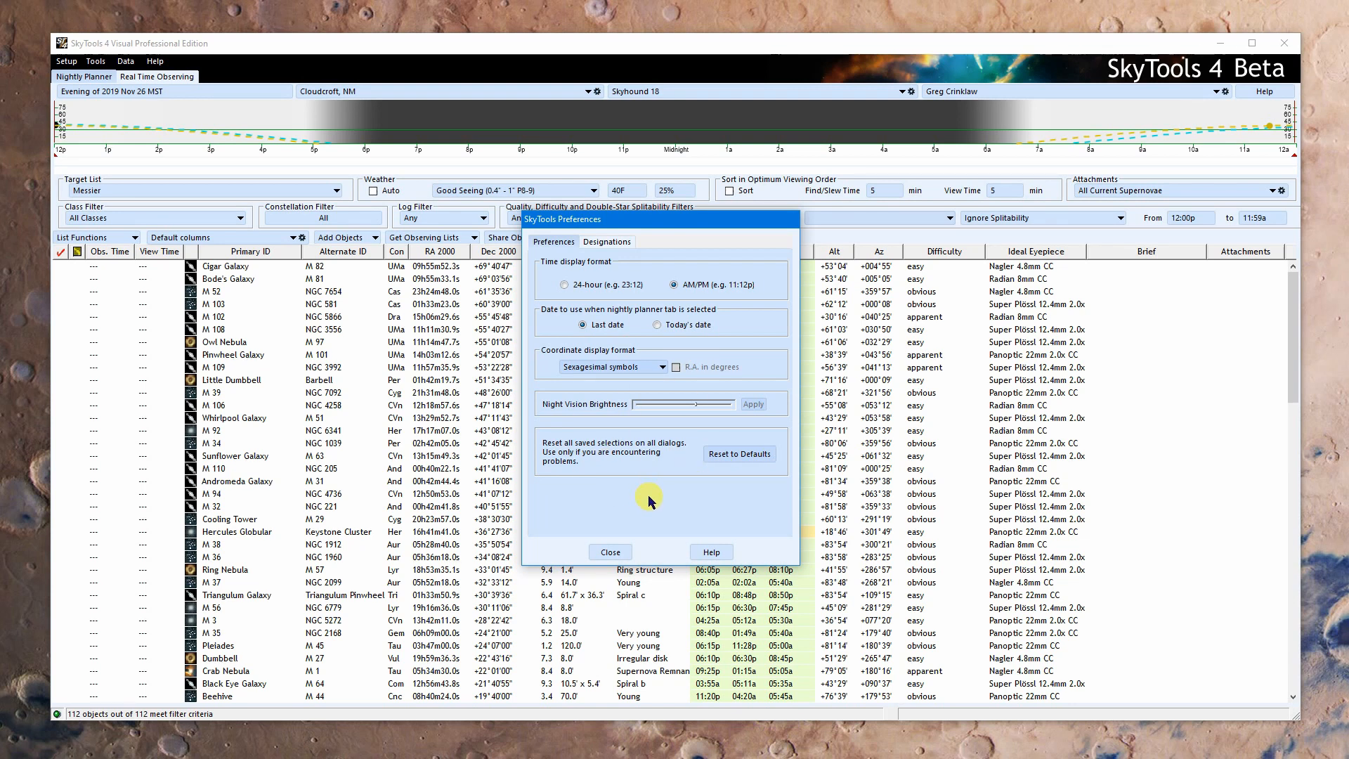
{"action": "mouse_move", "coordinate": [637, 525]}
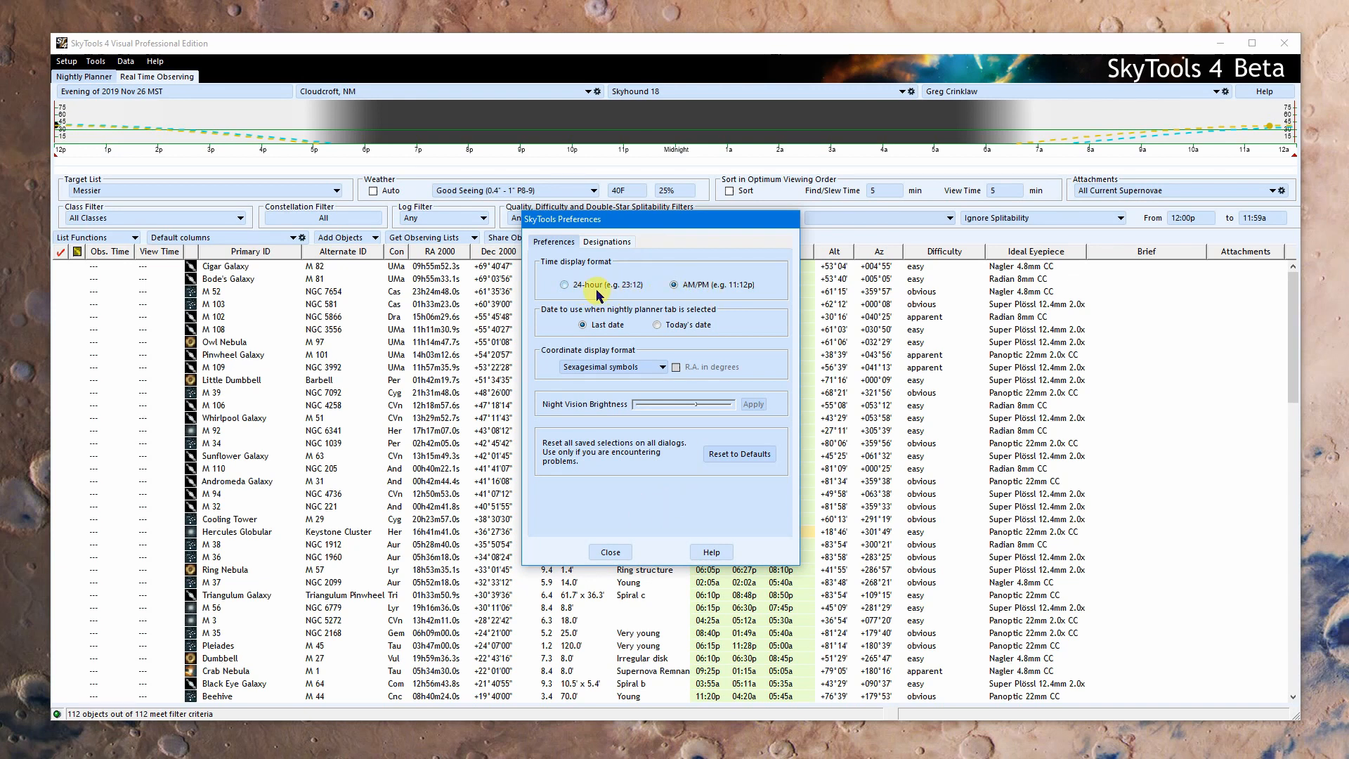
{"action": "mouse_move", "coordinate": [743, 346]}
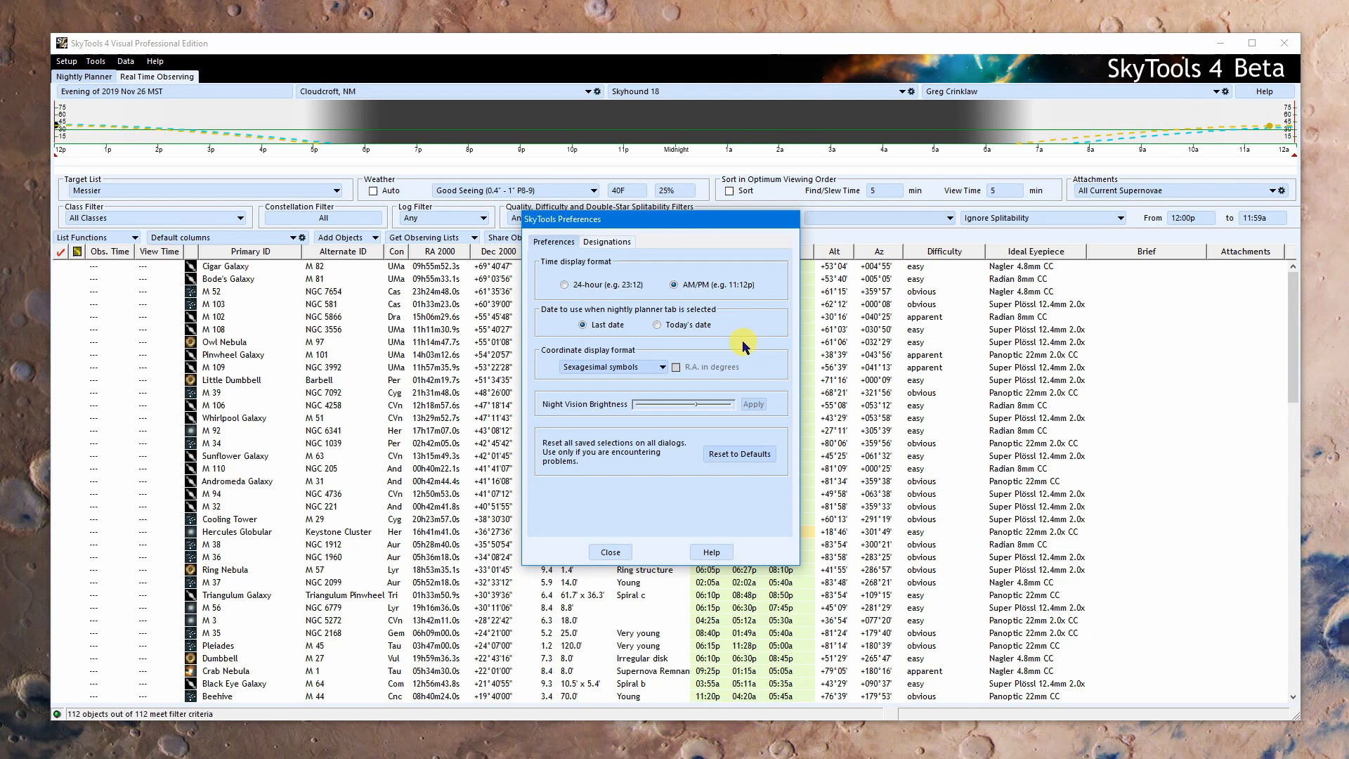
{"action": "mouse_move", "coordinate": [177, 101]}
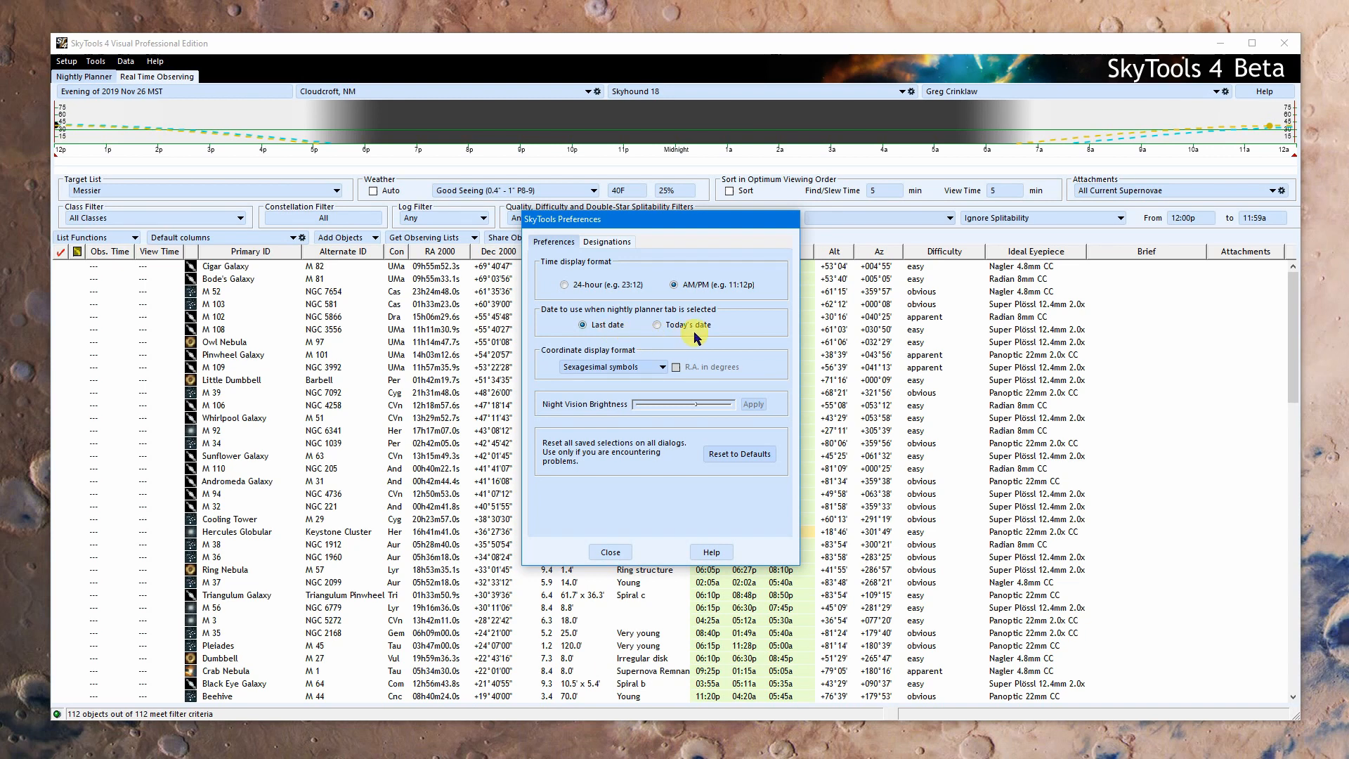
{"action": "mouse_move", "coordinate": [740, 334]}
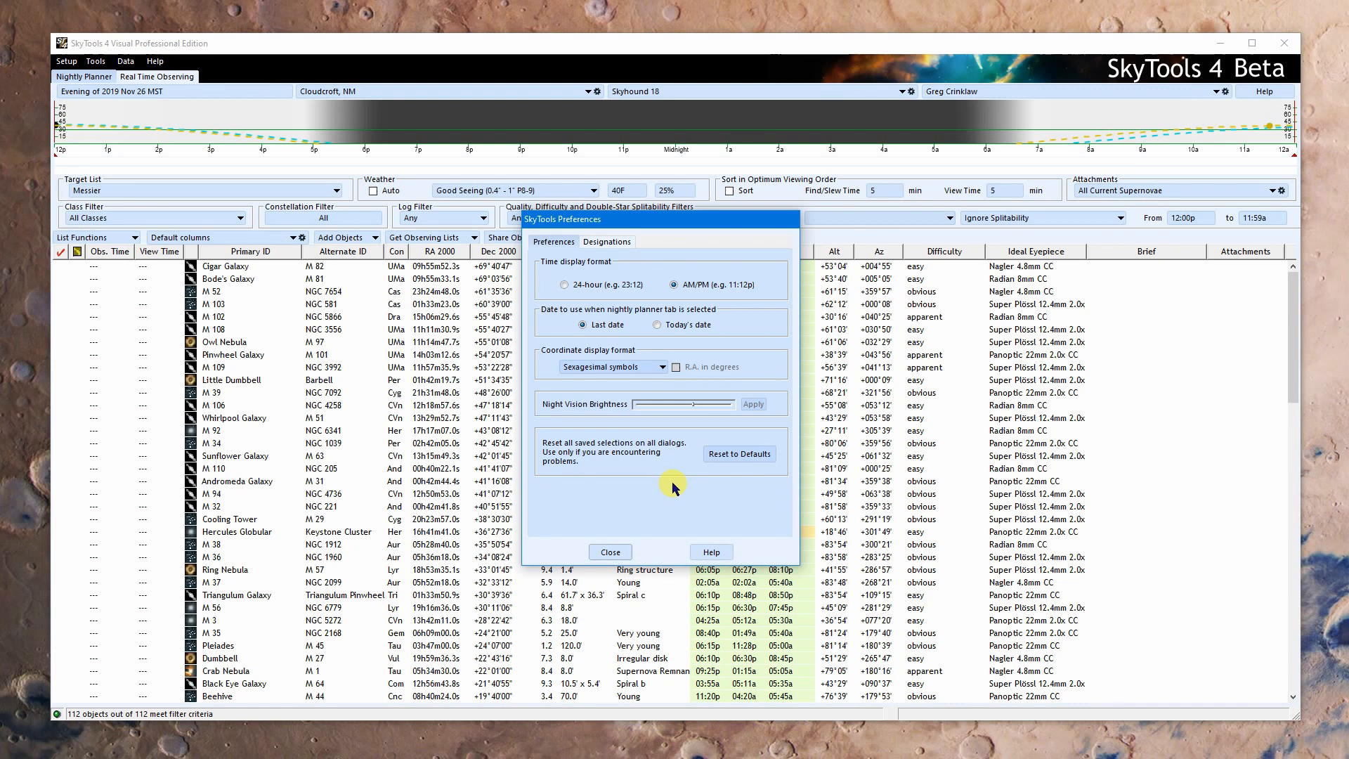
{"action": "mouse_move", "coordinate": [750, 441]}
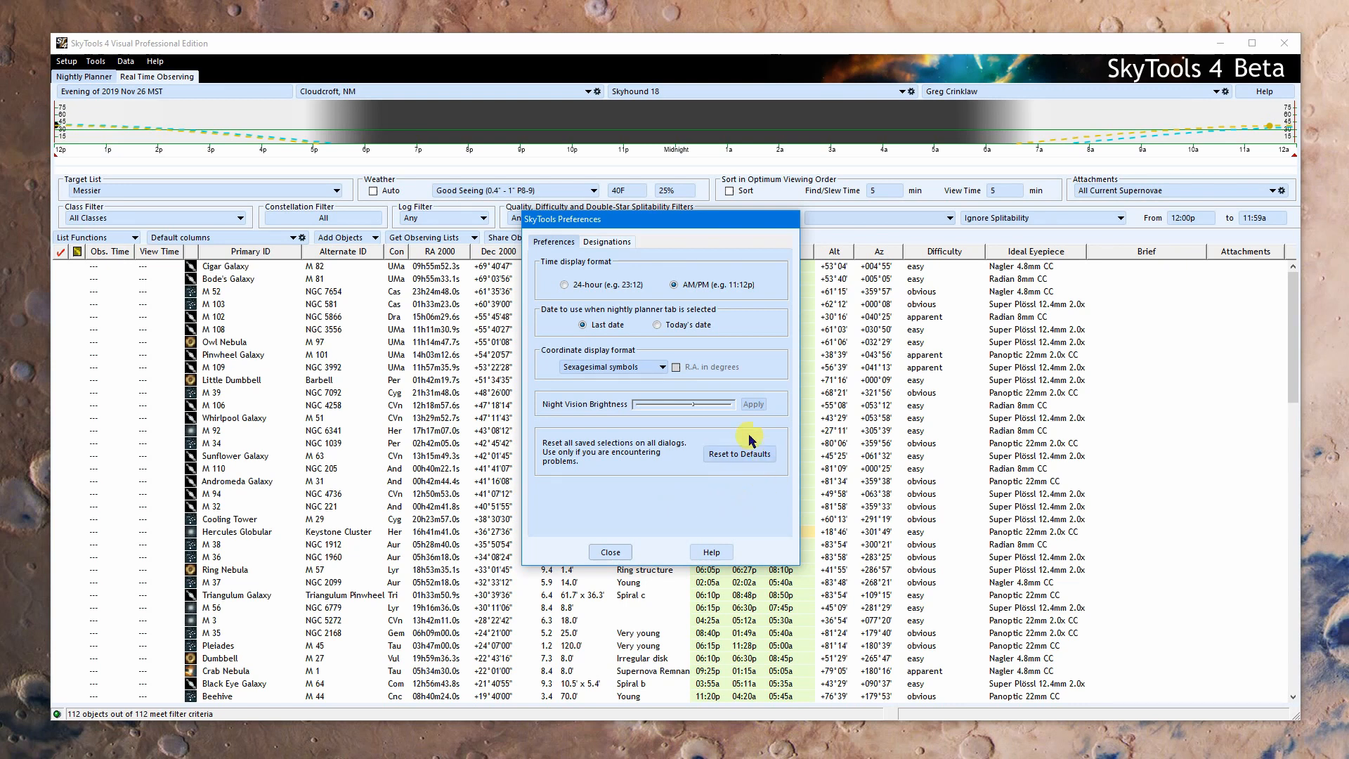
{"action": "mouse_move", "coordinate": [708, 518]}
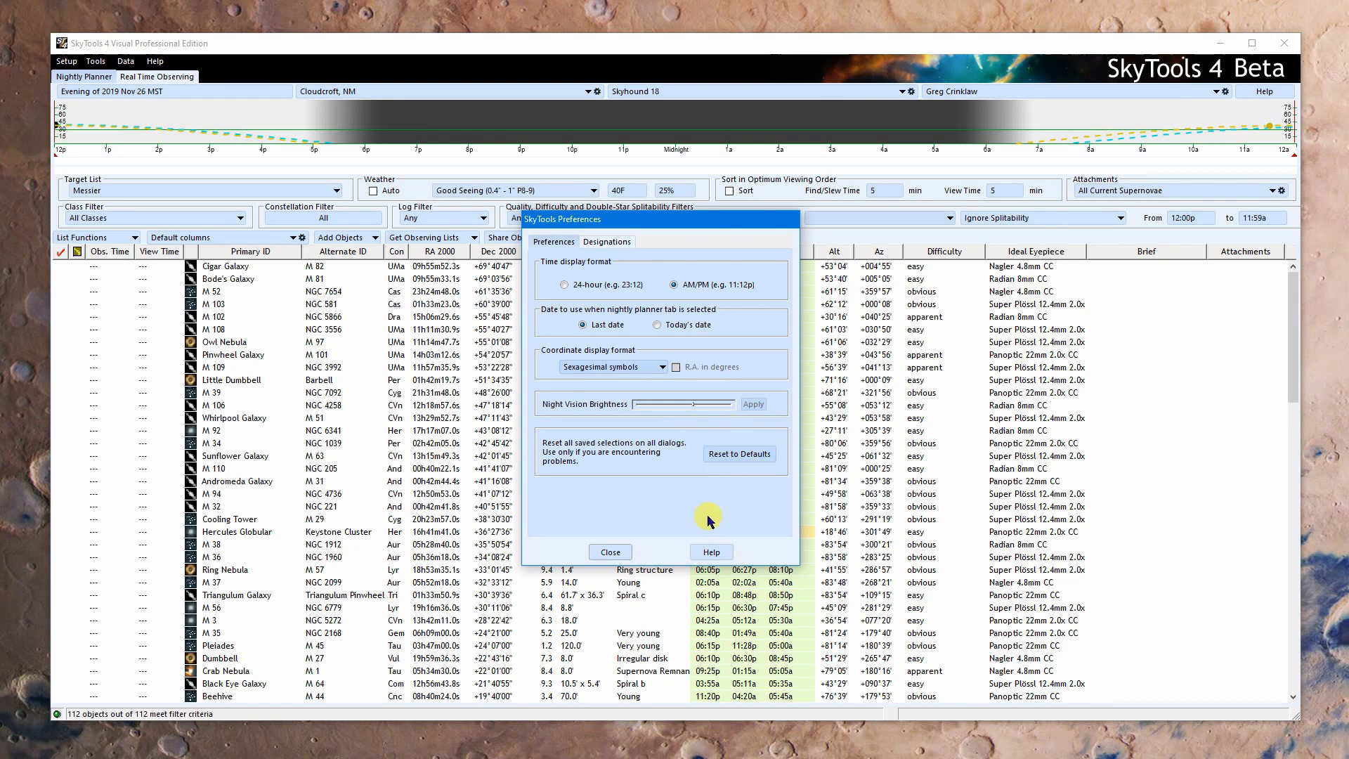
{"action": "mouse_move", "coordinate": [189, 99]}
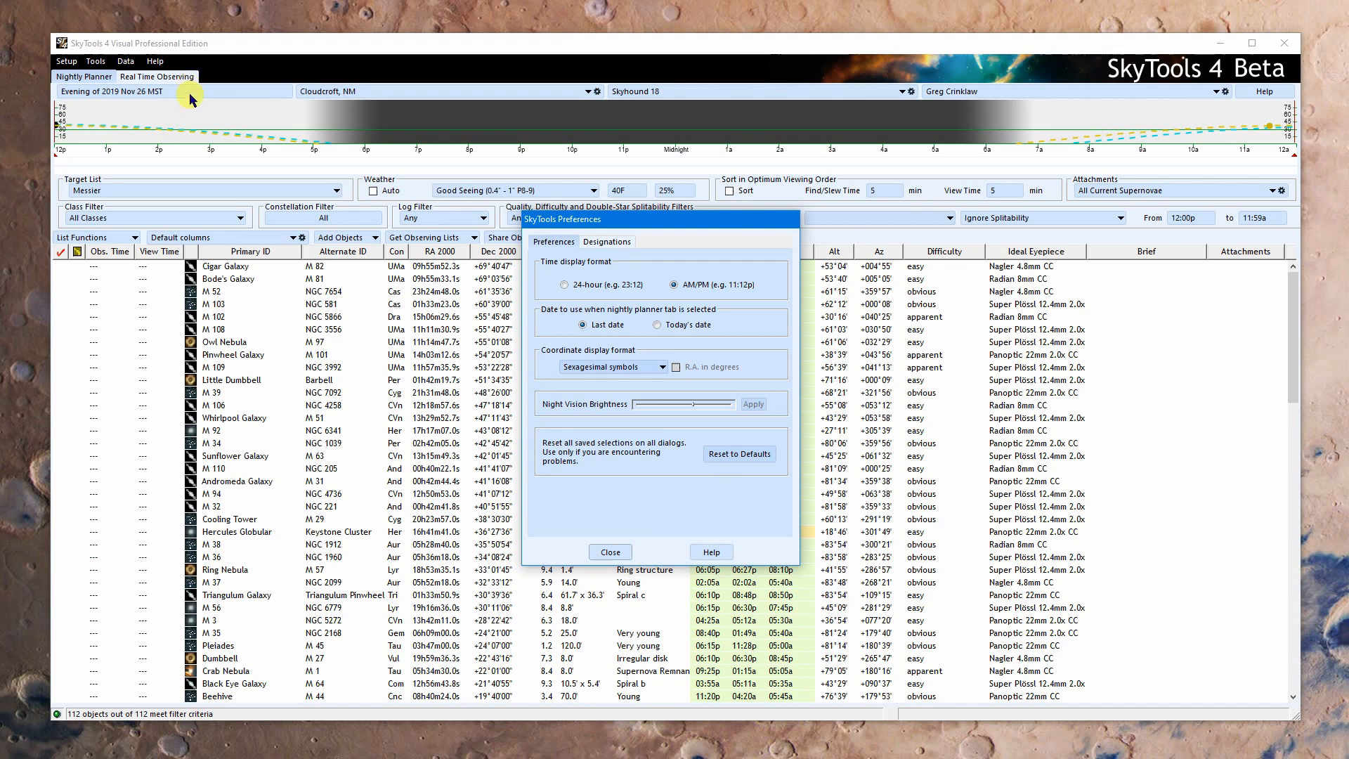
{"action": "mouse_move", "coordinate": [1002, 93]}
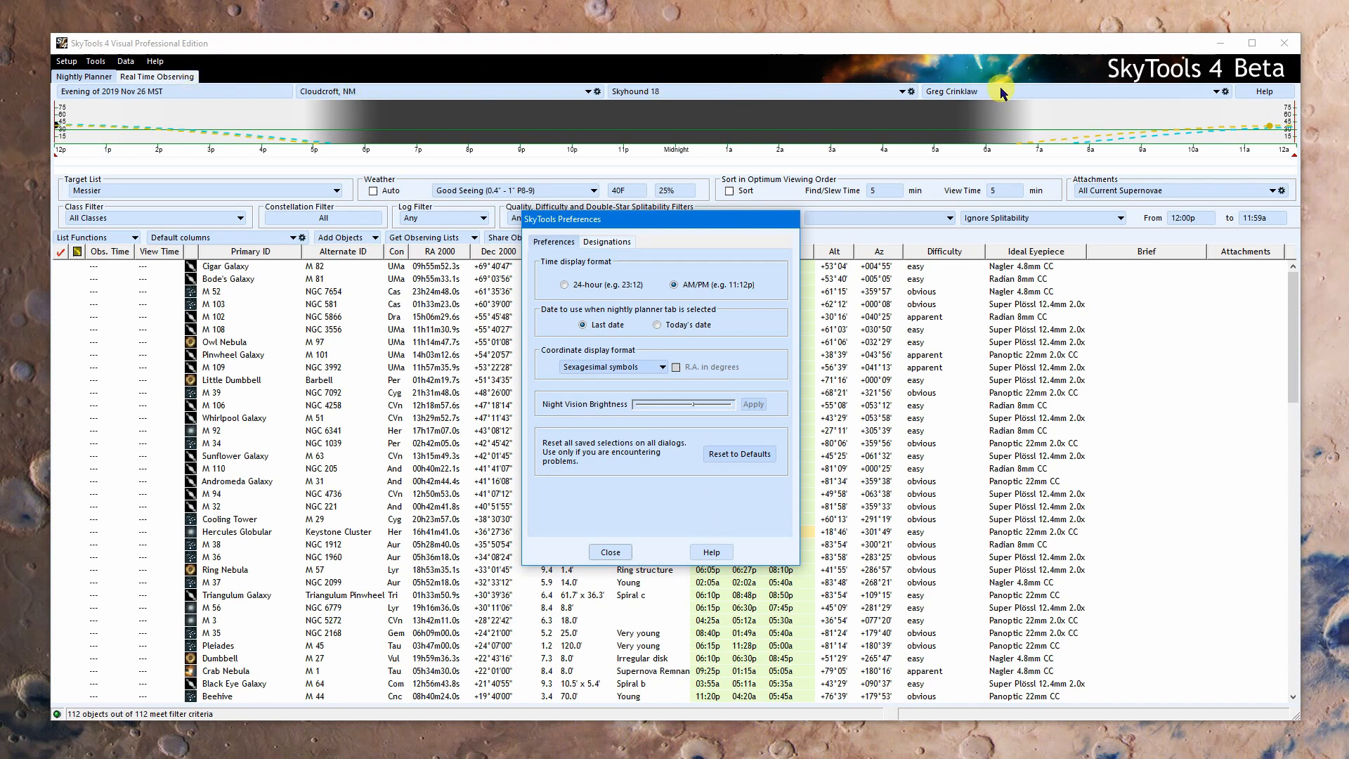
{"action": "mouse_move", "coordinate": [628, 524]}
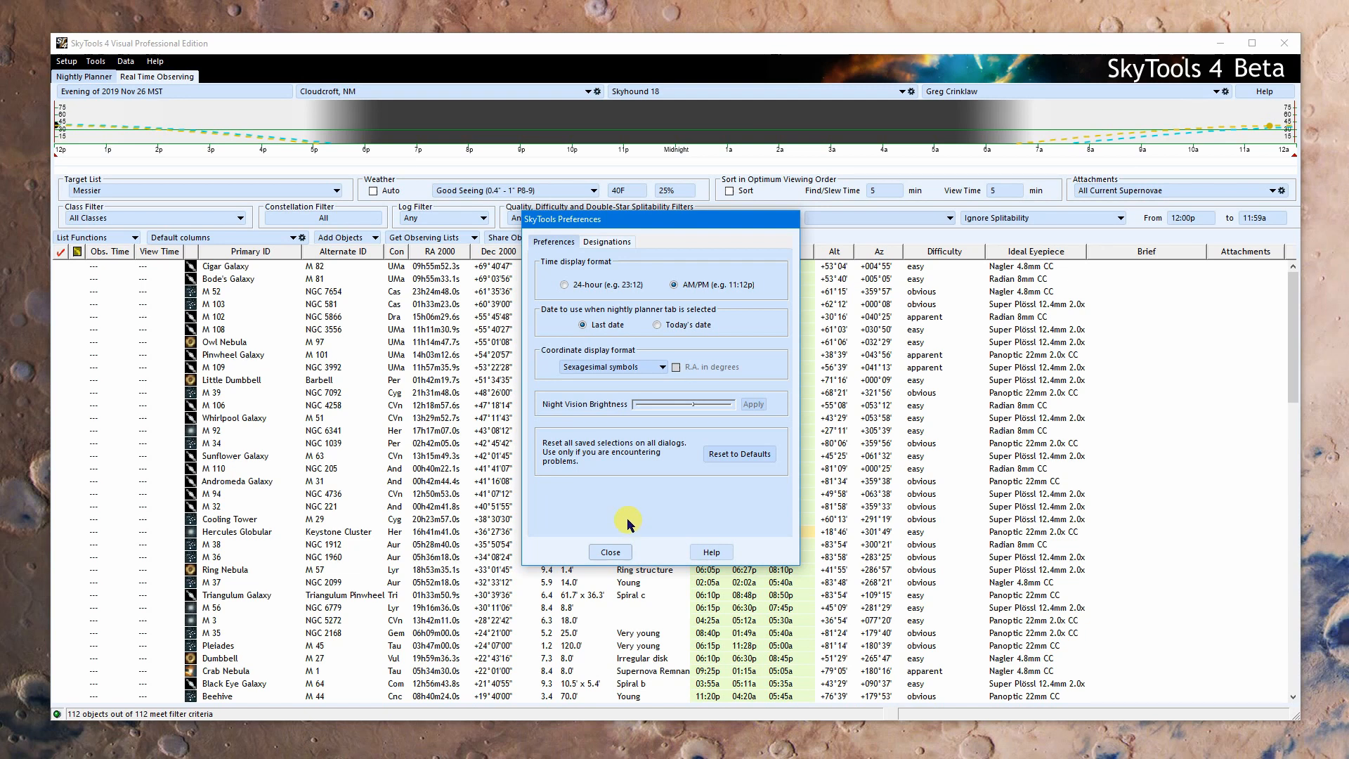
{"action": "mouse_move", "coordinate": [658, 528]}
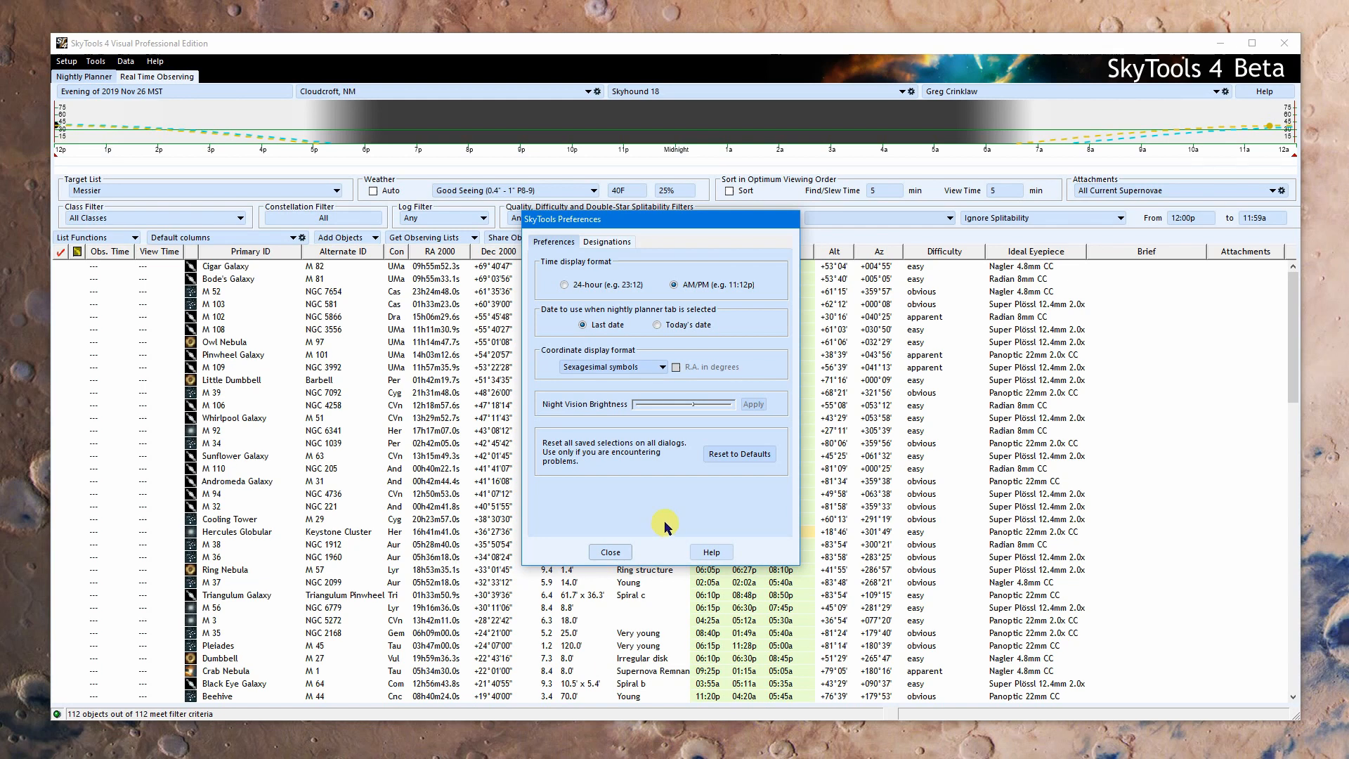
{"action": "mouse_move", "coordinate": [215, 70]}
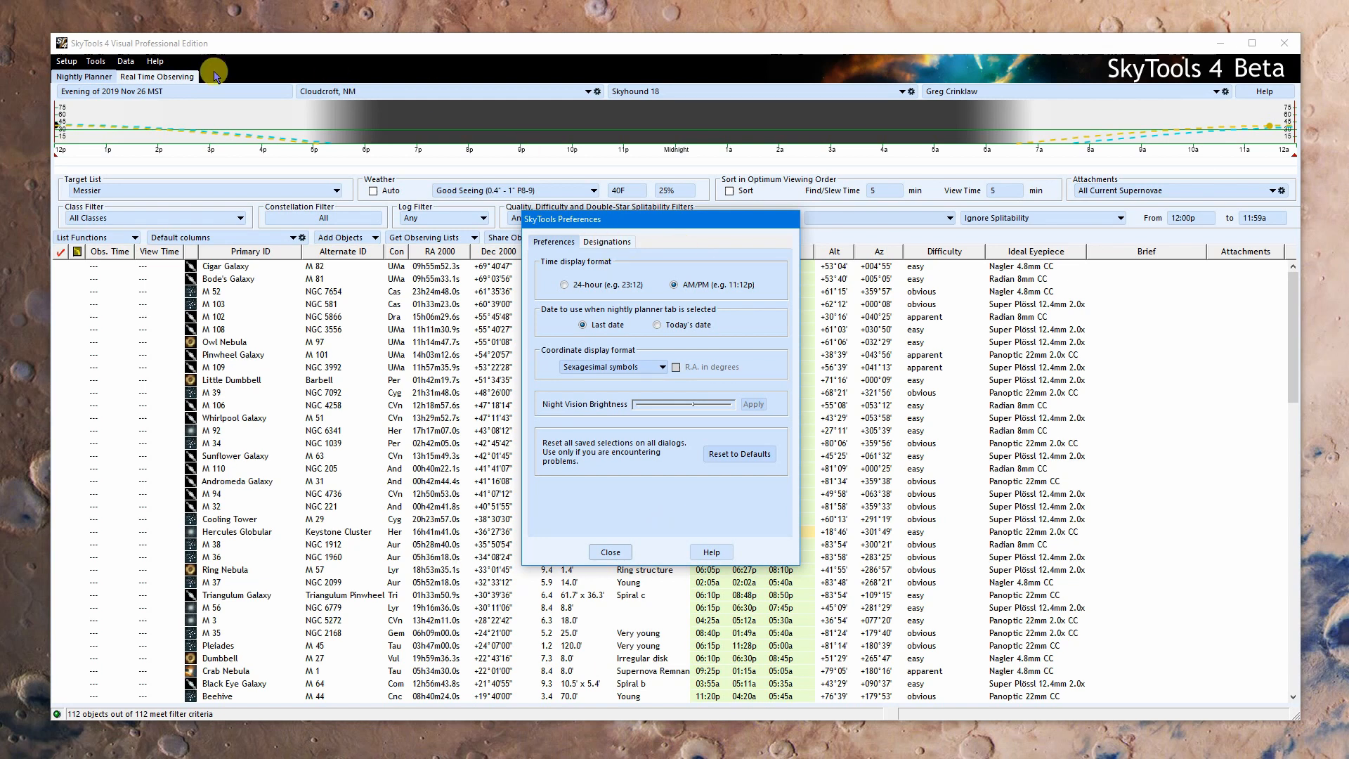
{"action": "mouse_move", "coordinate": [607, 242]}
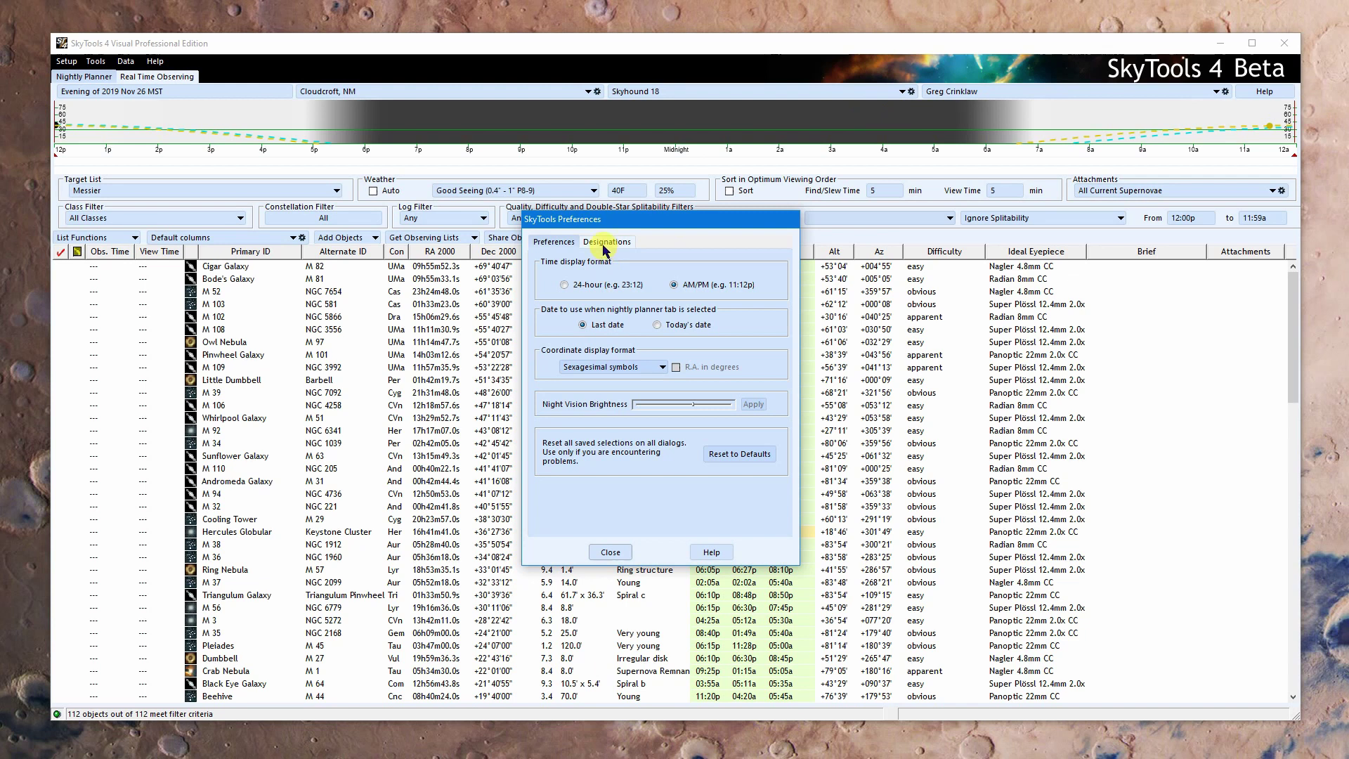
{"action": "mouse_move", "coordinate": [658, 502]}
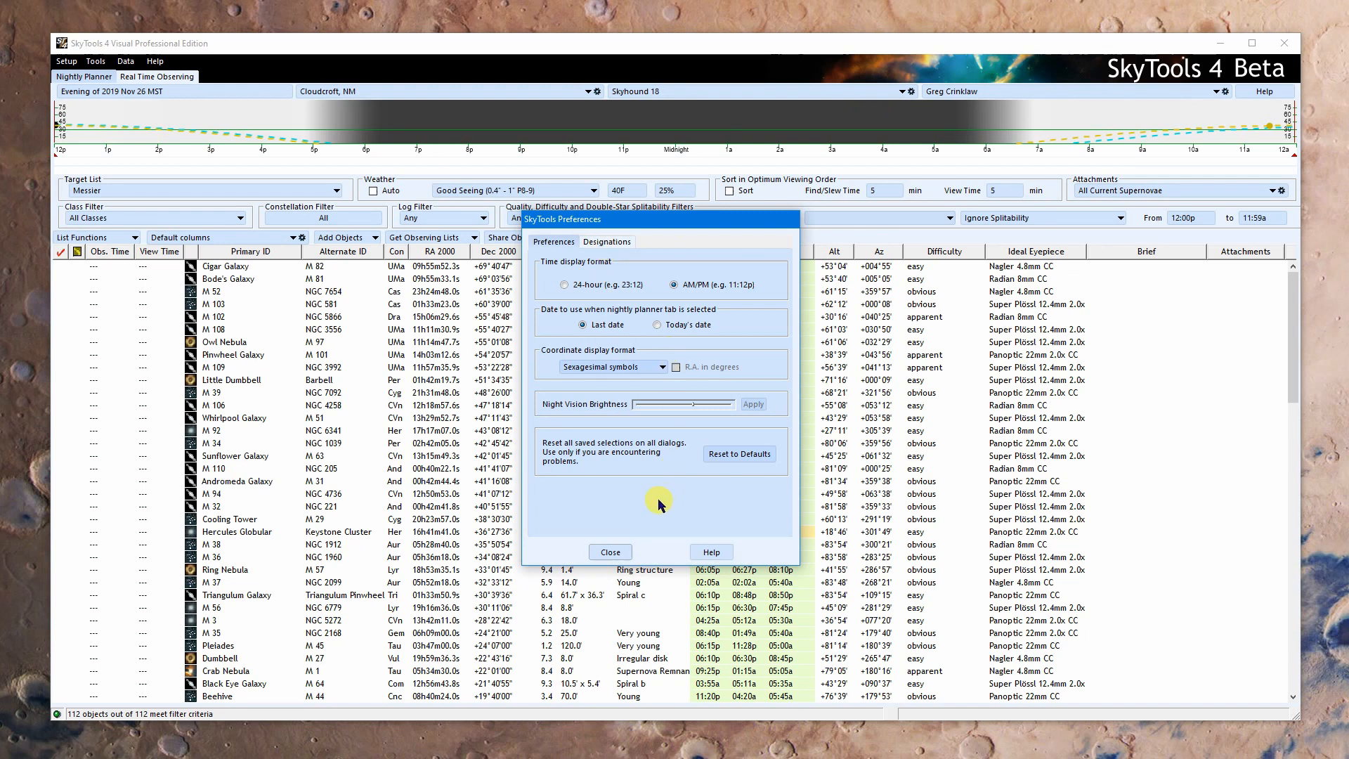
{"action": "mouse_move", "coordinate": [656, 503]}
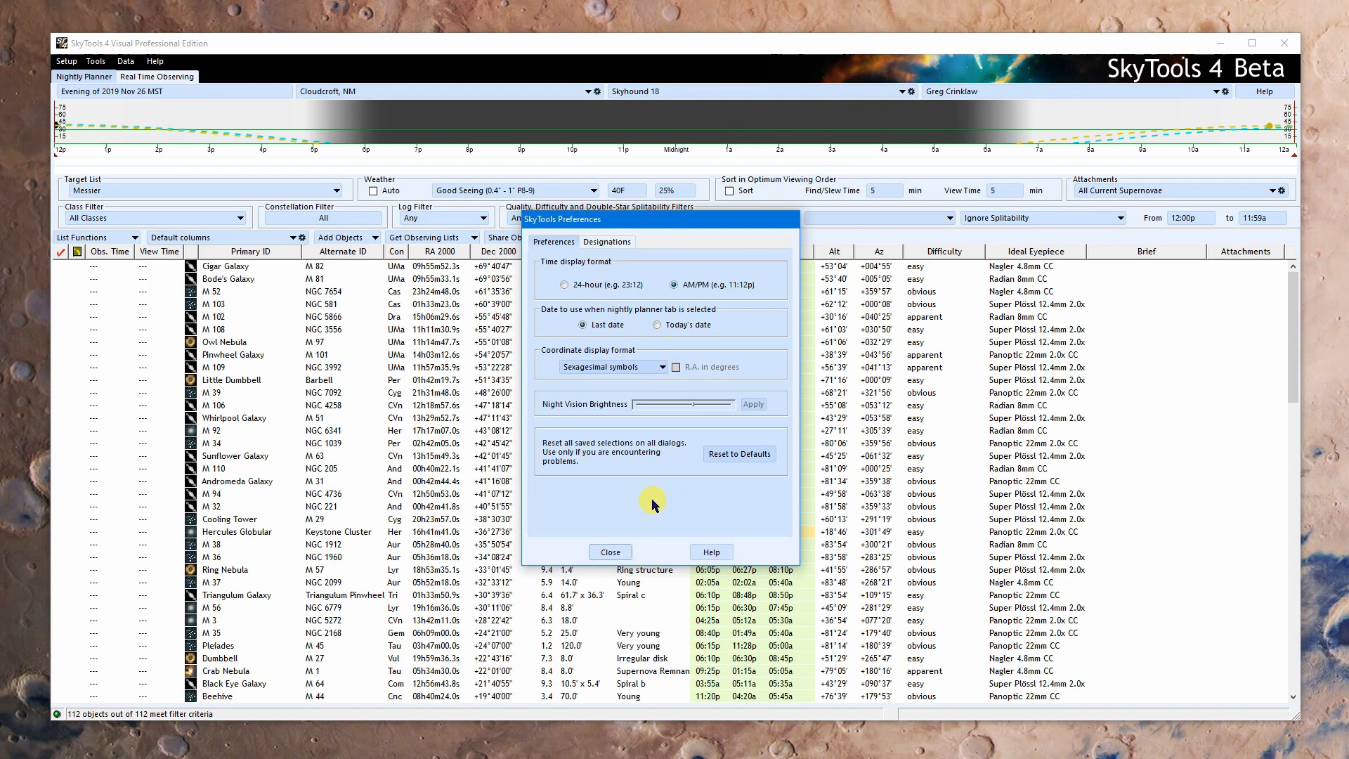
{"action": "mouse_move", "coordinate": [709, 135]}
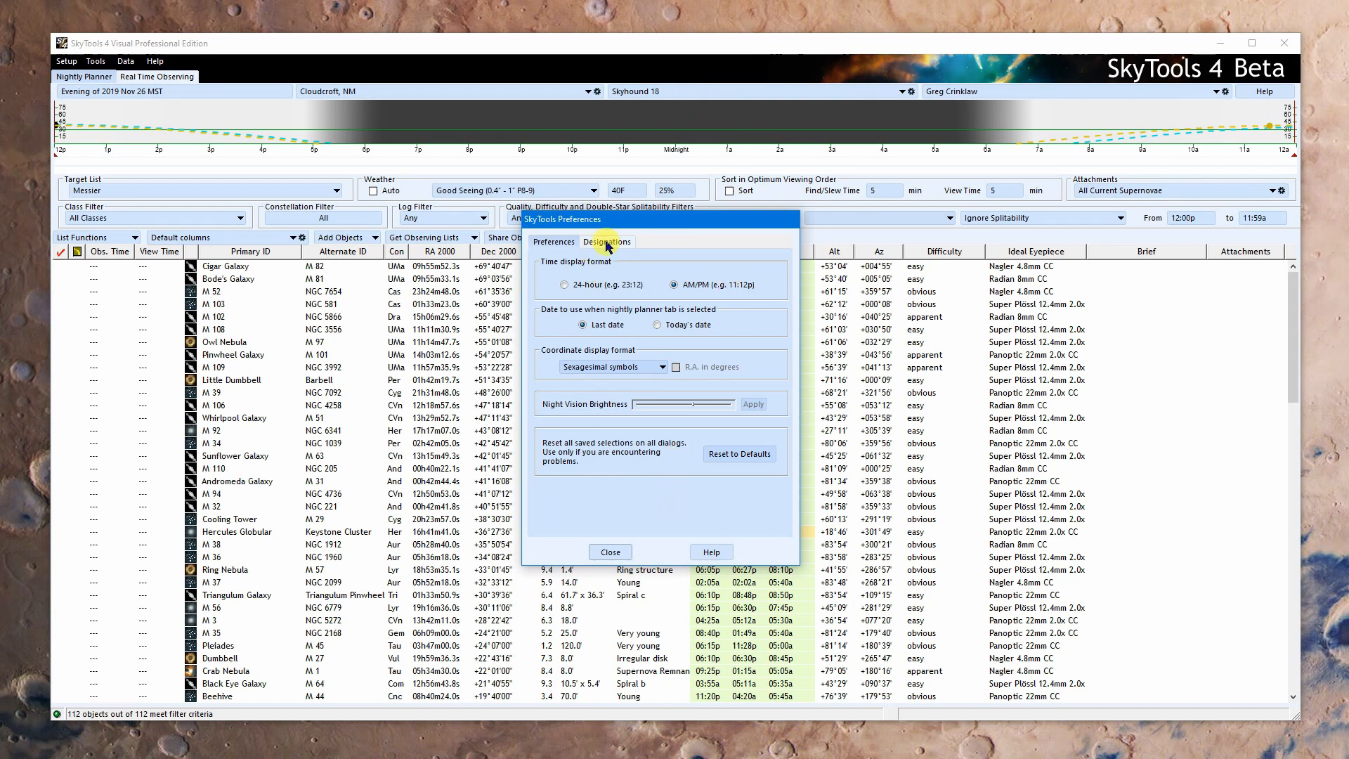
Step: Review the Designations tab's catalogues for Planetary Nebulae and close Preferences
{"action": "left_click", "coordinate": [607, 241]}
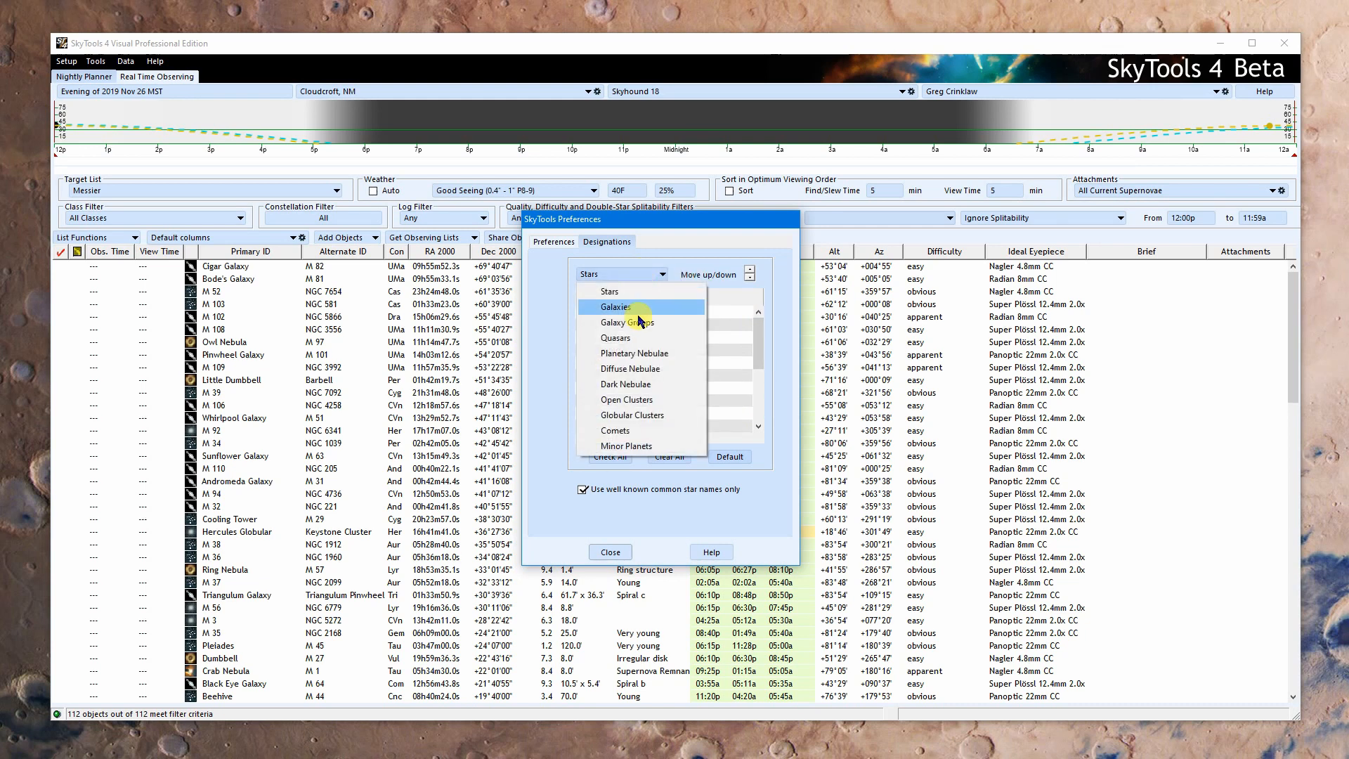
{"action": "left_click", "coordinate": [634, 352]}
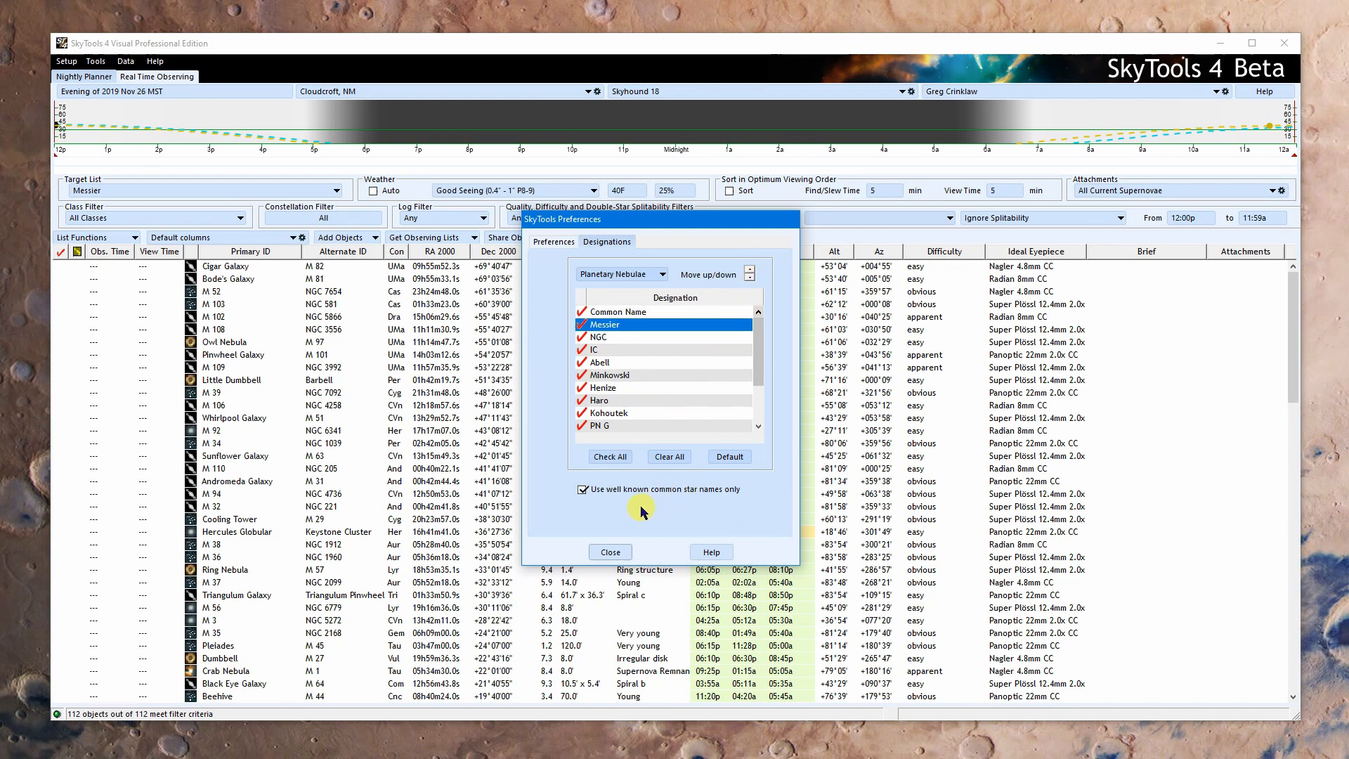
{"action": "left_click", "coordinate": [609, 551]}
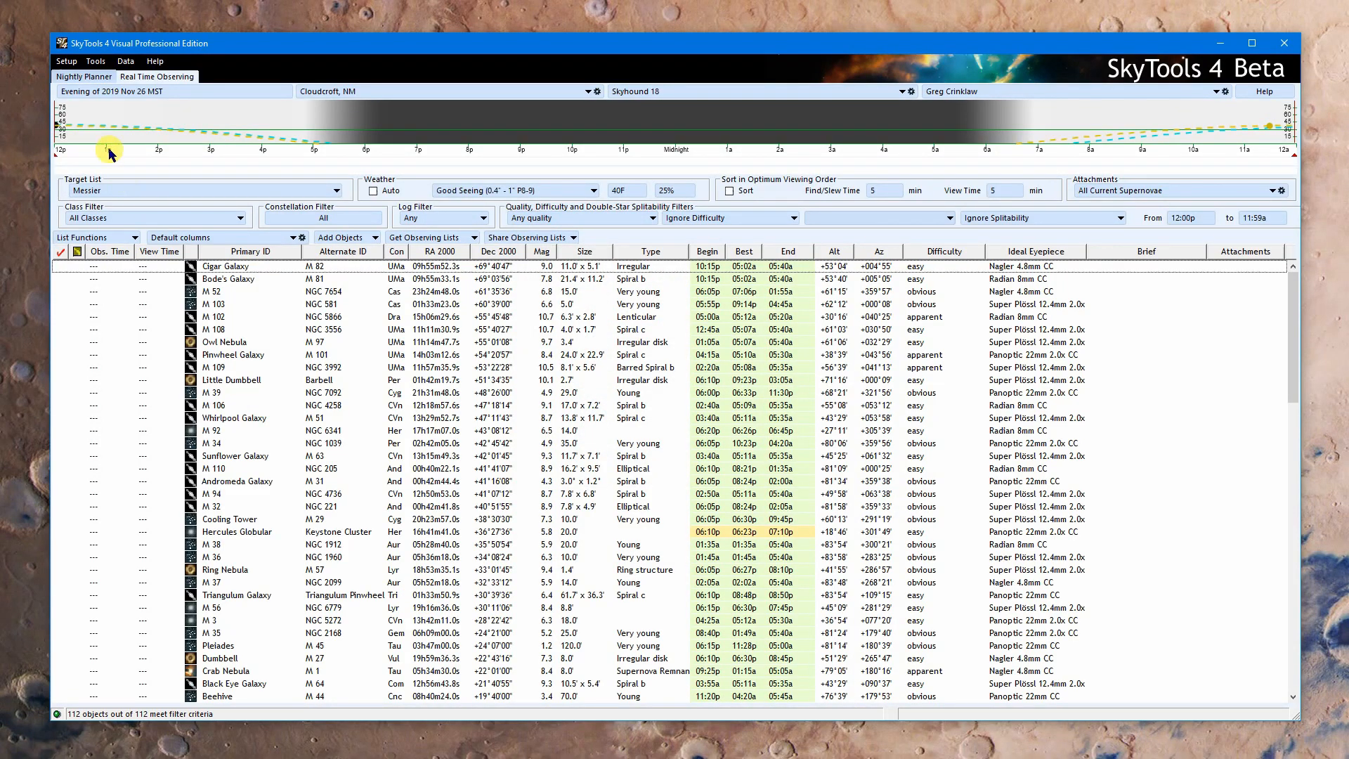
Step: Under Setup > Manage Subscriptions, keep bright comets, novae/supernovae and minor planets ticked and confirm
{"action": "left_click", "coordinate": [65, 61]}
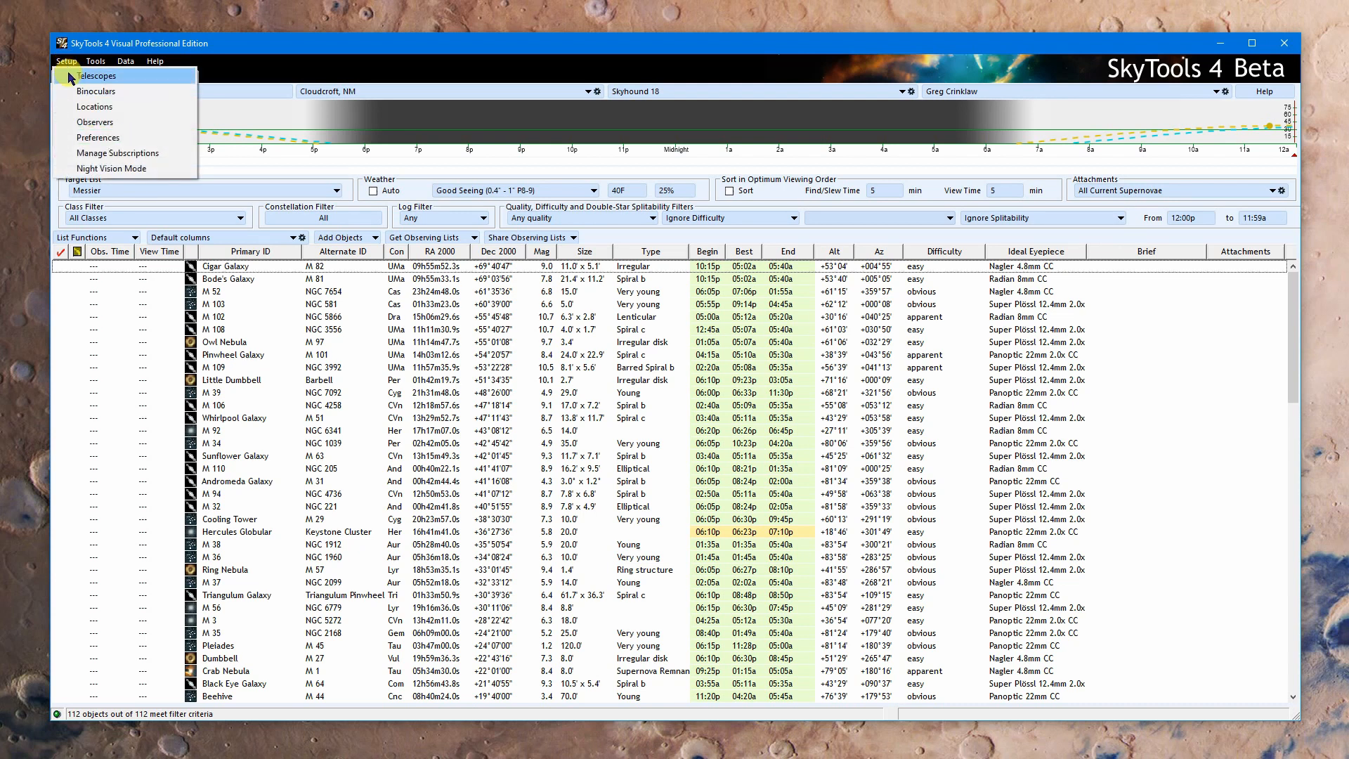
{"action": "left_click", "coordinate": [117, 153]}
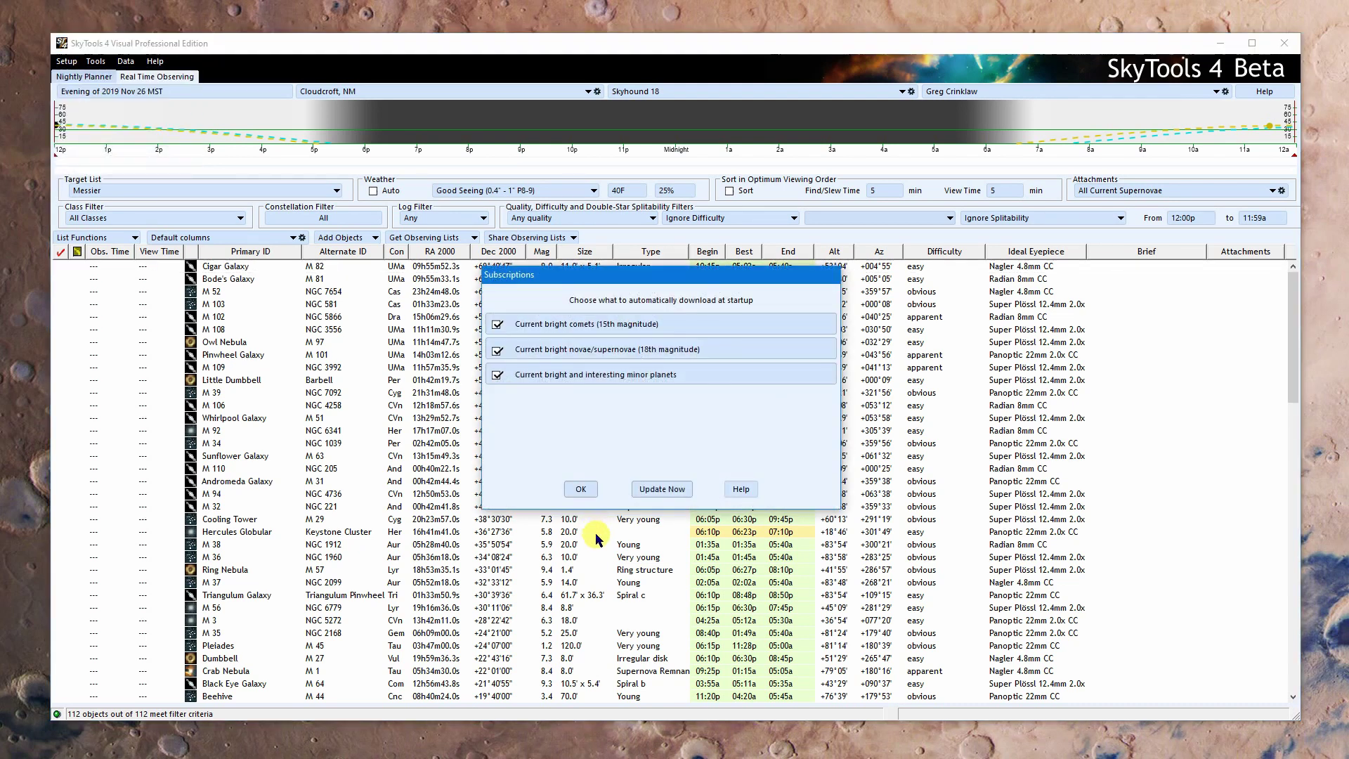
{"action": "mouse_move", "coordinate": [612, 587]}
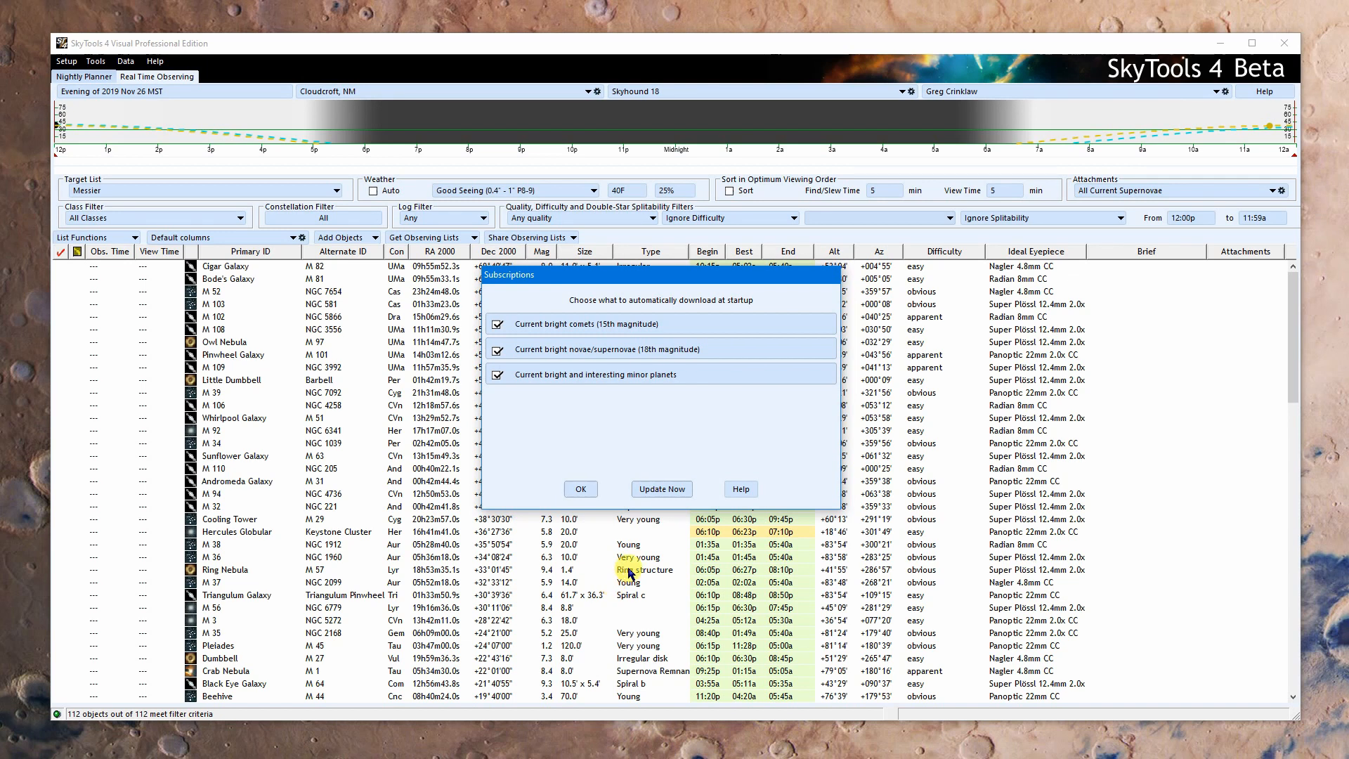
{"action": "left_click", "coordinate": [496, 323]}
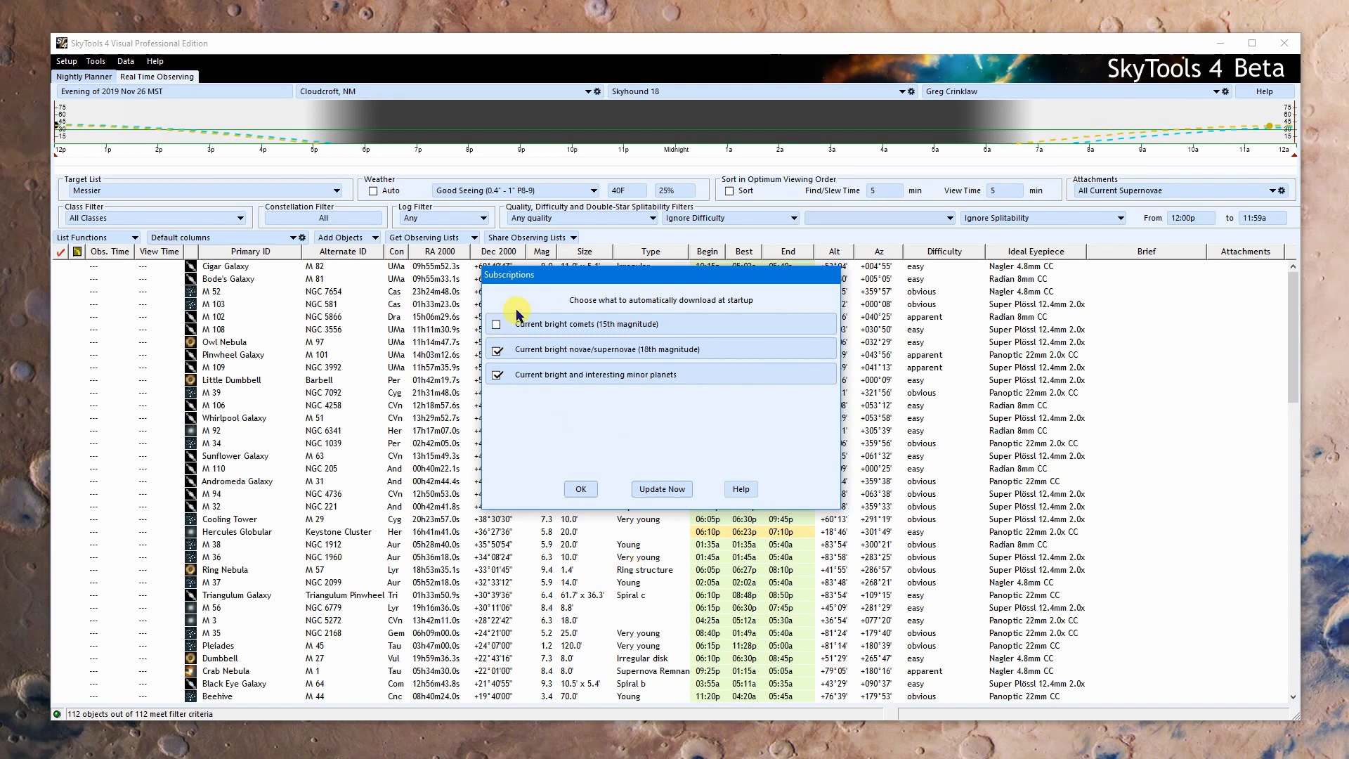
{"action": "left_click", "coordinate": [497, 323]}
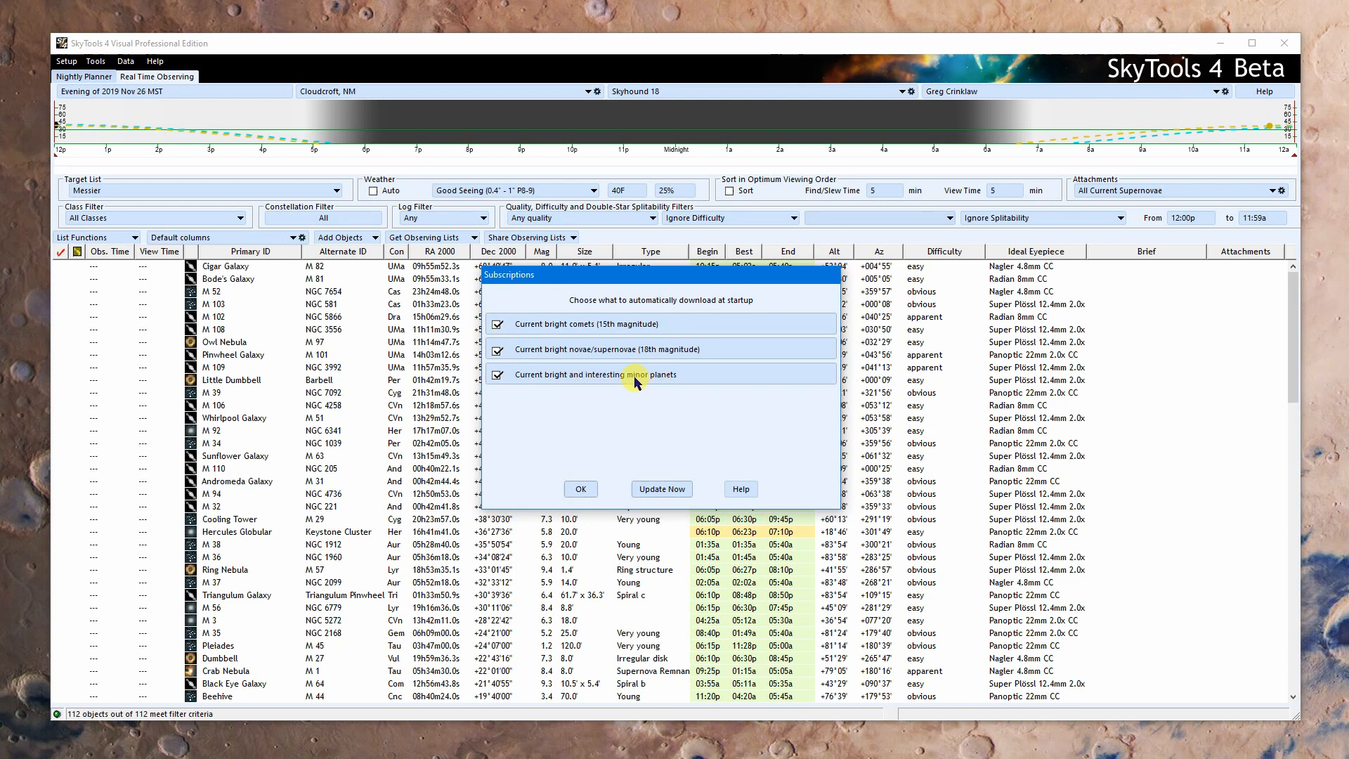
{"action": "left_click", "coordinate": [498, 375]}
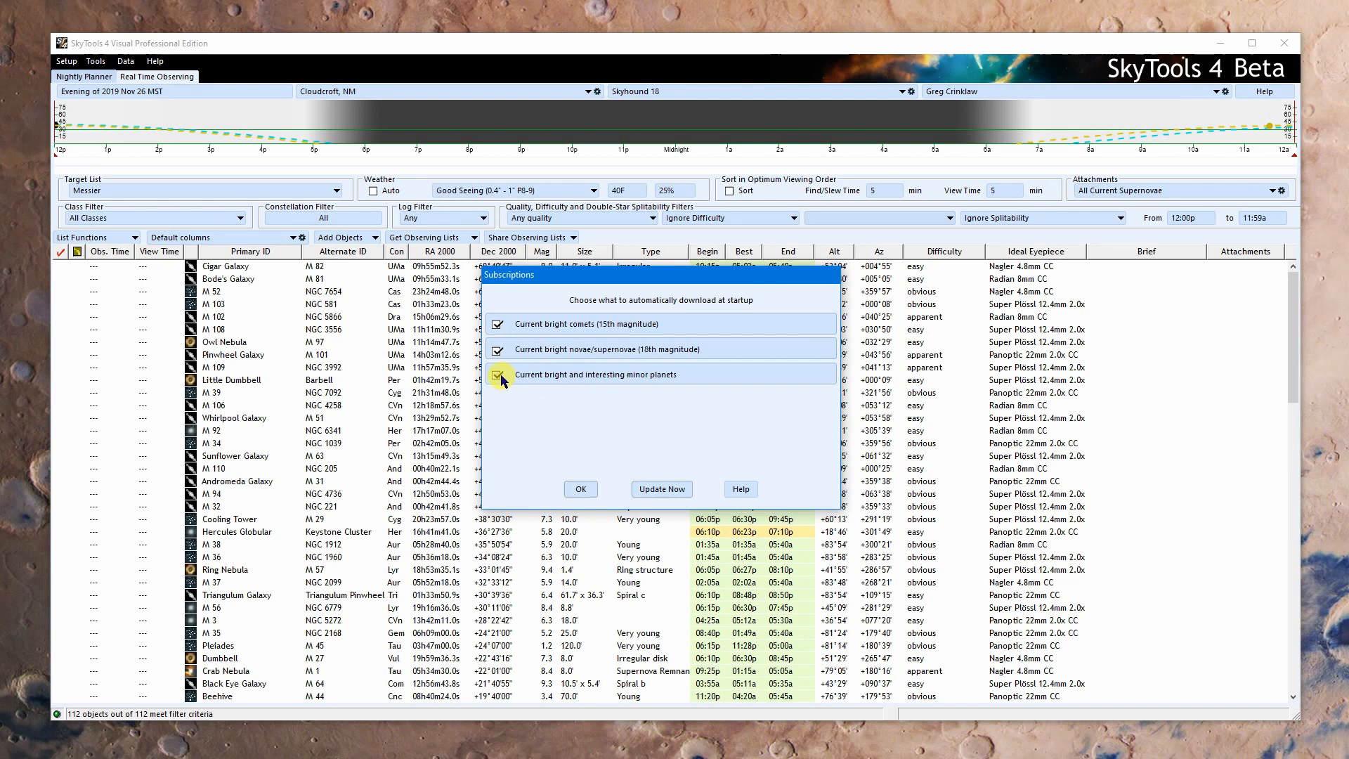
{"action": "left_click", "coordinate": [499, 375]}
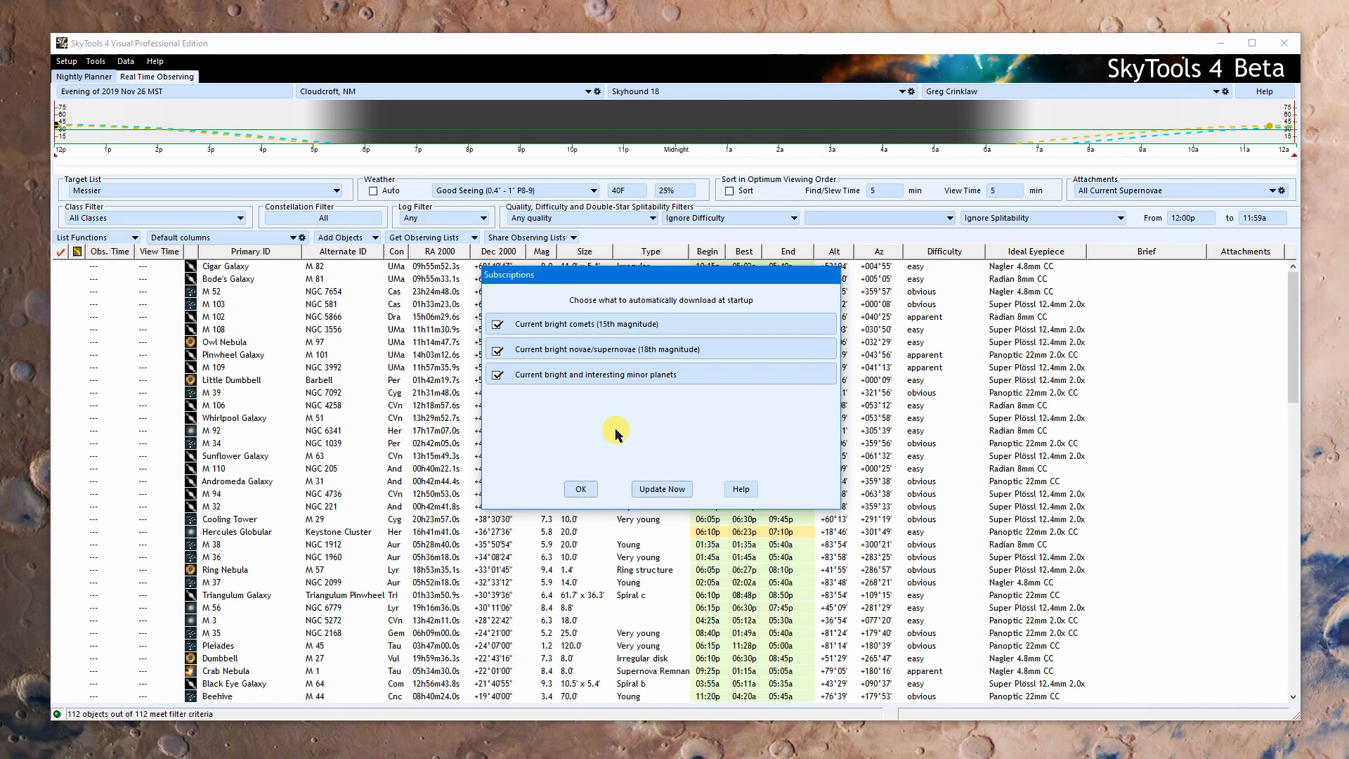
{"action": "mouse_move", "coordinate": [621, 429]}
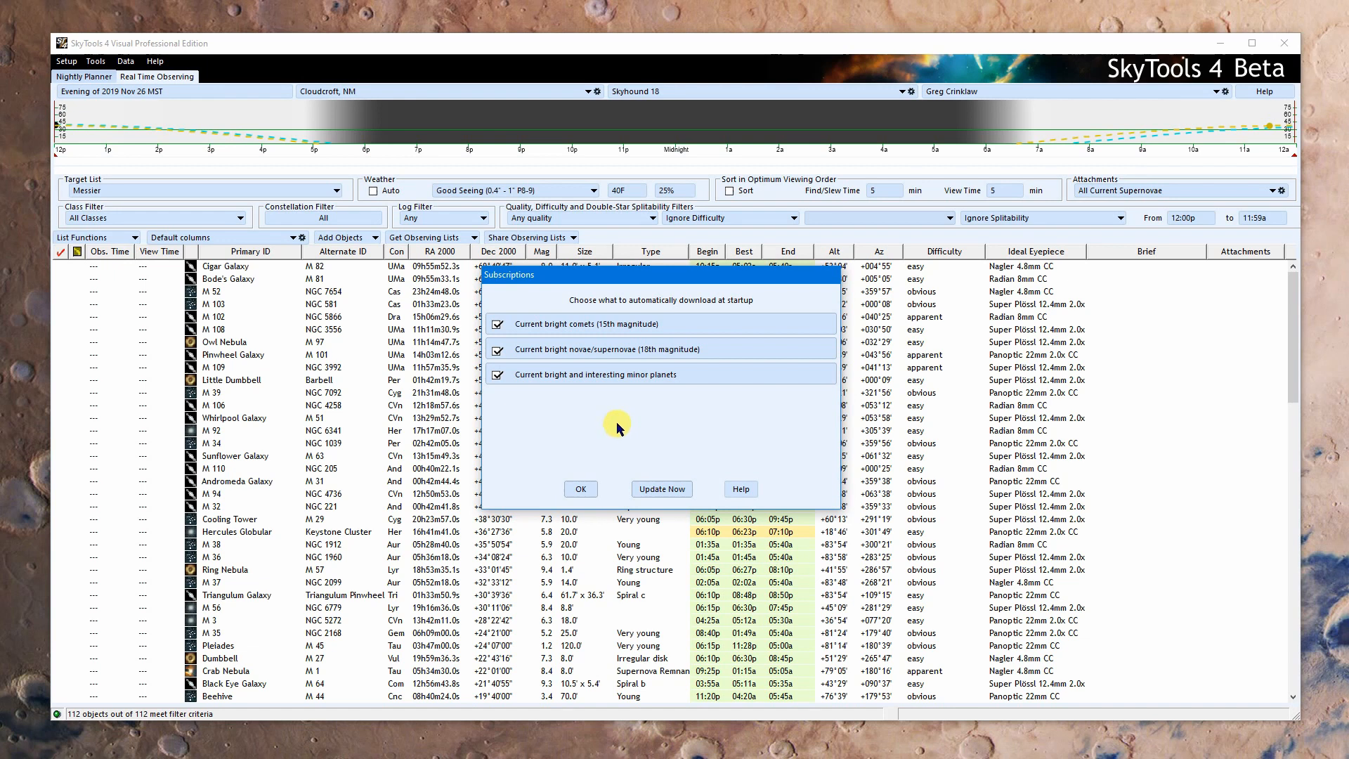
{"action": "mouse_move", "coordinate": [633, 430]}
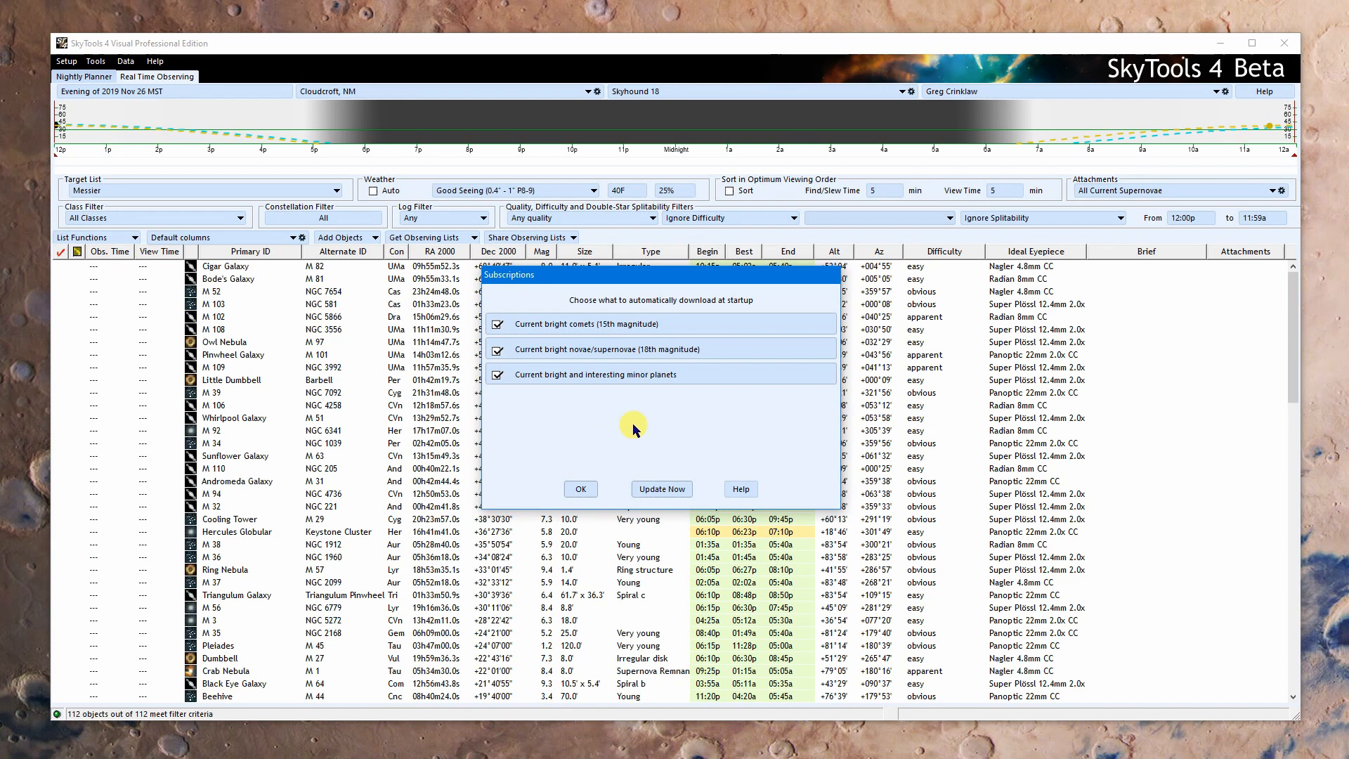
{"action": "mouse_move", "coordinate": [617, 421]}
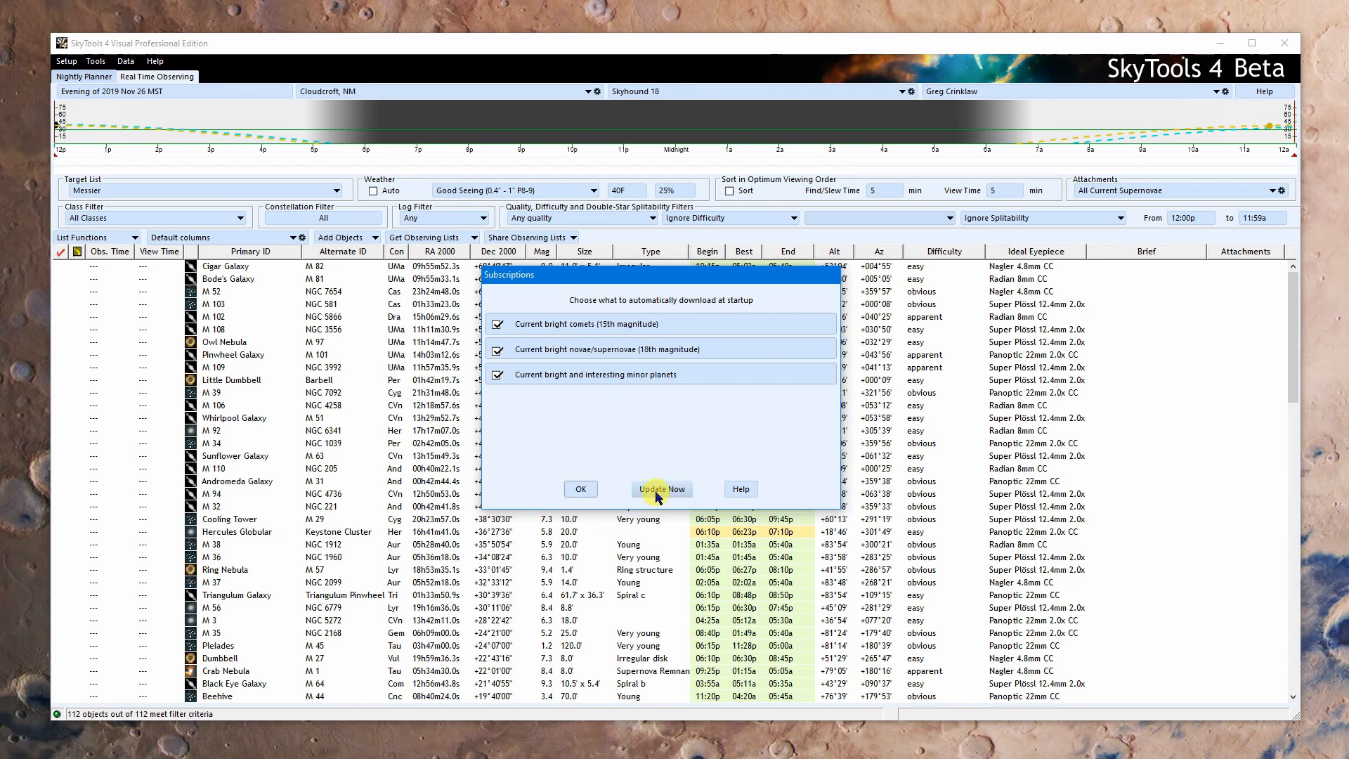
{"action": "mouse_move", "coordinate": [584, 484]}
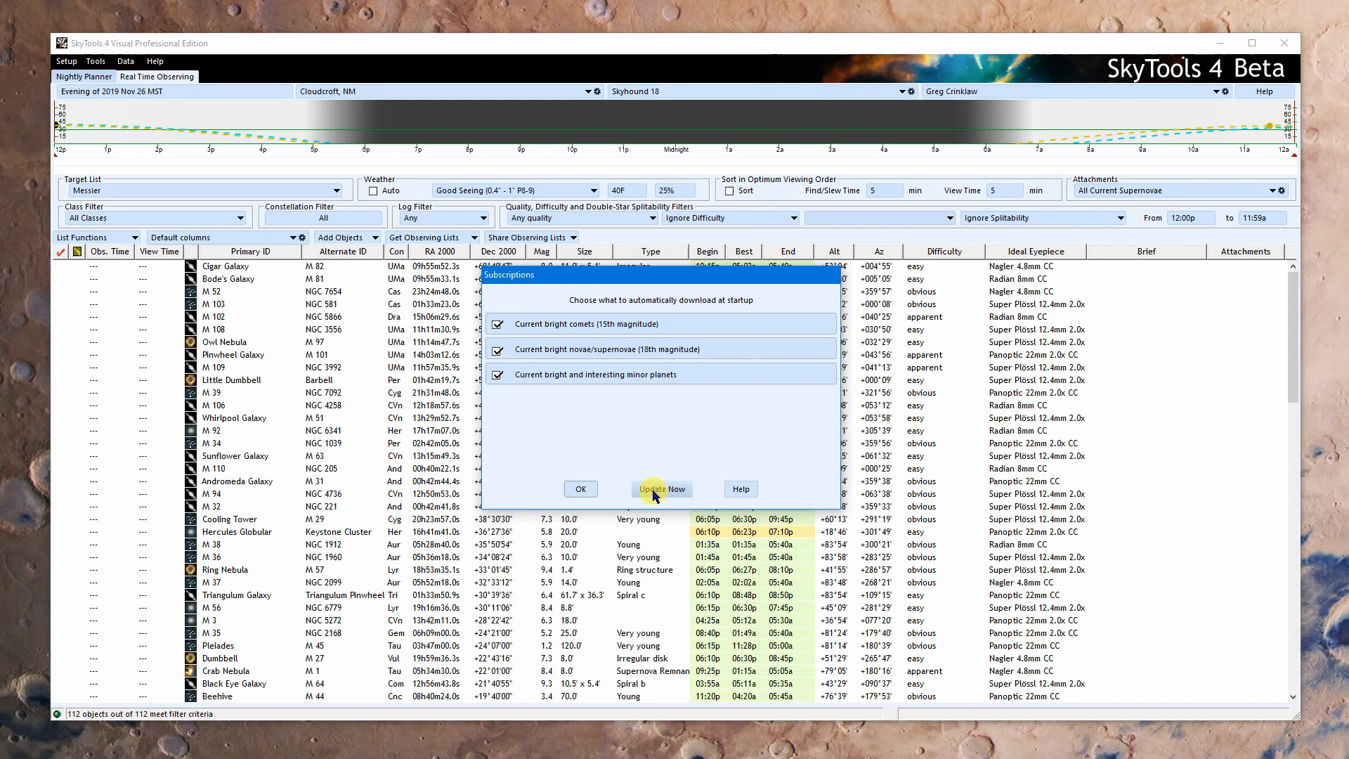
{"action": "mouse_move", "coordinate": [573, 448]}
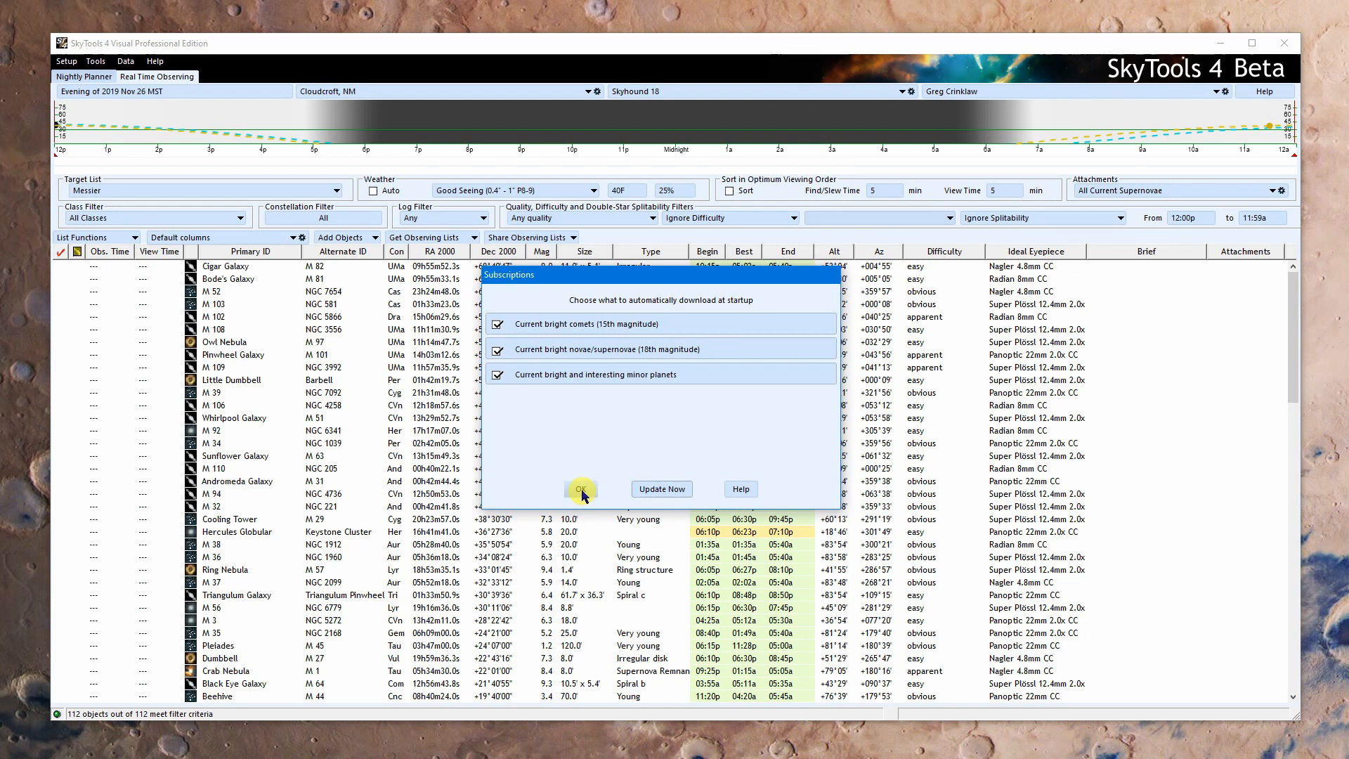
{"action": "left_click", "coordinate": [578, 489]}
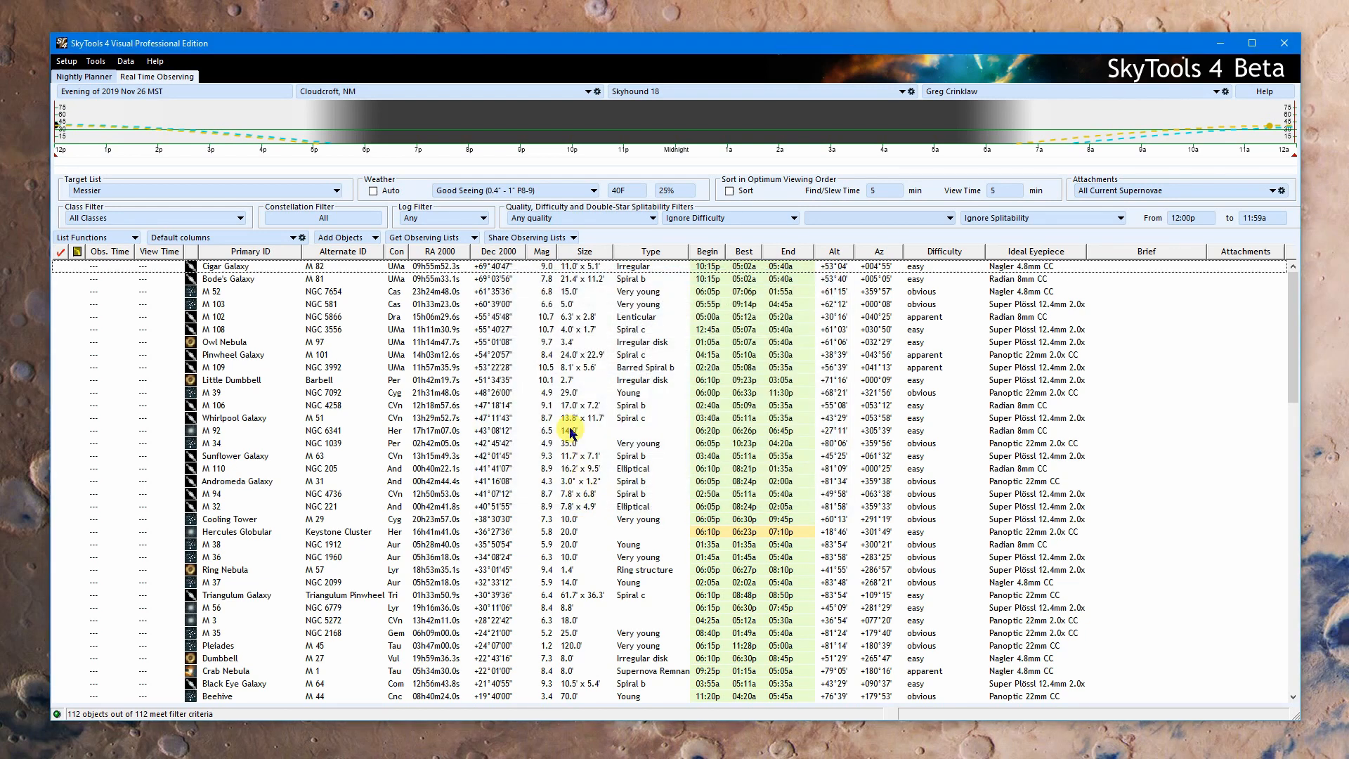